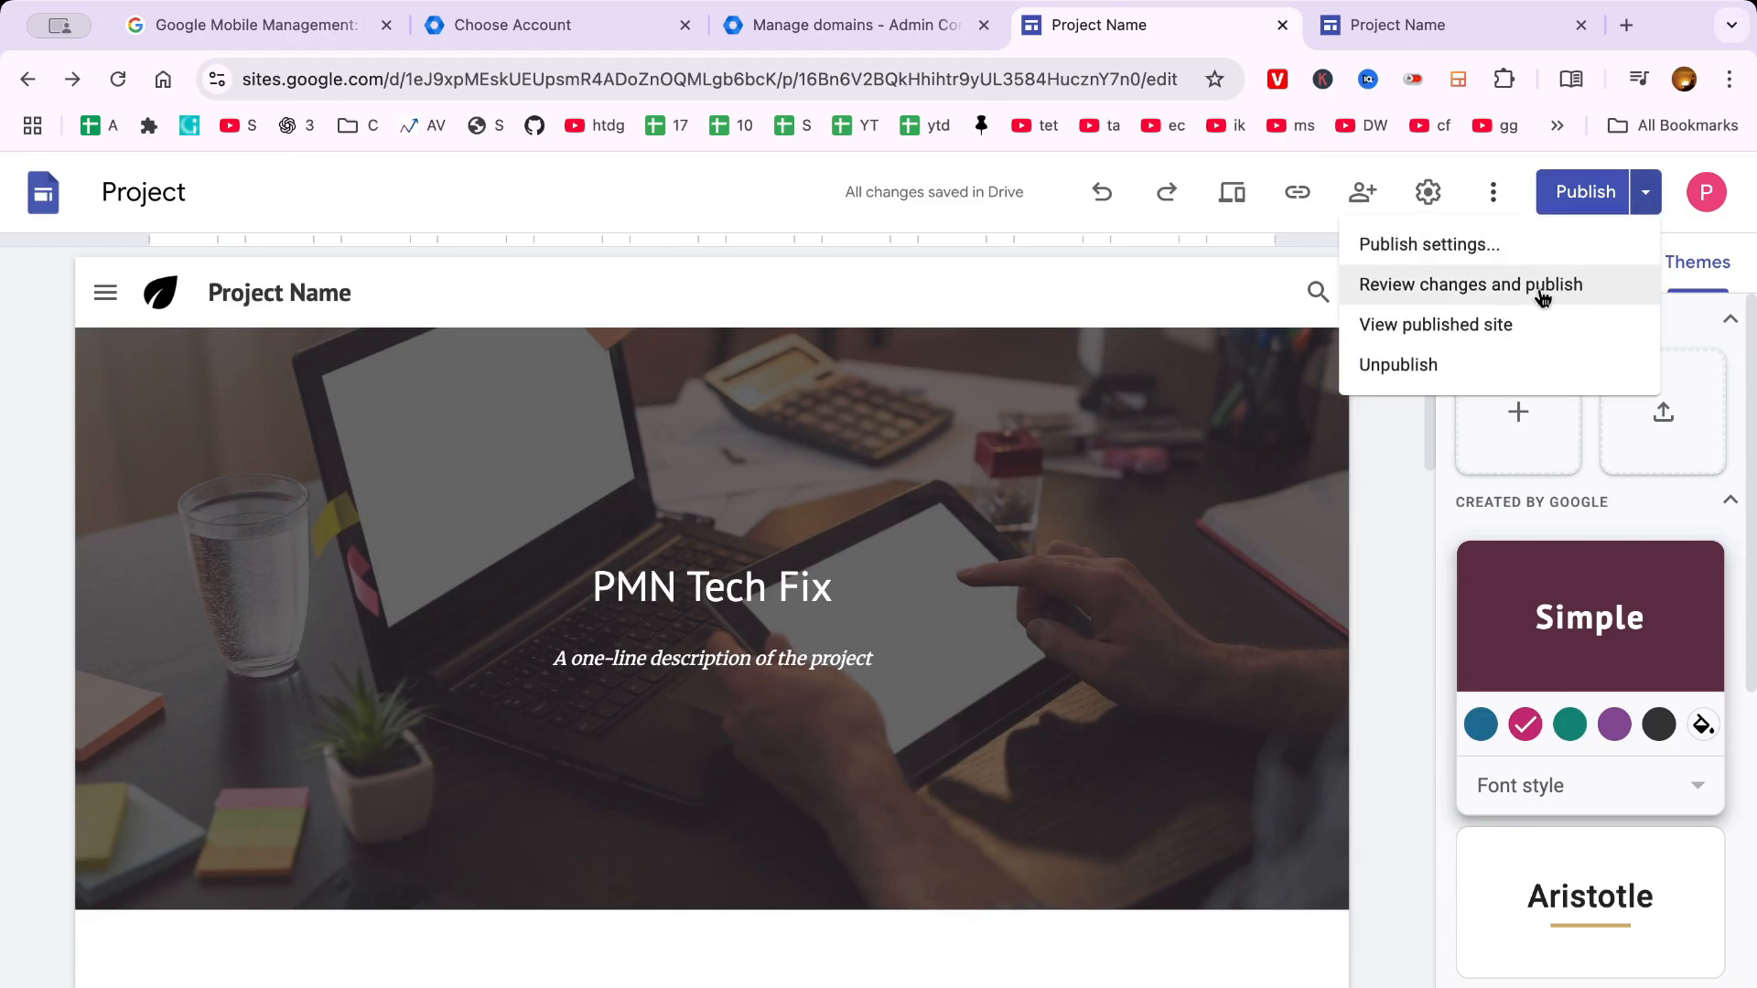
Step: Turn off 'Editors must review changes before publishing' in Publish settings and save
click(1427, 244)
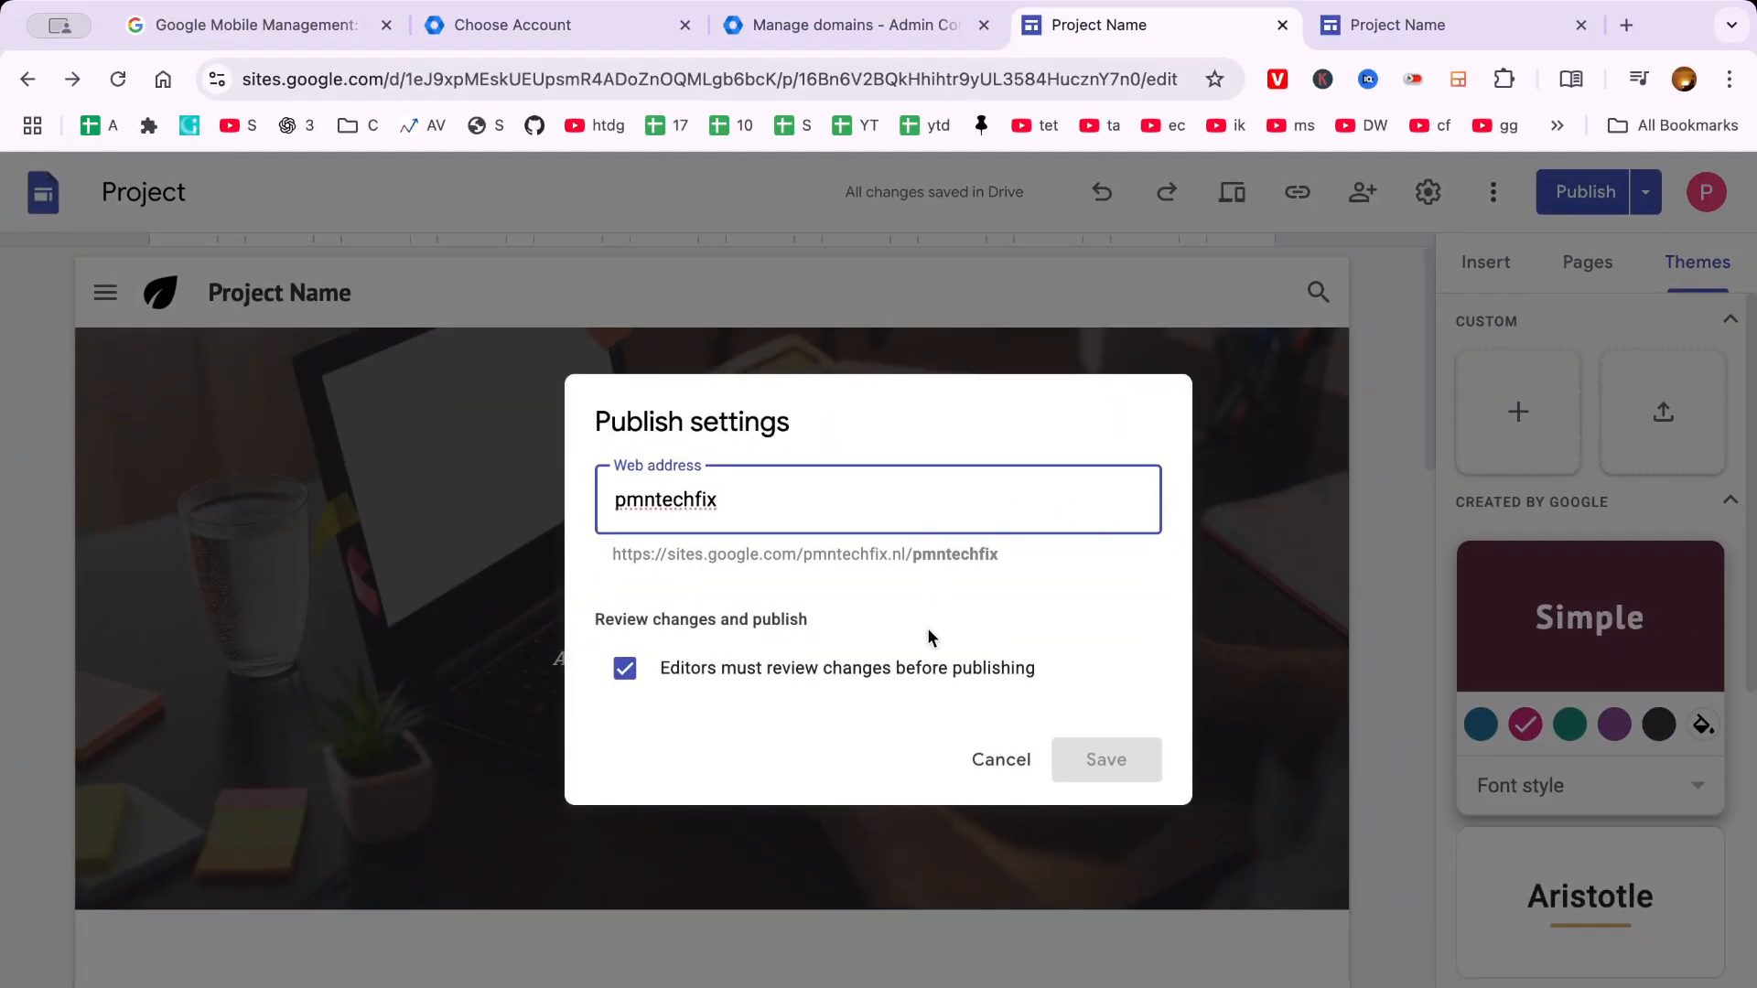
click(624, 668)
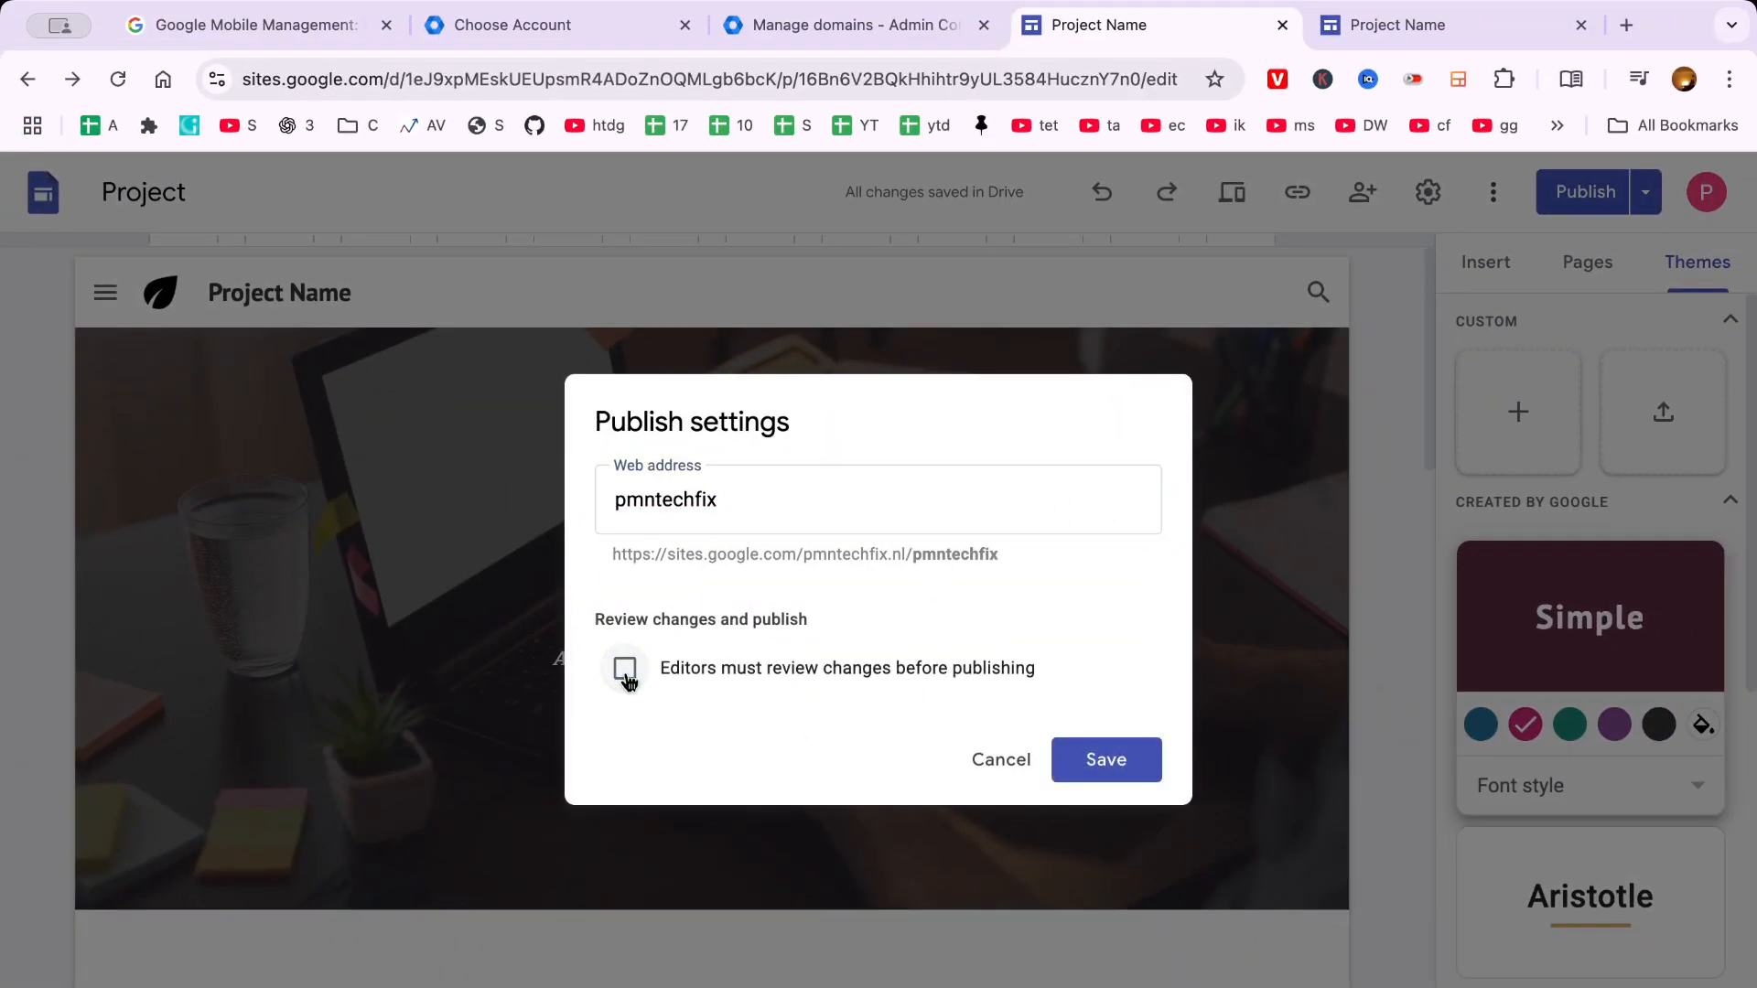
click(624, 668)
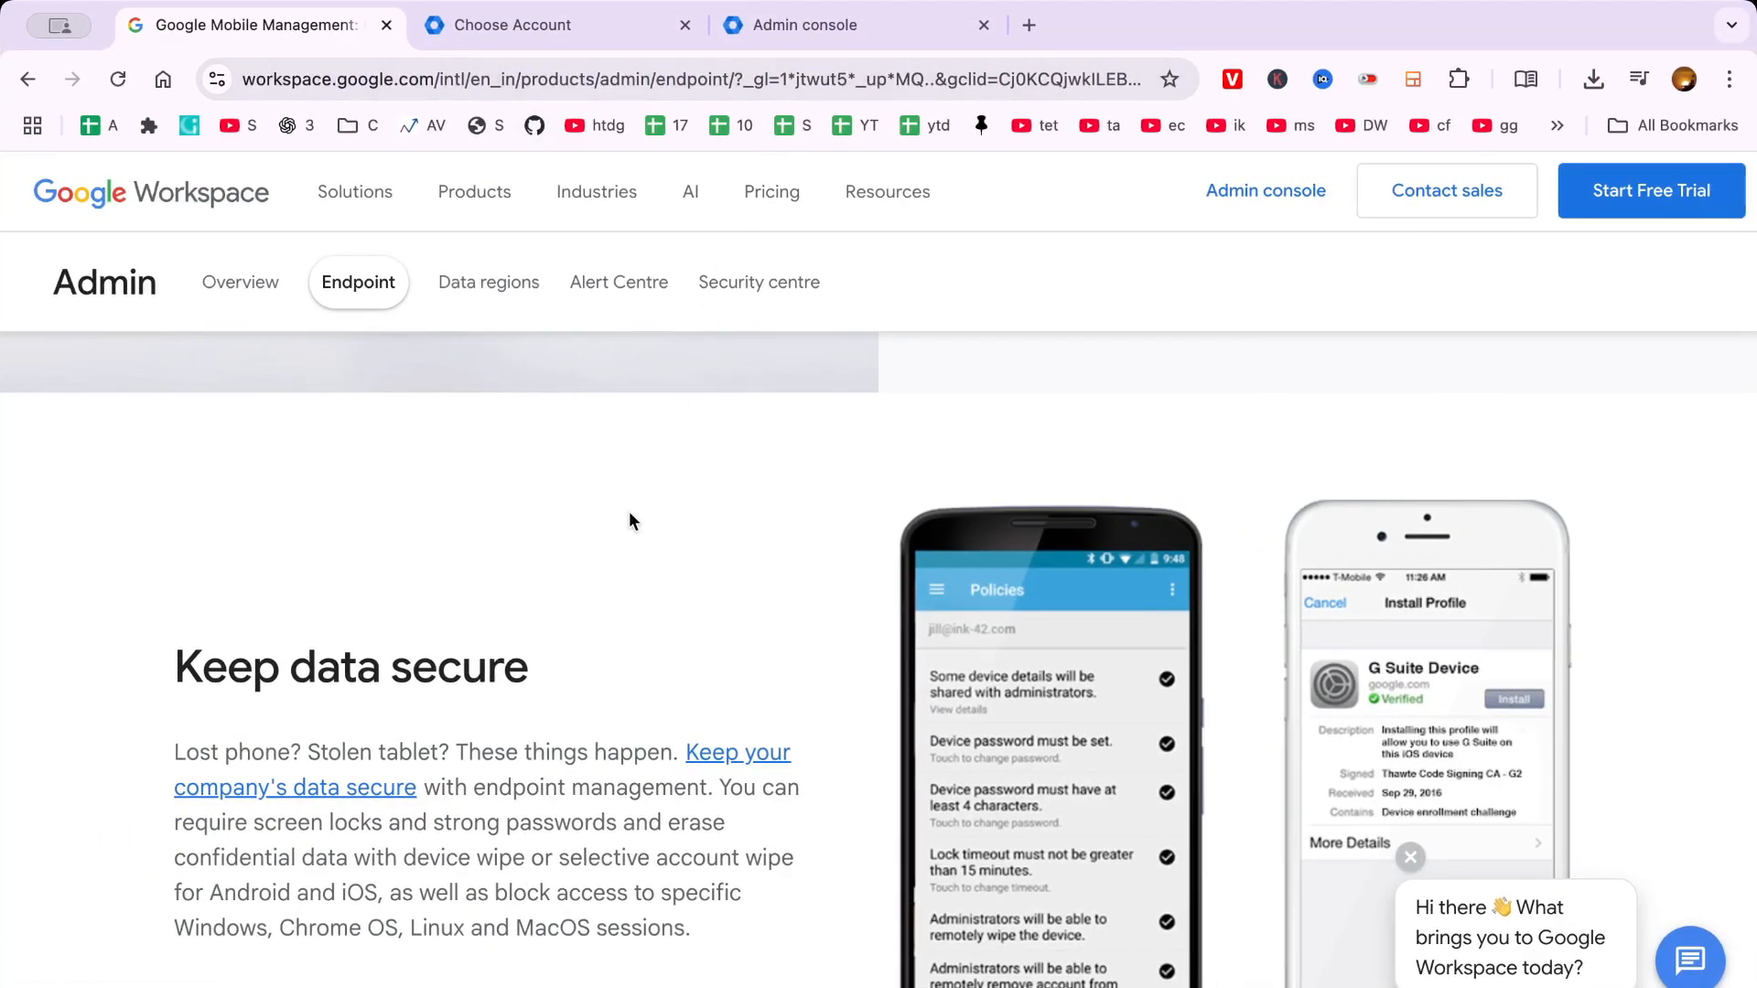
mouse_move(647, 639)
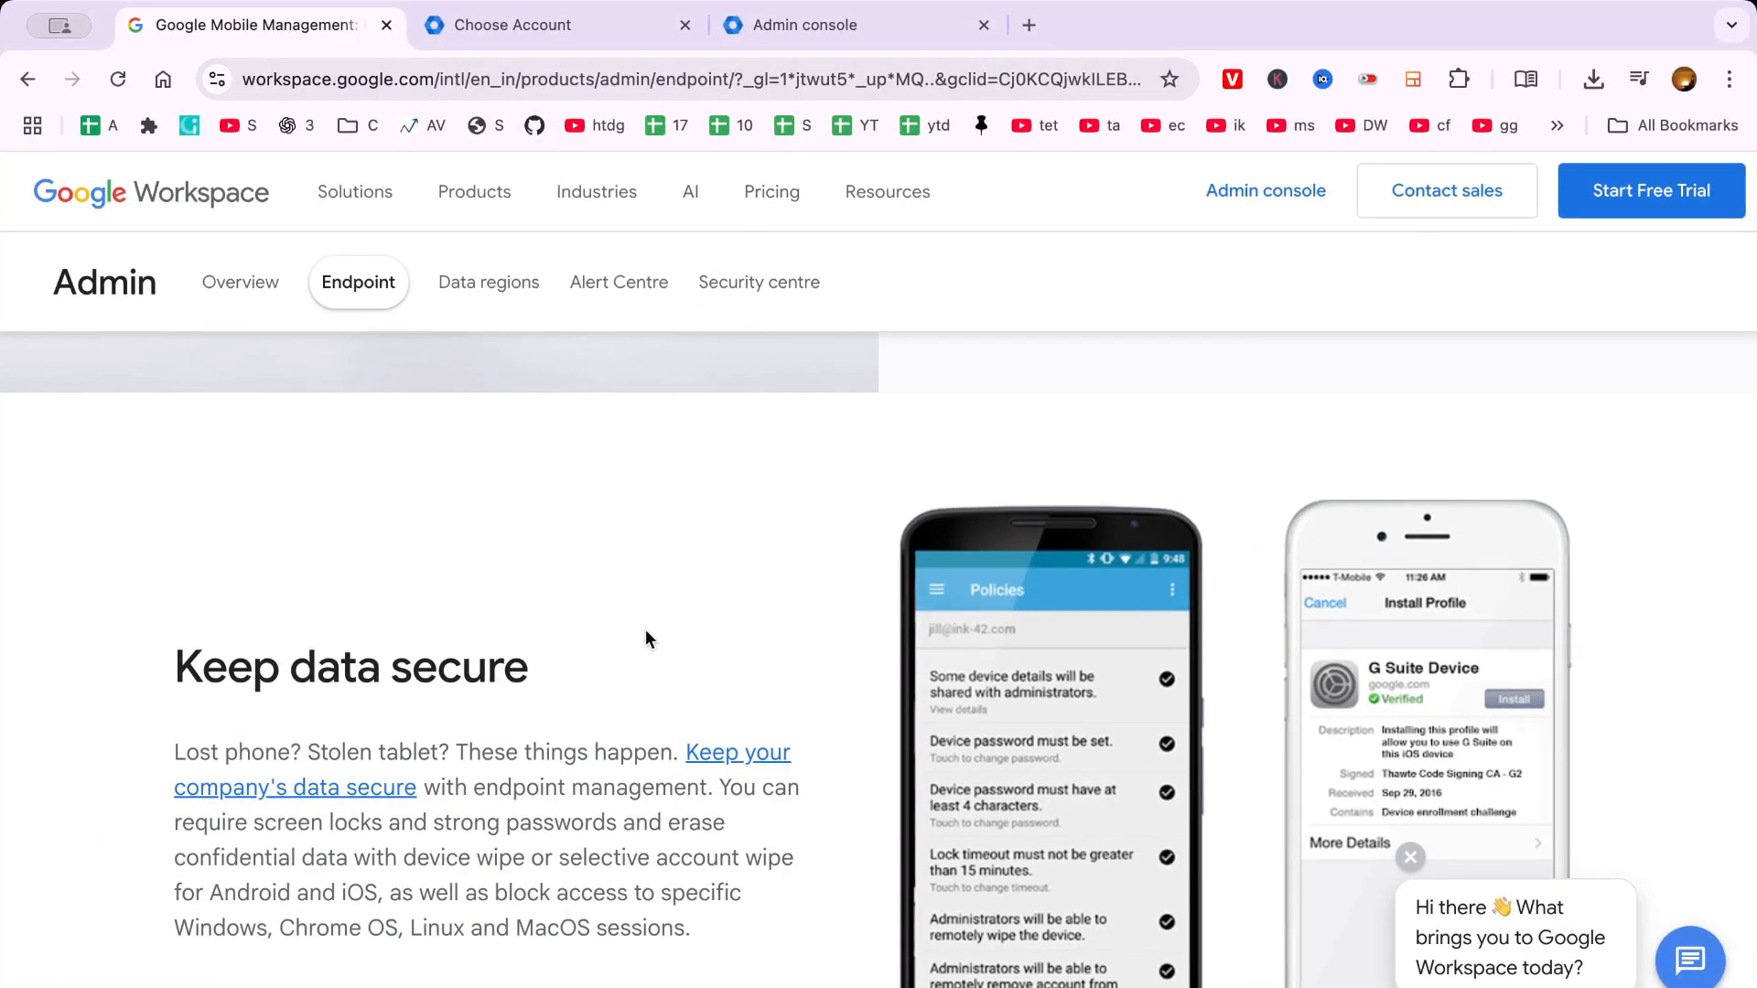
mouse_move(1081, 149)
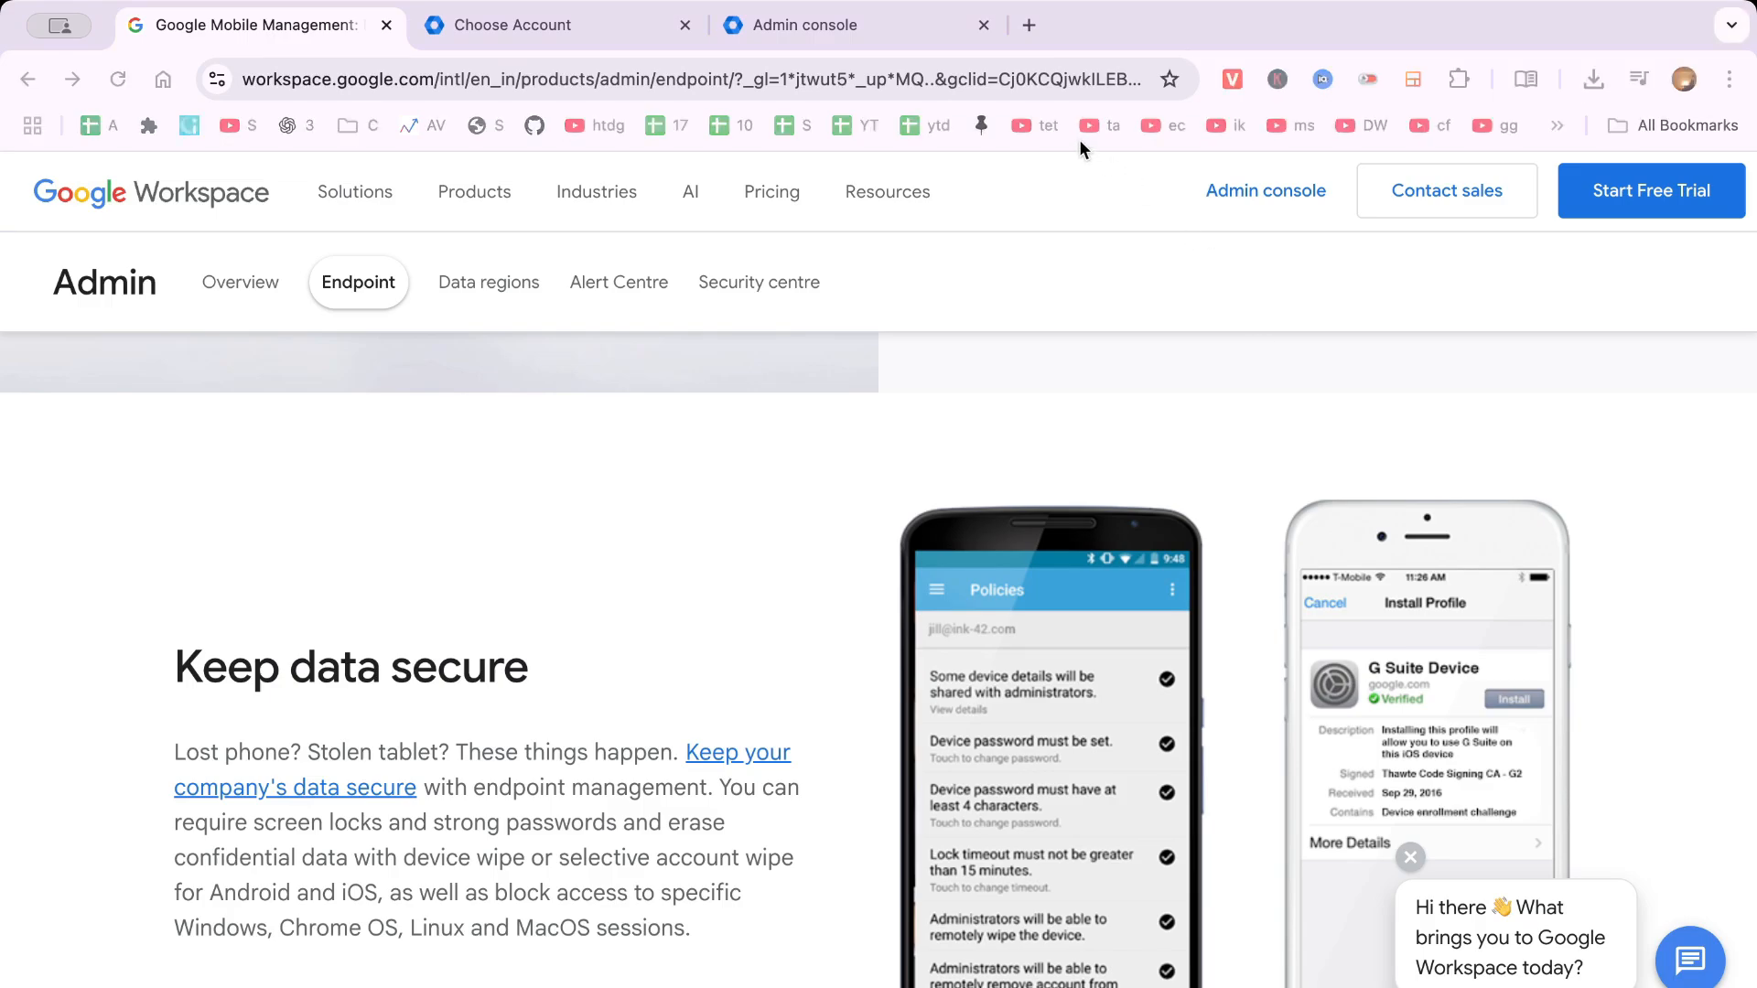
mouse_move(549, 910)
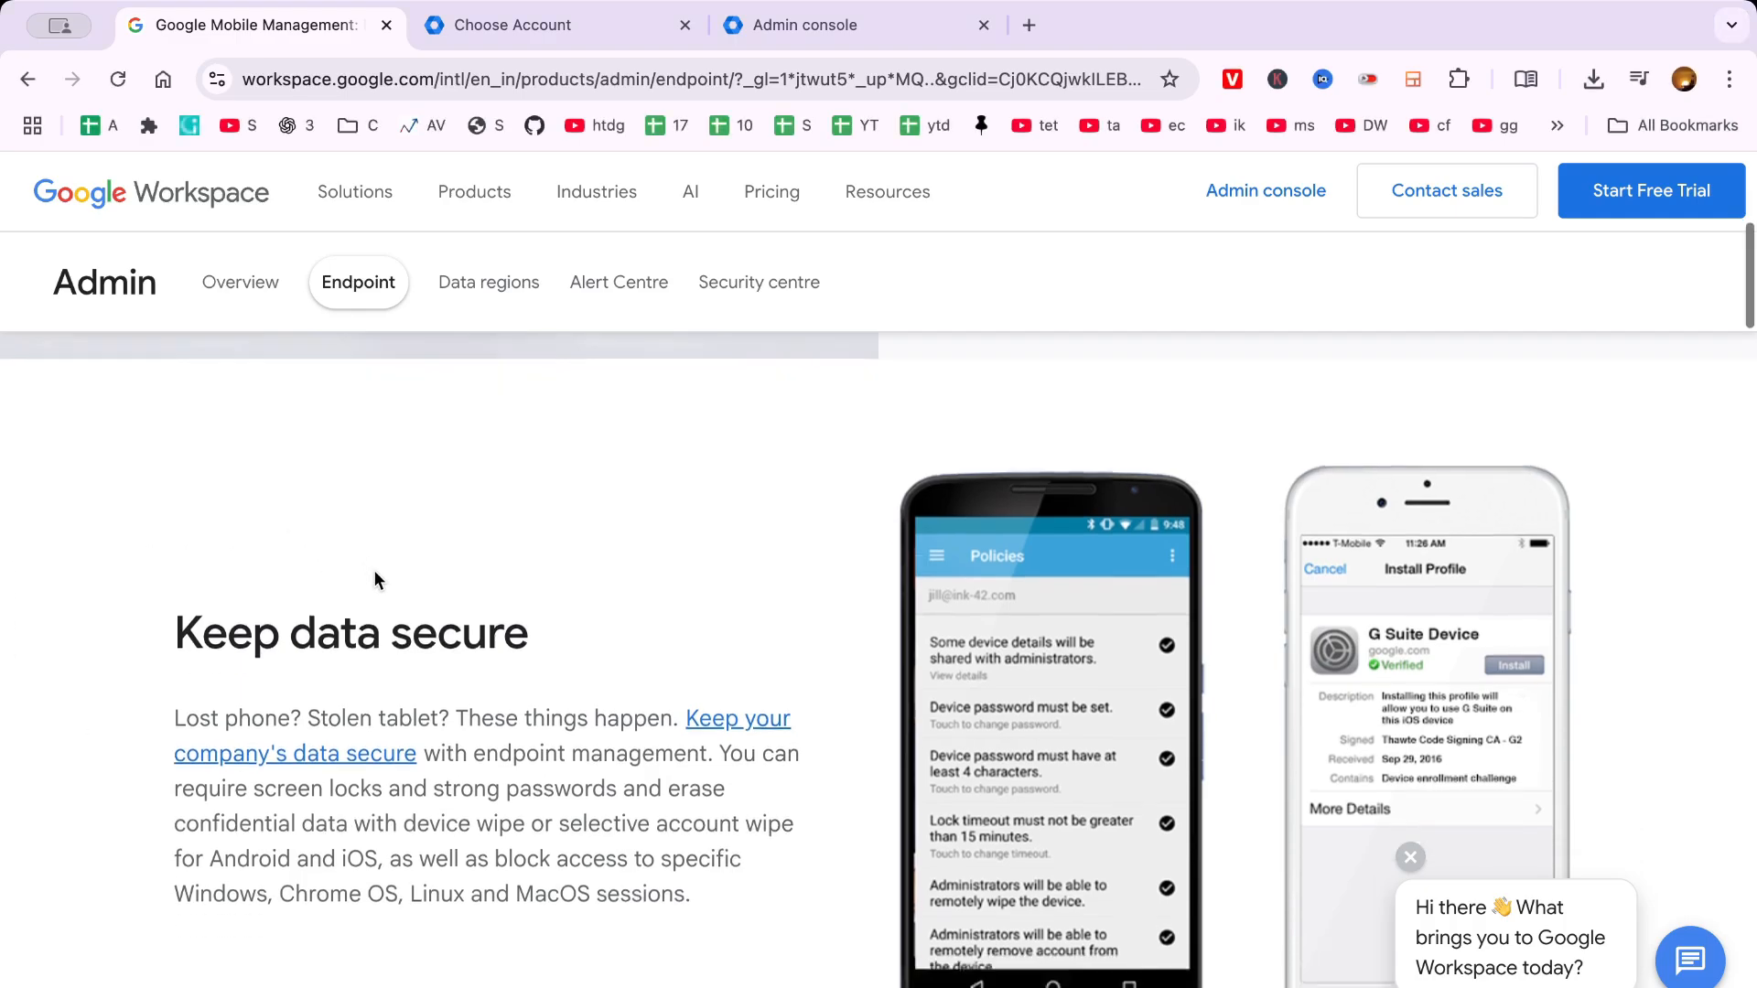
click(825, 25)
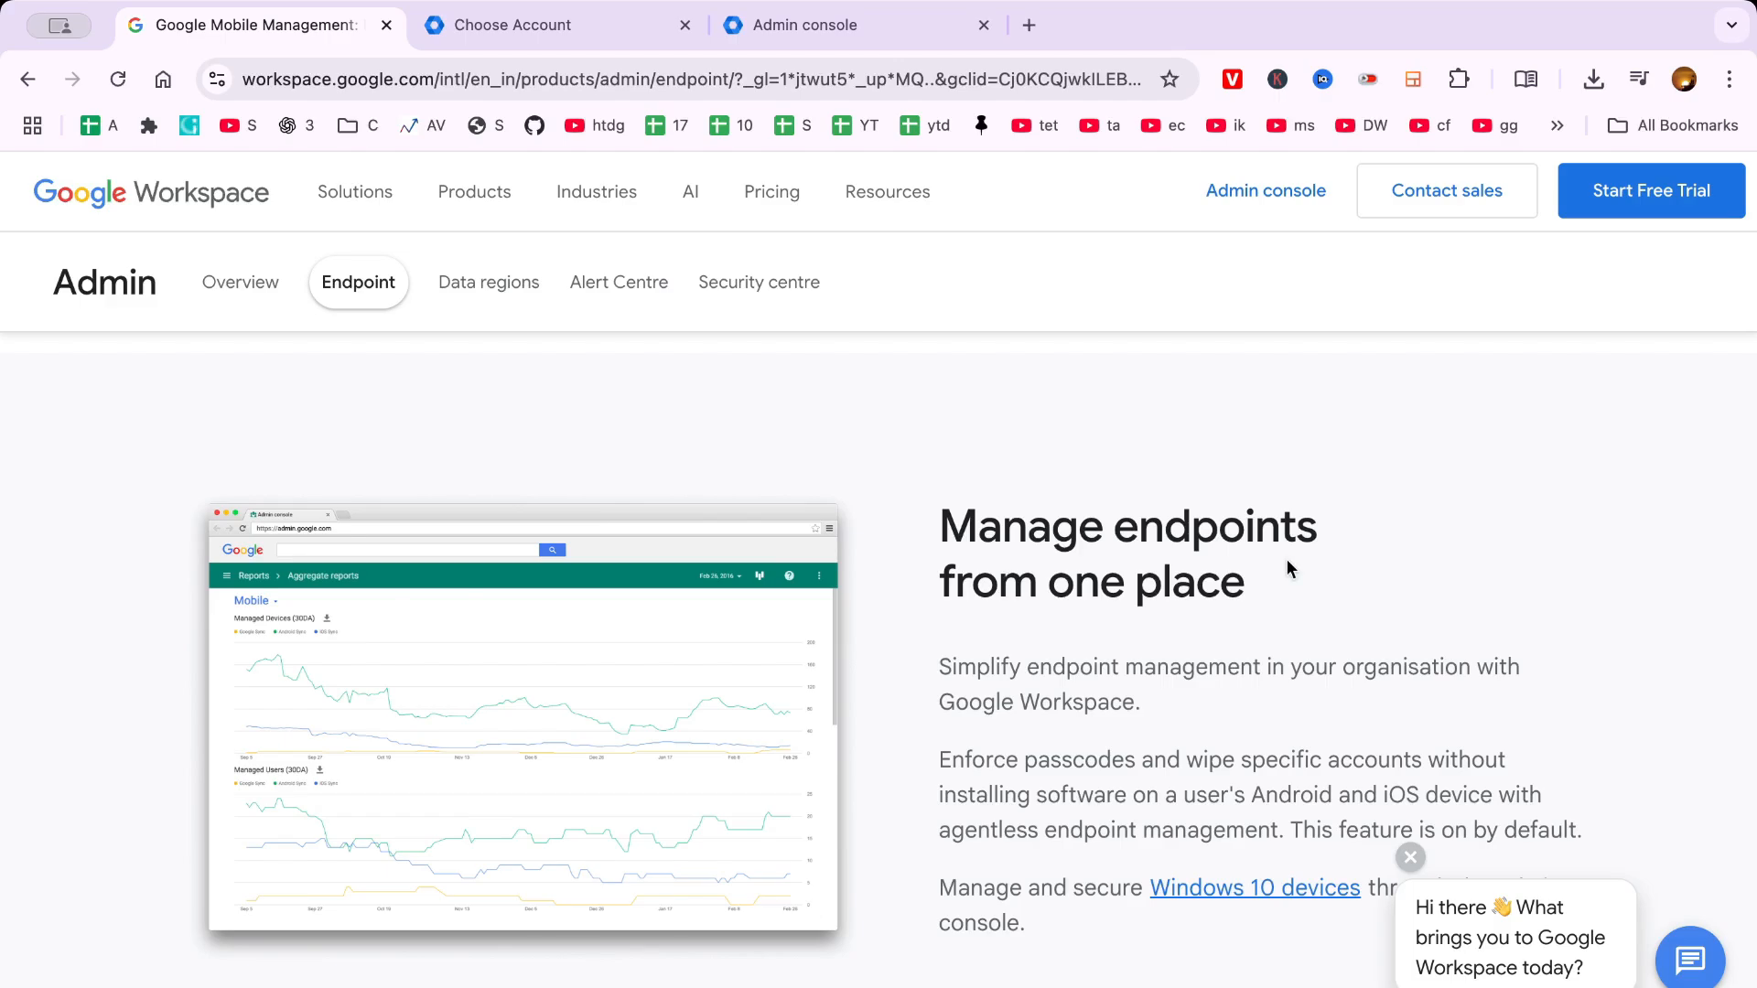
scroll(down, 3)
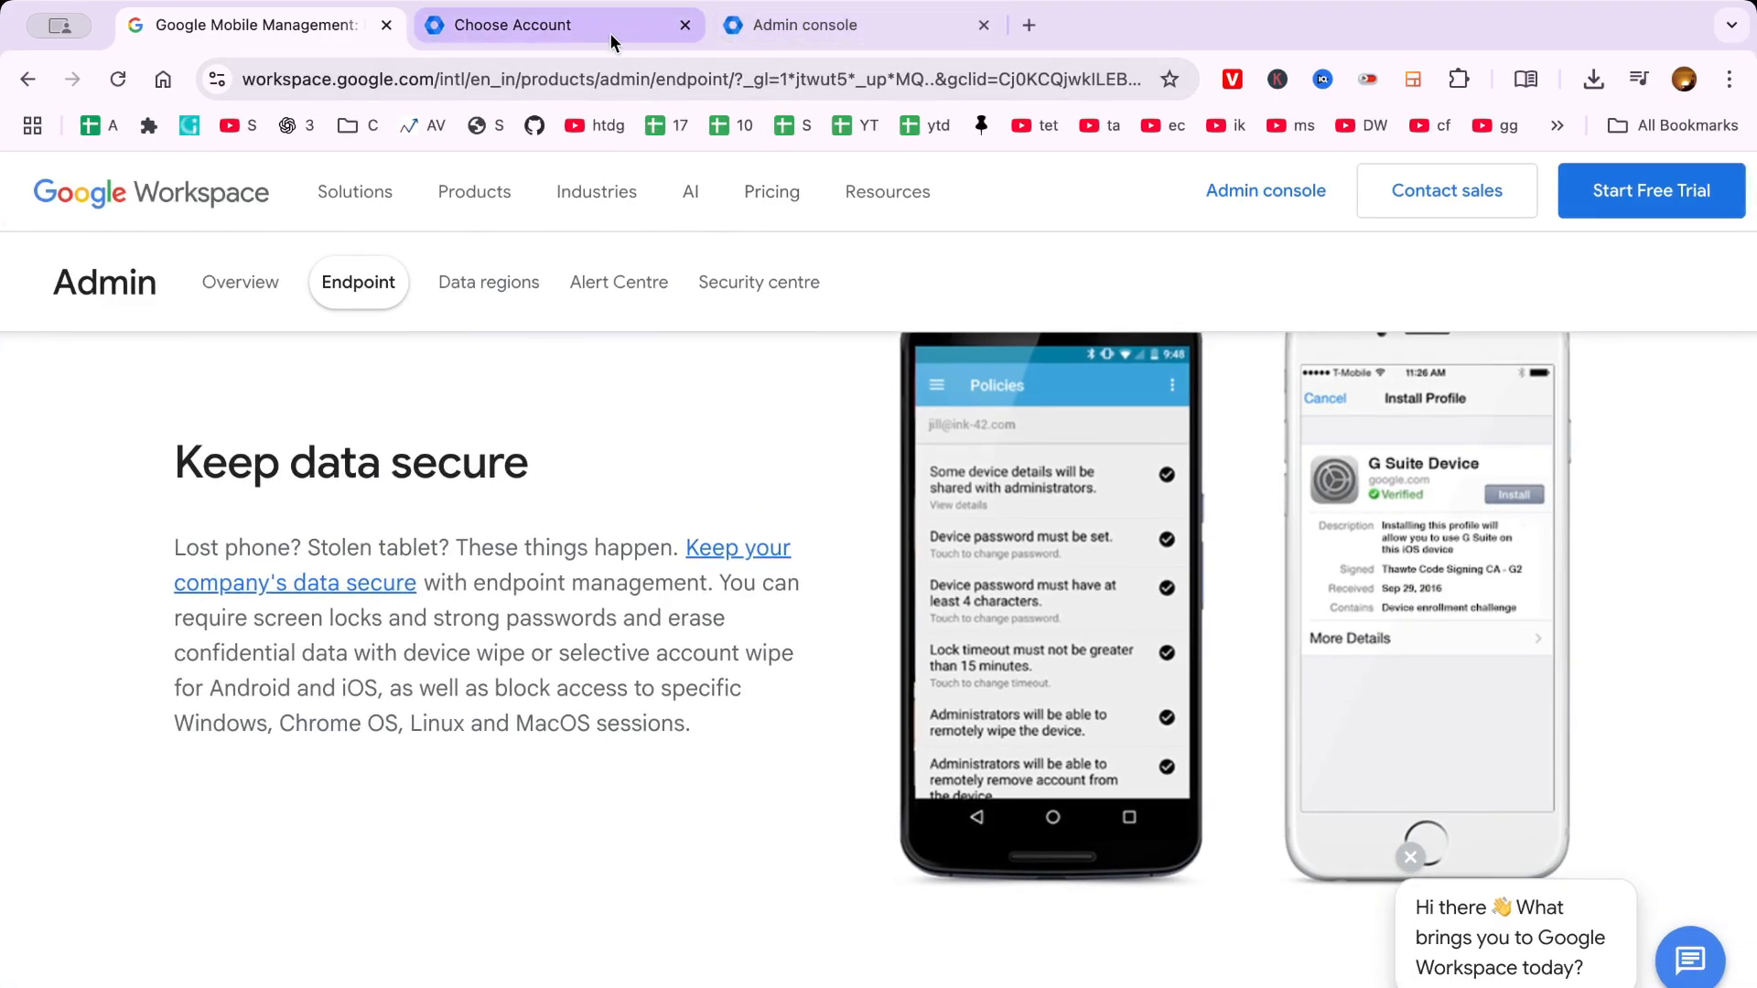
scroll(up, 3)
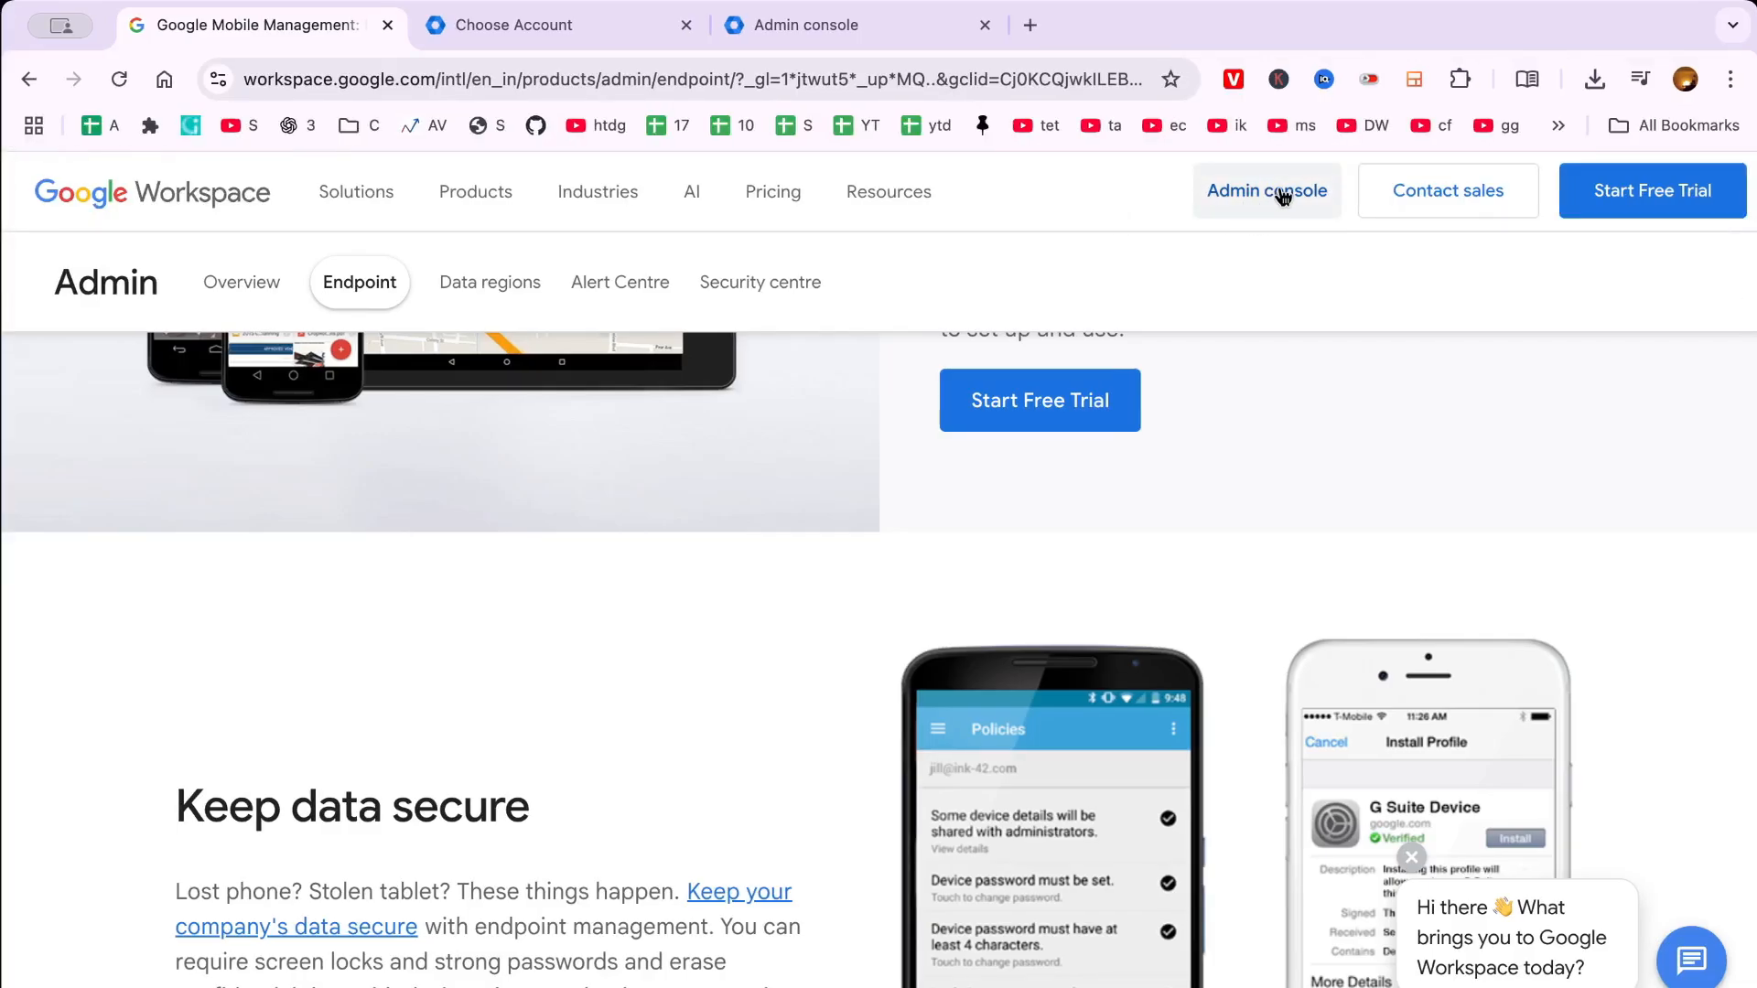
mouse_move(1288, 199)
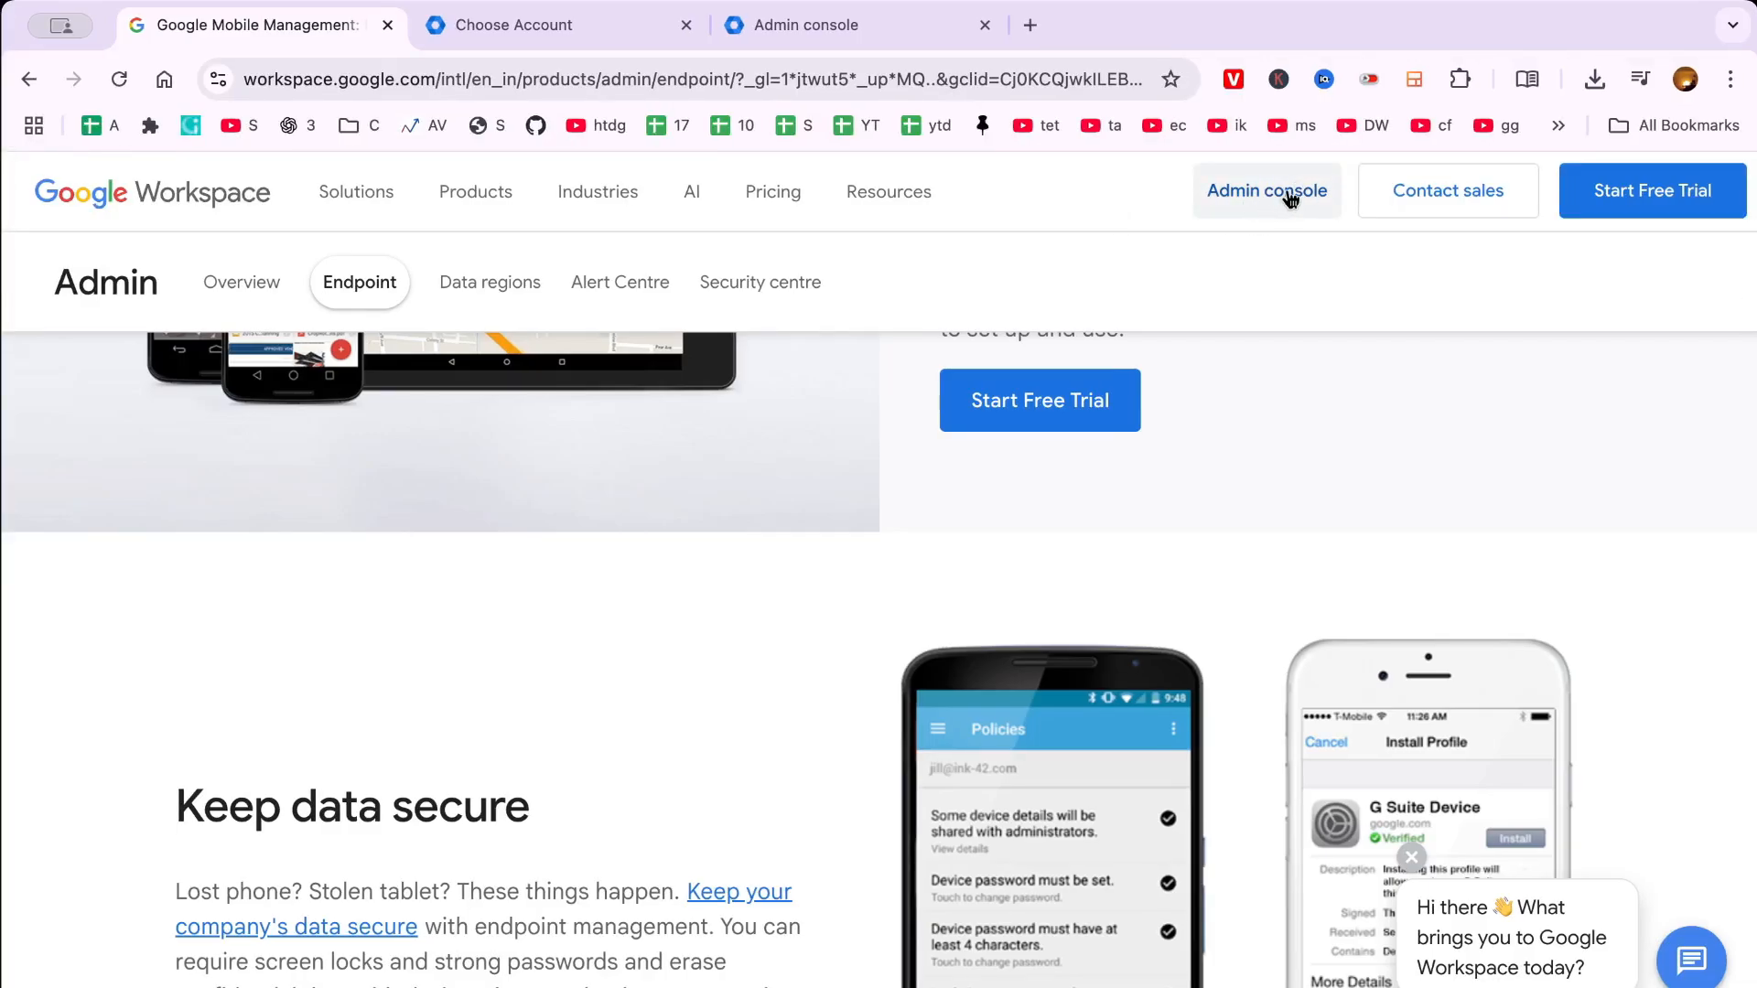
Step: Go to the Admin console sign-in from the Google Workspace page
click(1266, 190)
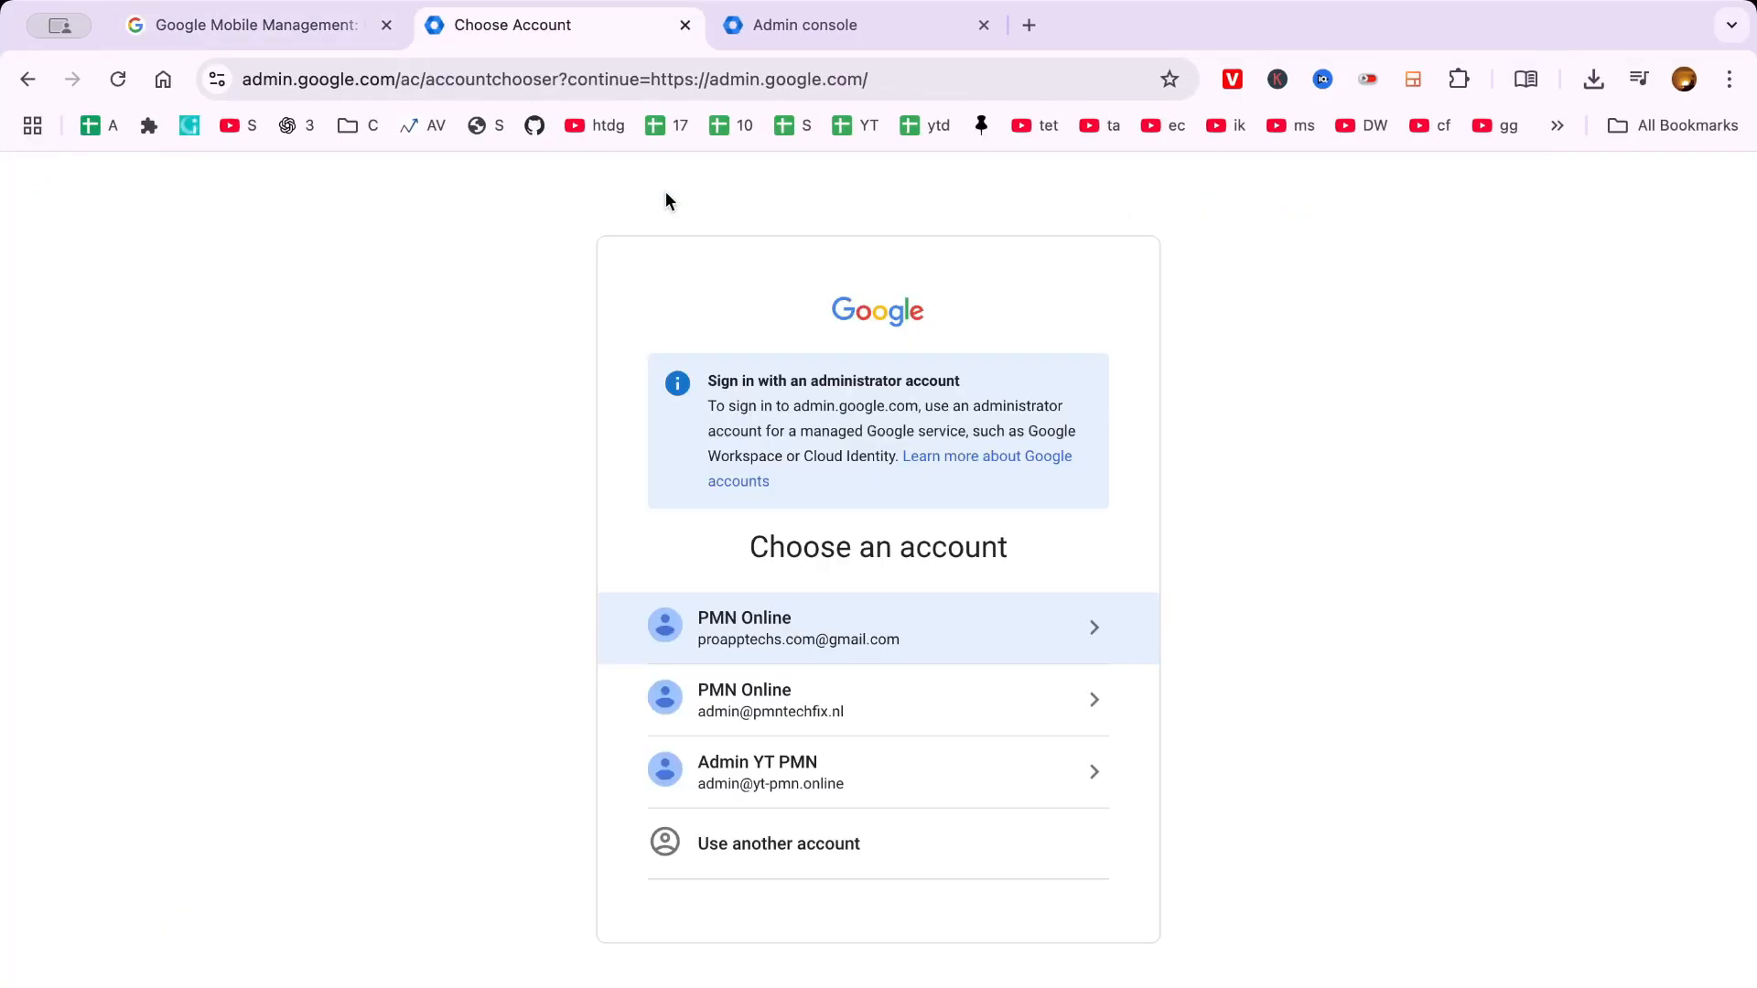
mouse_move(903, 740)
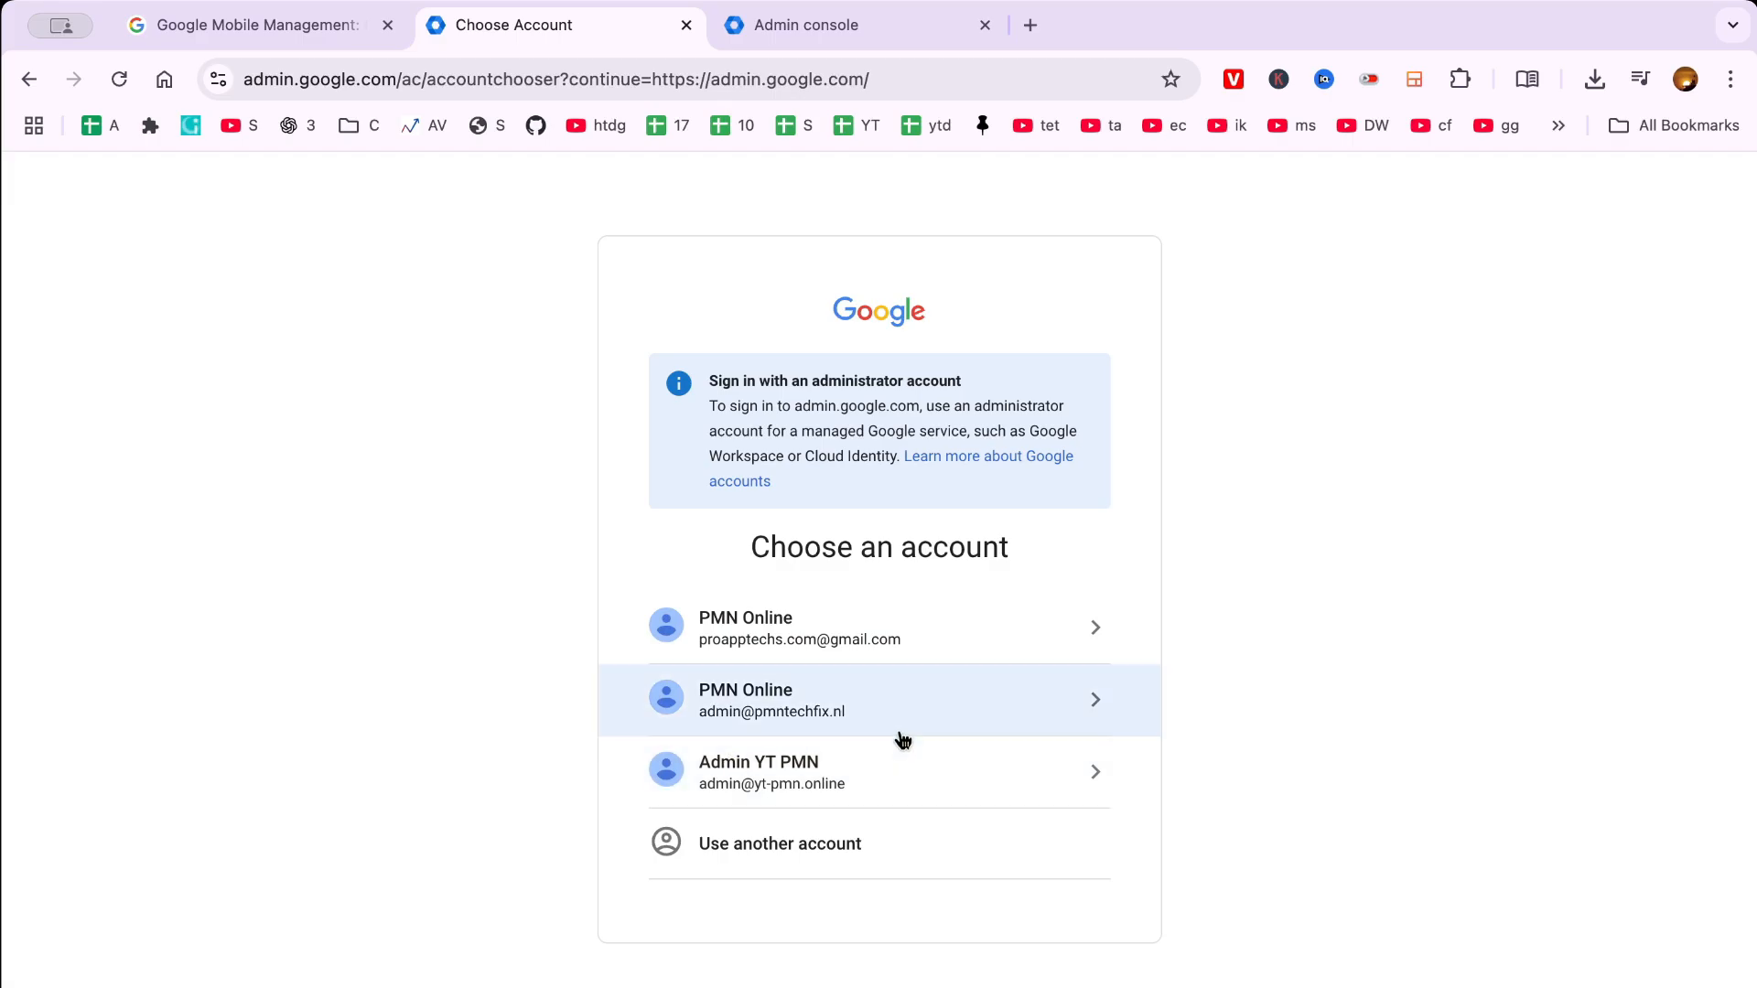
mouse_move(902, 551)
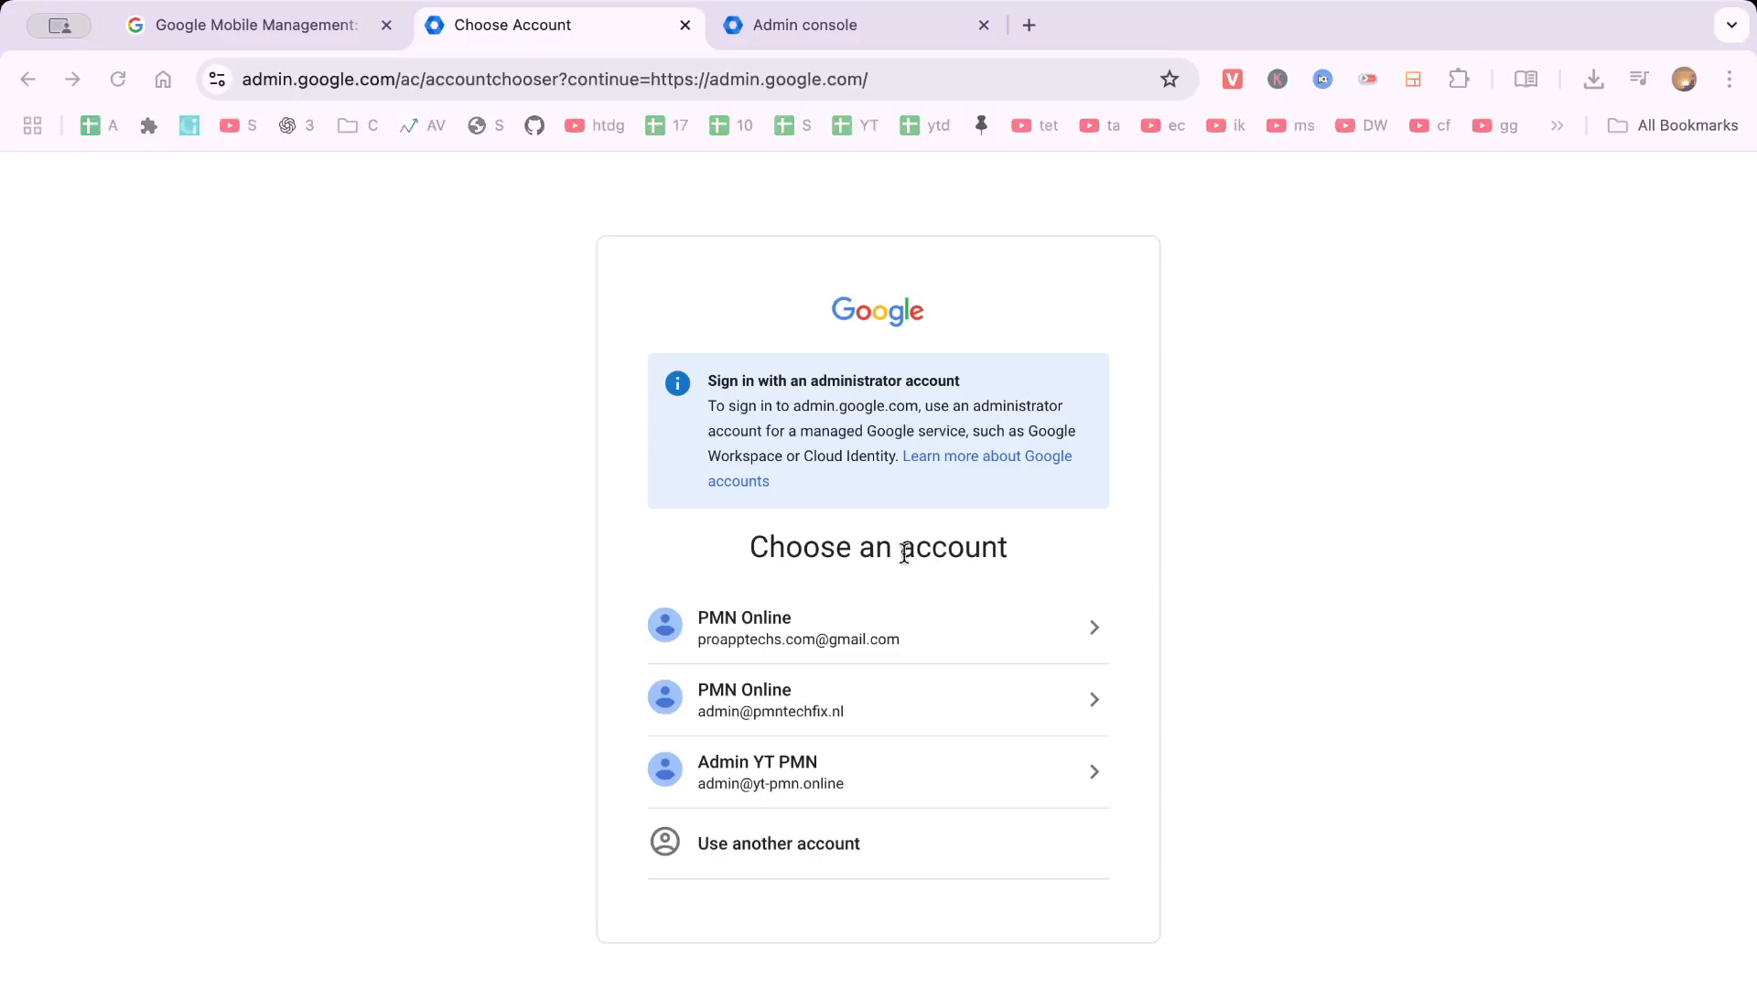
mouse_move(1049, 564)
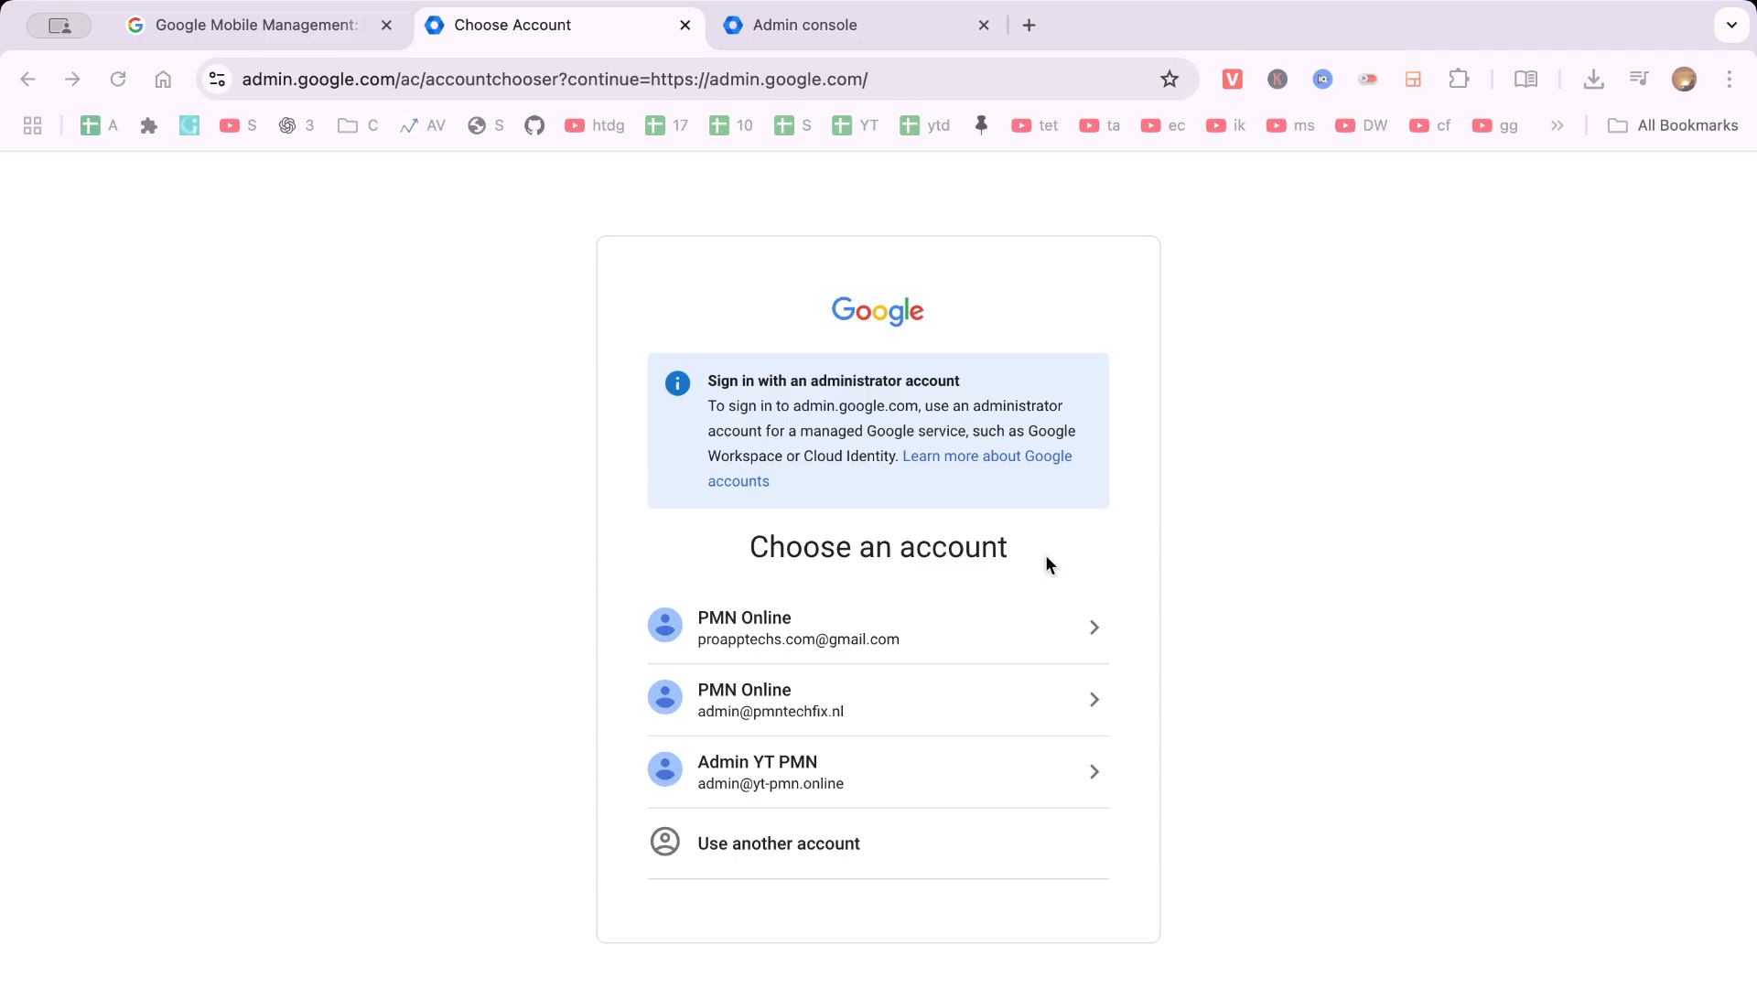
mouse_move(1042, 554)
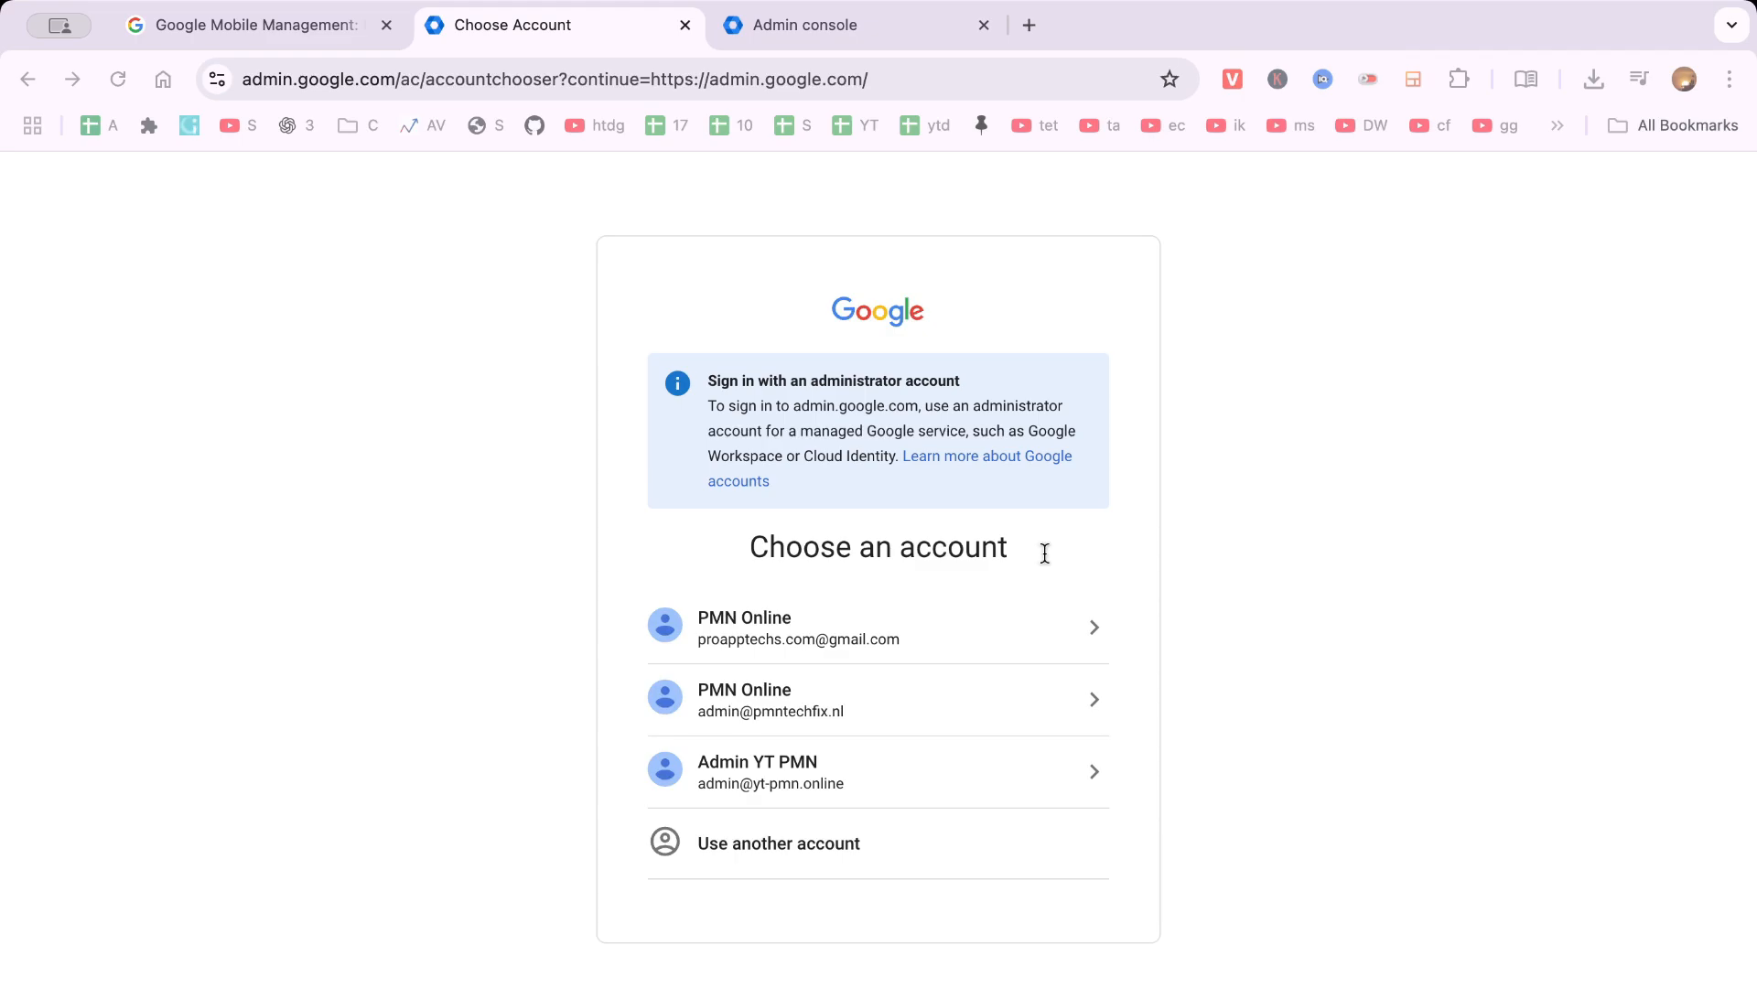
mouse_move(790, 572)
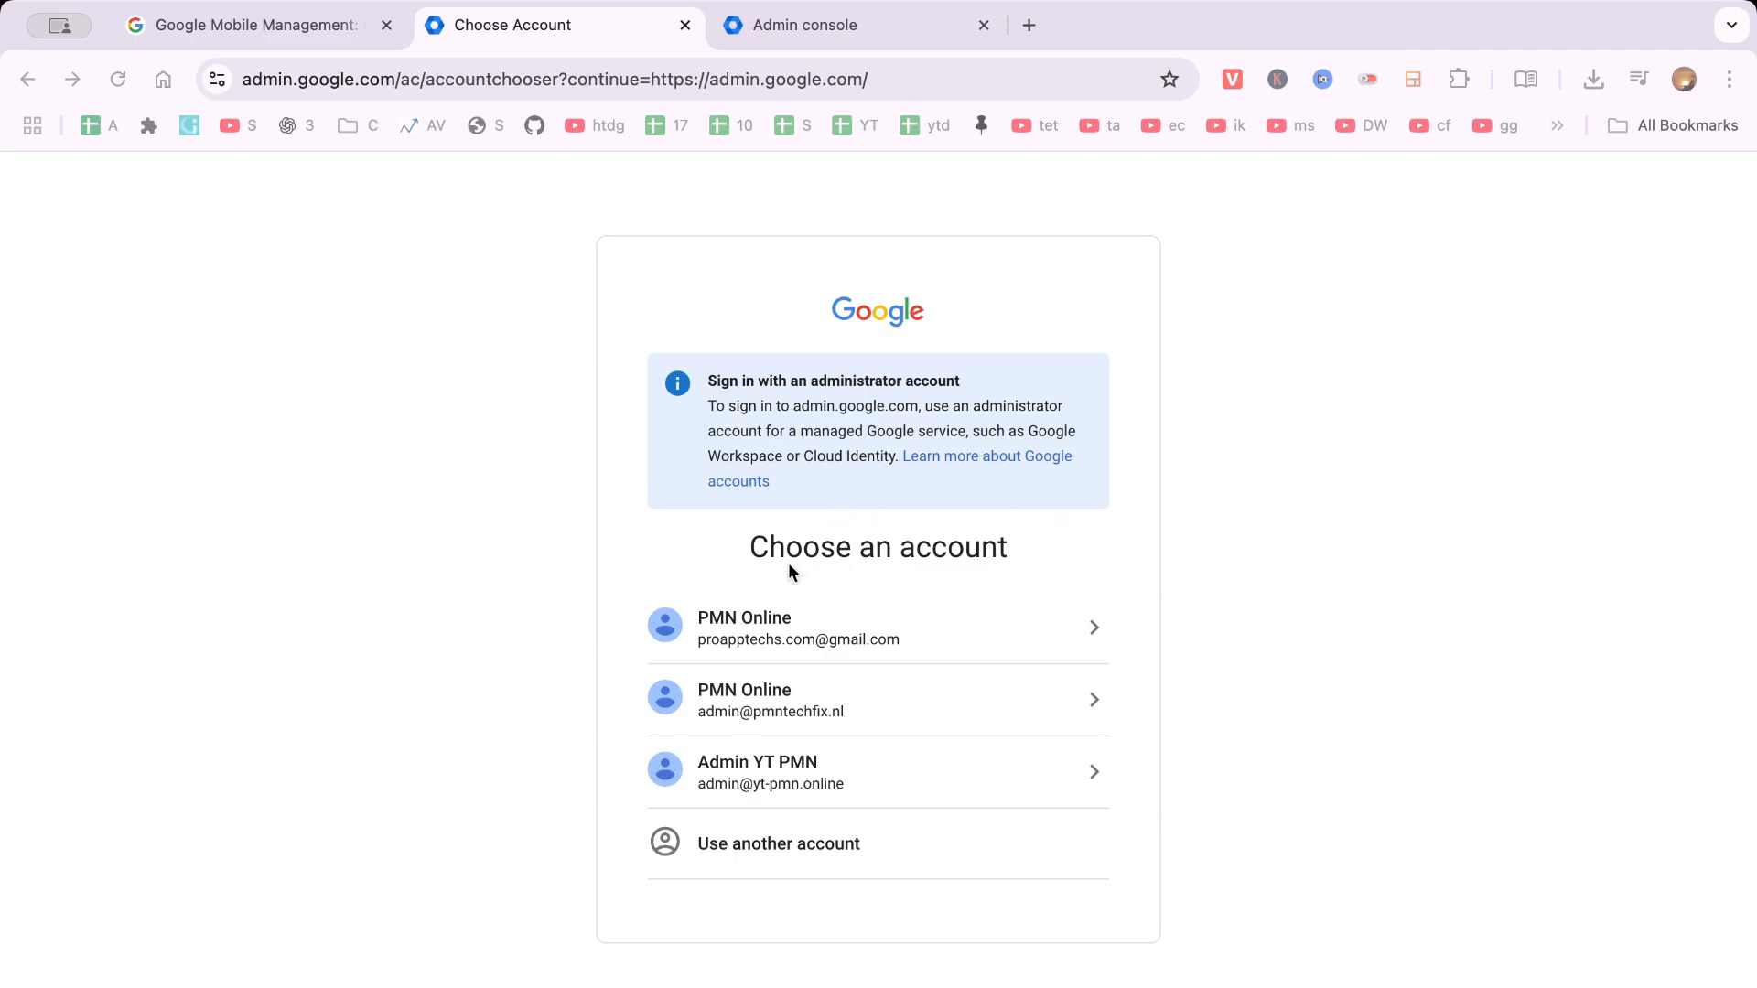
mouse_move(1102, 633)
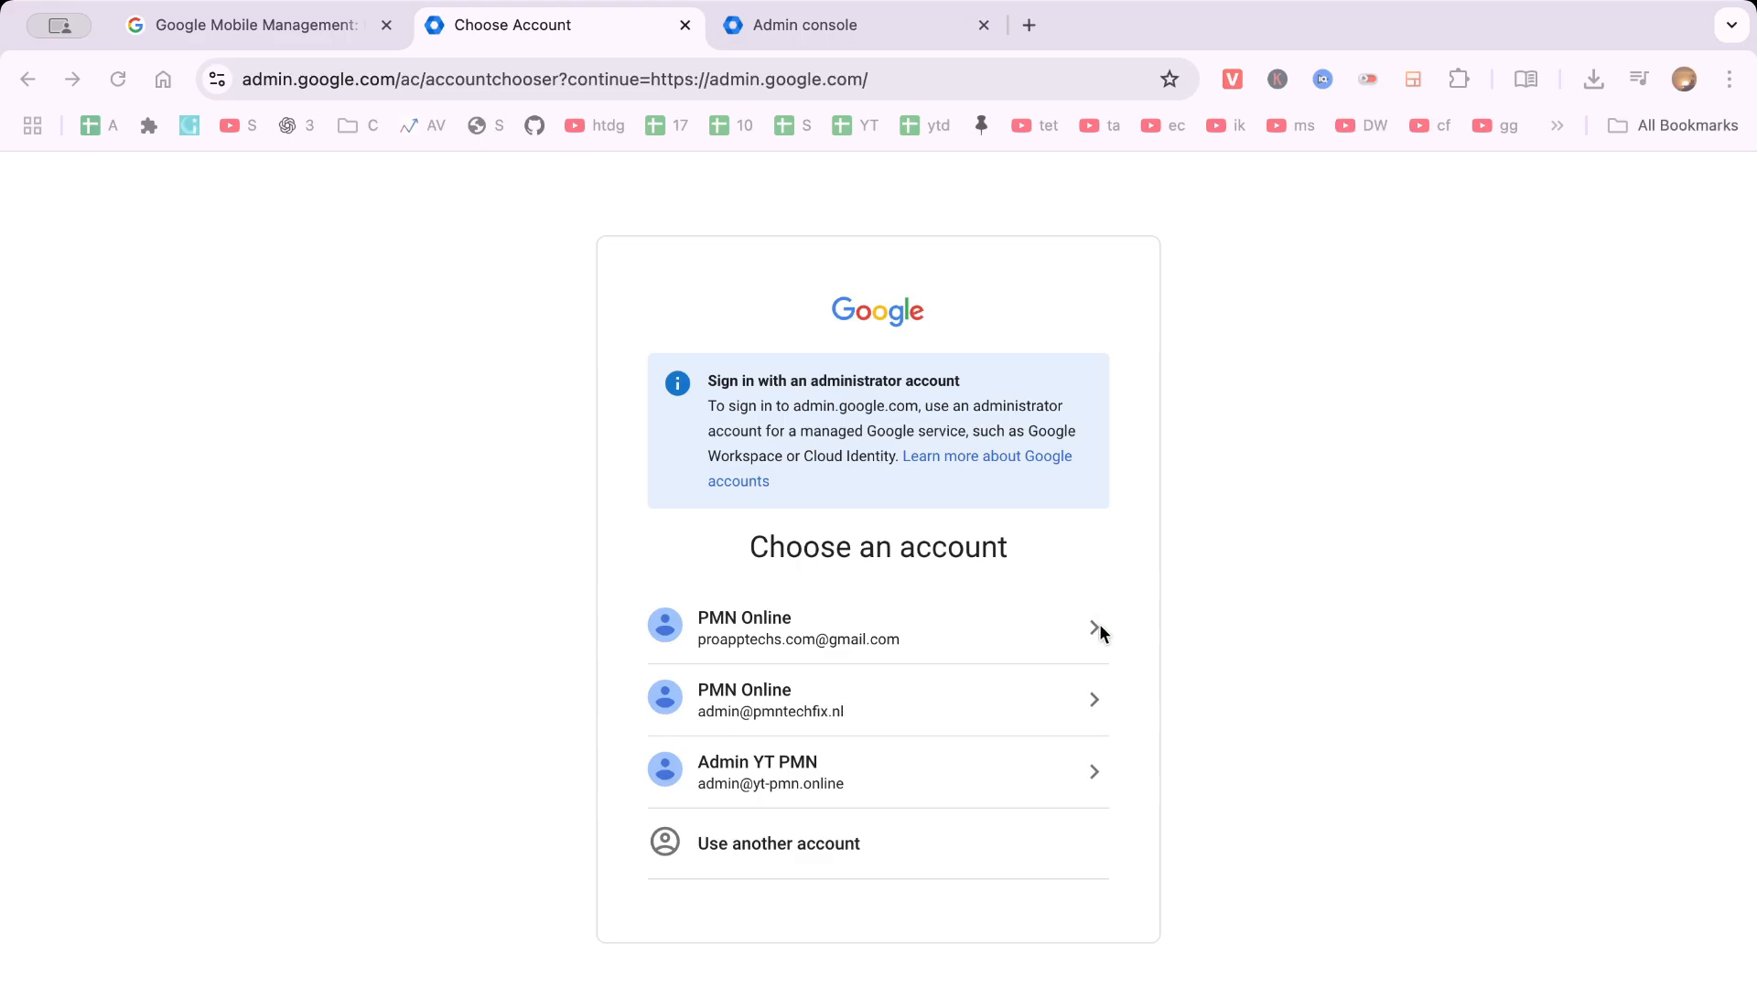
mouse_move(1157, 643)
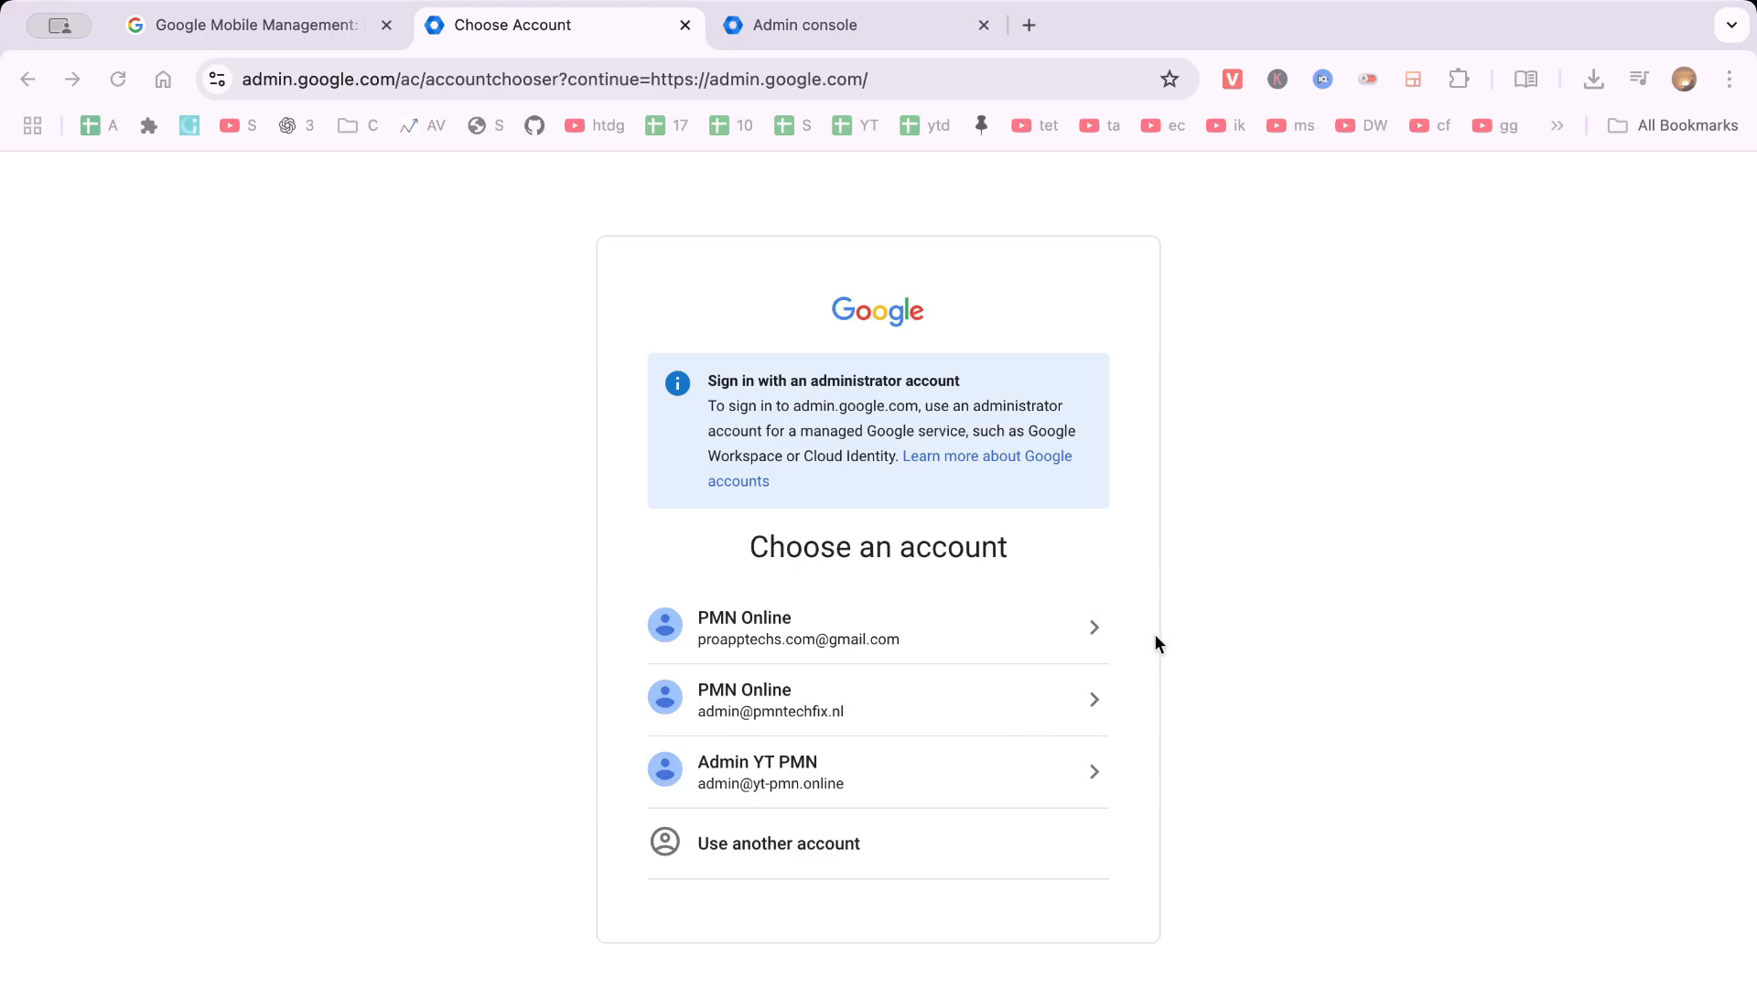
mouse_move(854, 639)
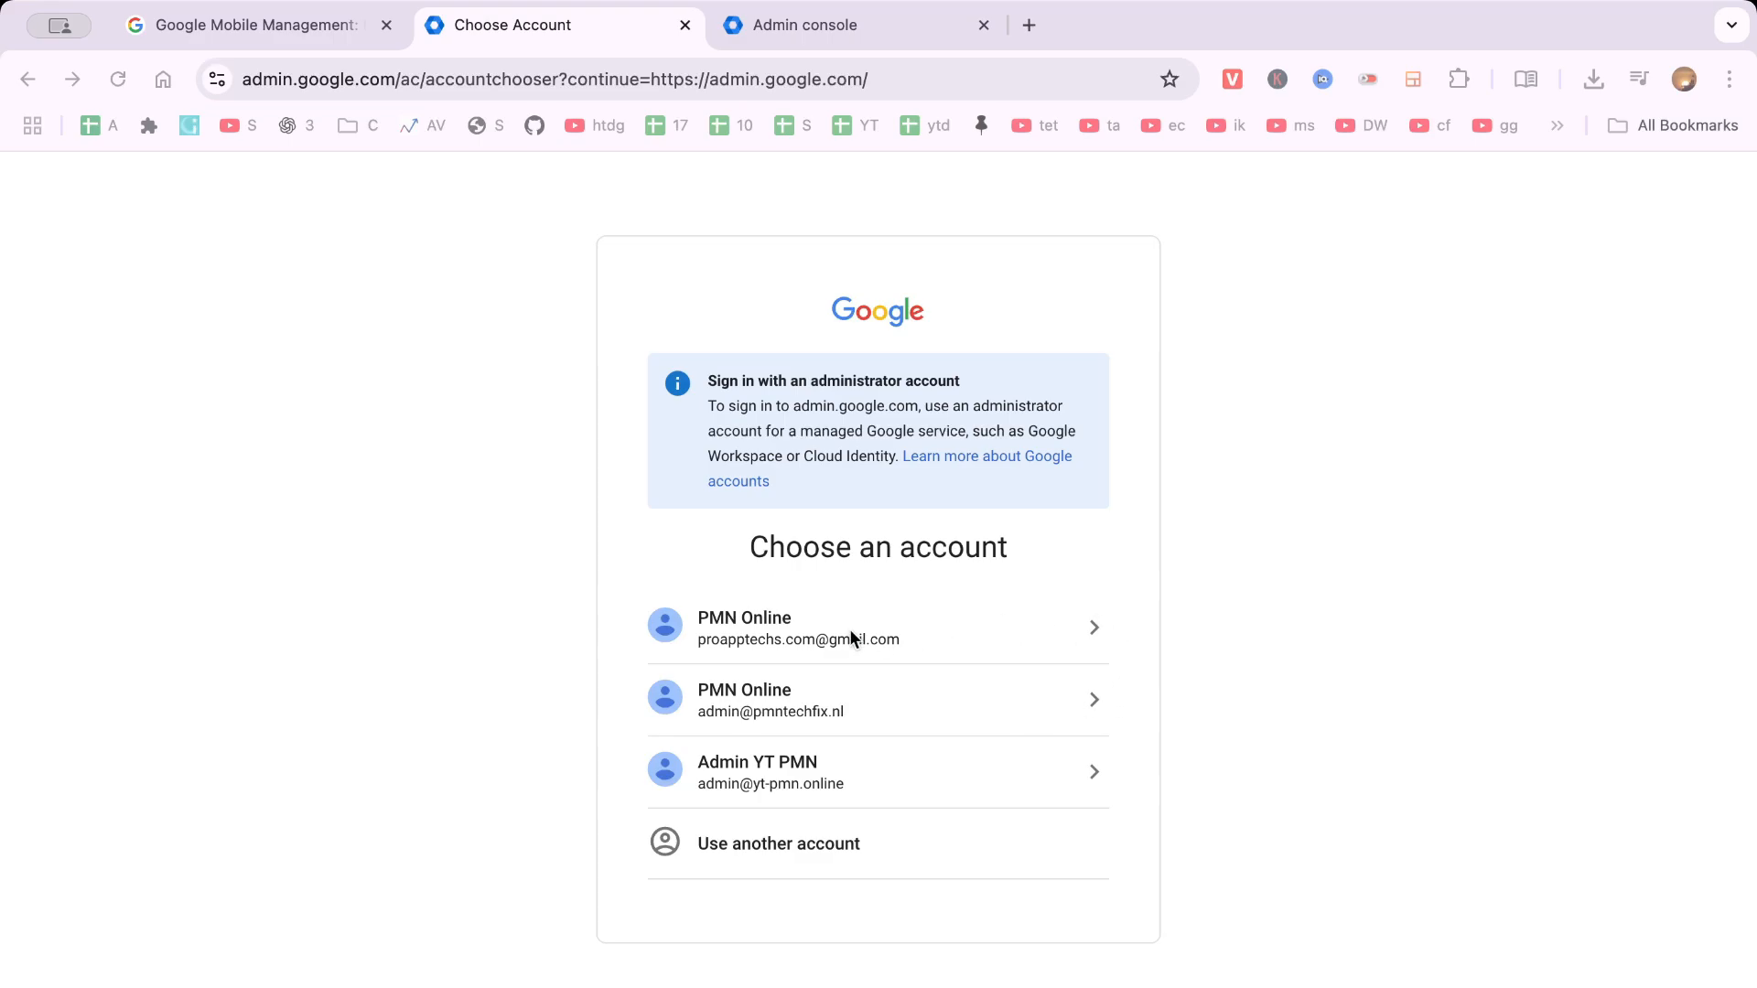
mouse_move(458, 400)
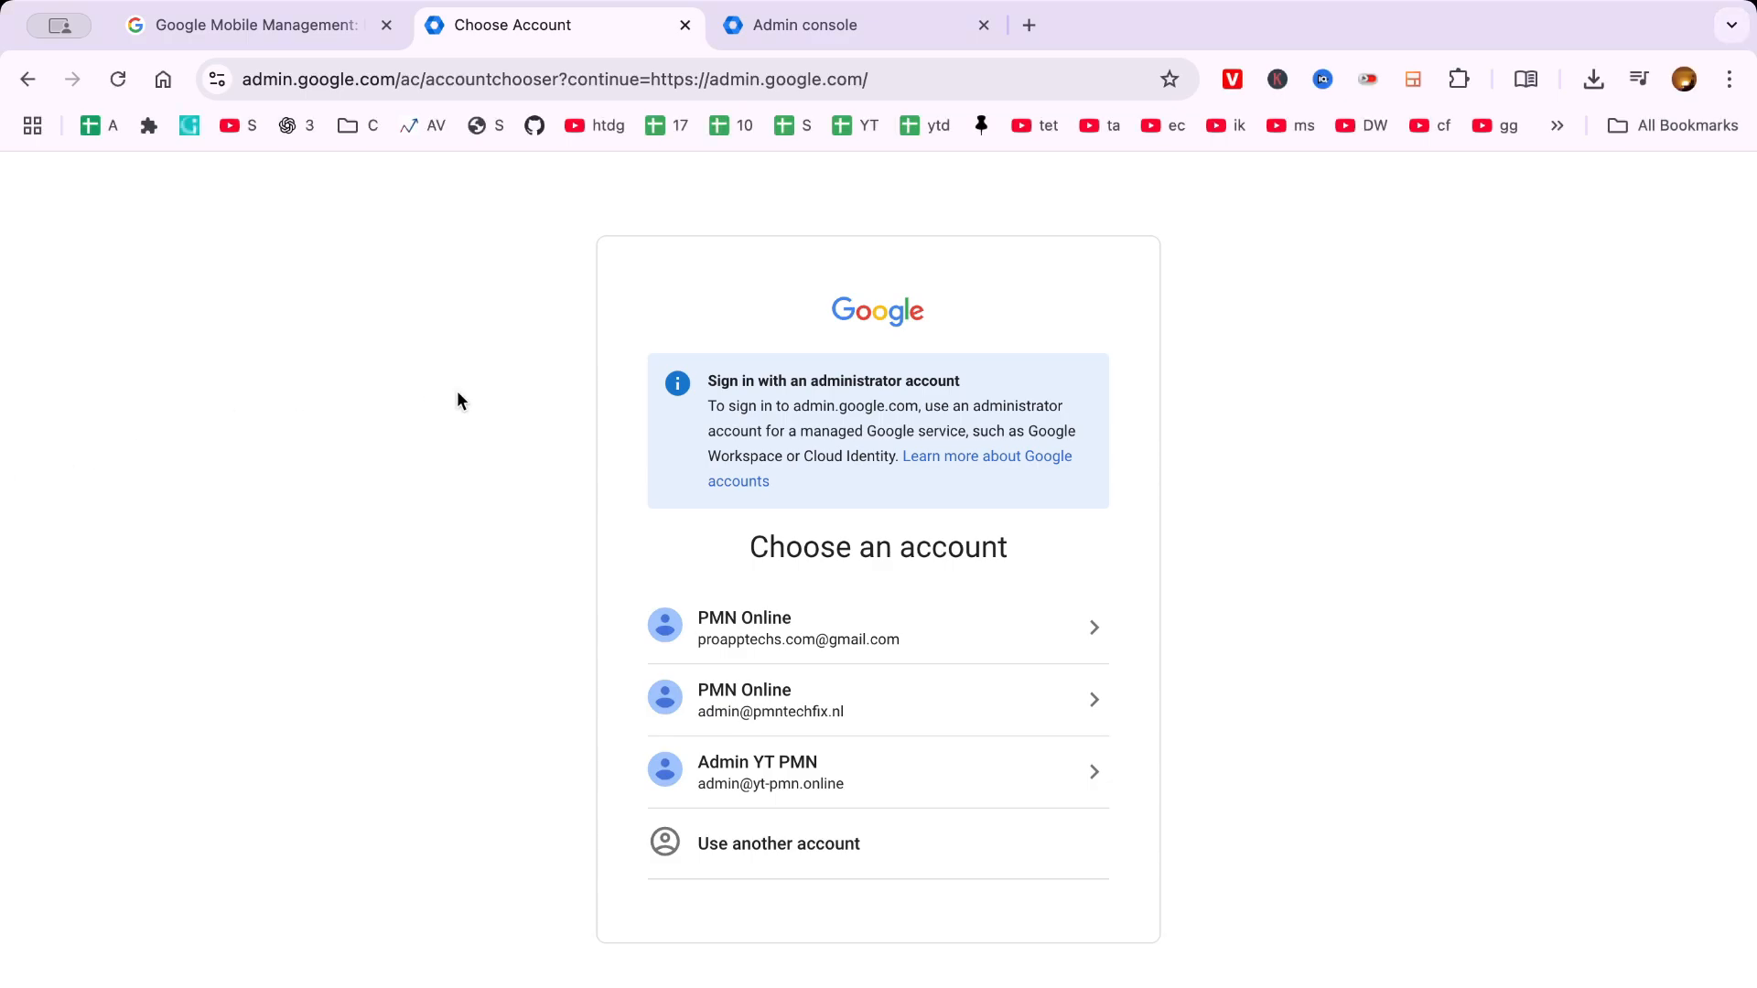
mouse_move(768, 773)
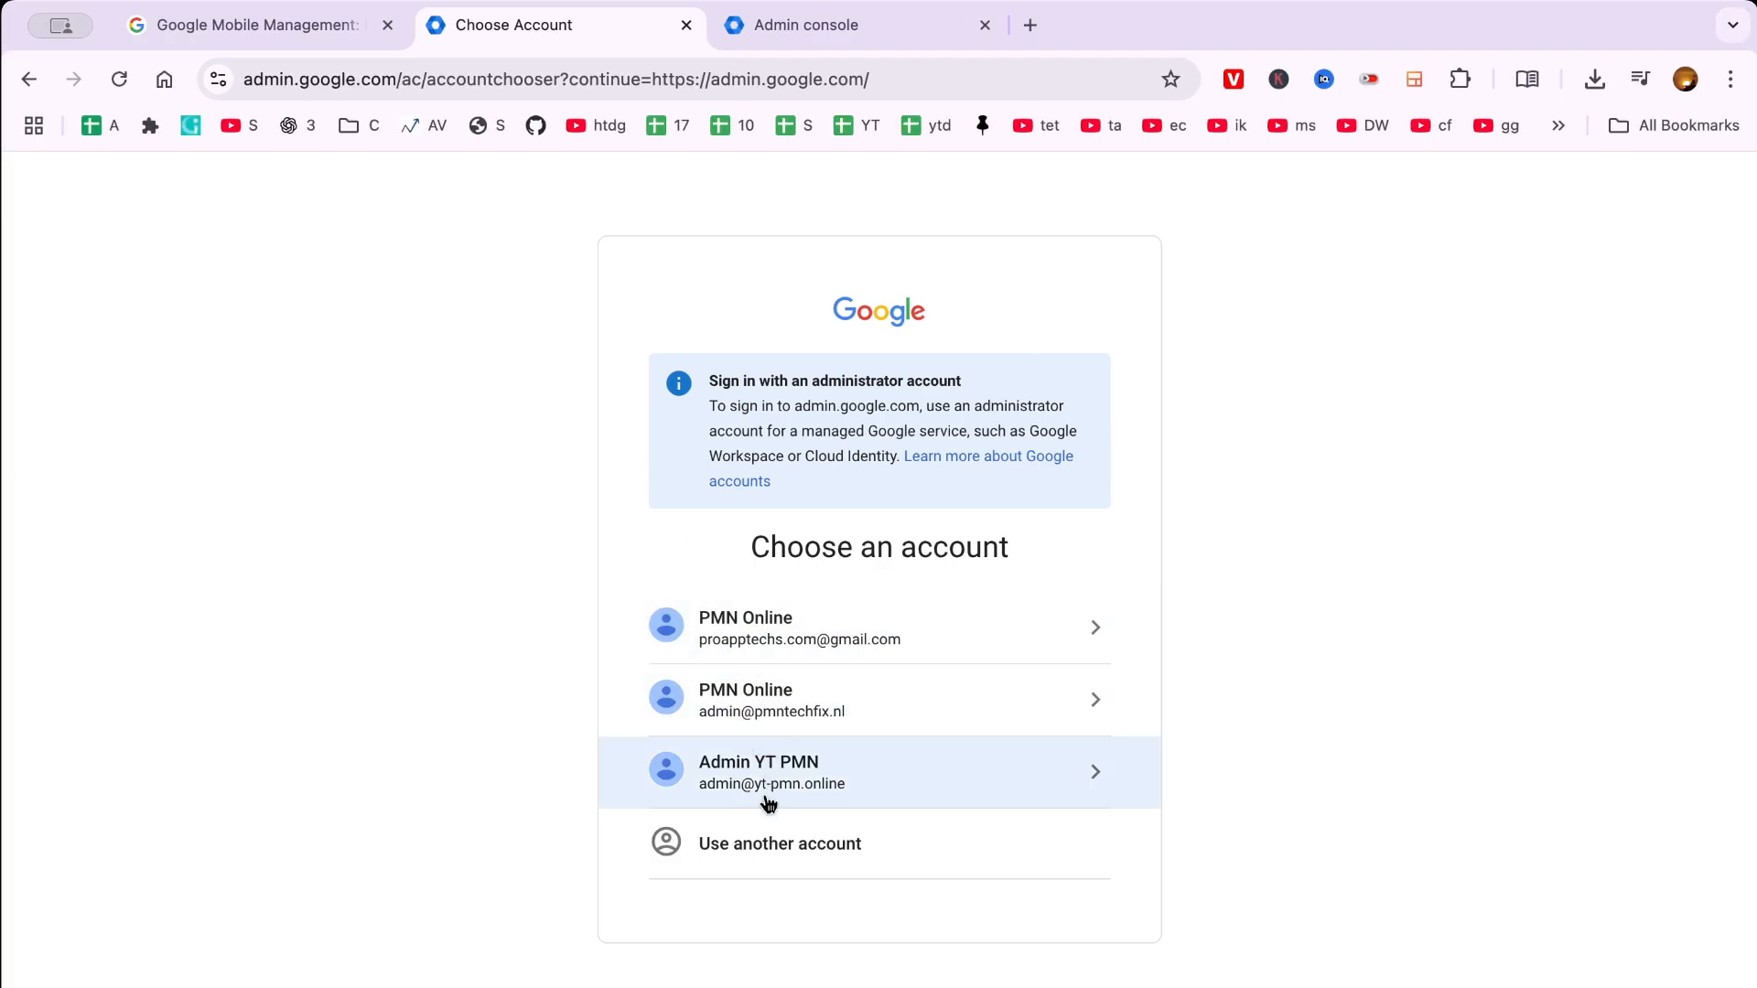
mouse_move(917, 765)
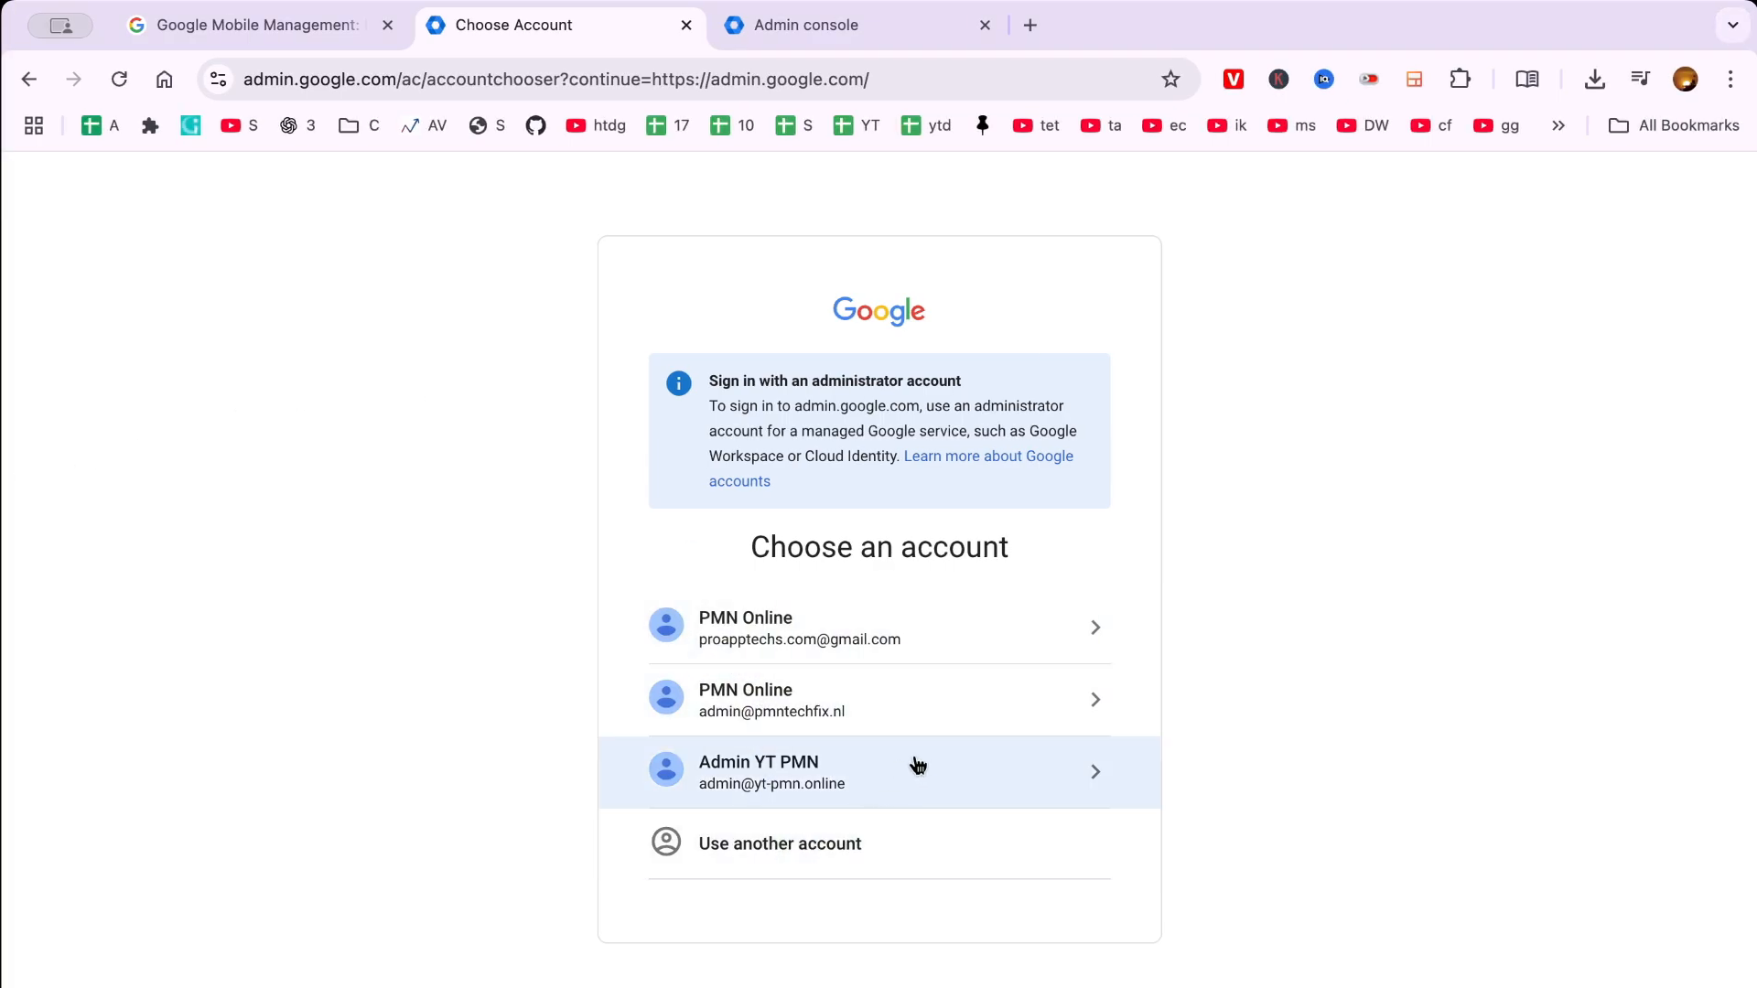
Step: Sign in as Admin YT PMN, hide the side panel, and expand Apps in the menu
click(878, 772)
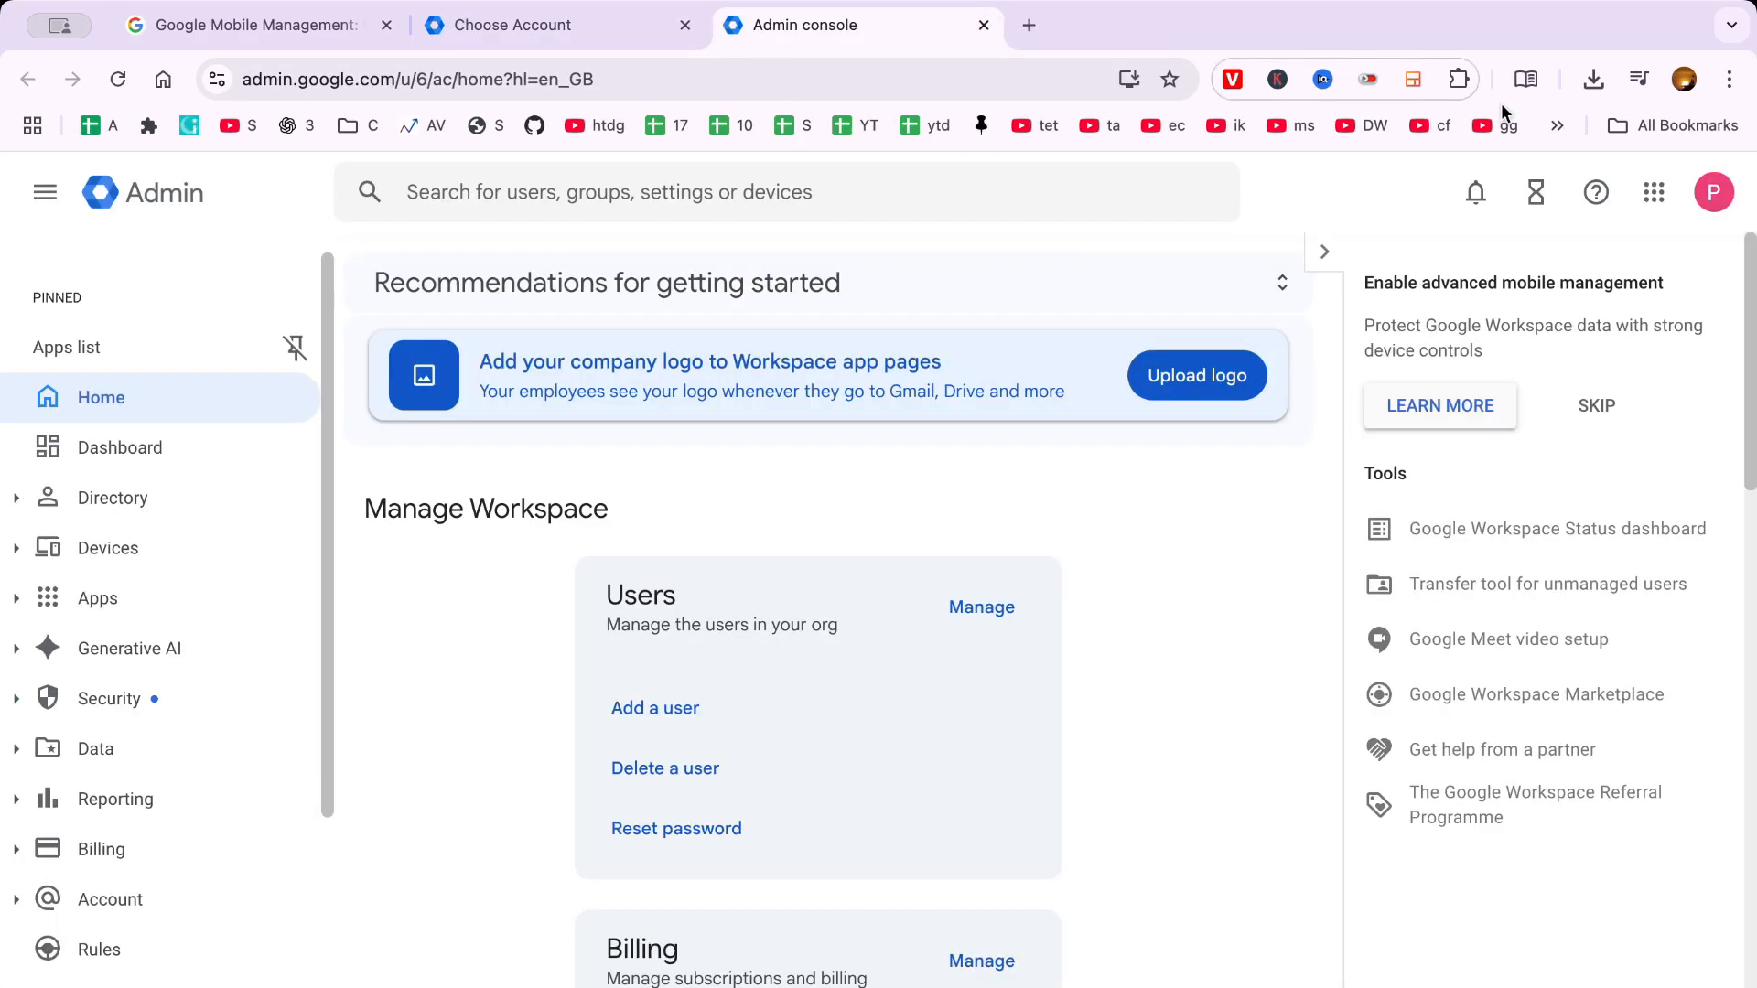
click(1323, 250)
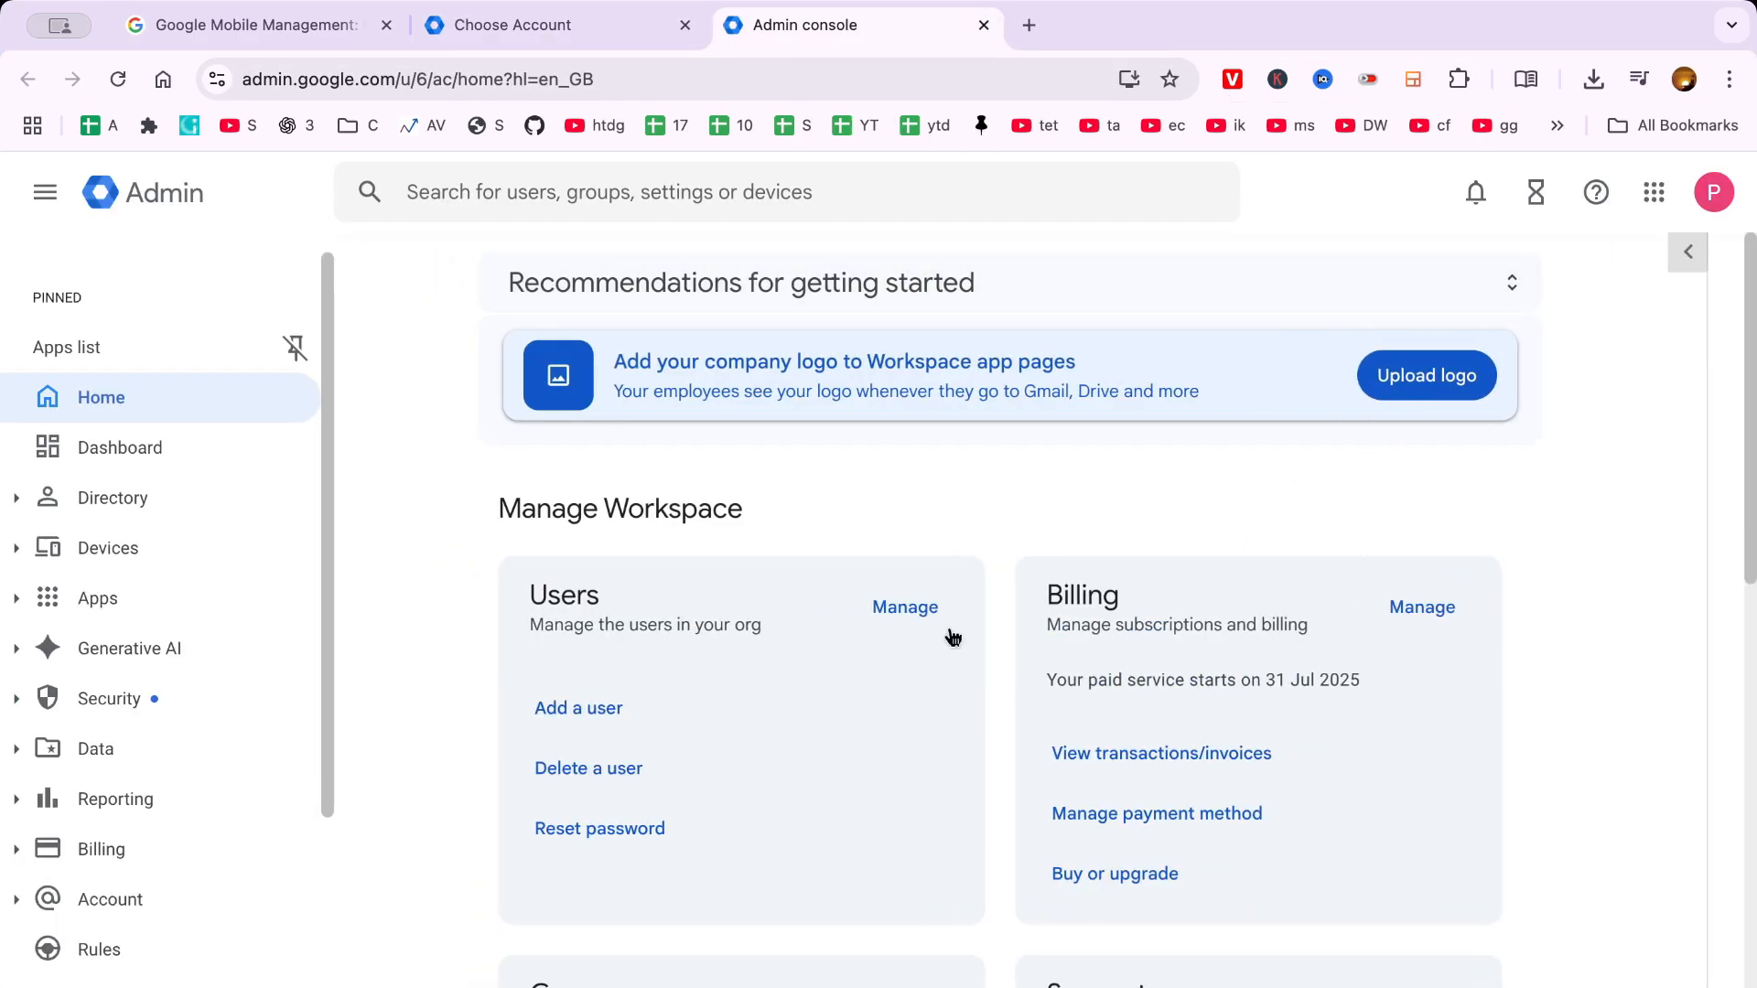
scroll(down, 3)
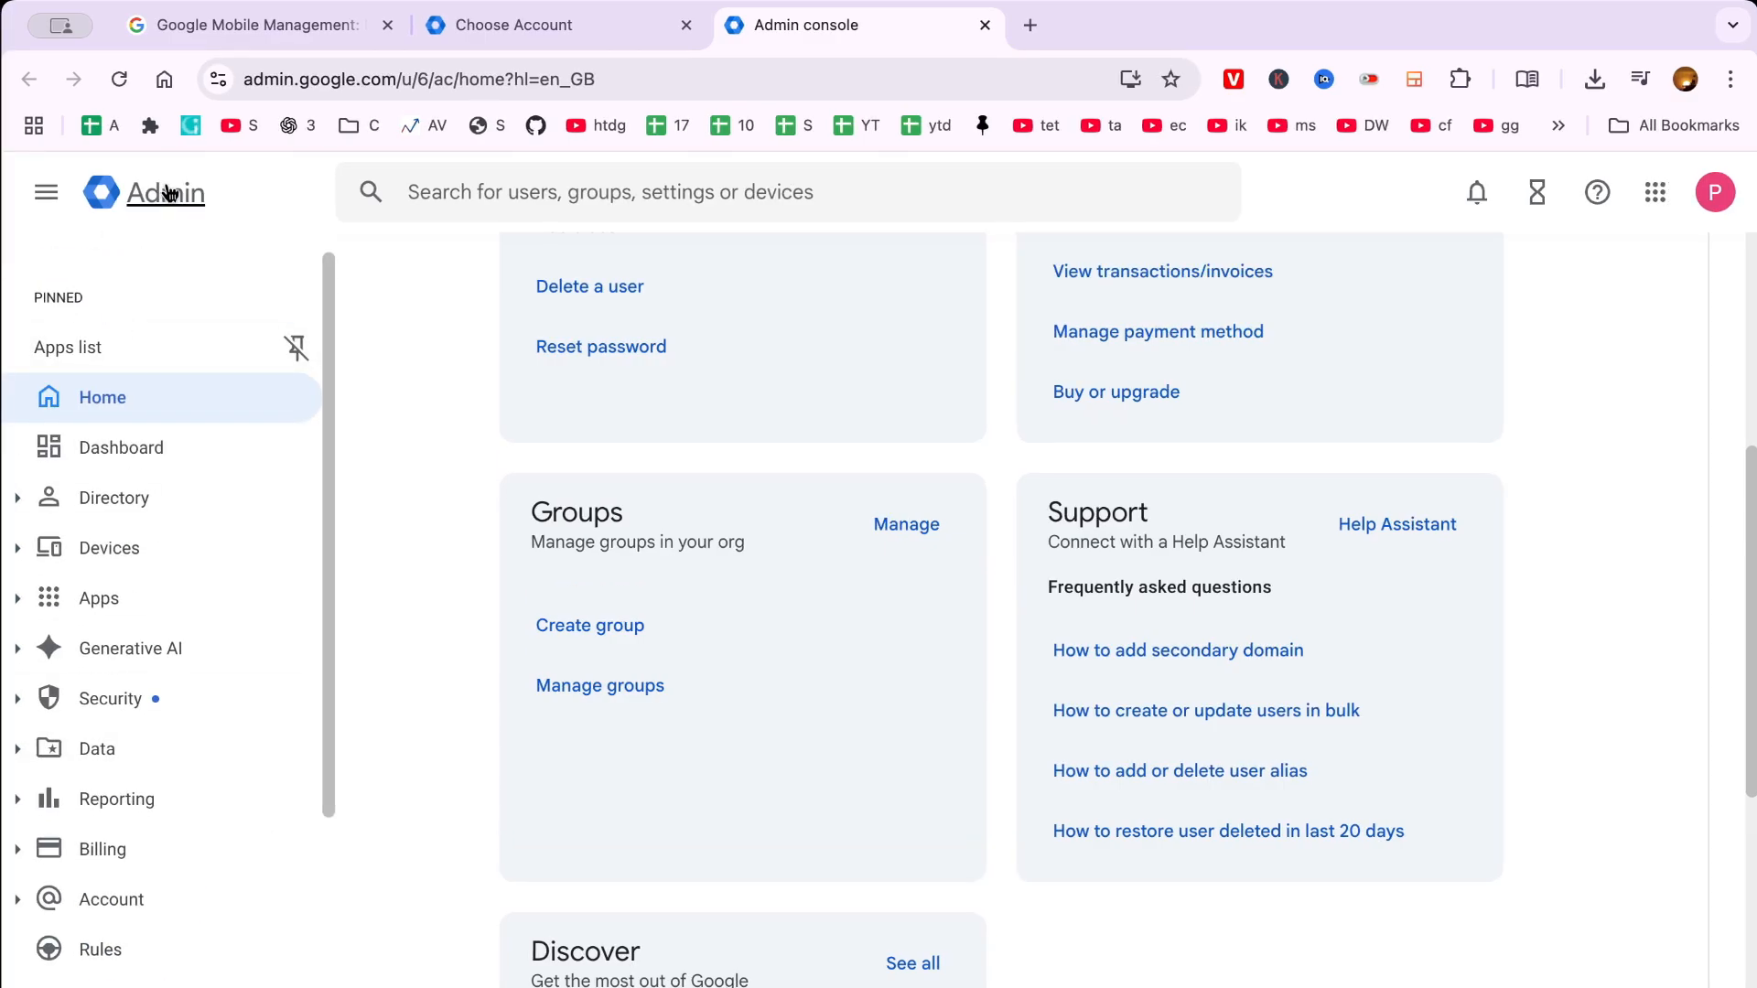
click(164, 193)
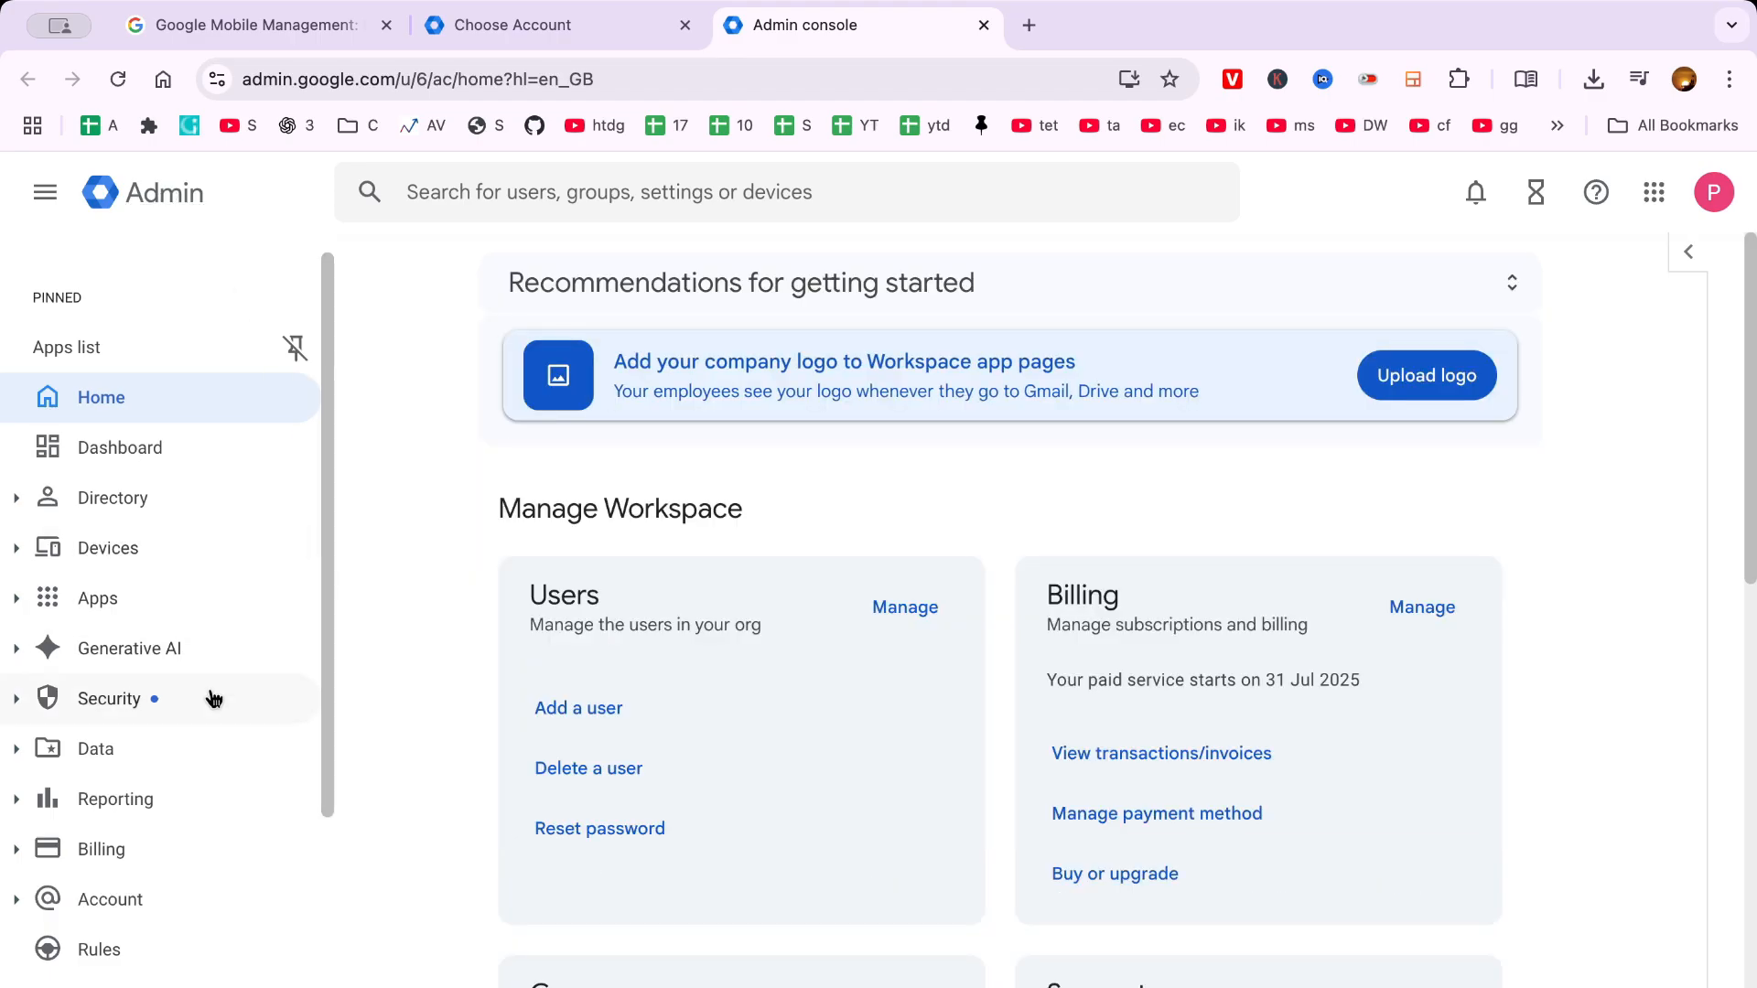
click(98, 598)
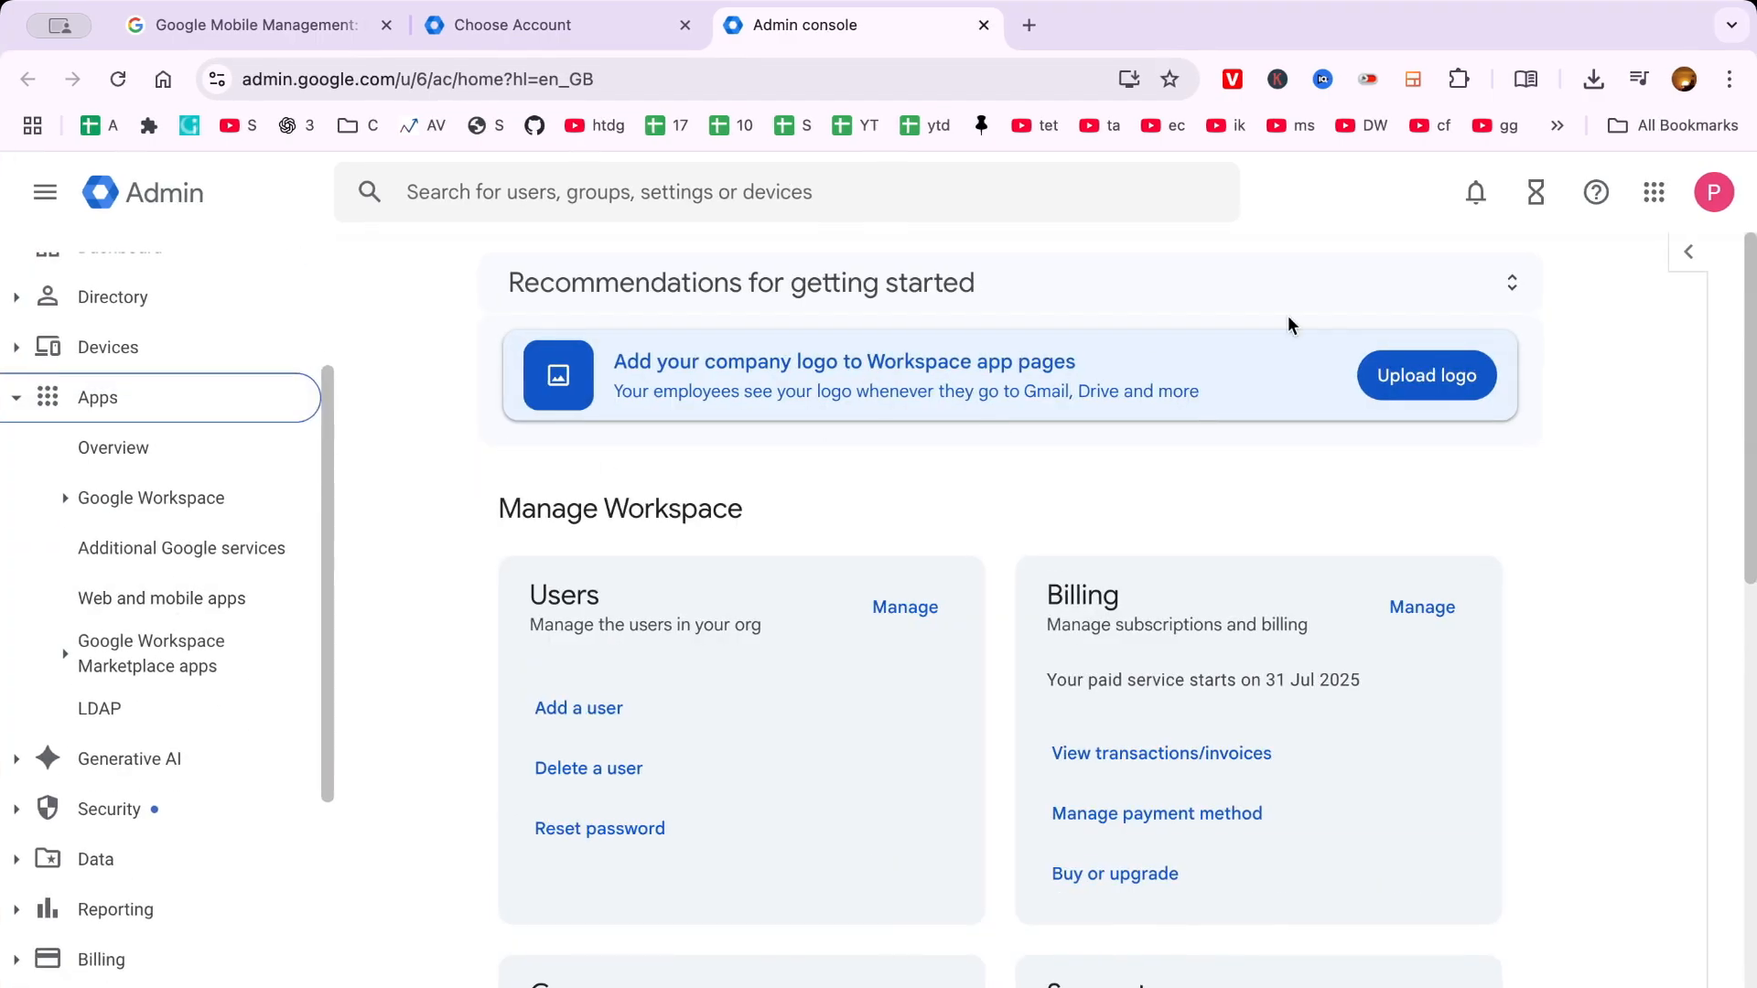
Step: Open the Google apps launcher and scroll through it to find Sites
click(1653, 192)
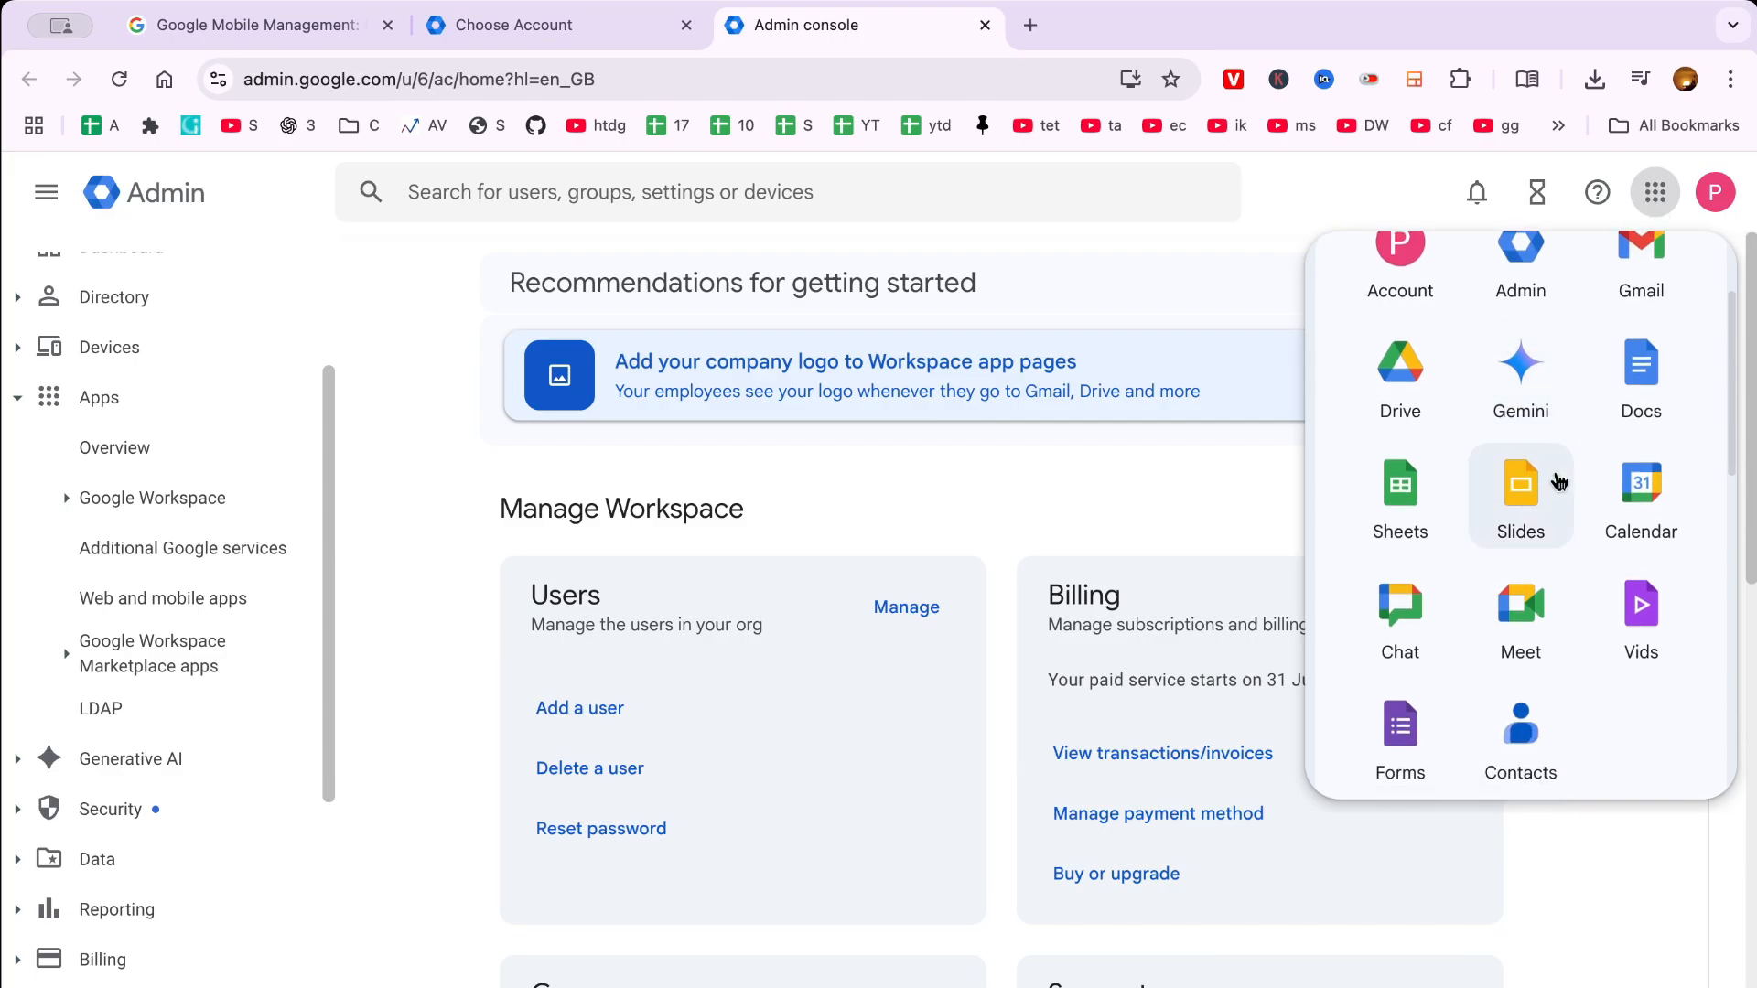
scroll(down, 3)
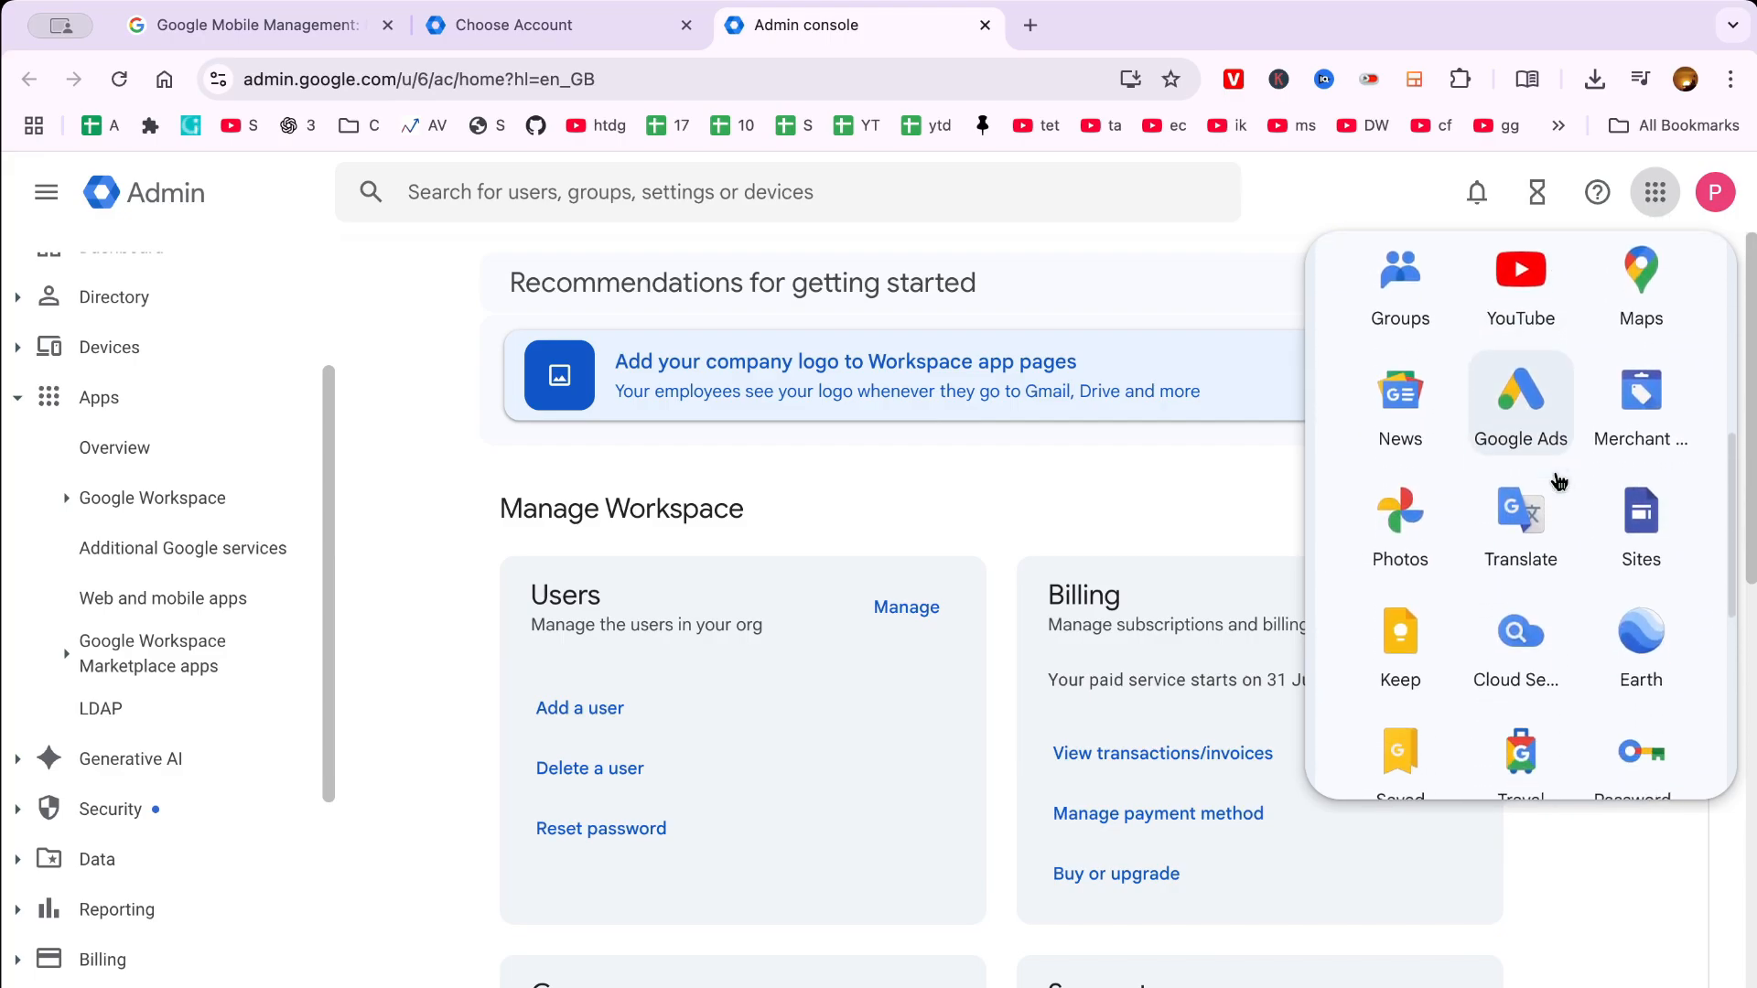
scroll(down, 3)
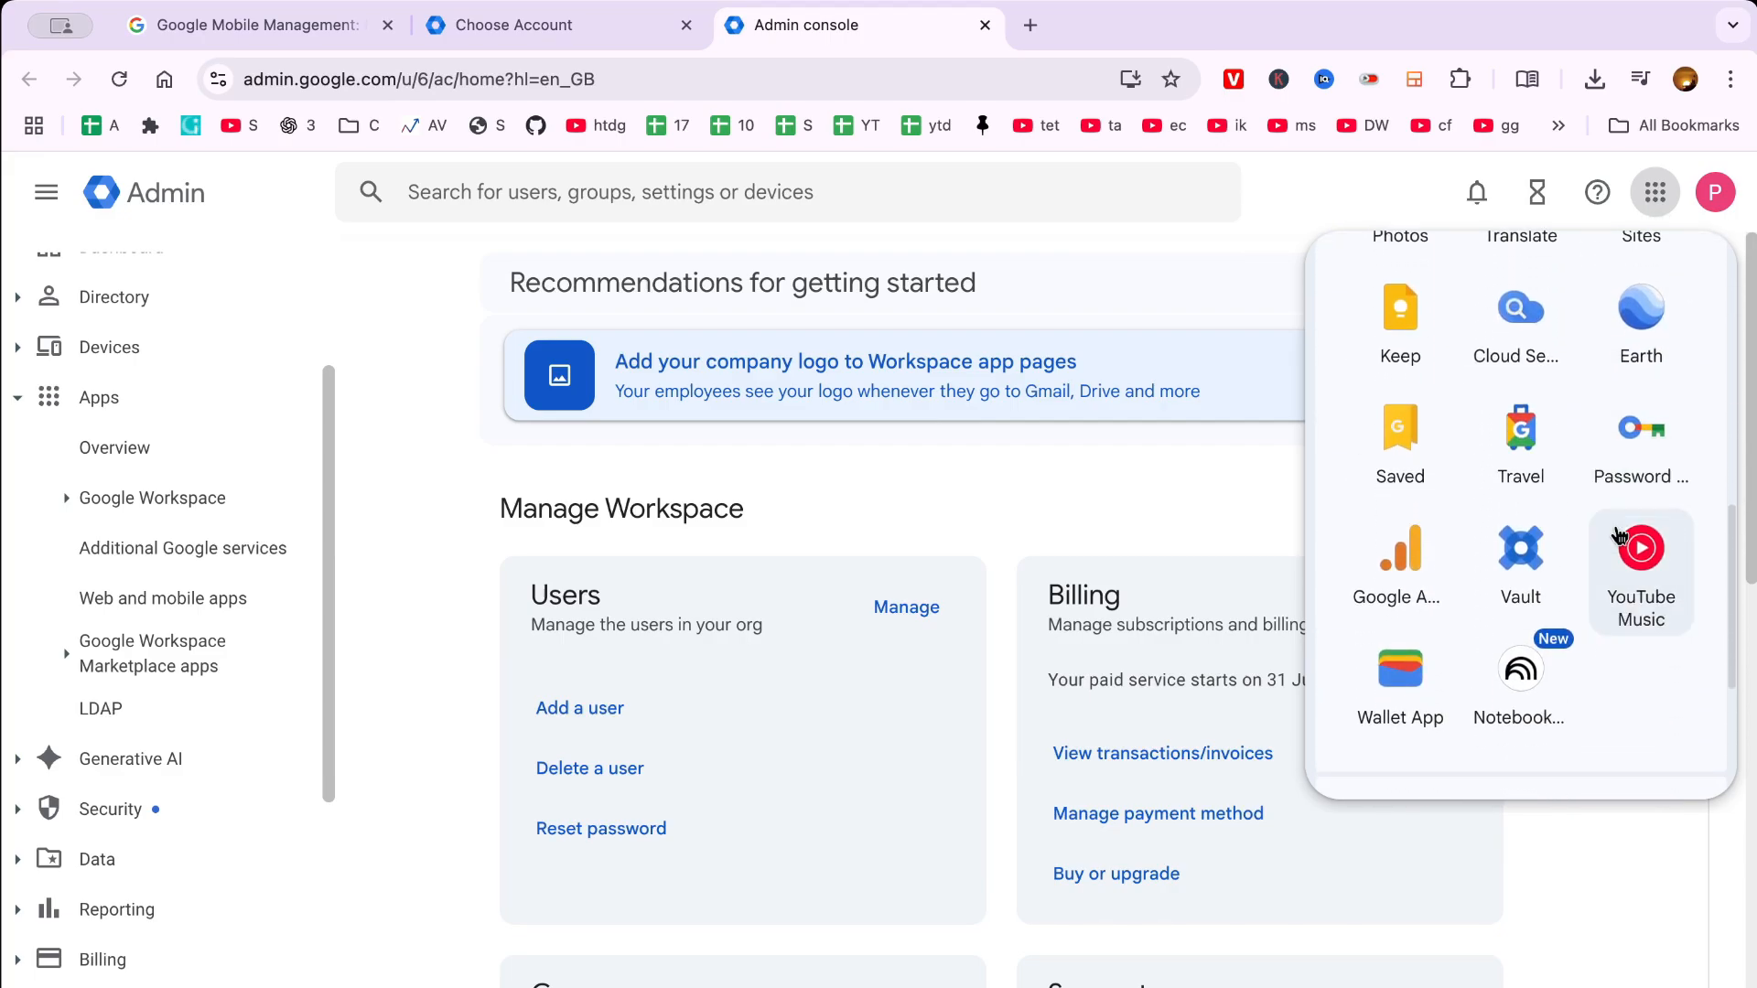
scroll(down, 3)
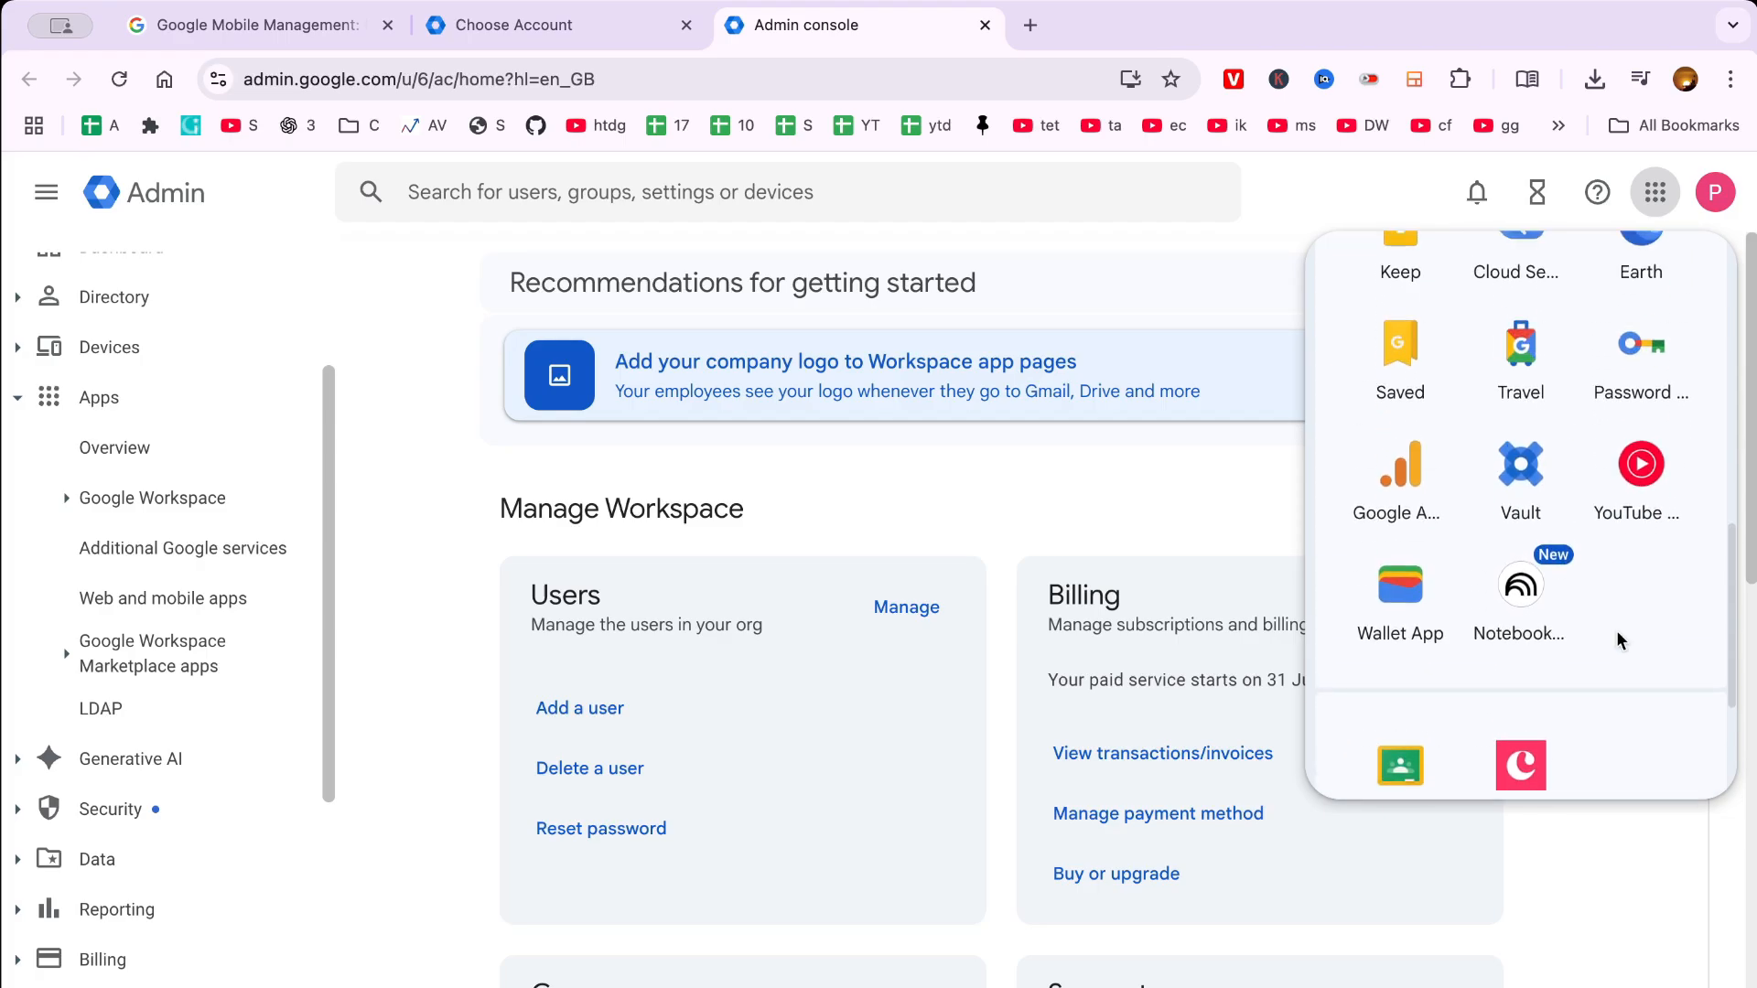
scroll(up, 3)
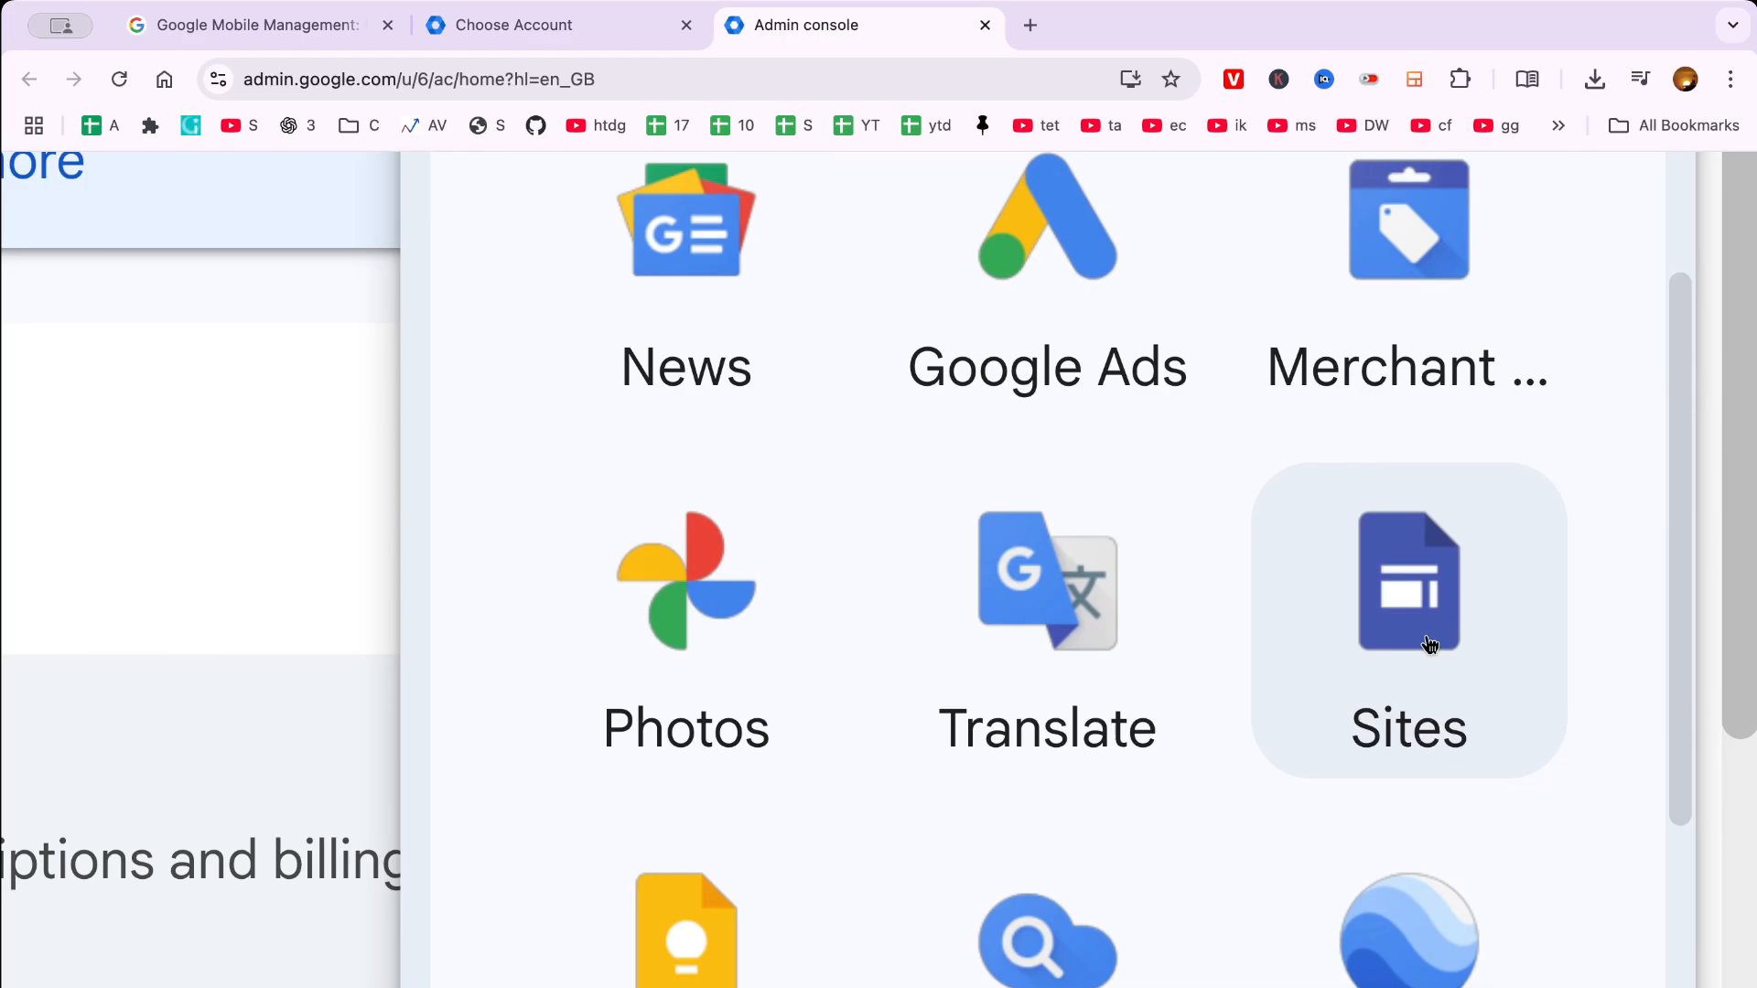
mouse_move(1432, 618)
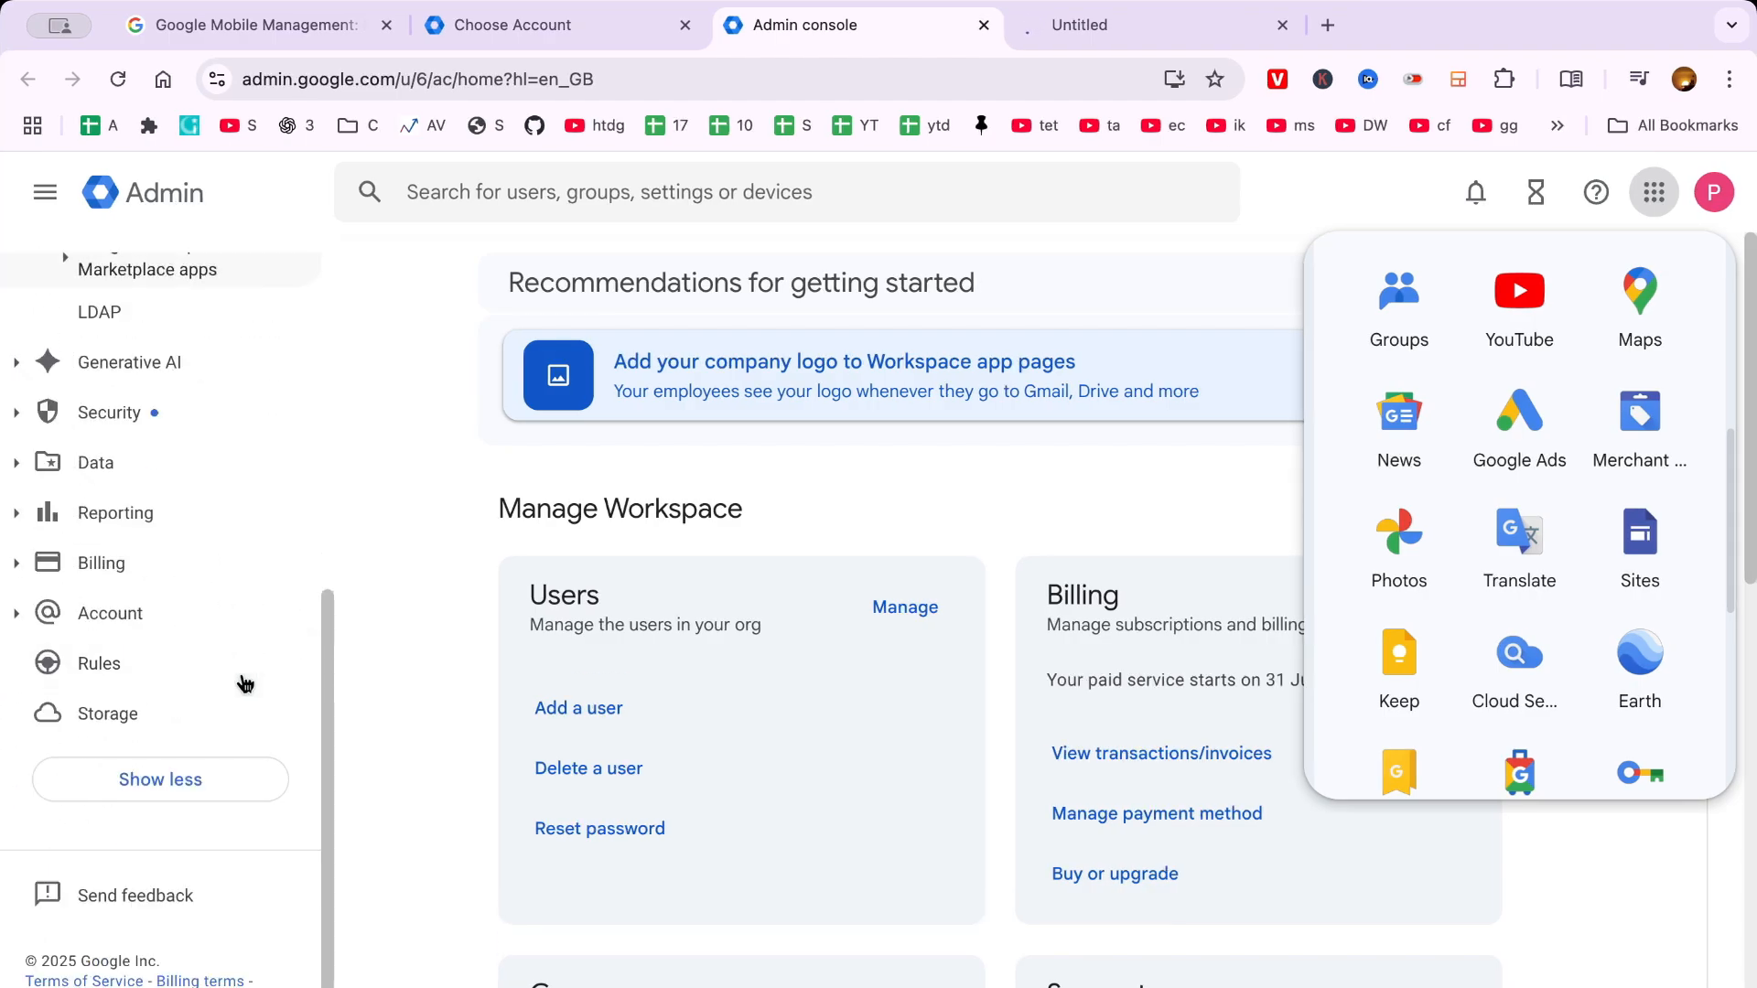
Step: View the Manage domains list under Account > Domains, then switch to the Sites tab
click(1637, 533)
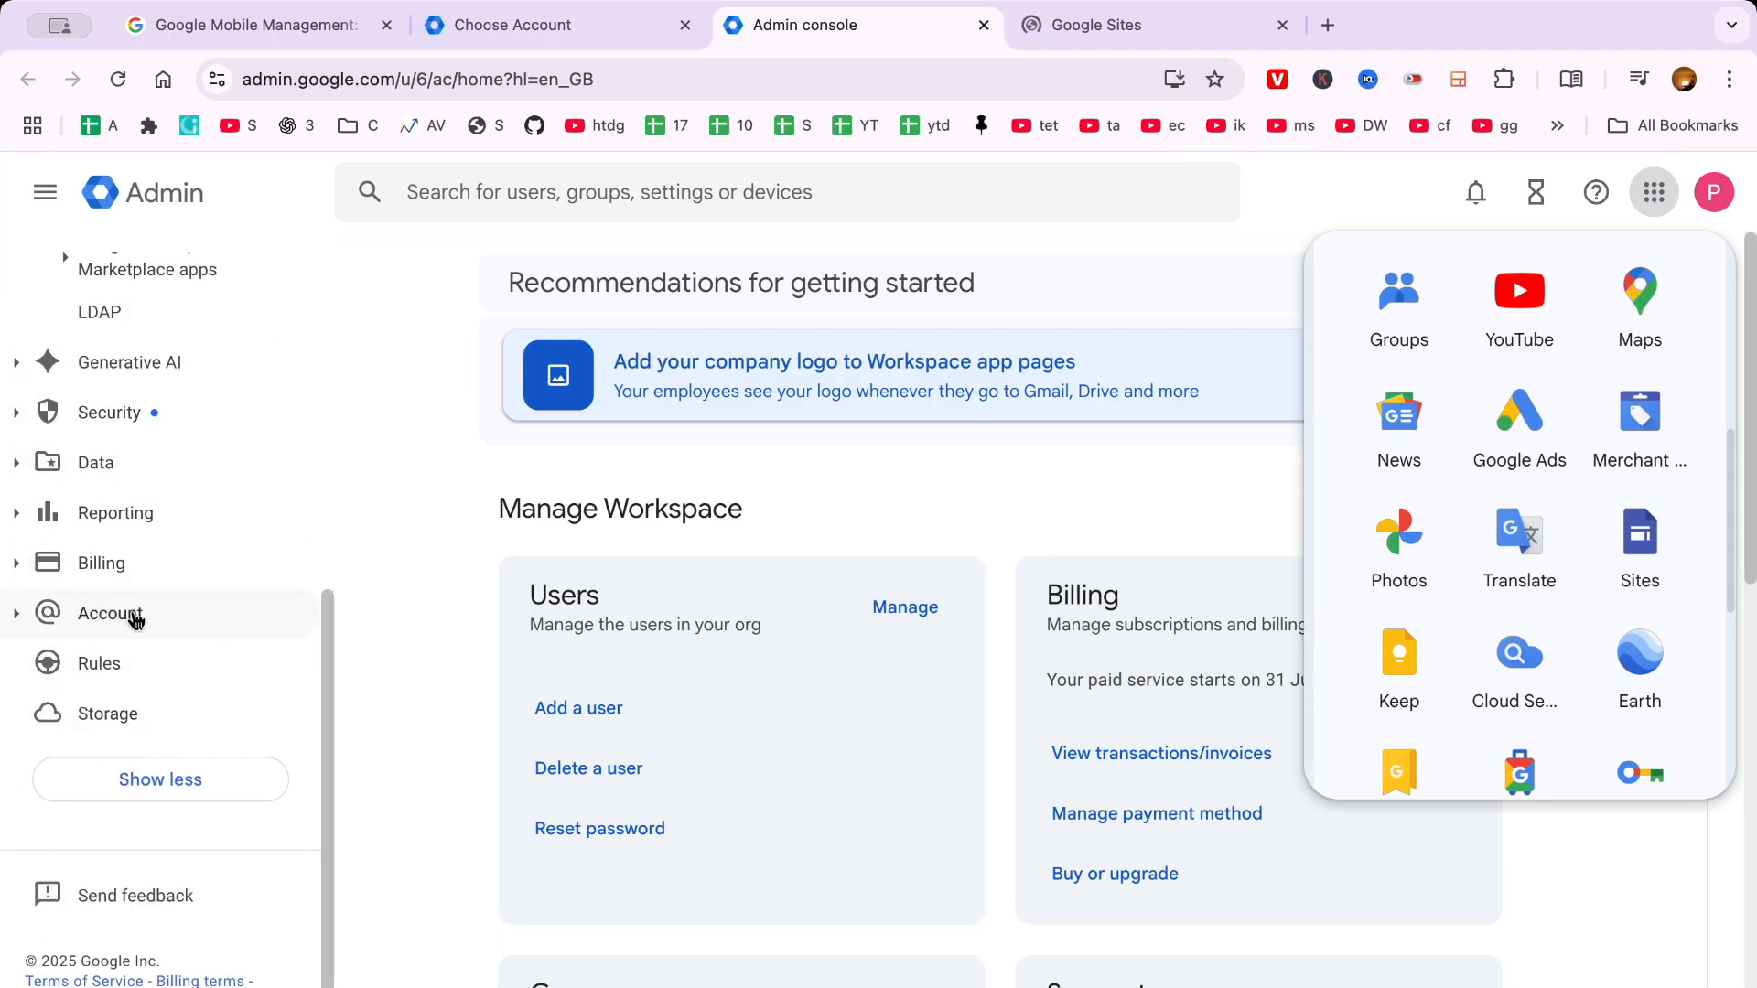
click(110, 613)
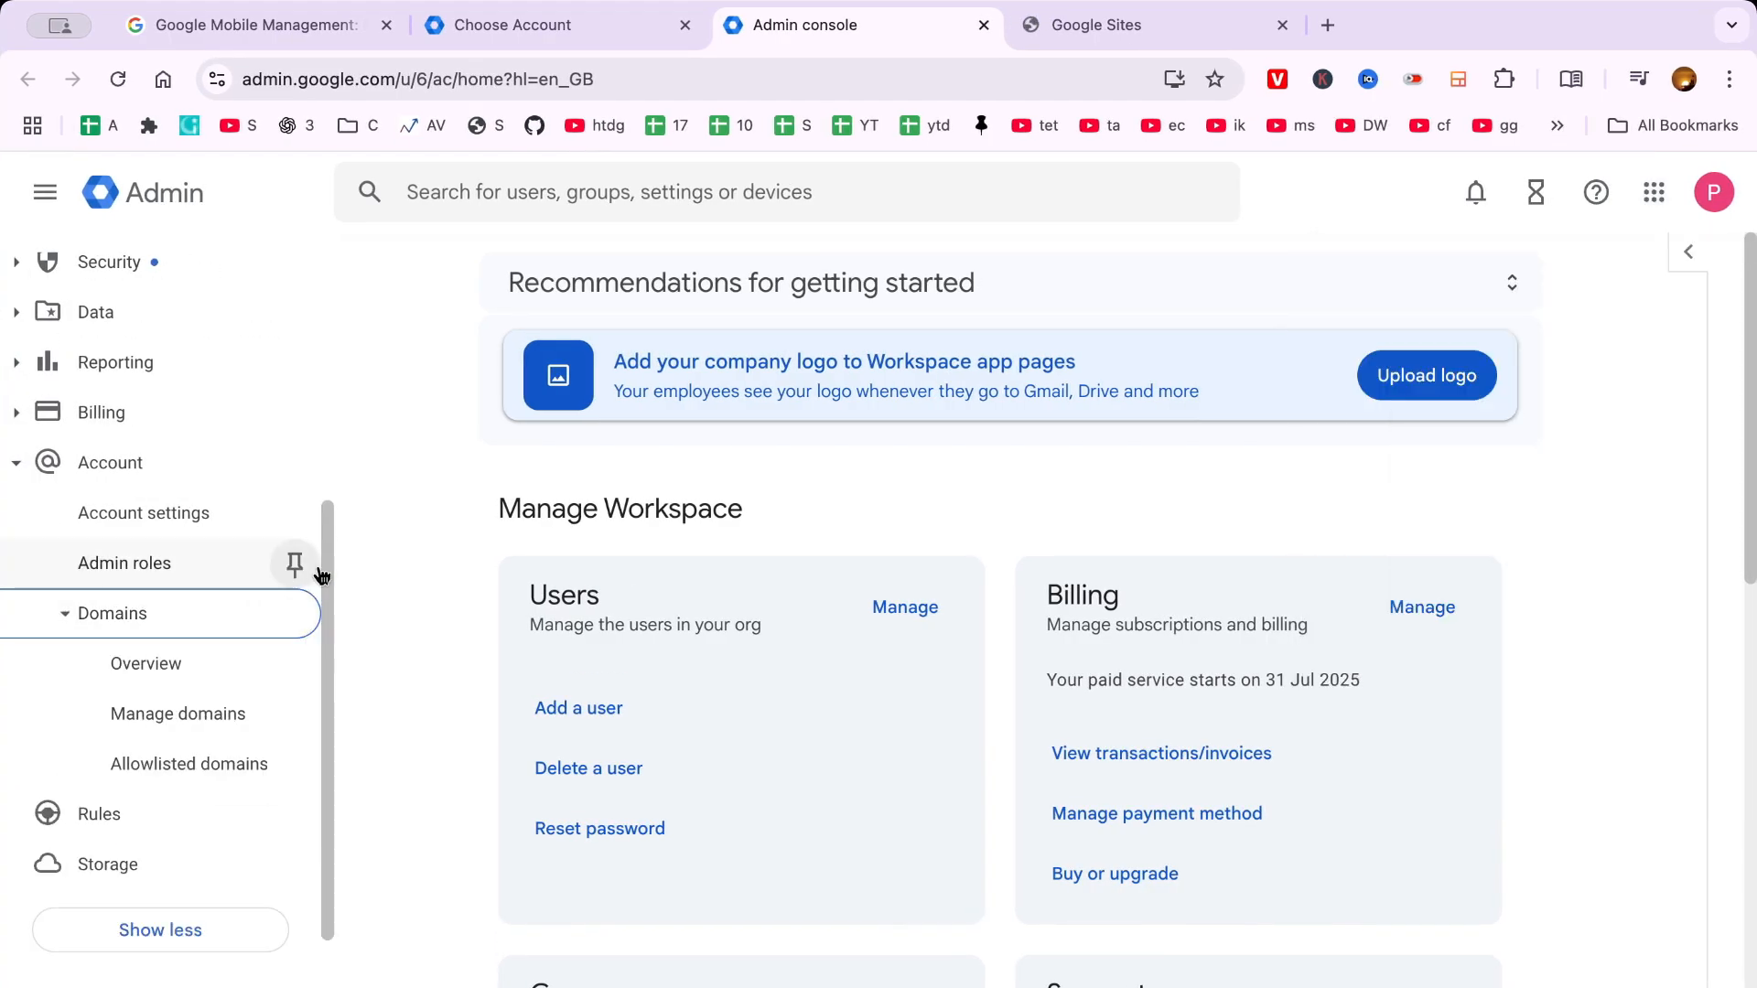
click(111, 613)
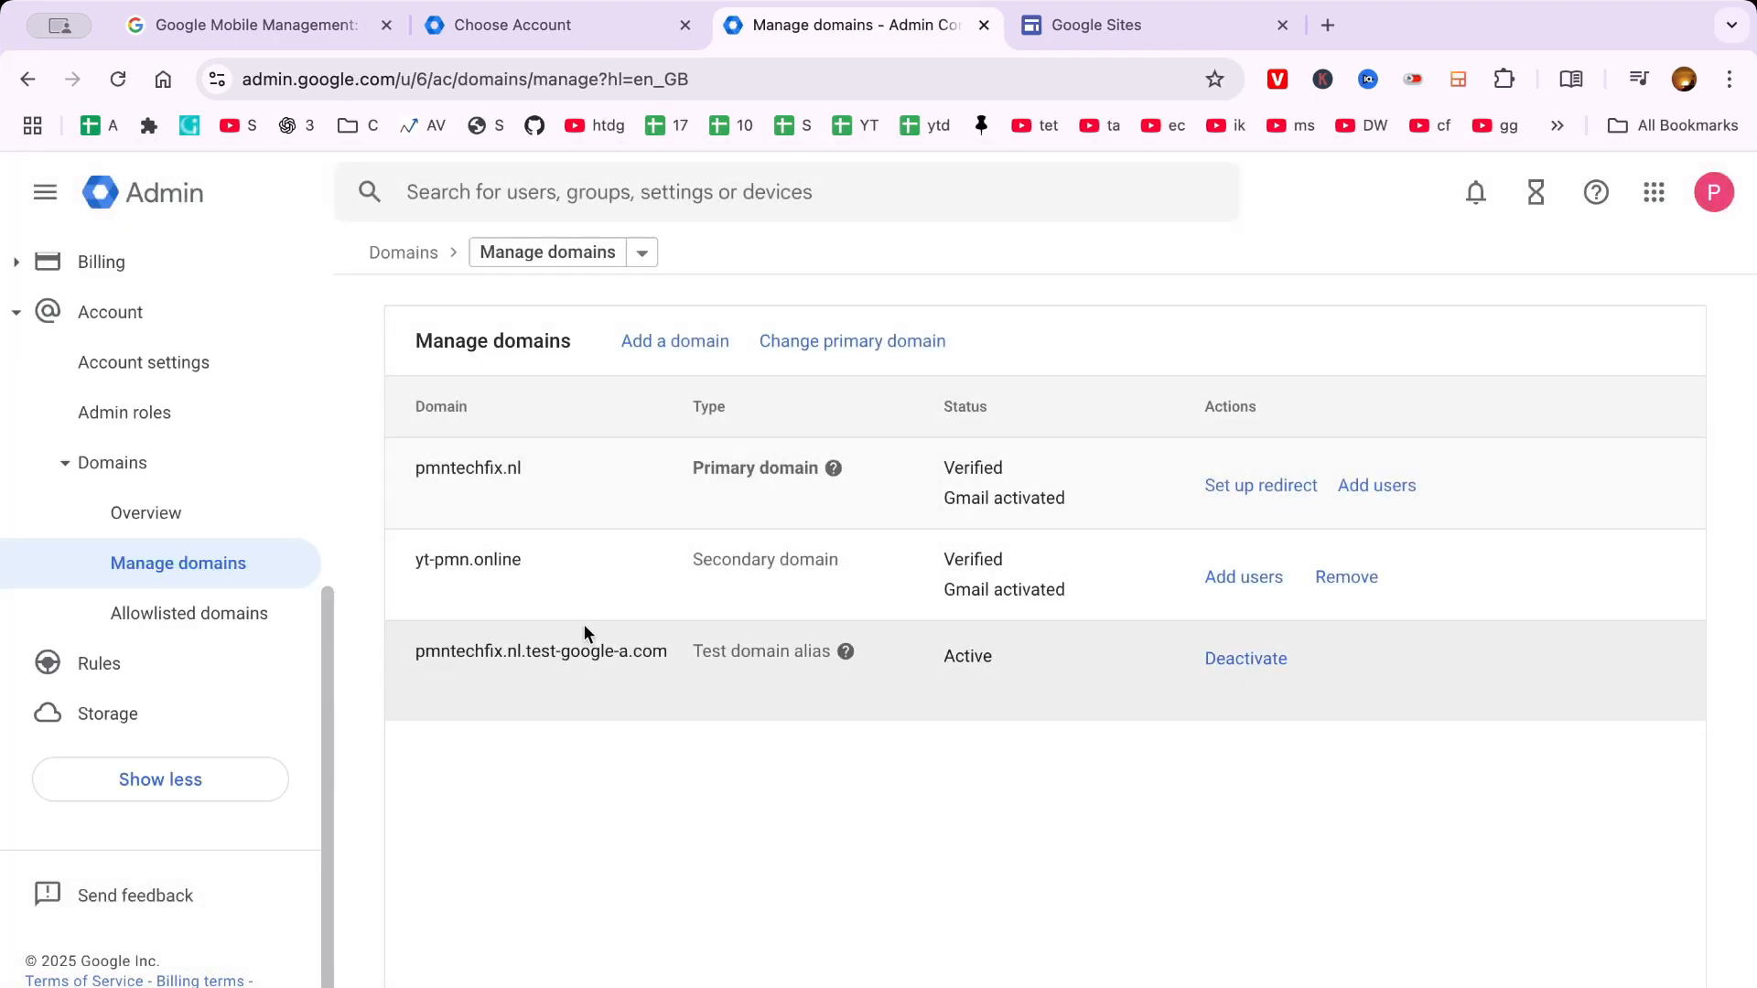
mouse_move(469, 468)
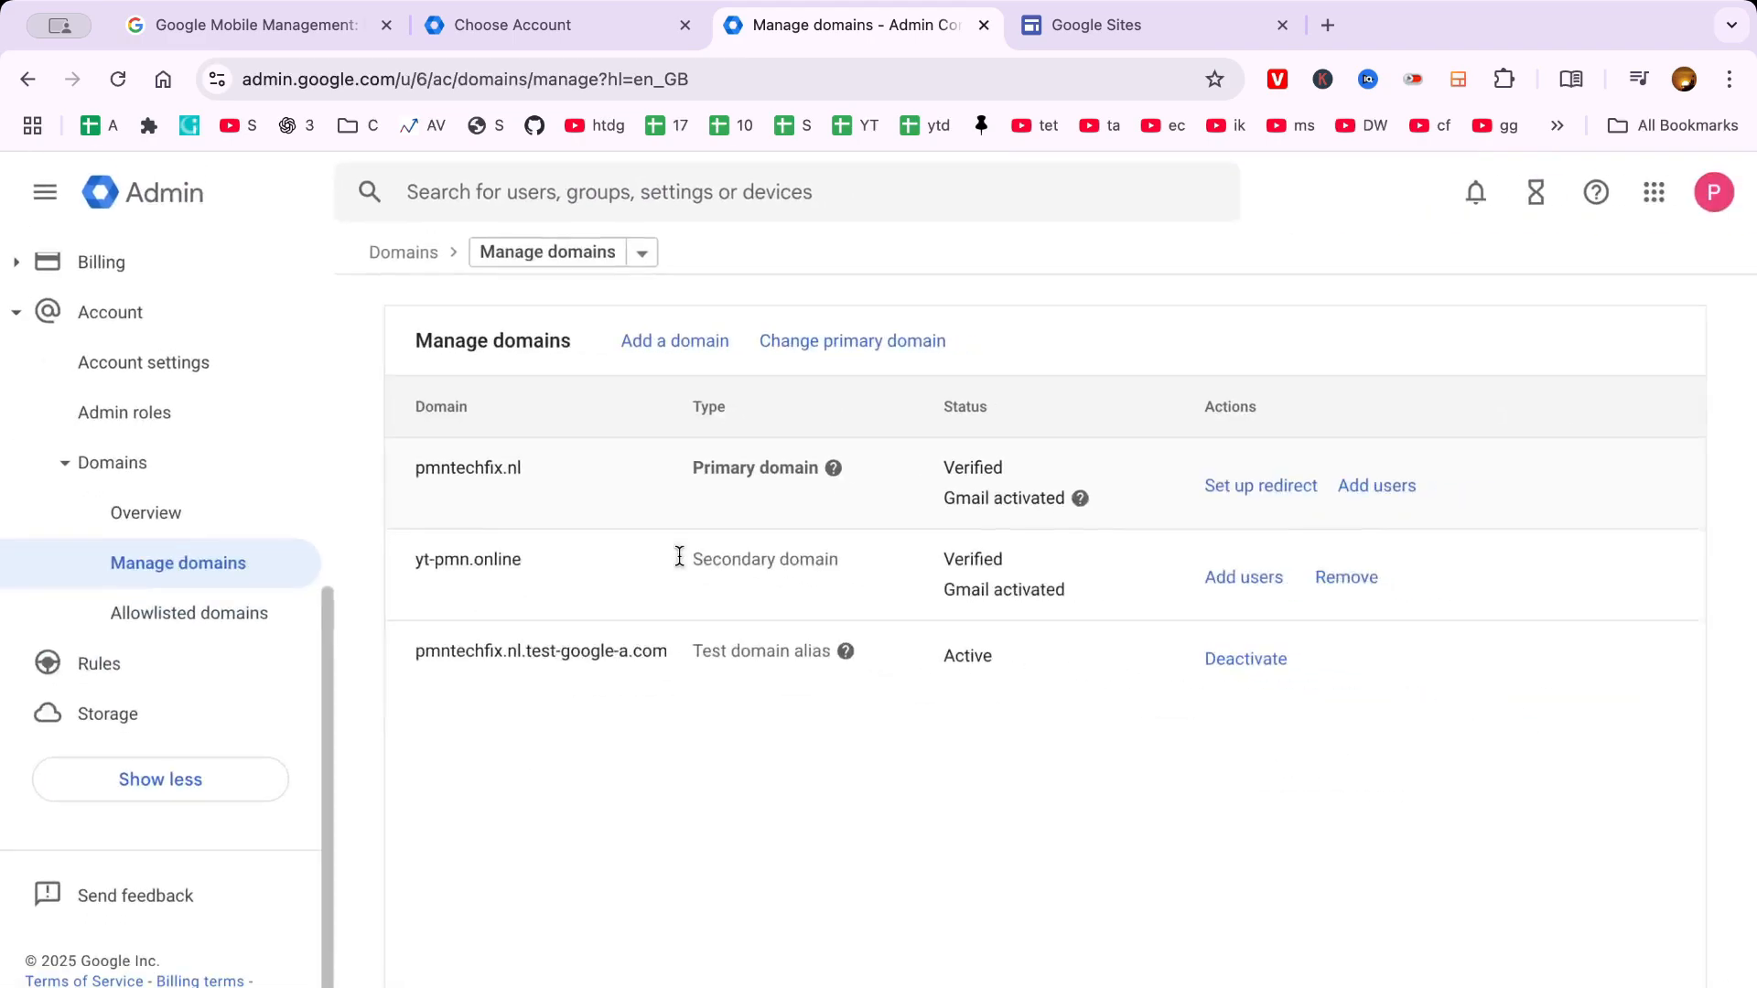
click(1143, 25)
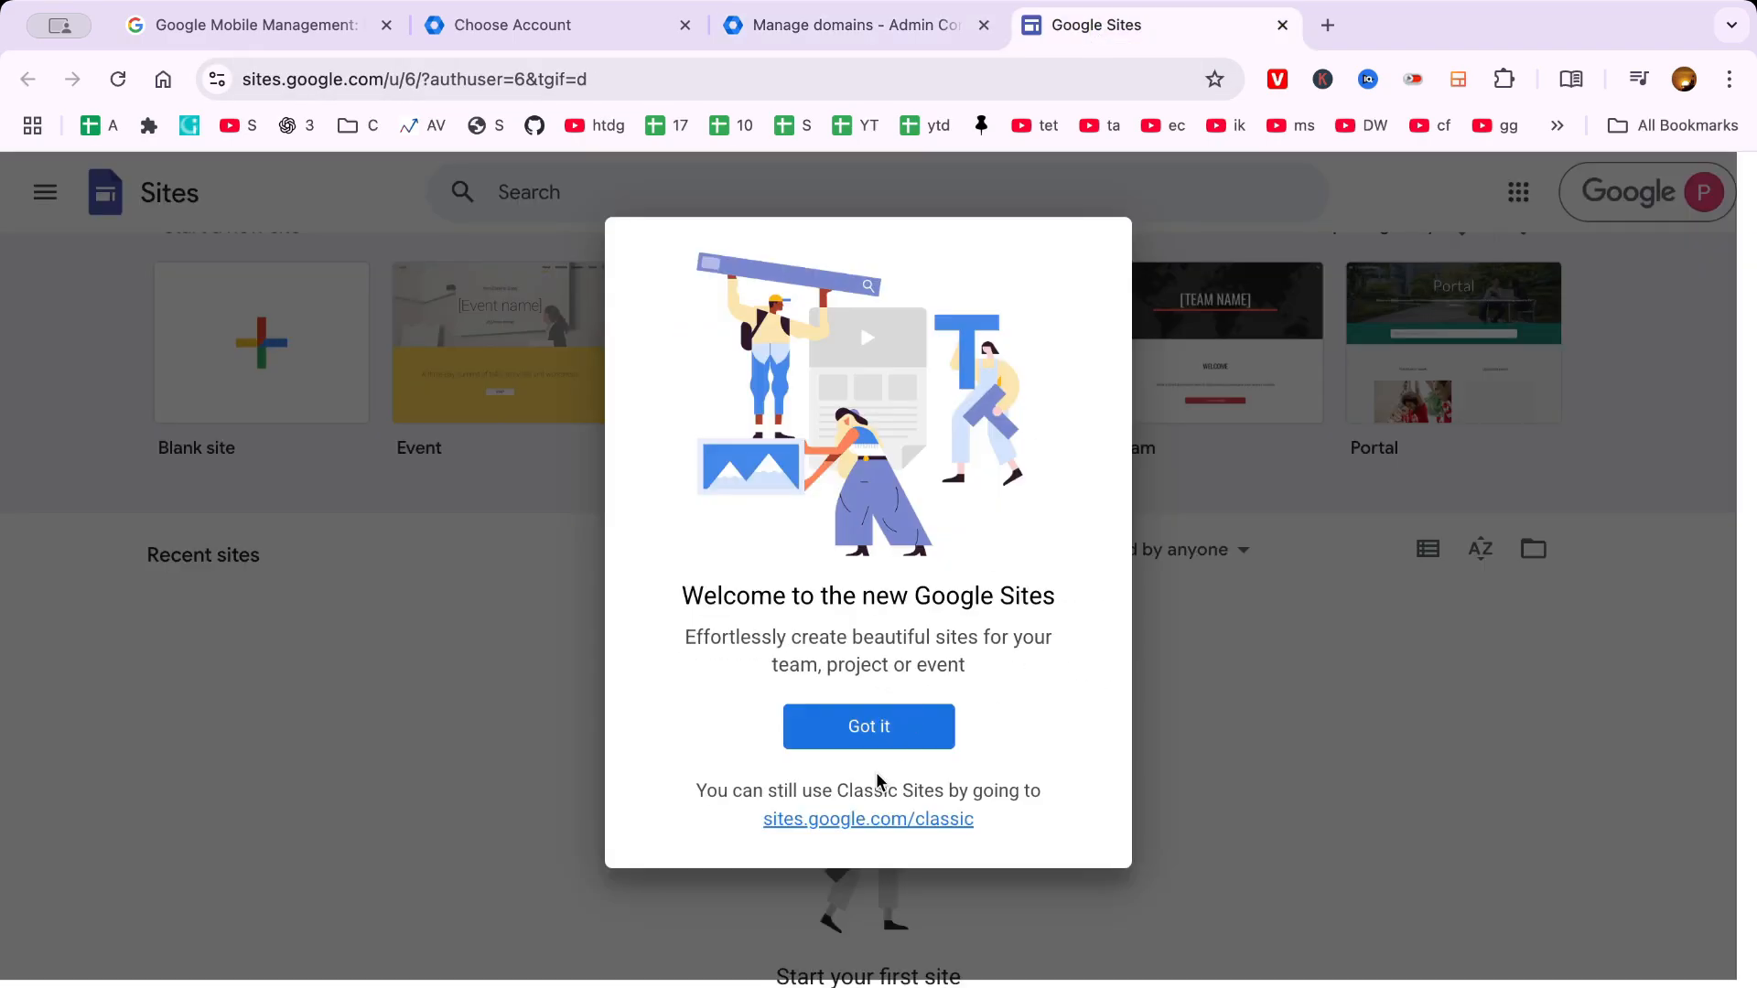
Step: Dismiss the Google Sites welcome dialog and scroll back up to the templates
click(868, 726)
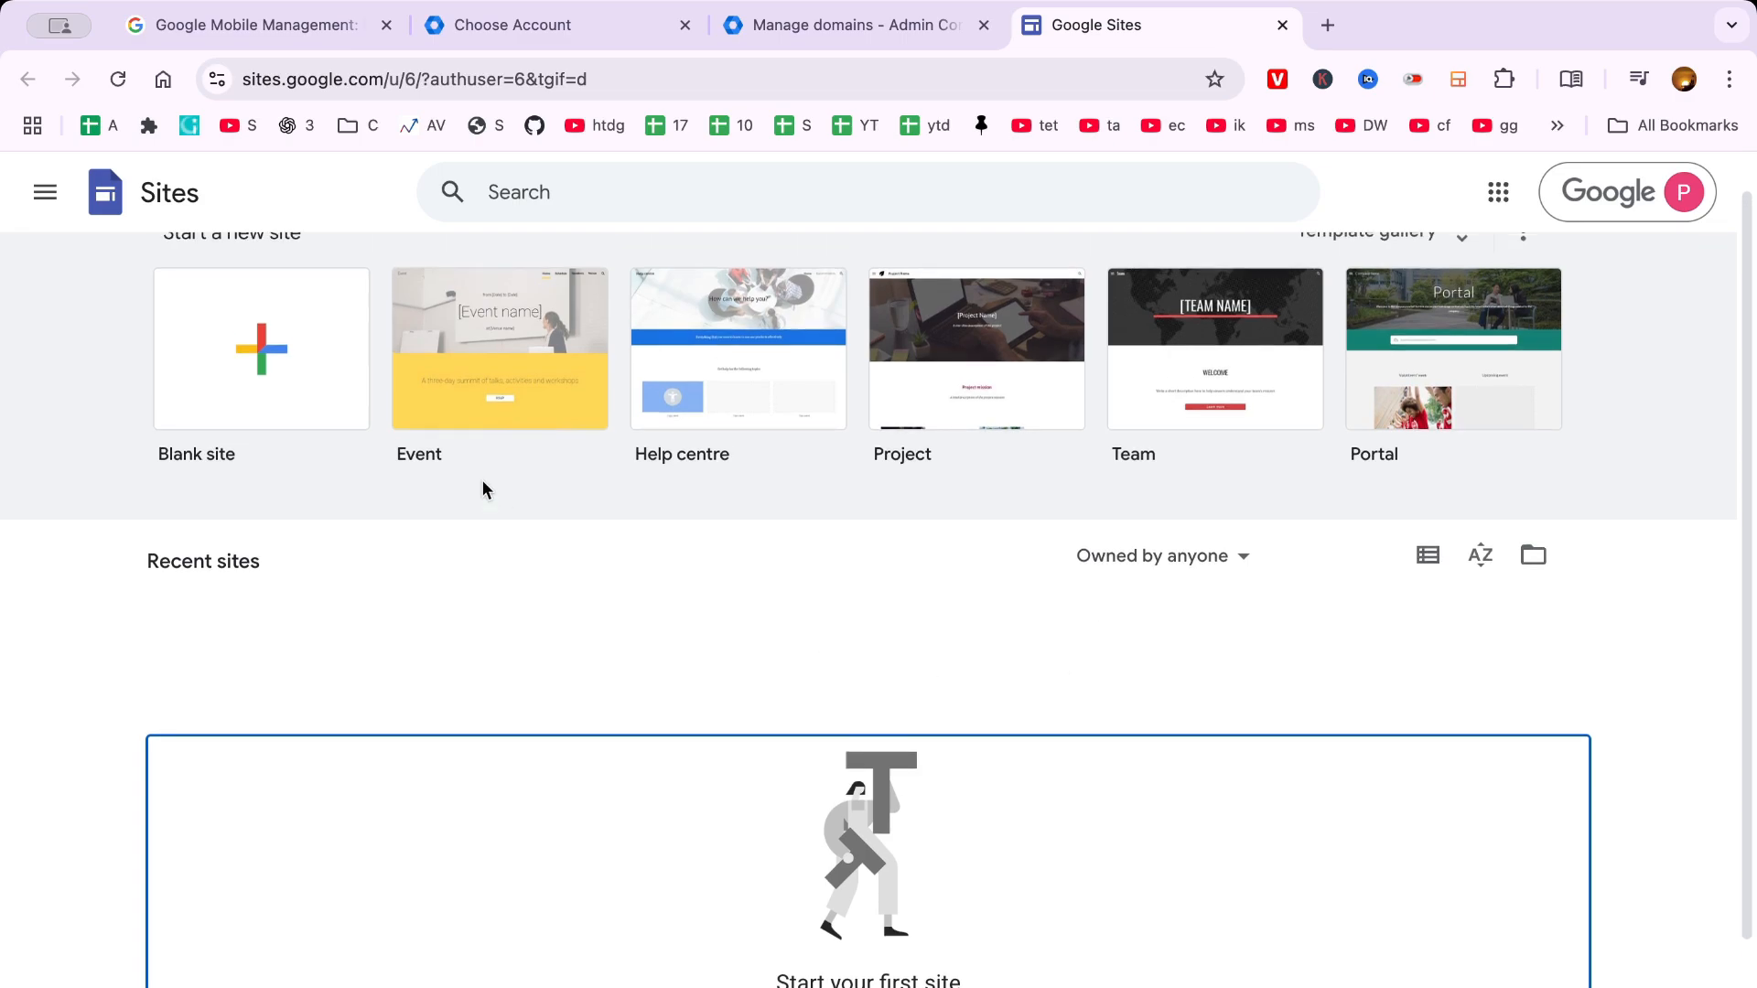
scroll(up, 3)
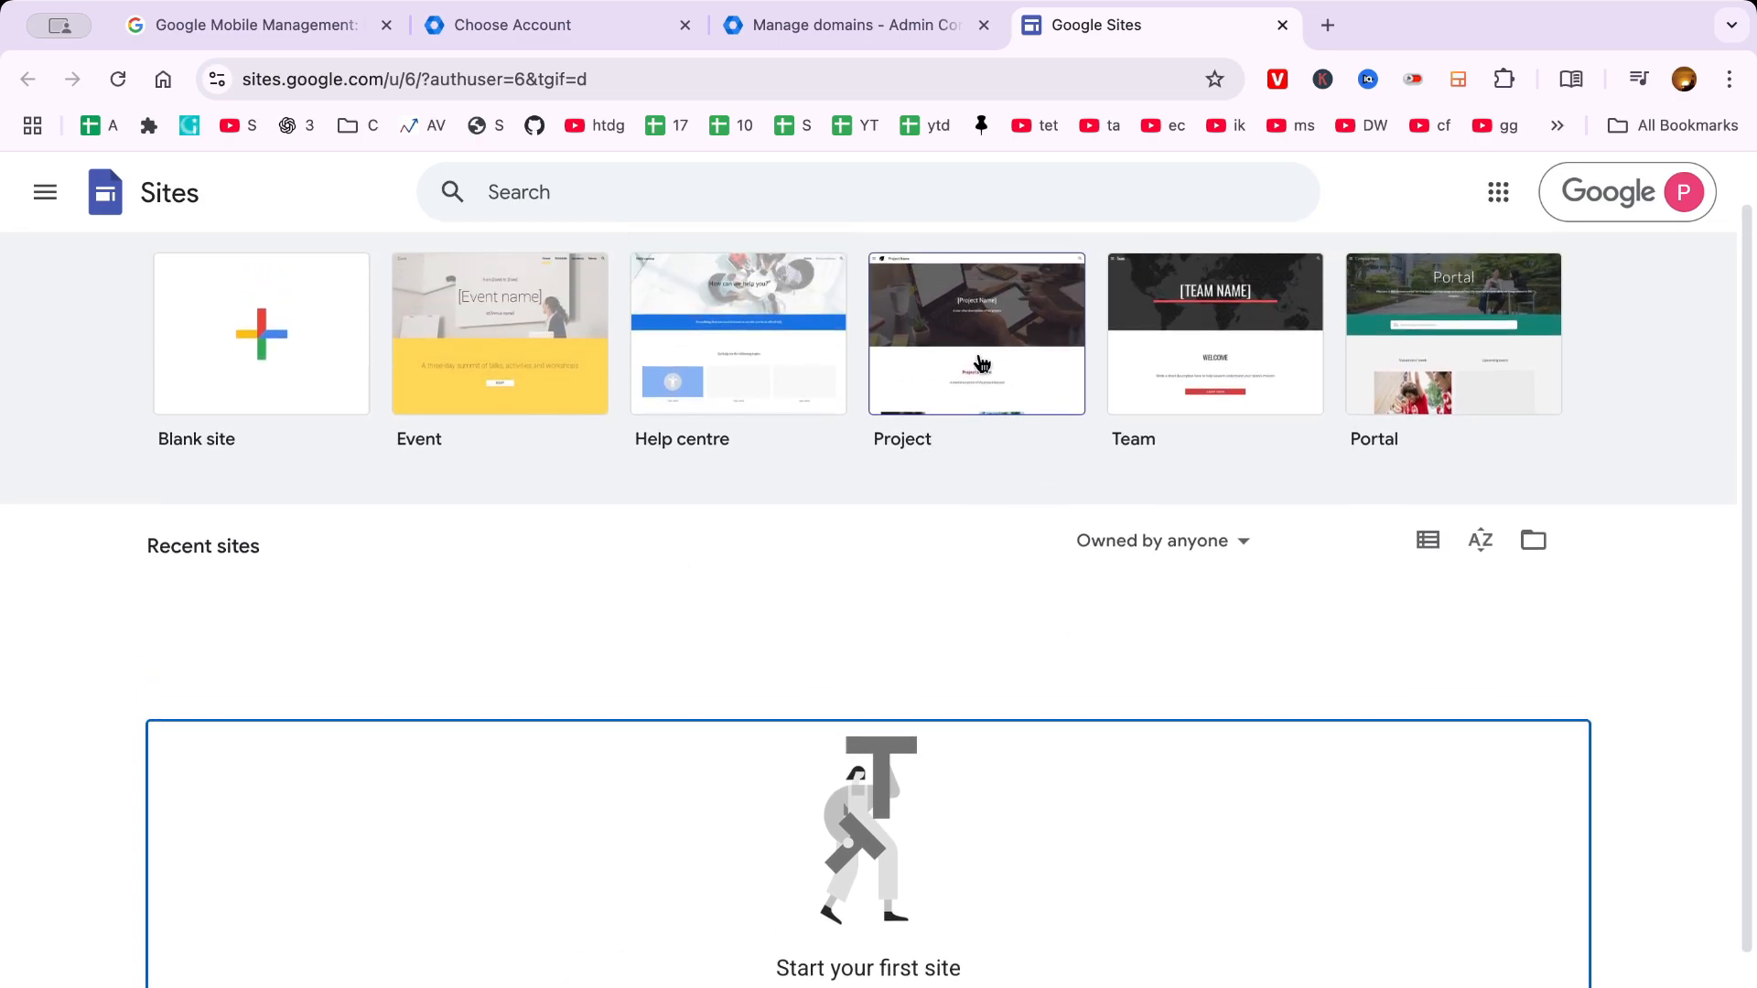
mouse_move(244, 360)
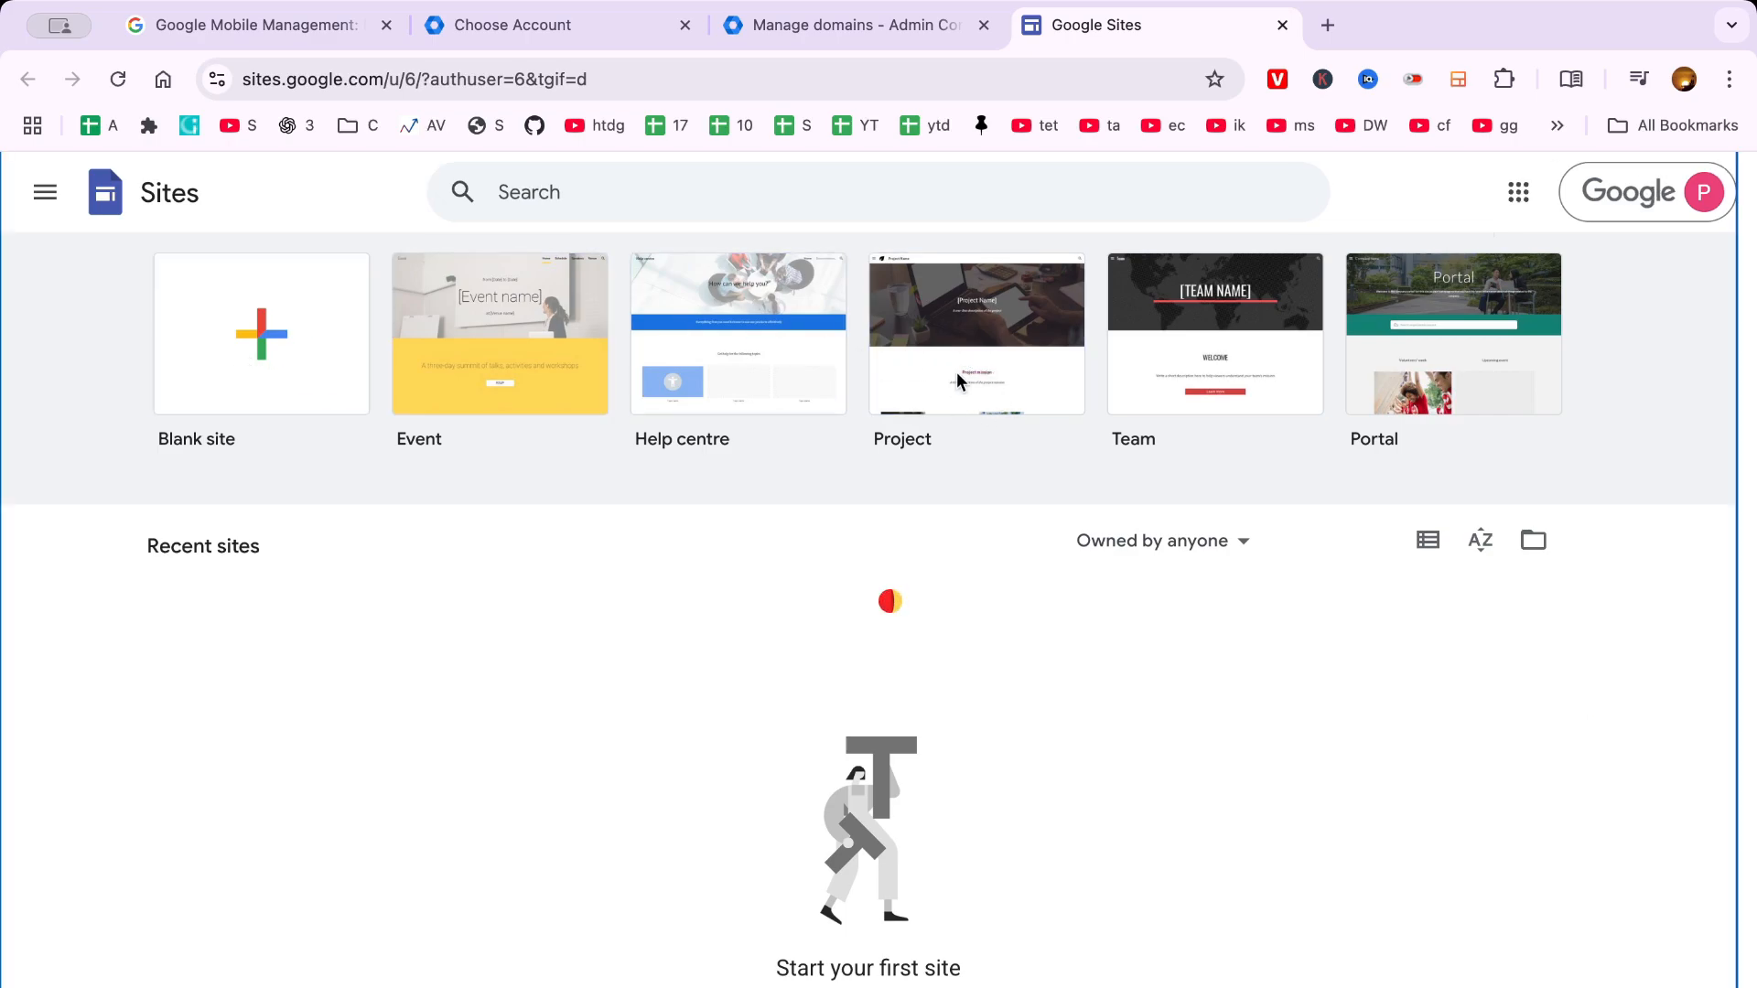
mouse_move(1022, 662)
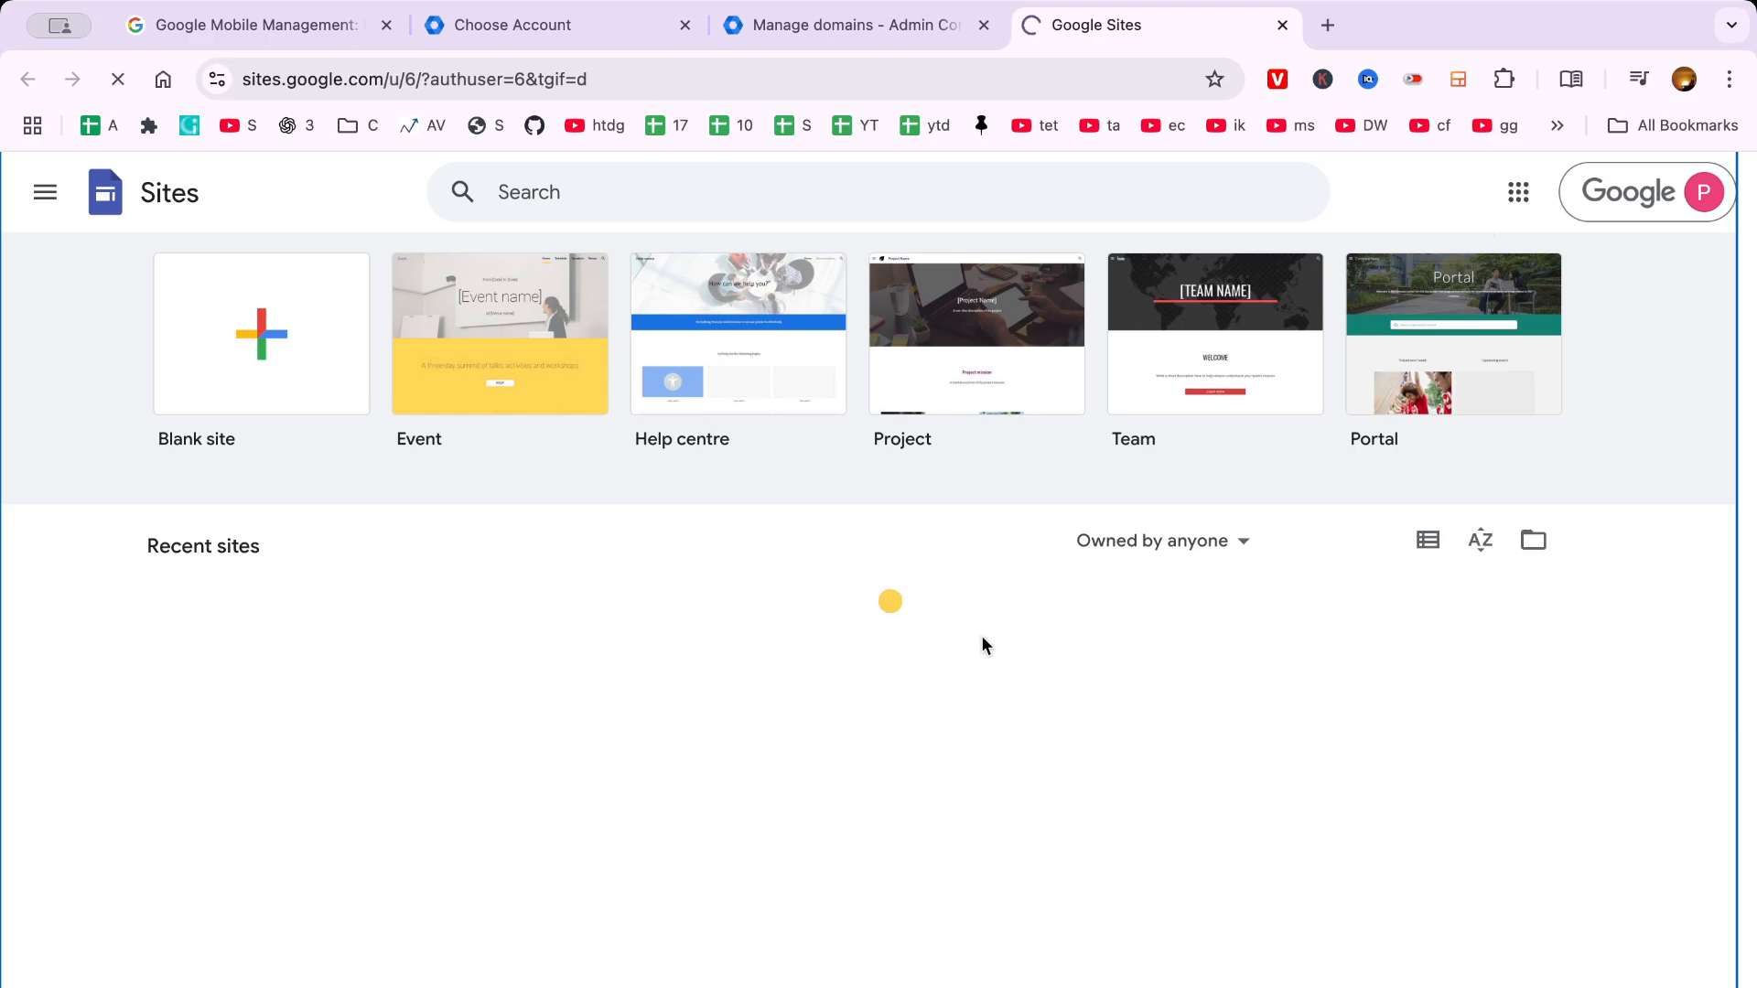
Step: Replace the [Project Name] heading with 'PMN Tech Fix' and close the tour popup
click(975, 334)
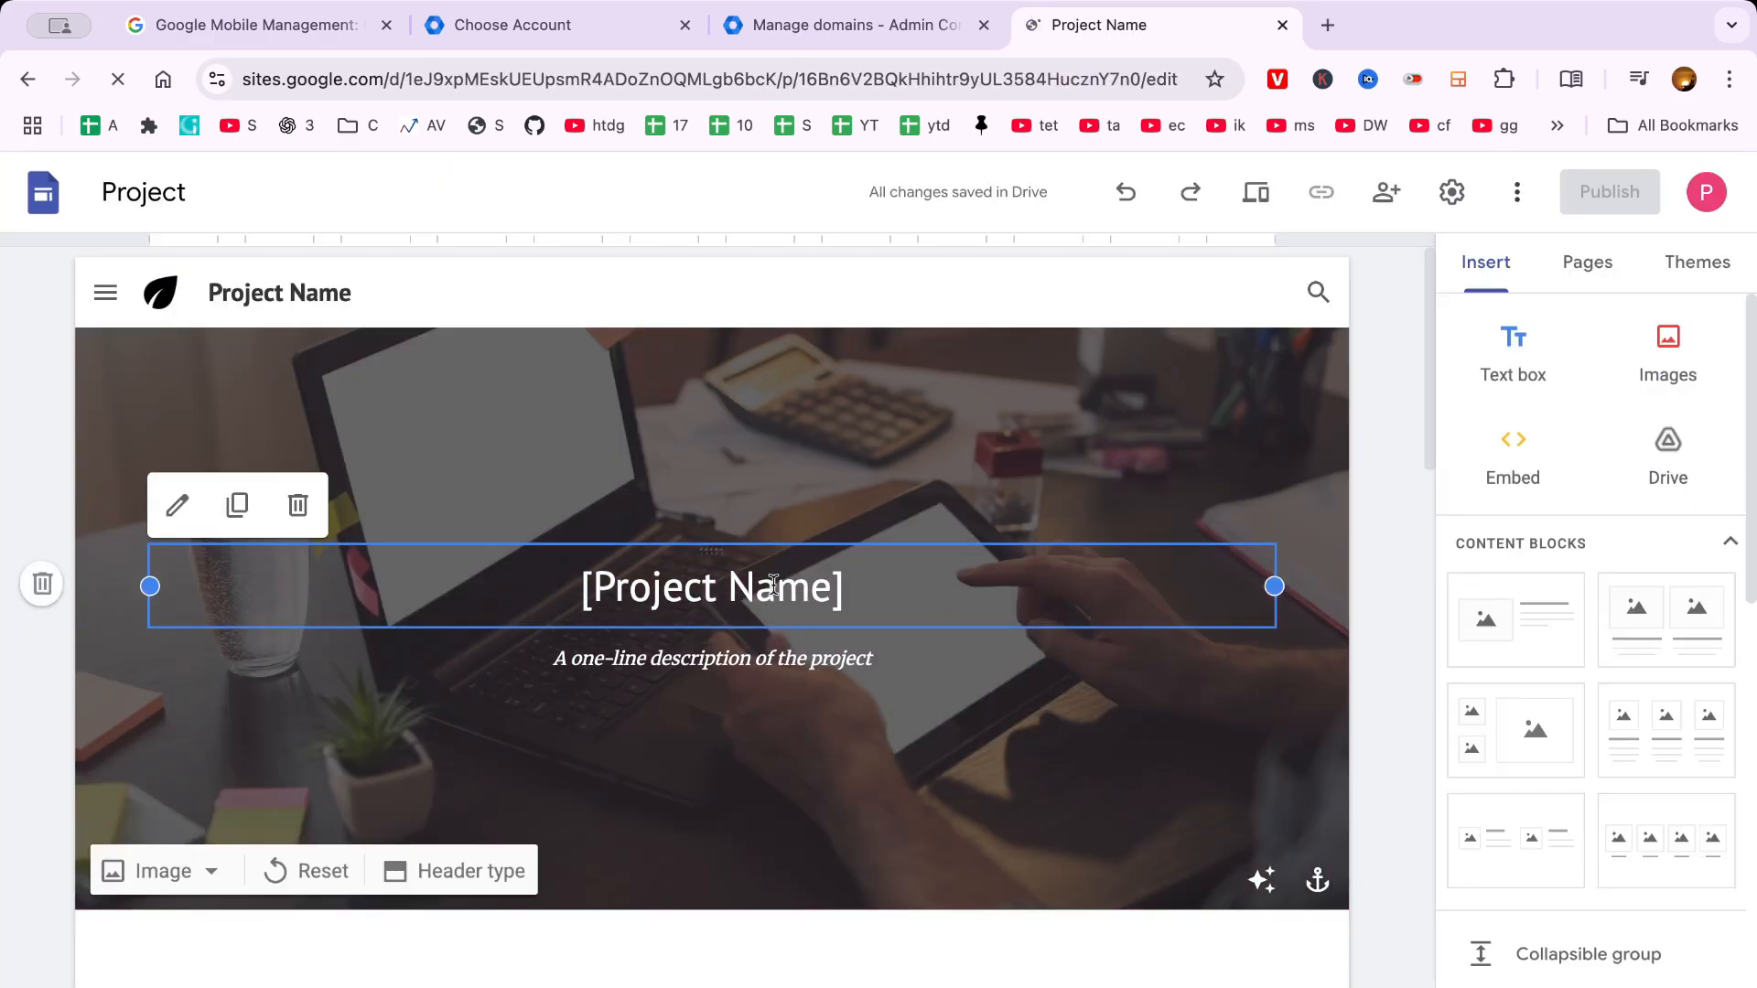
text(PMN T)
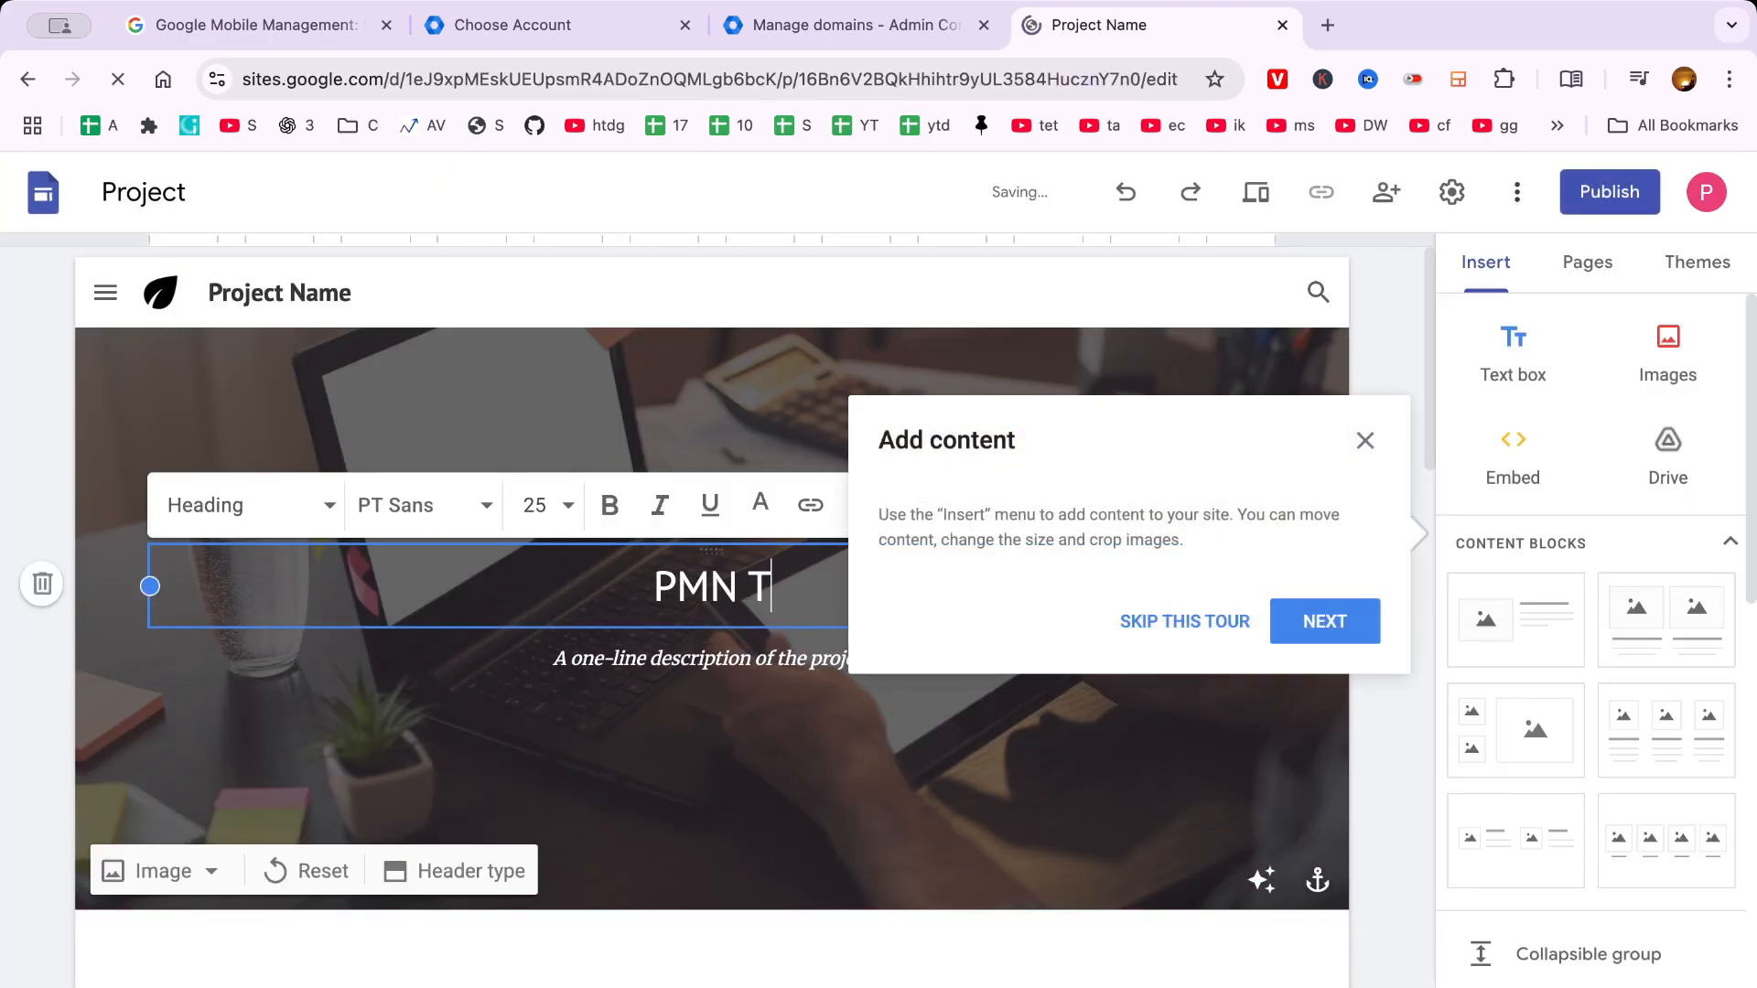
text(ech Fix)
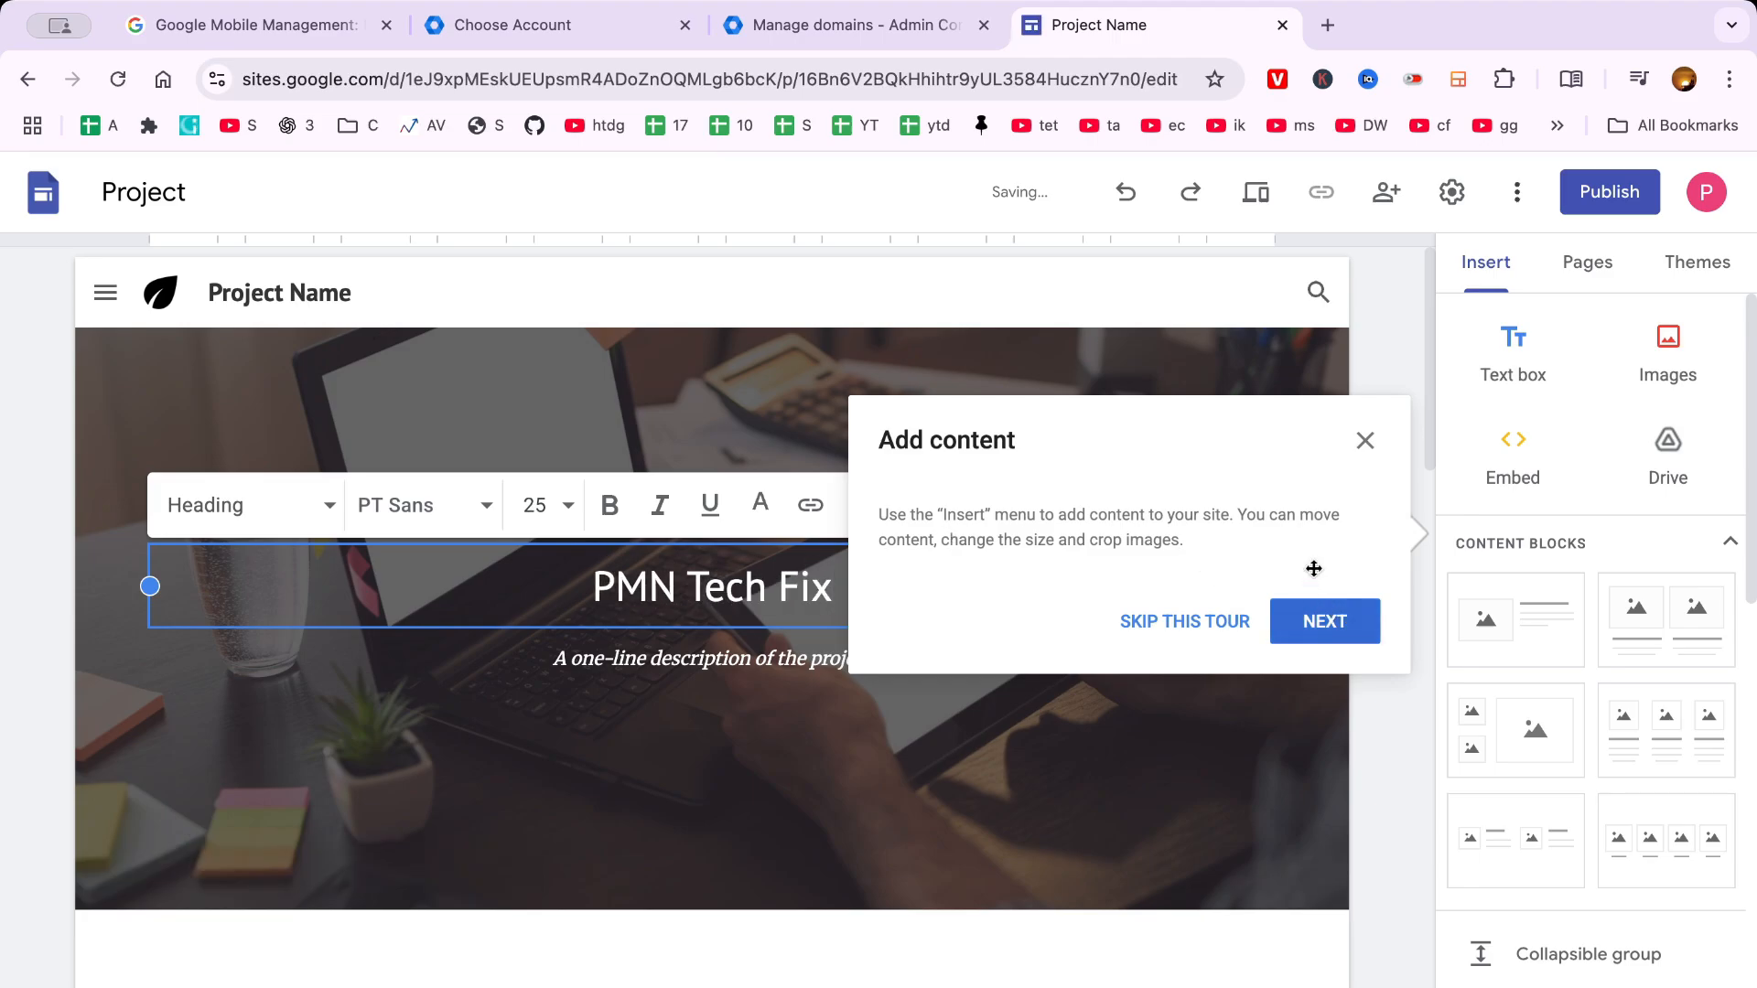
click(1364, 439)
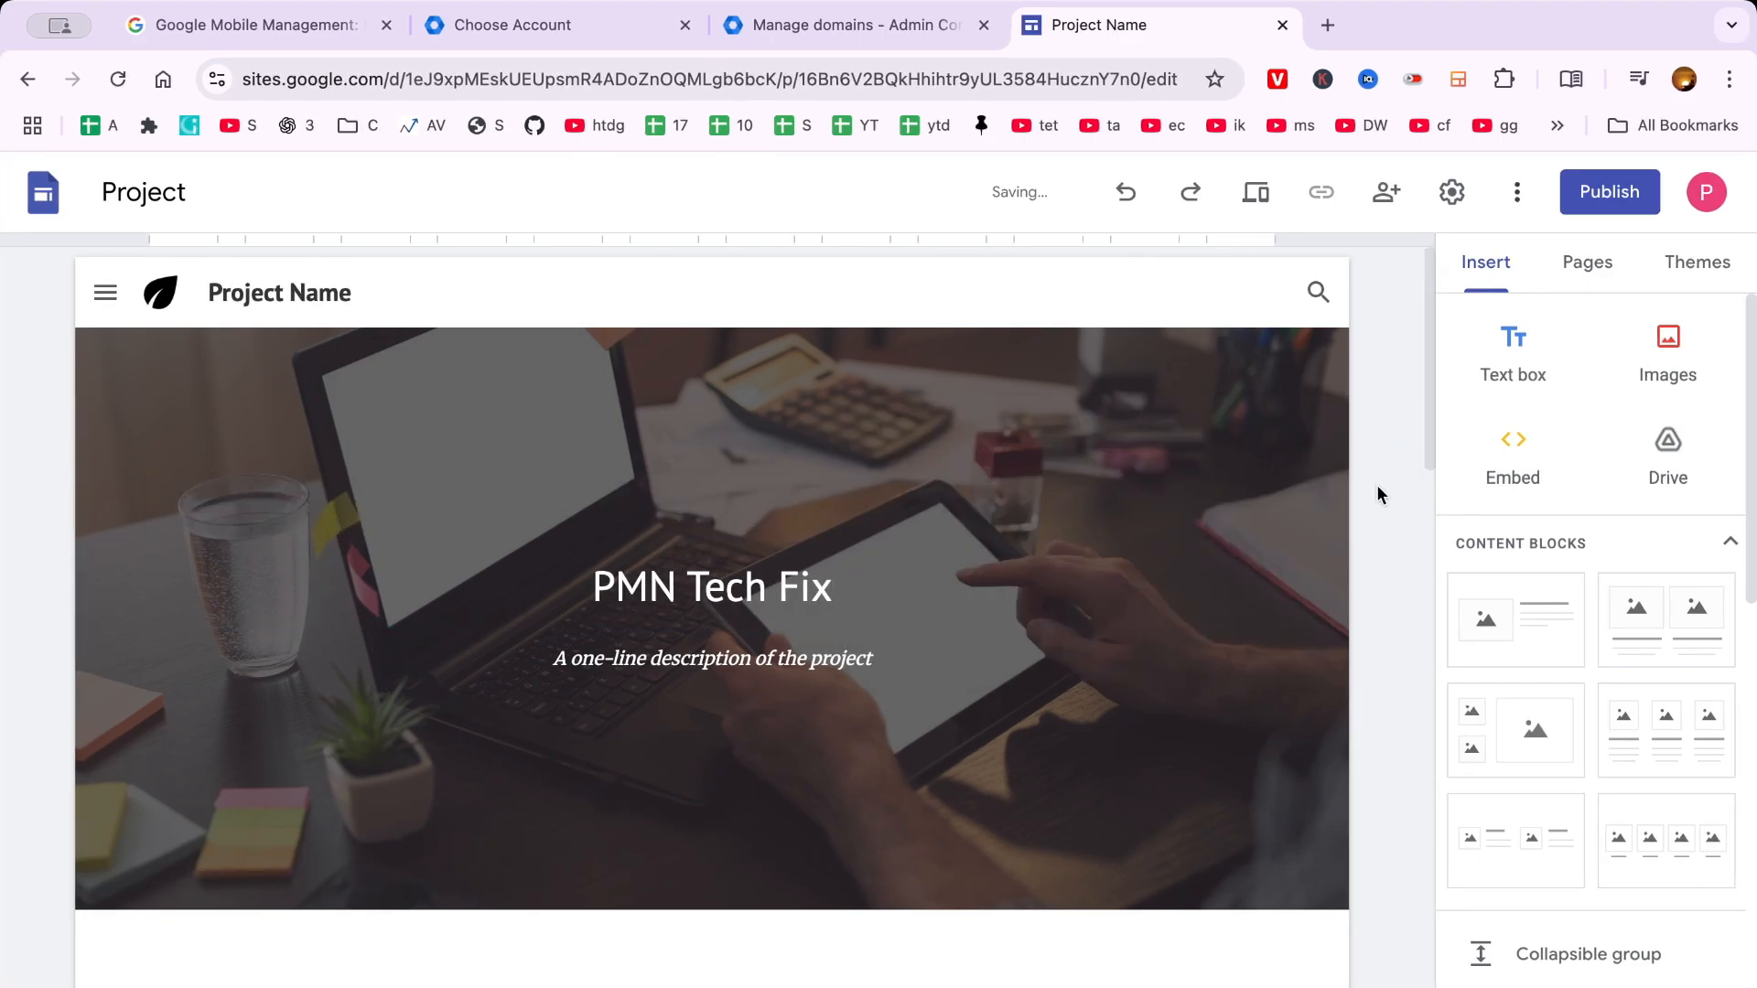
click(711, 586)
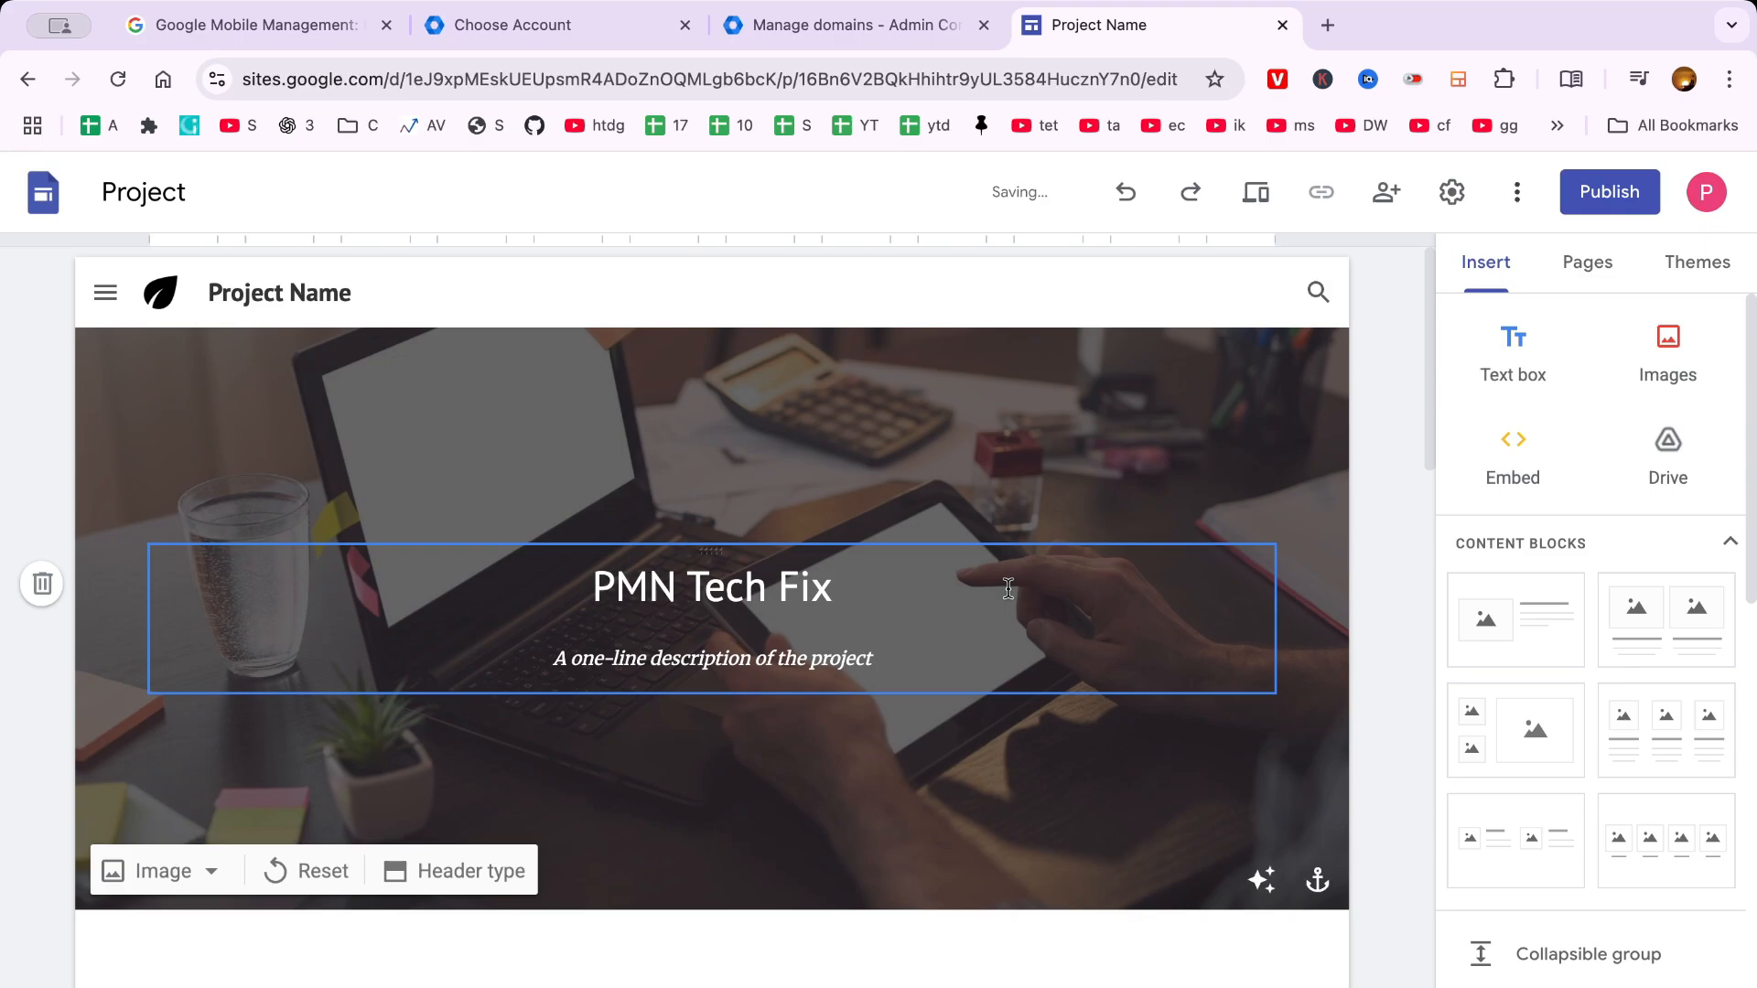
click(1453, 192)
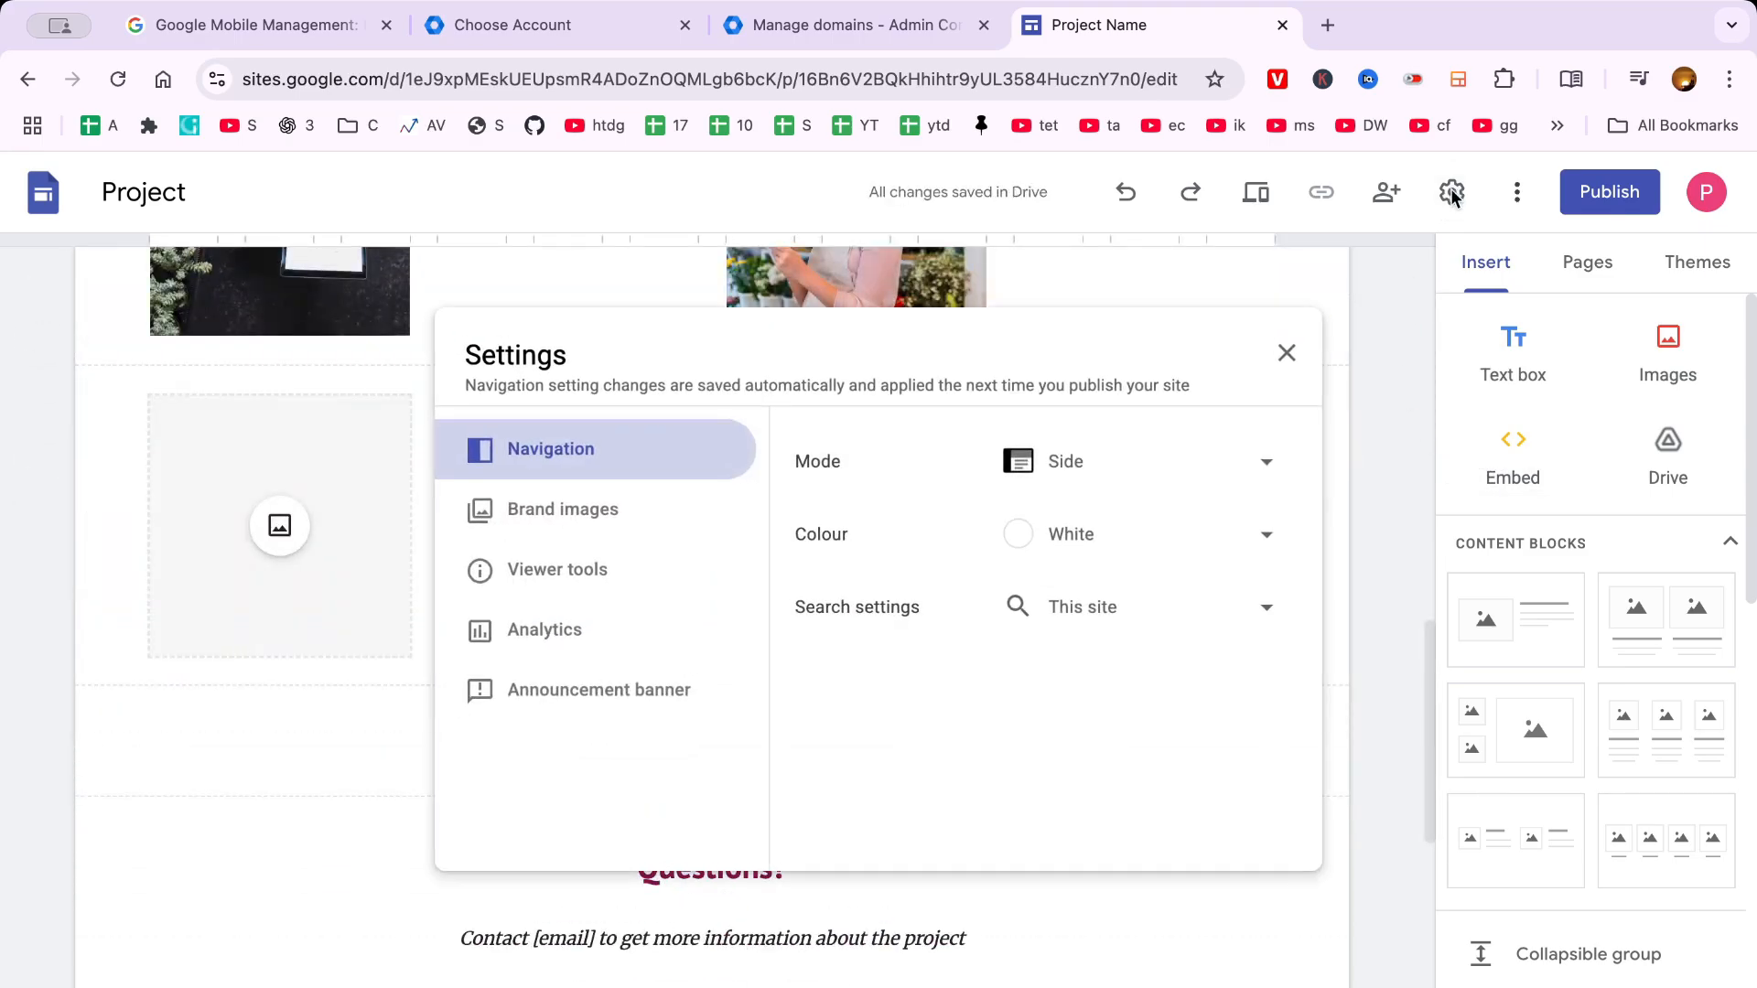
click(557, 569)
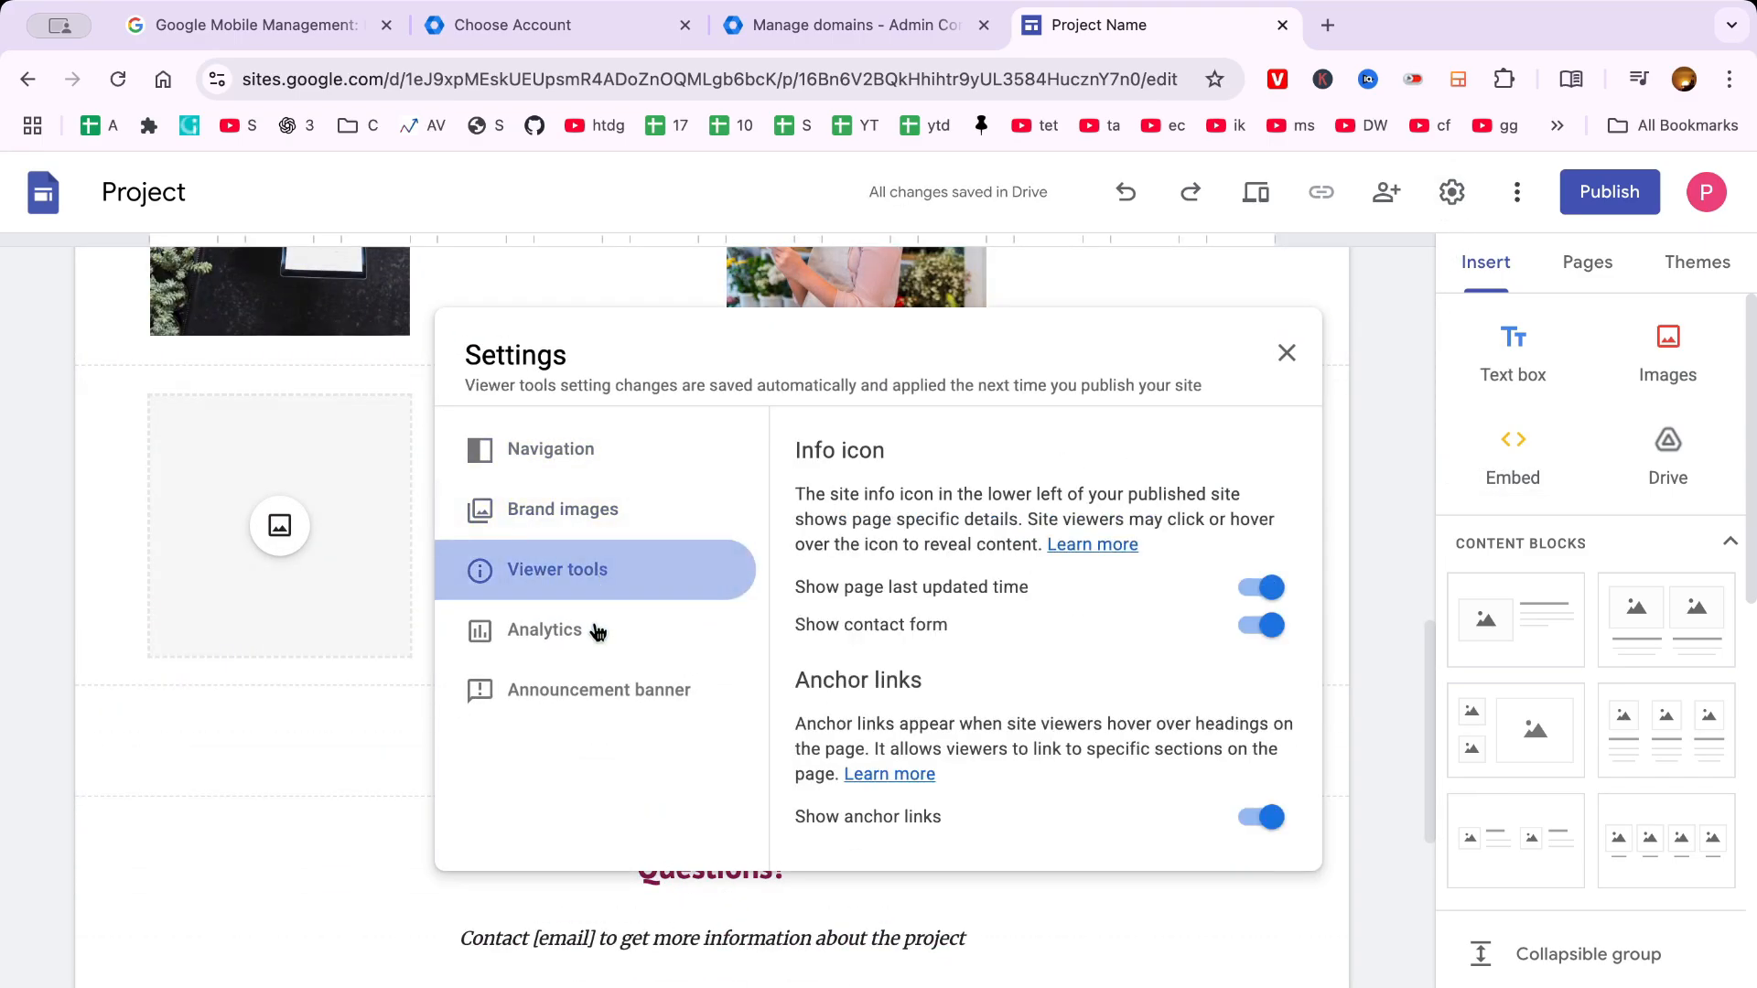
click(595, 630)
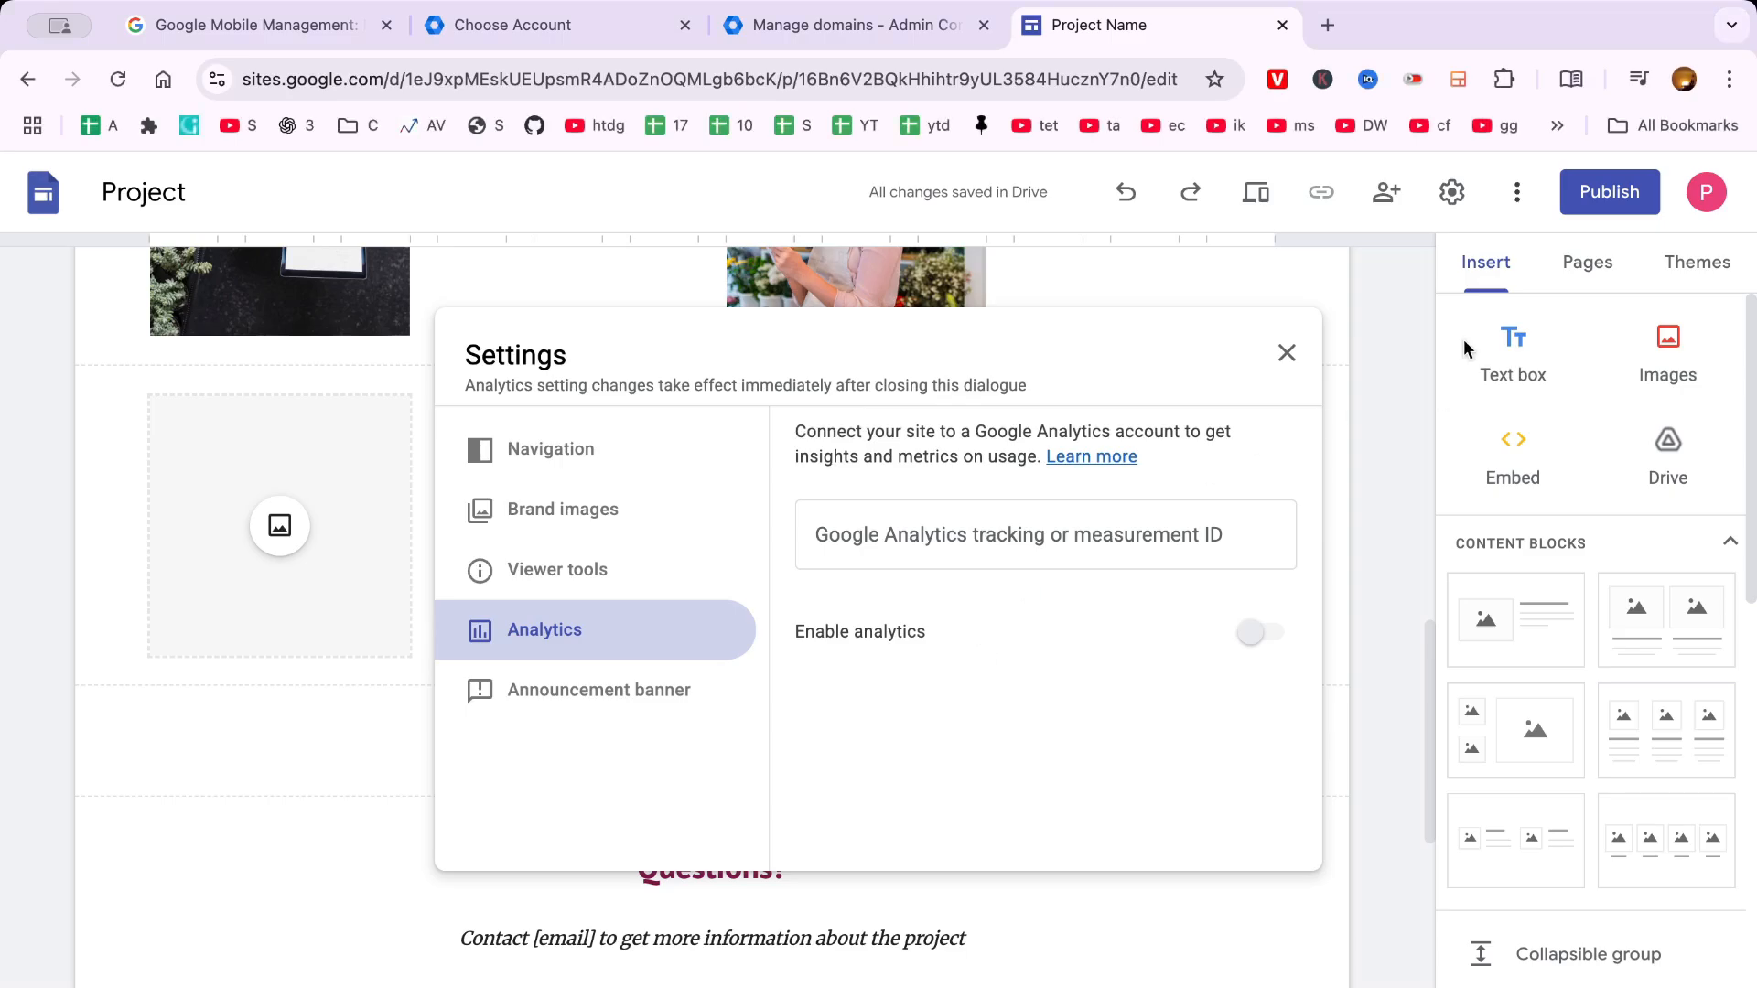
click(1287, 351)
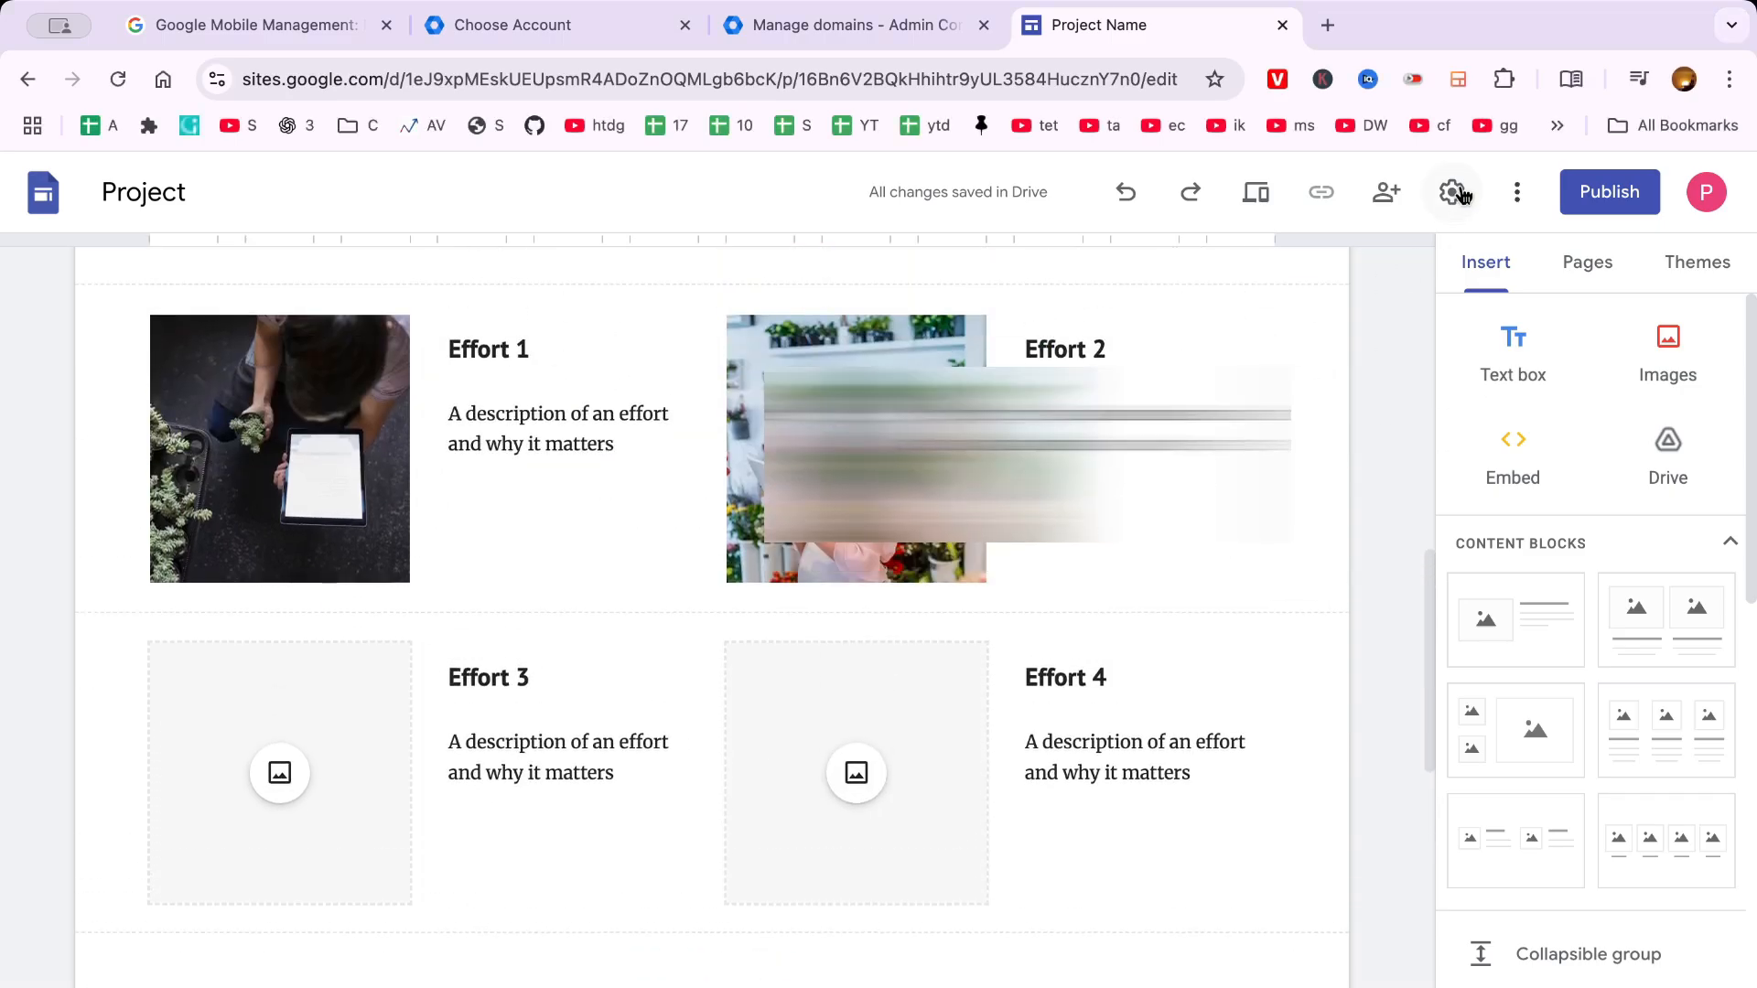
click(1517, 191)
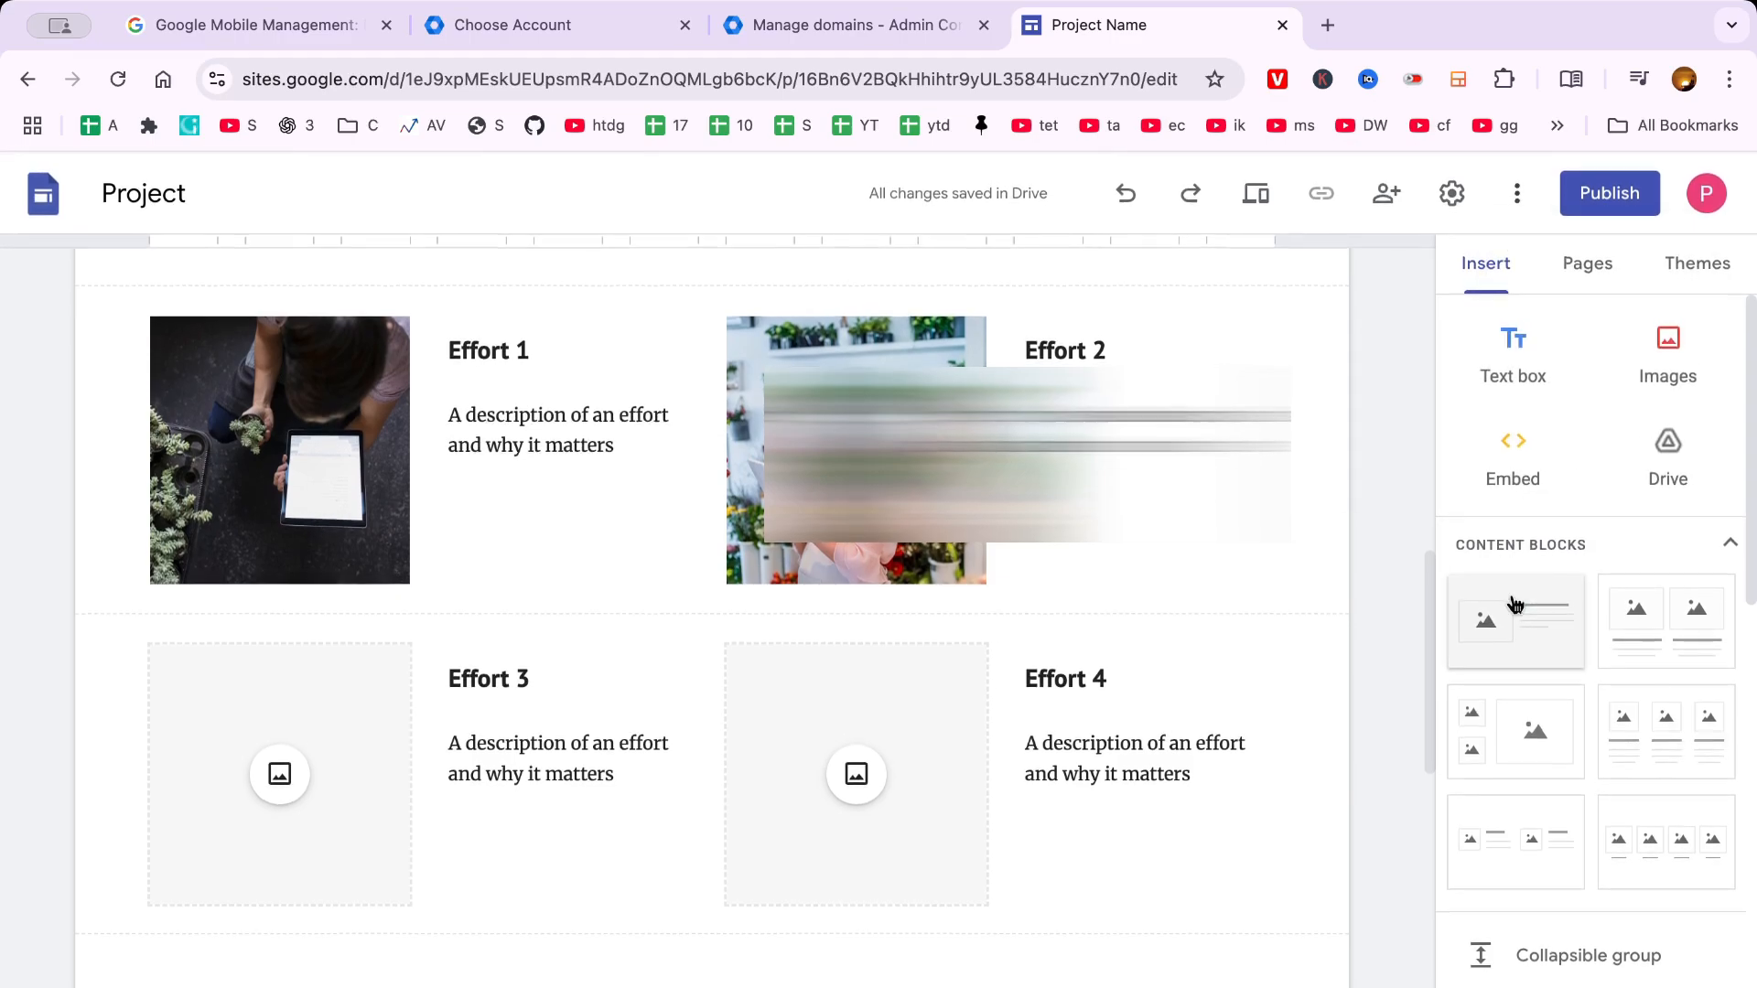
scroll(up, 3)
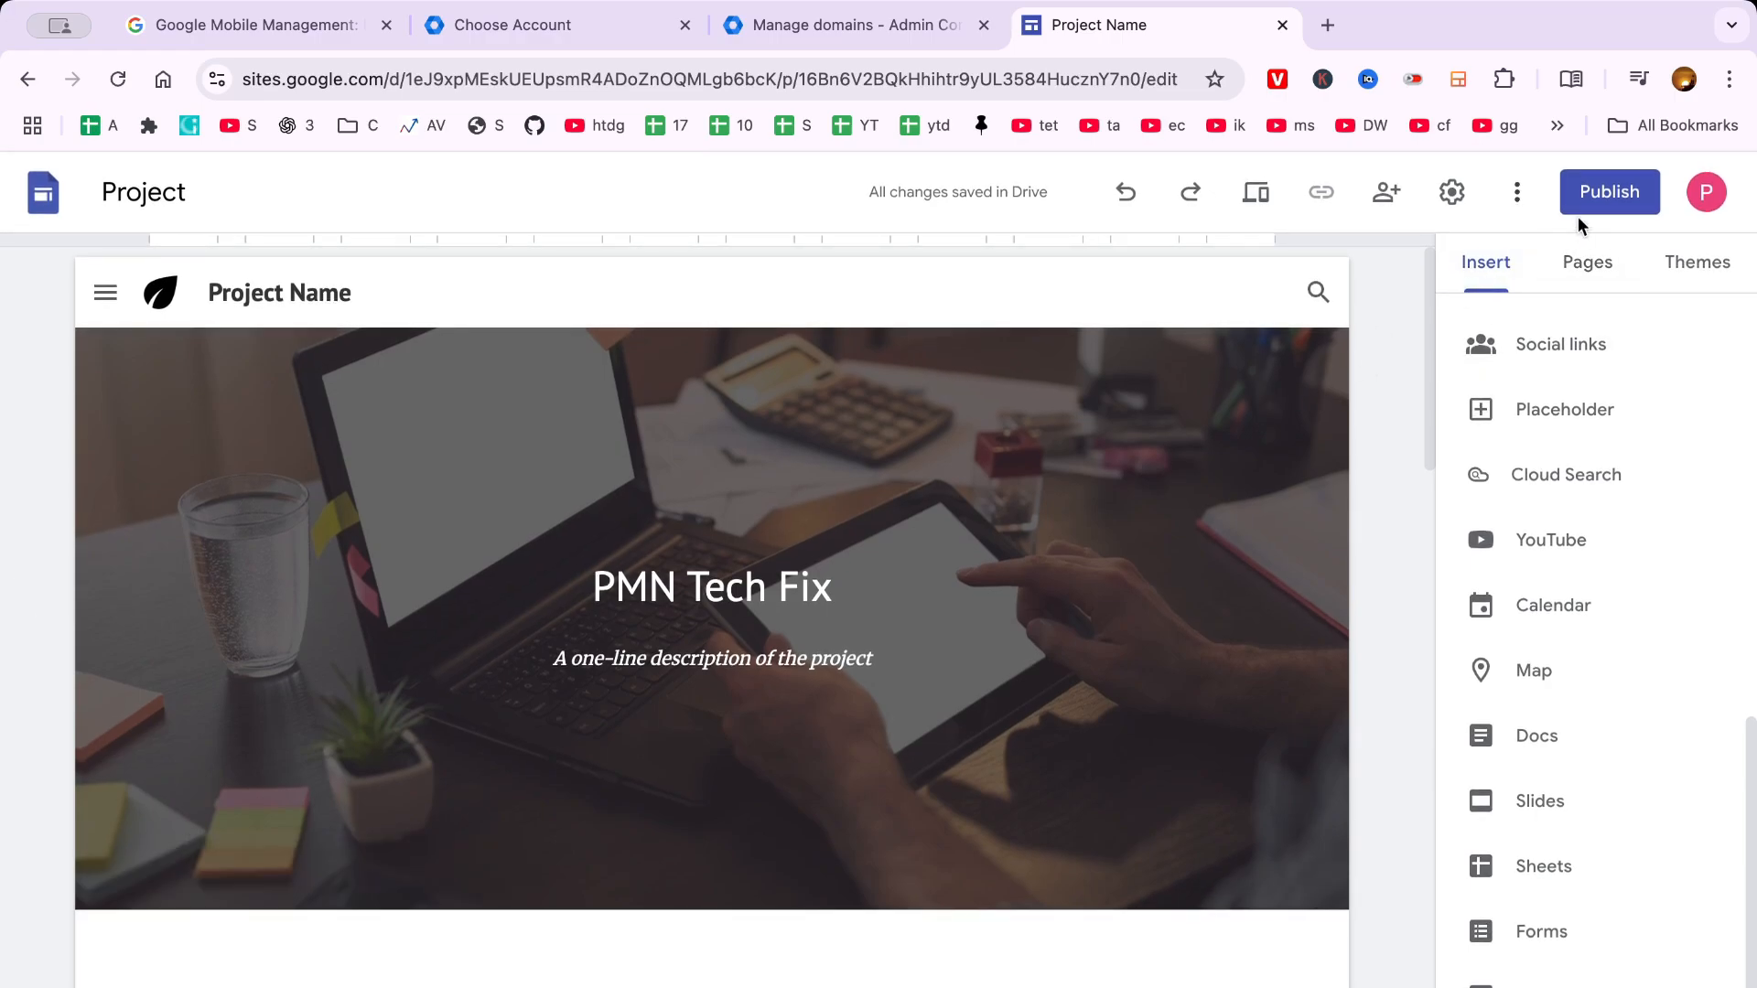
Step: Publish the site at the web address 'pmntechfix'
click(1608, 191)
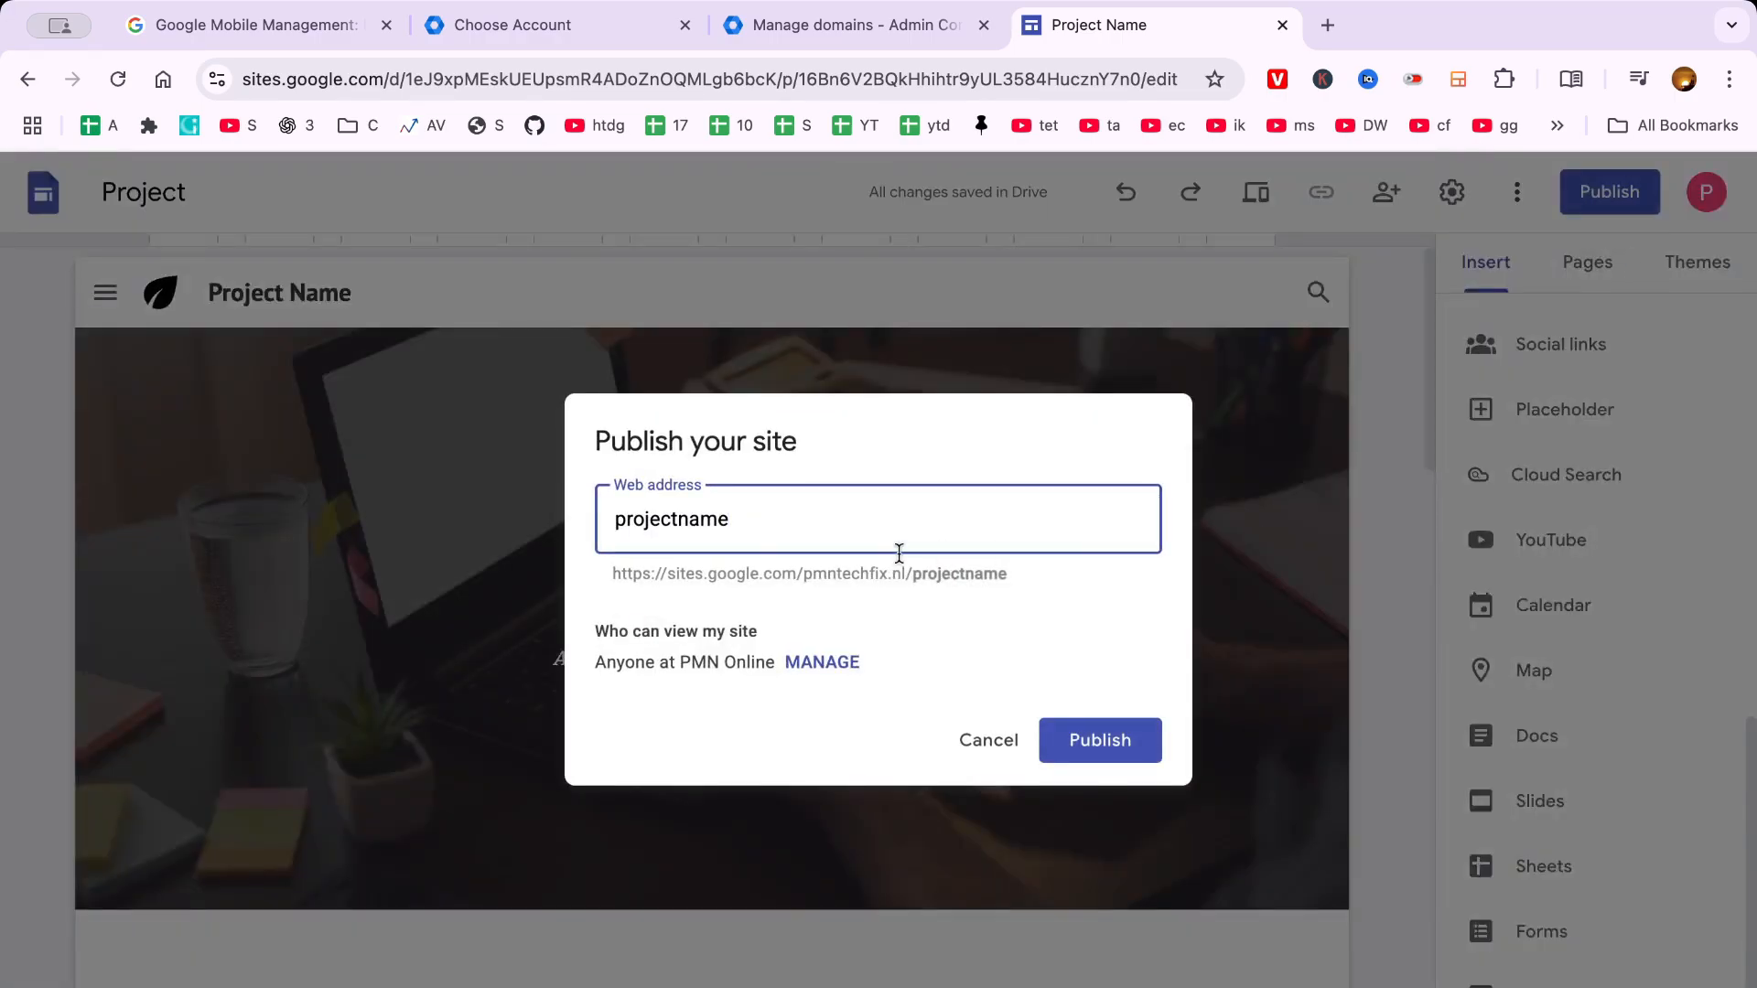
text(pm)
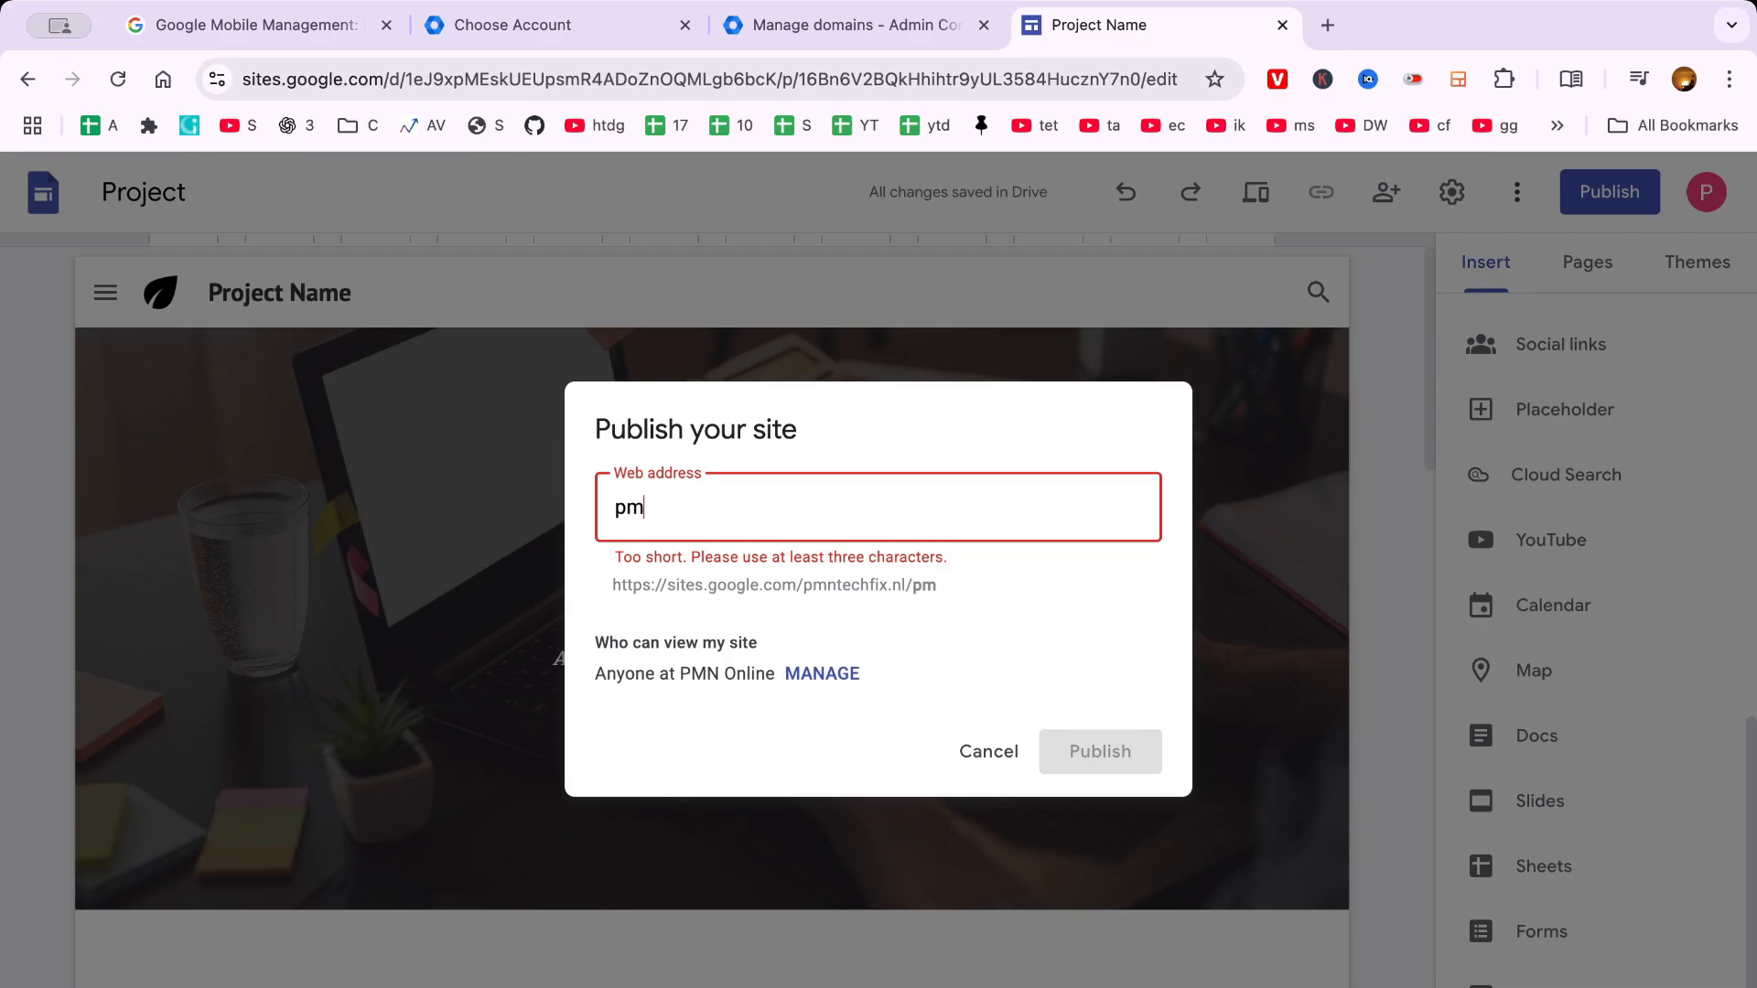
text(ntechfix)
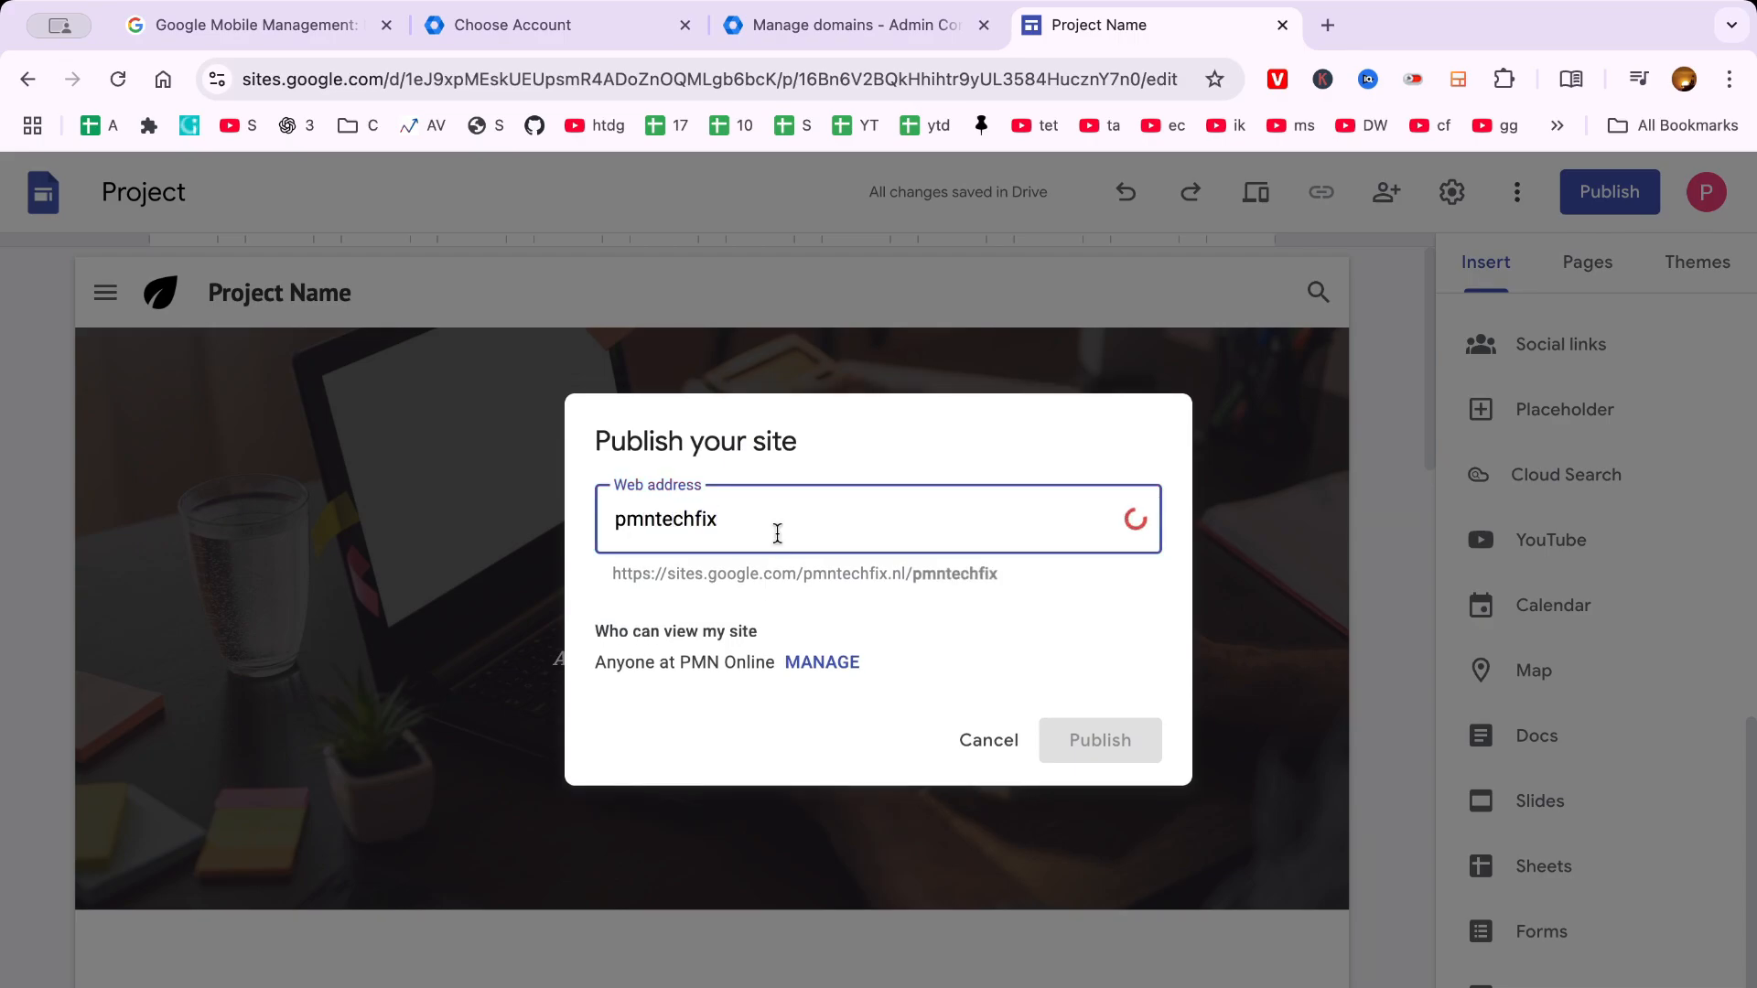
click(1099, 740)
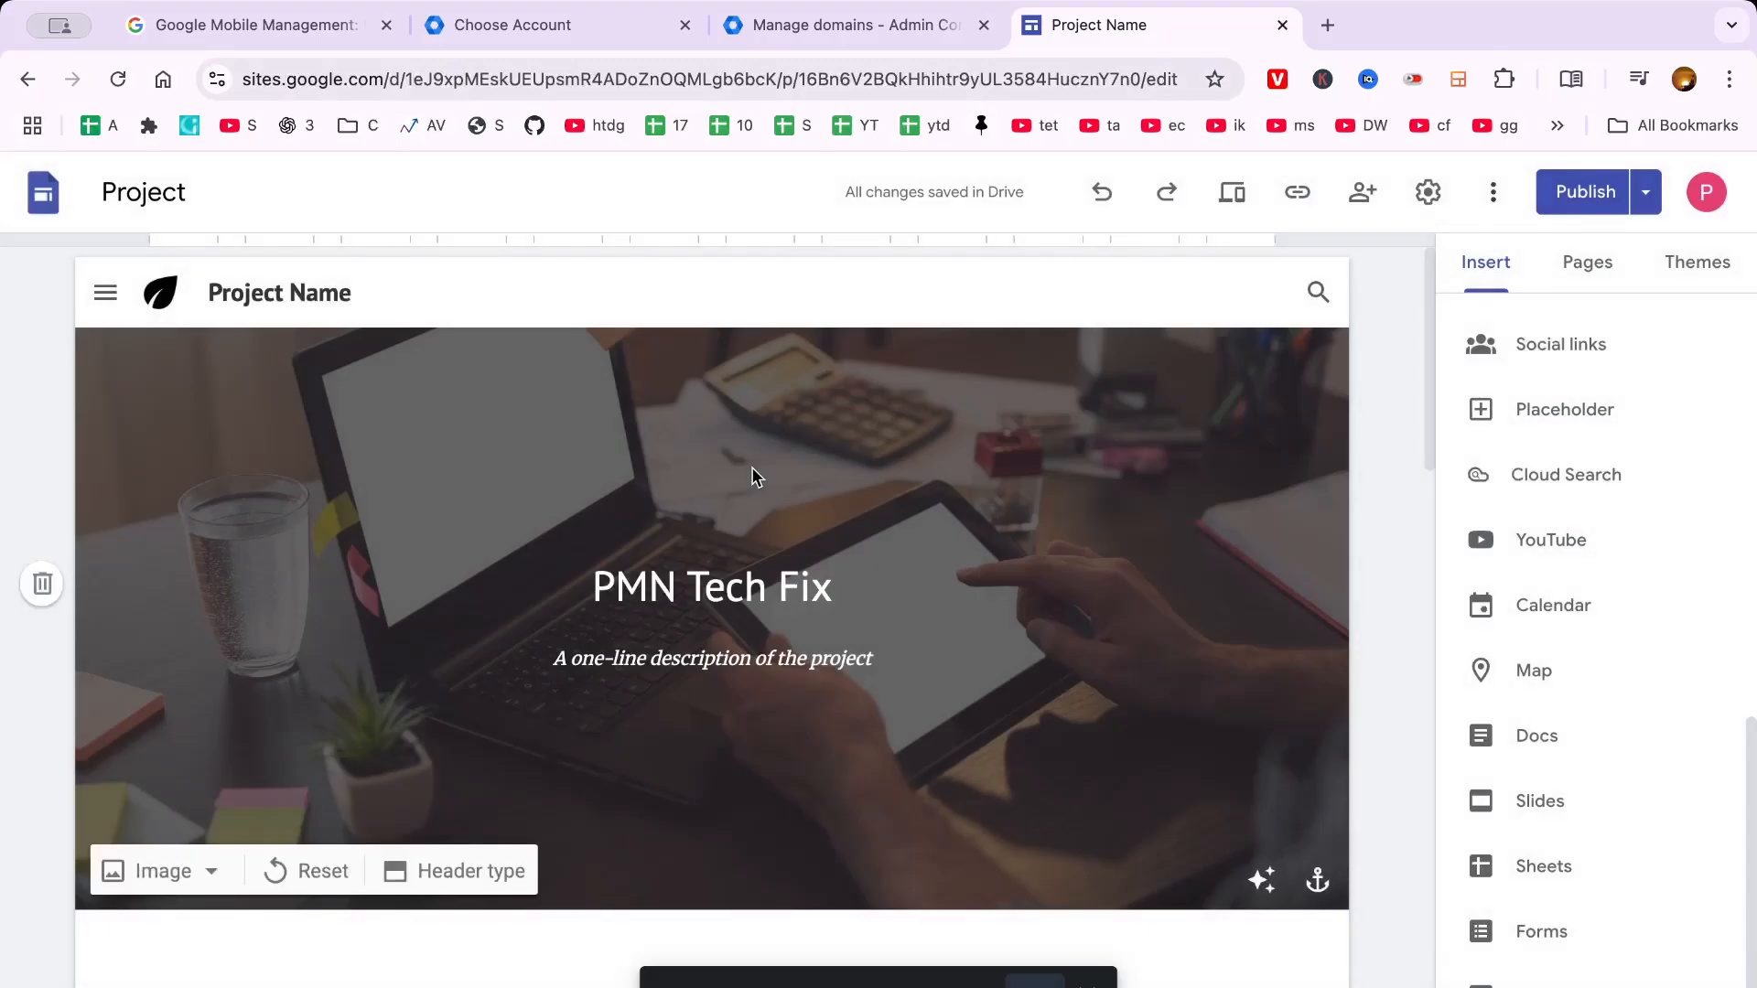
mouse_move(1645, 192)
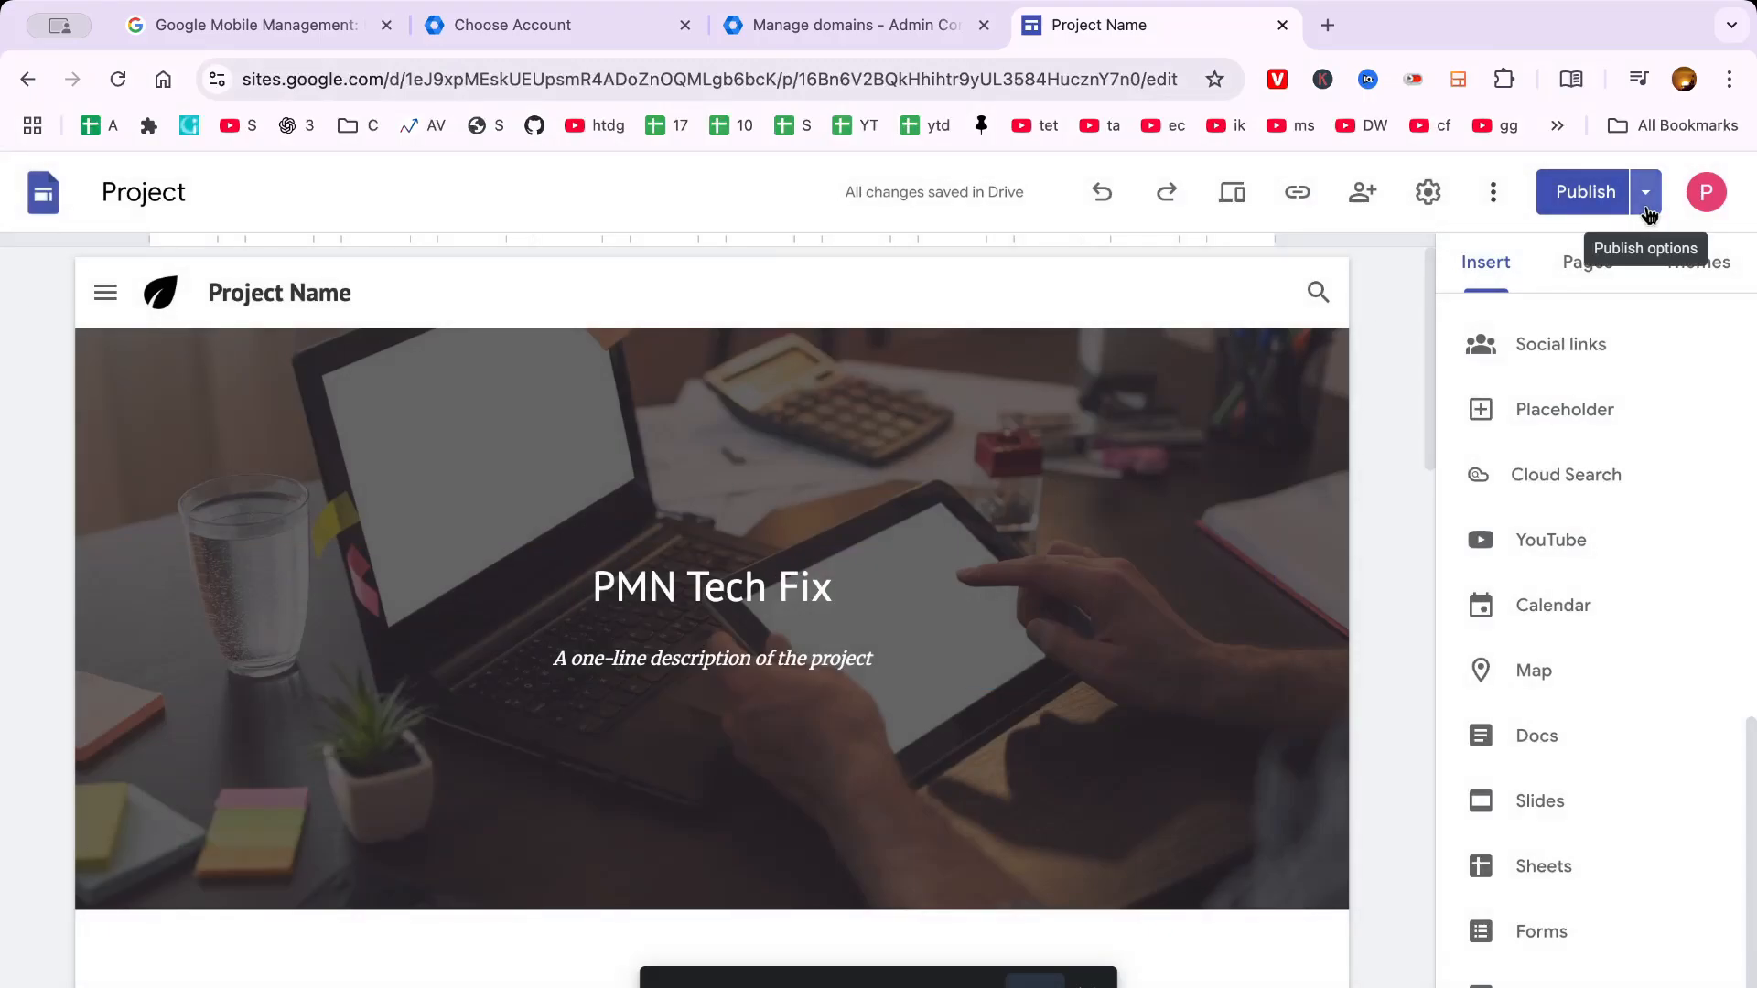
Step: View the published site in a new tab and preview it as visitors see it
click(1646, 192)
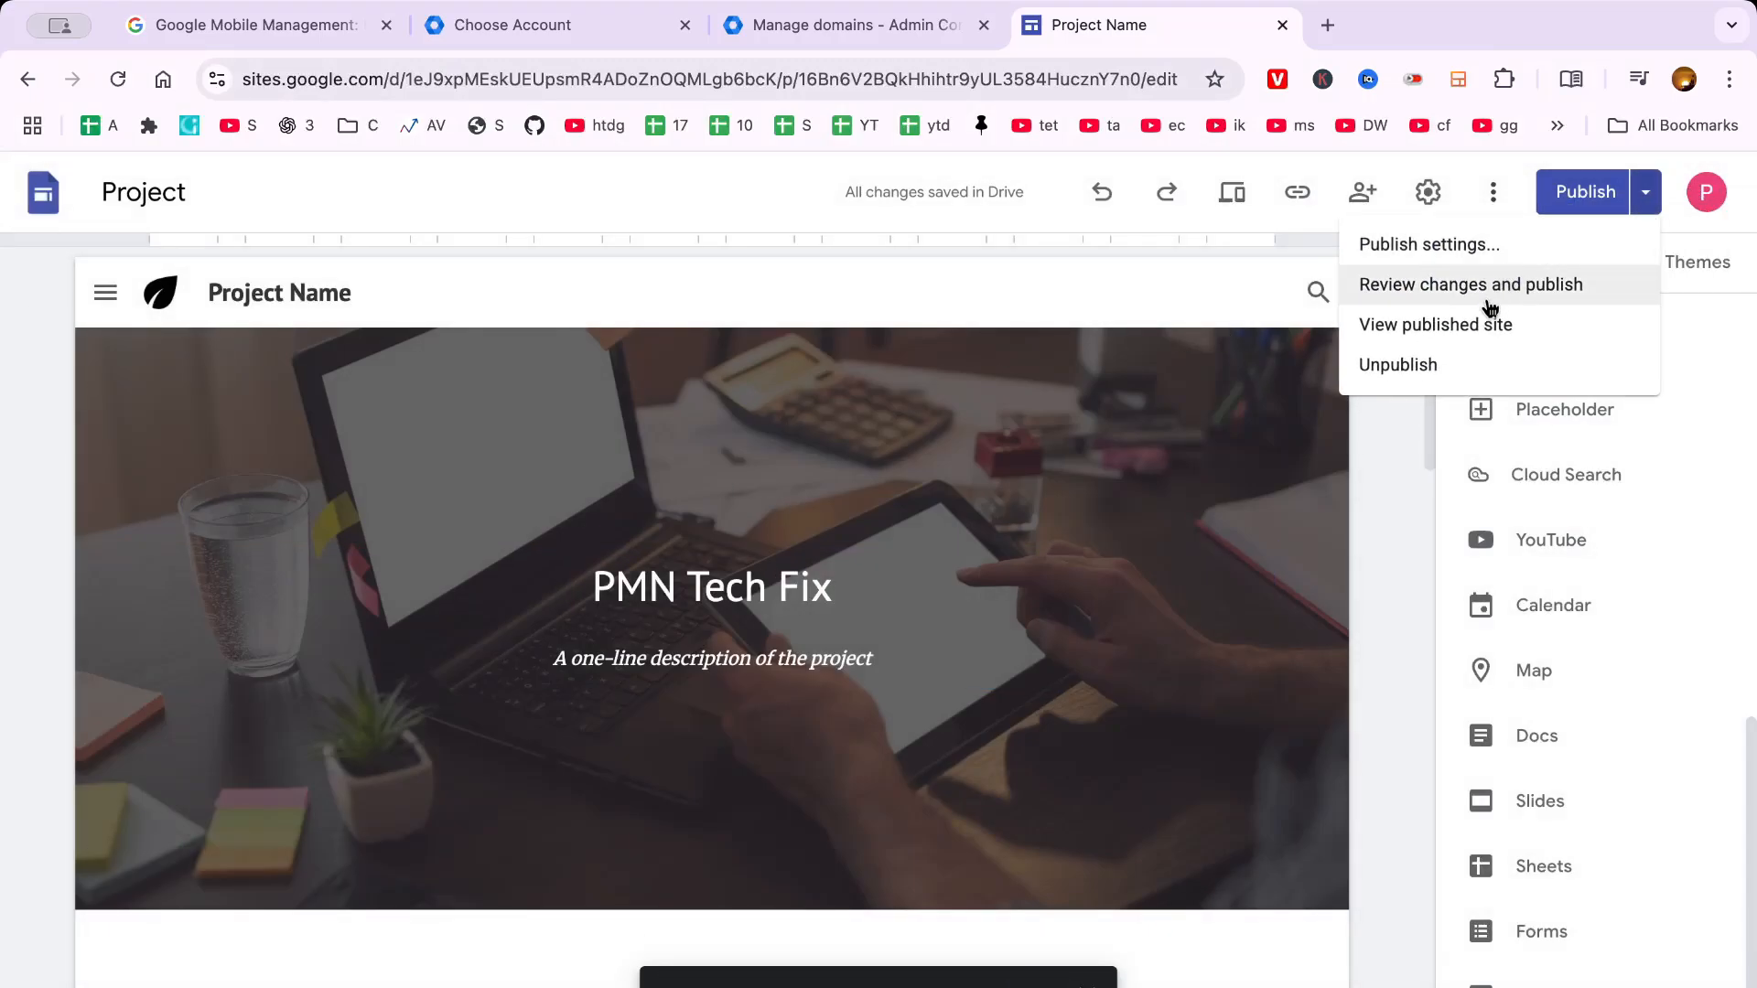
click(1436, 324)
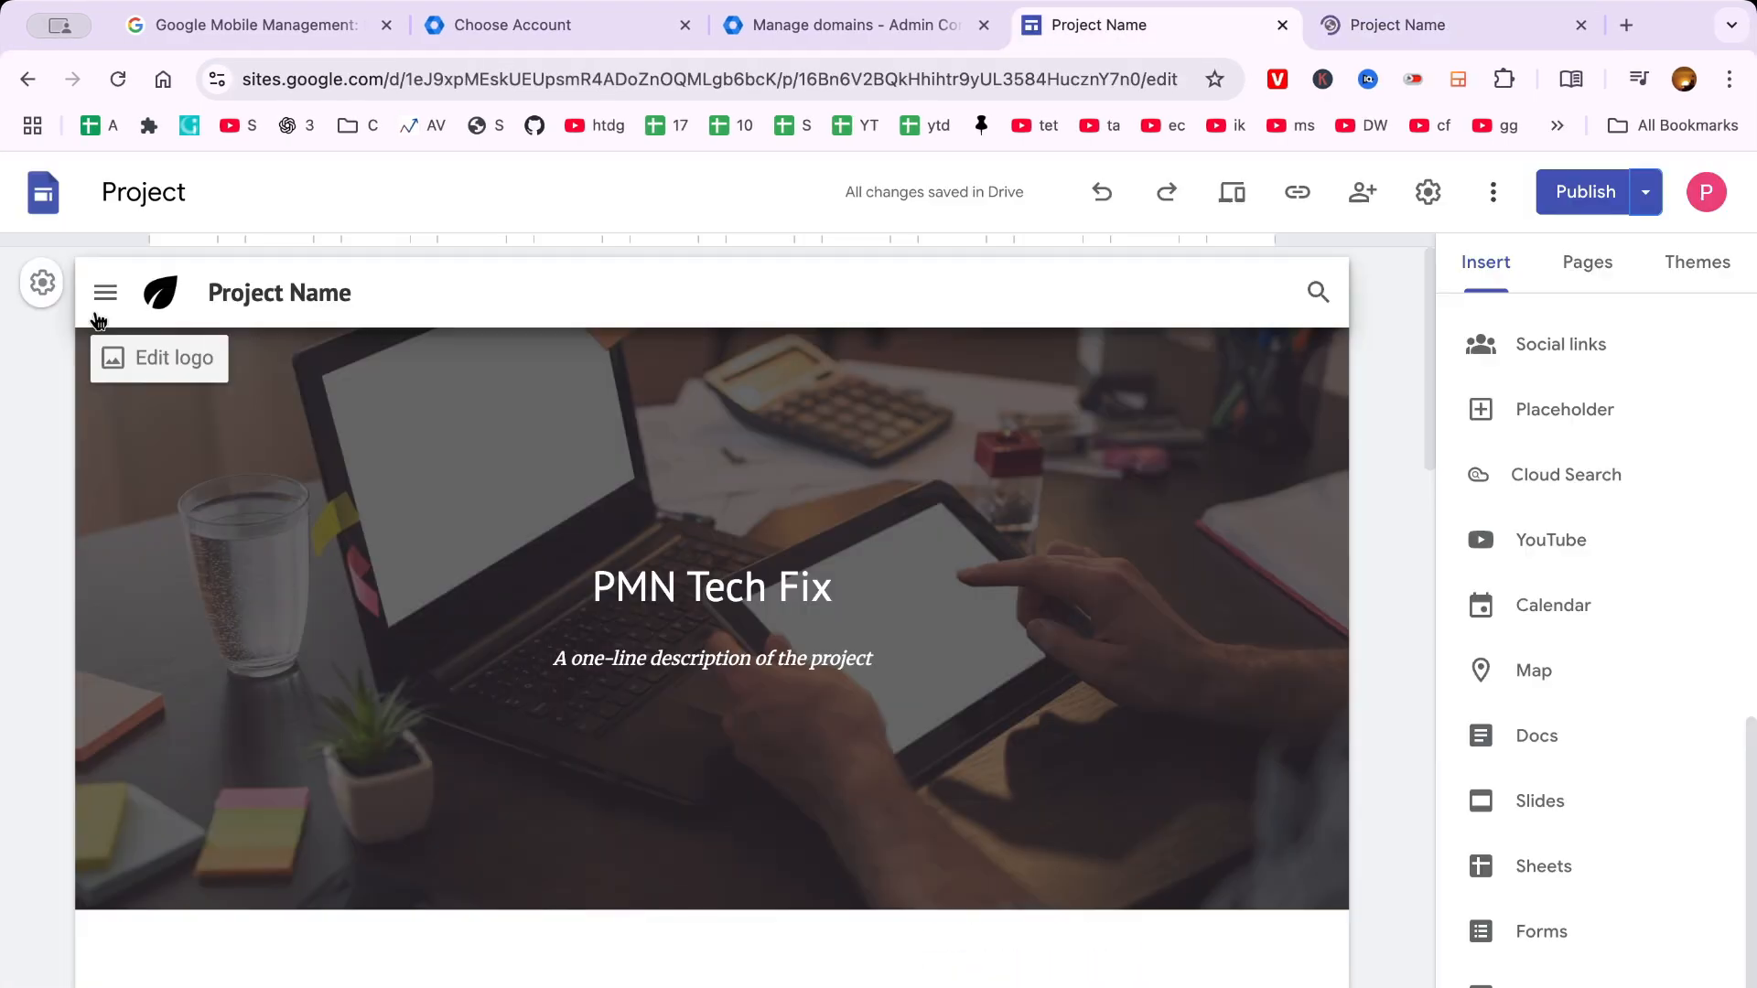
mouse_move(1189, 228)
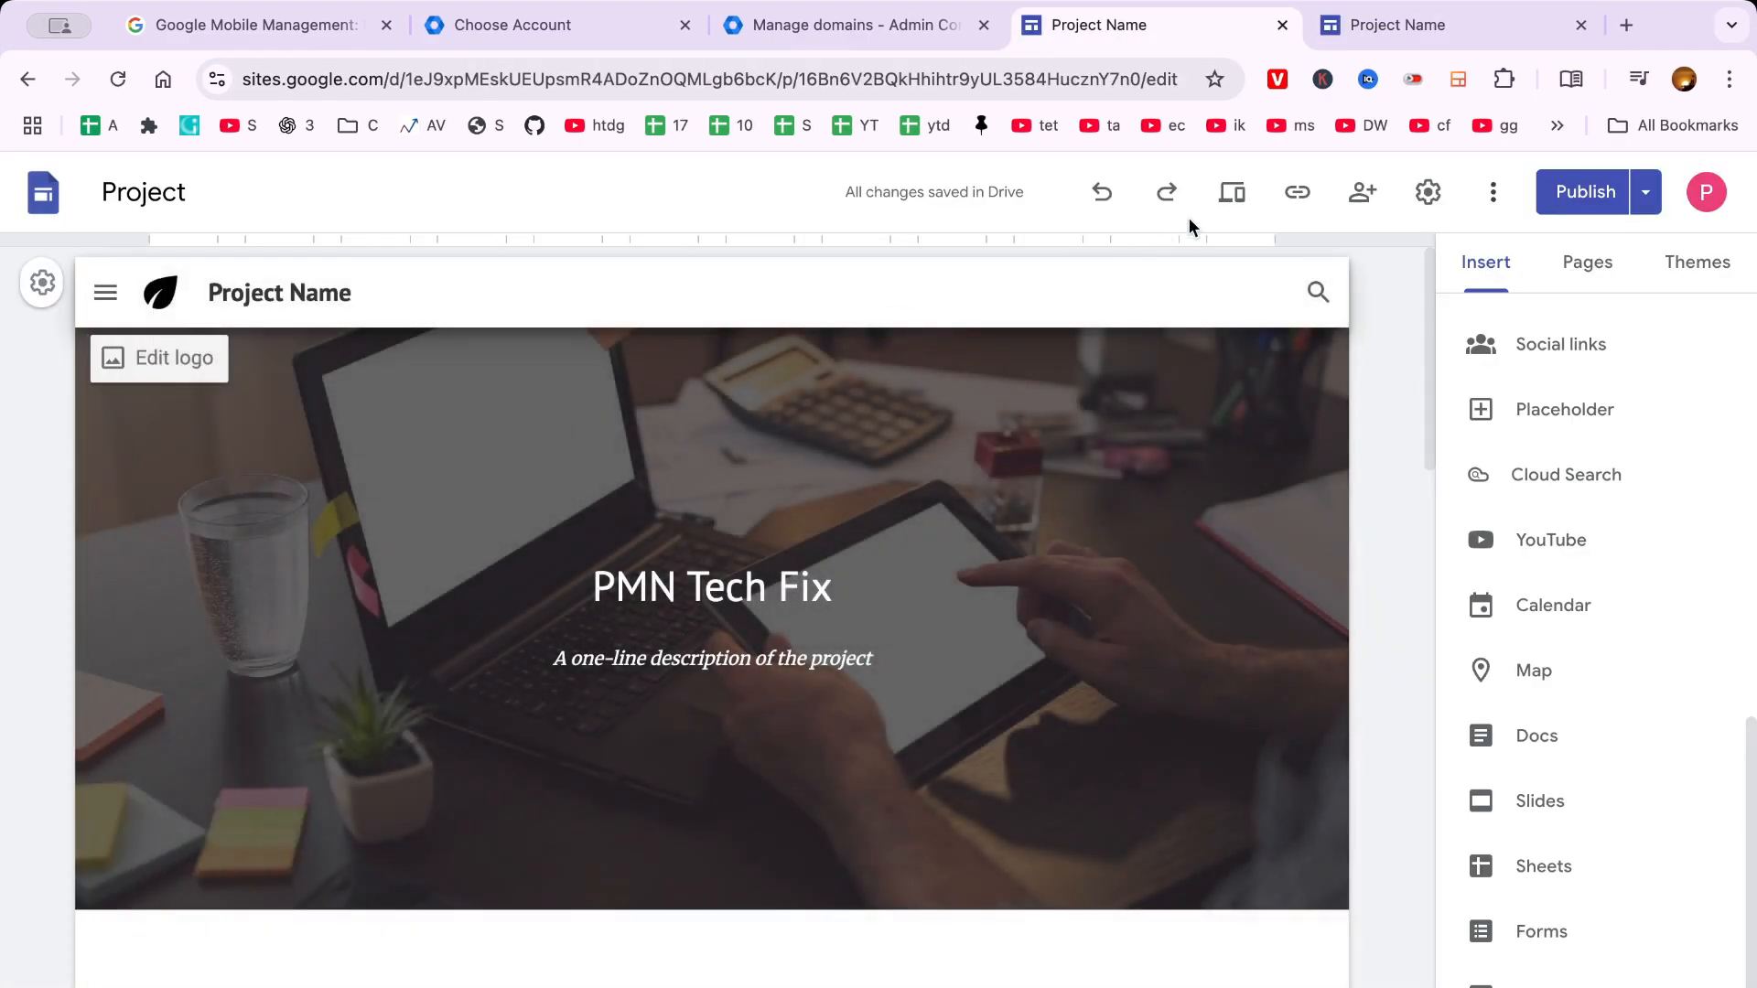
mouse_move(1230, 192)
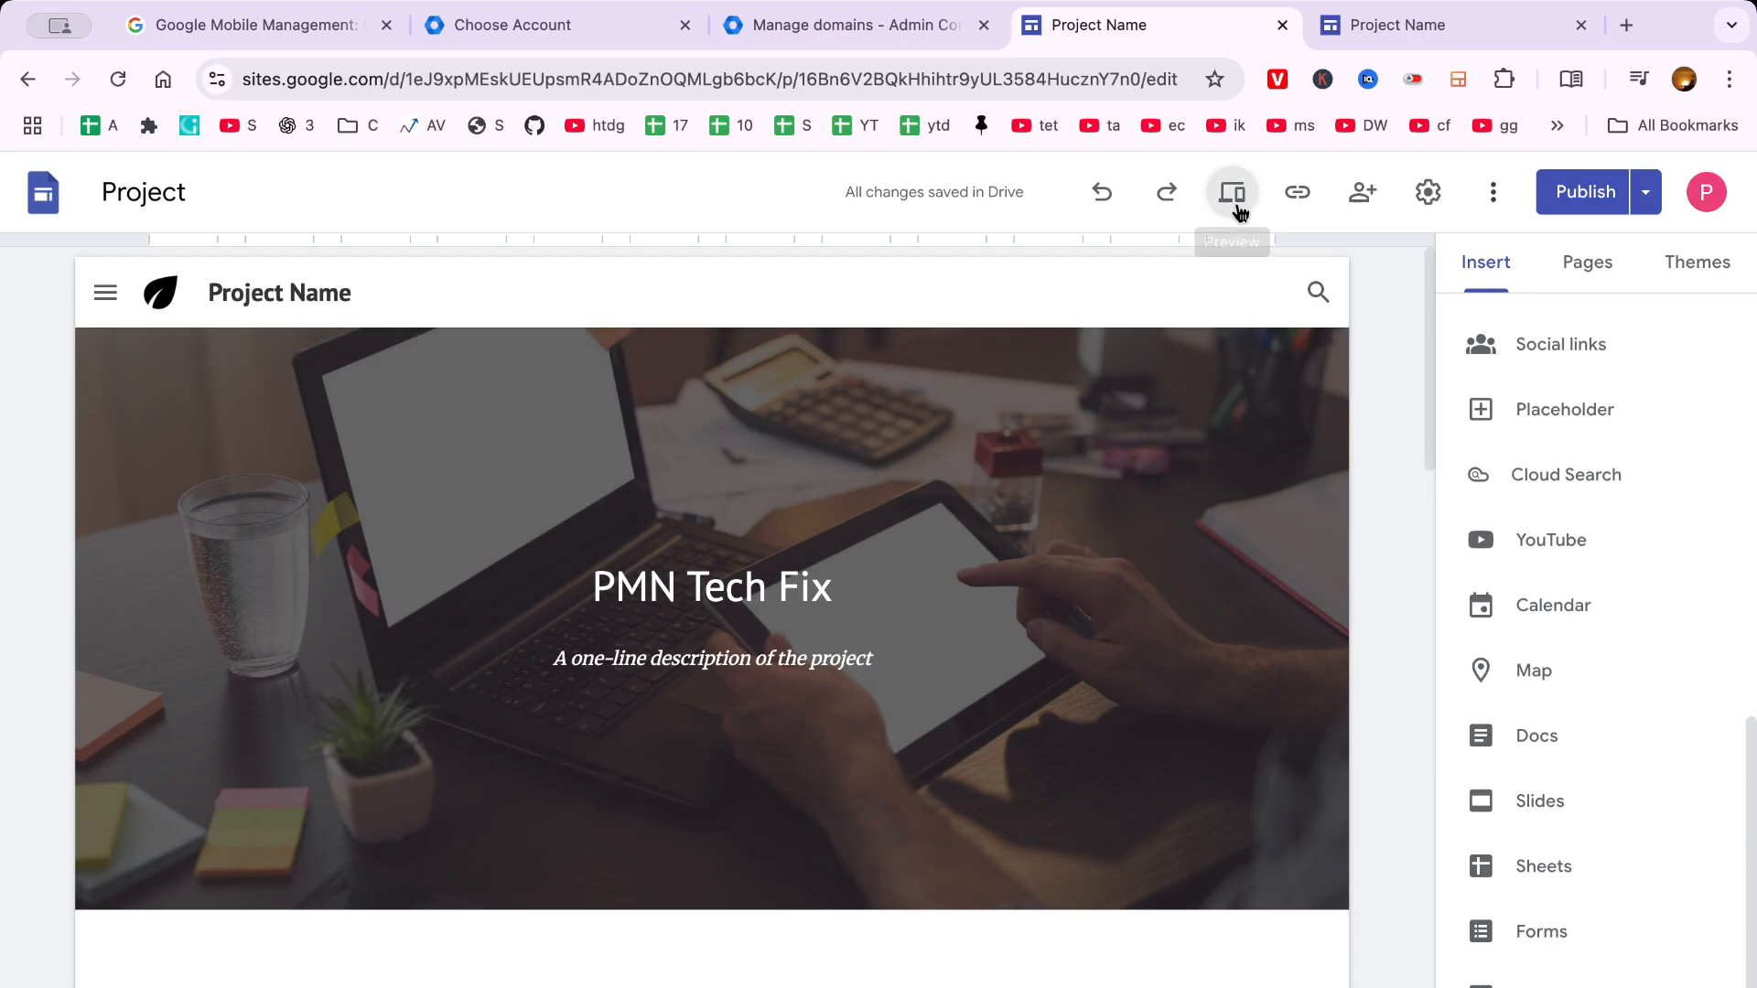
click(1231, 191)
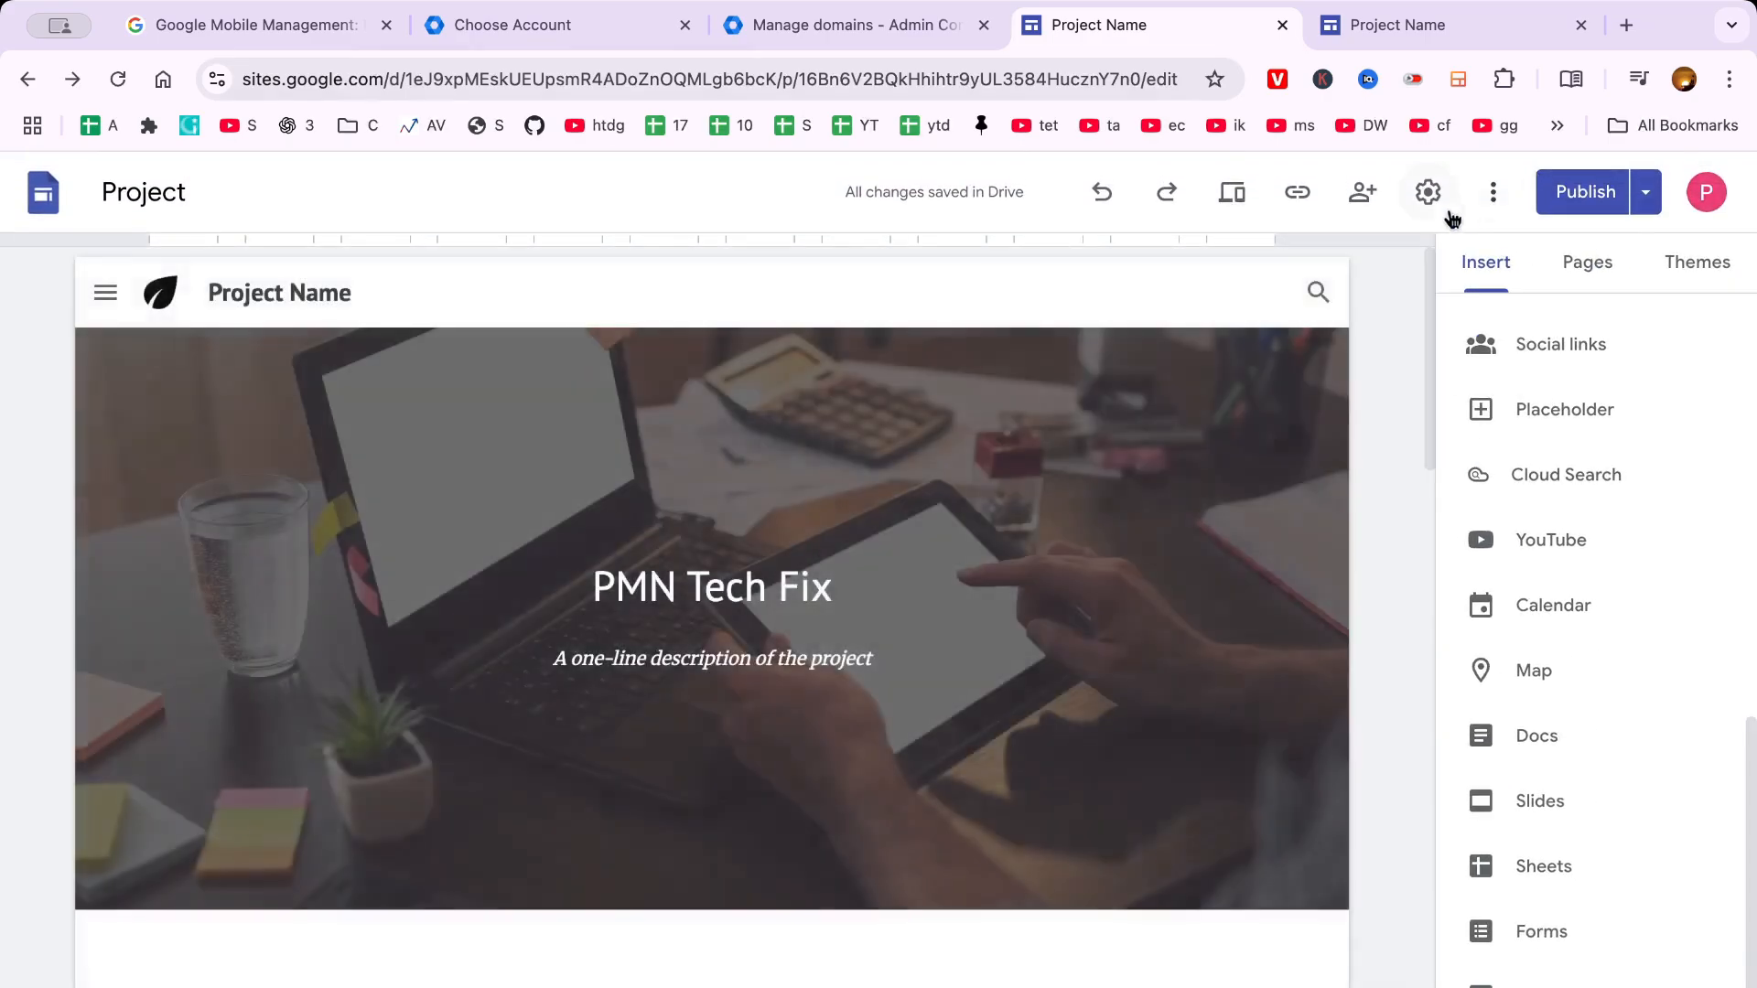
Step: Look at the site's Analytics settings, then browse the available themes
click(1427, 192)
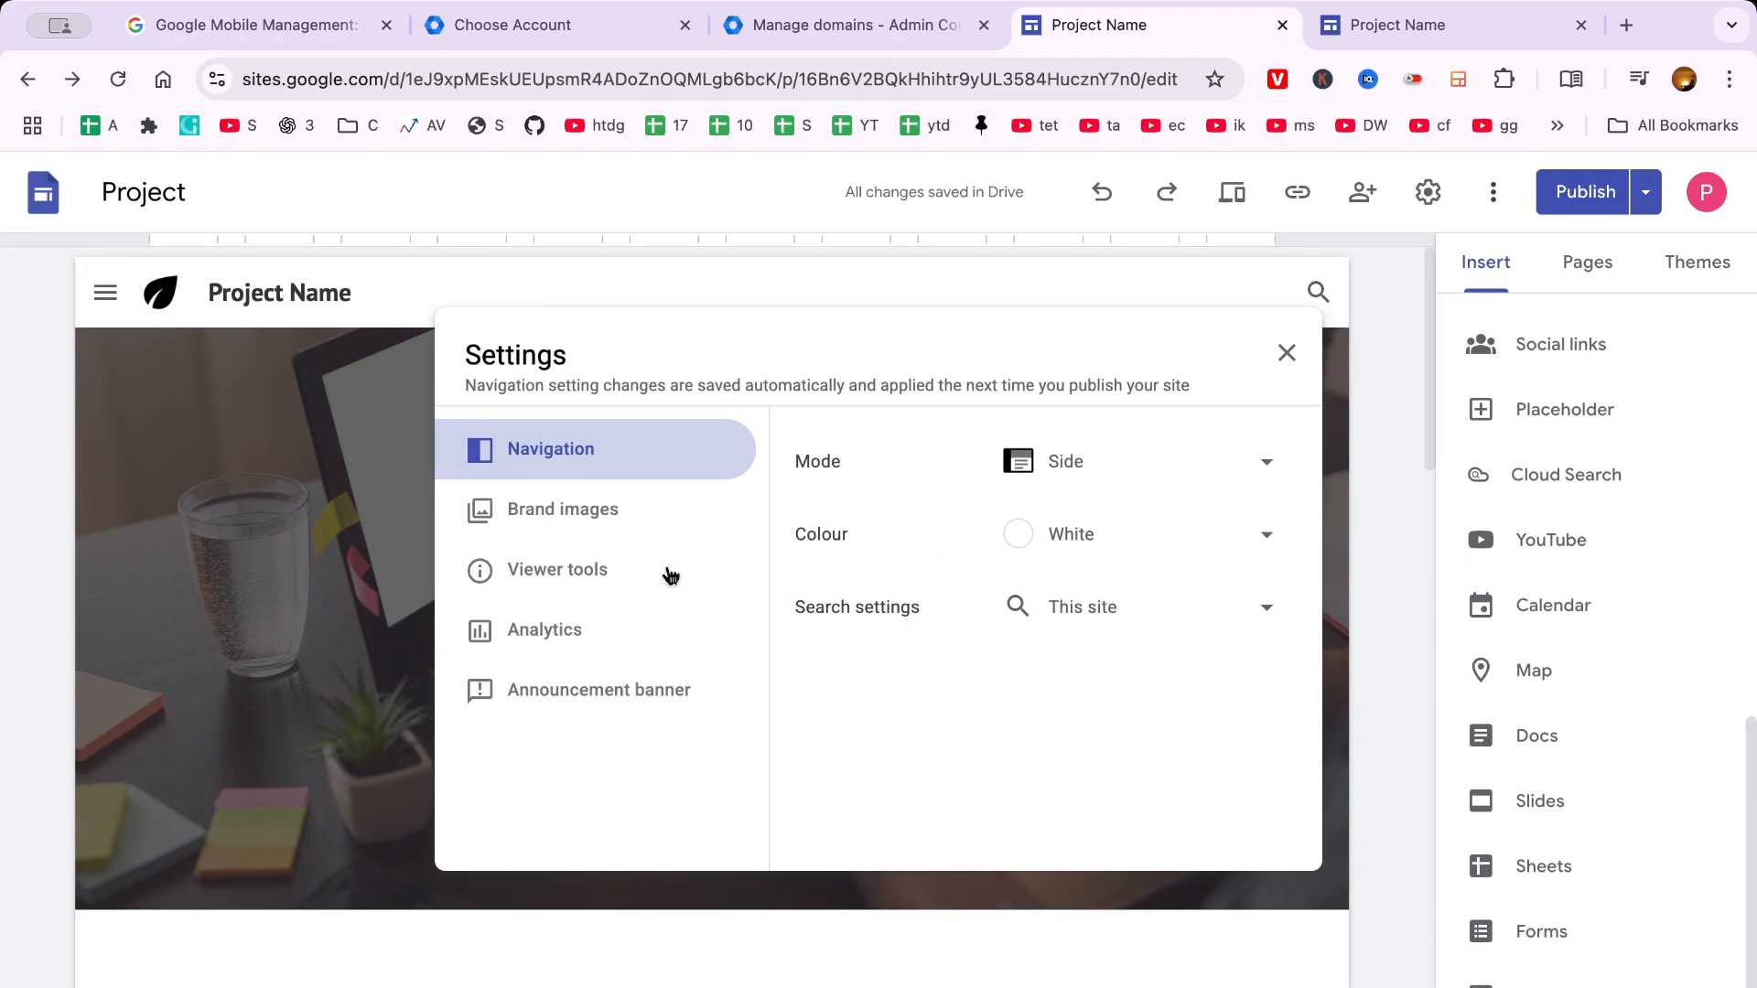
click(545, 630)
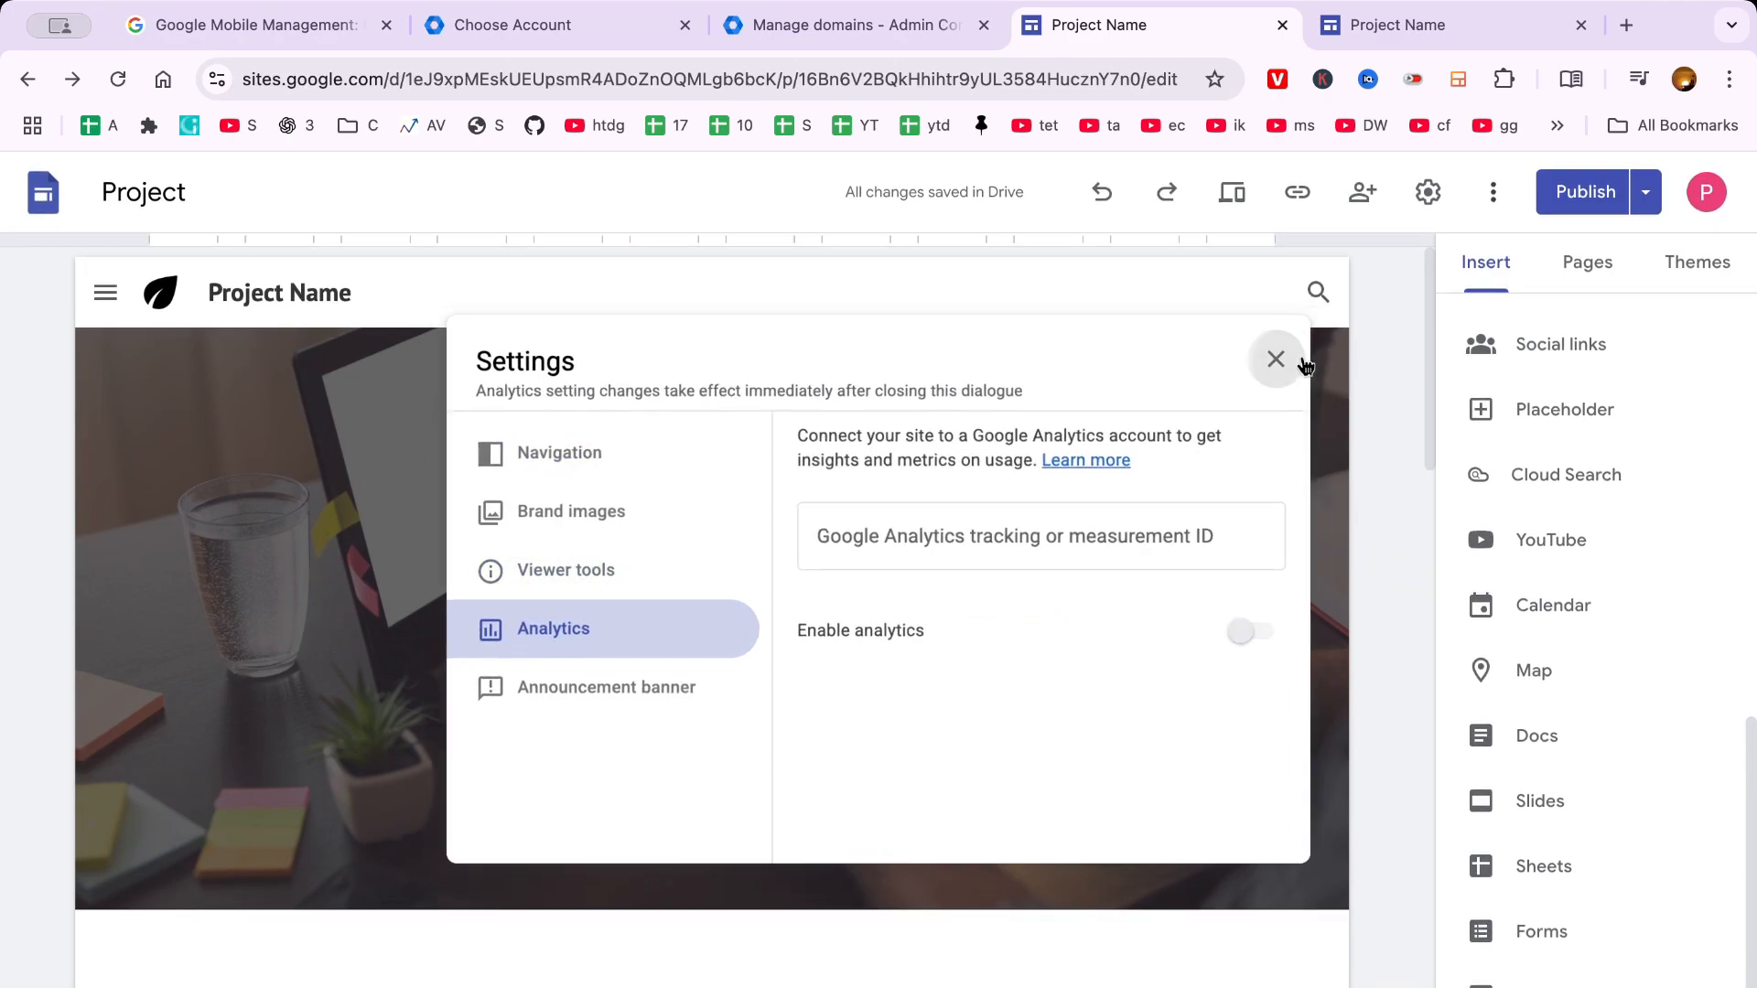
click(1274, 359)
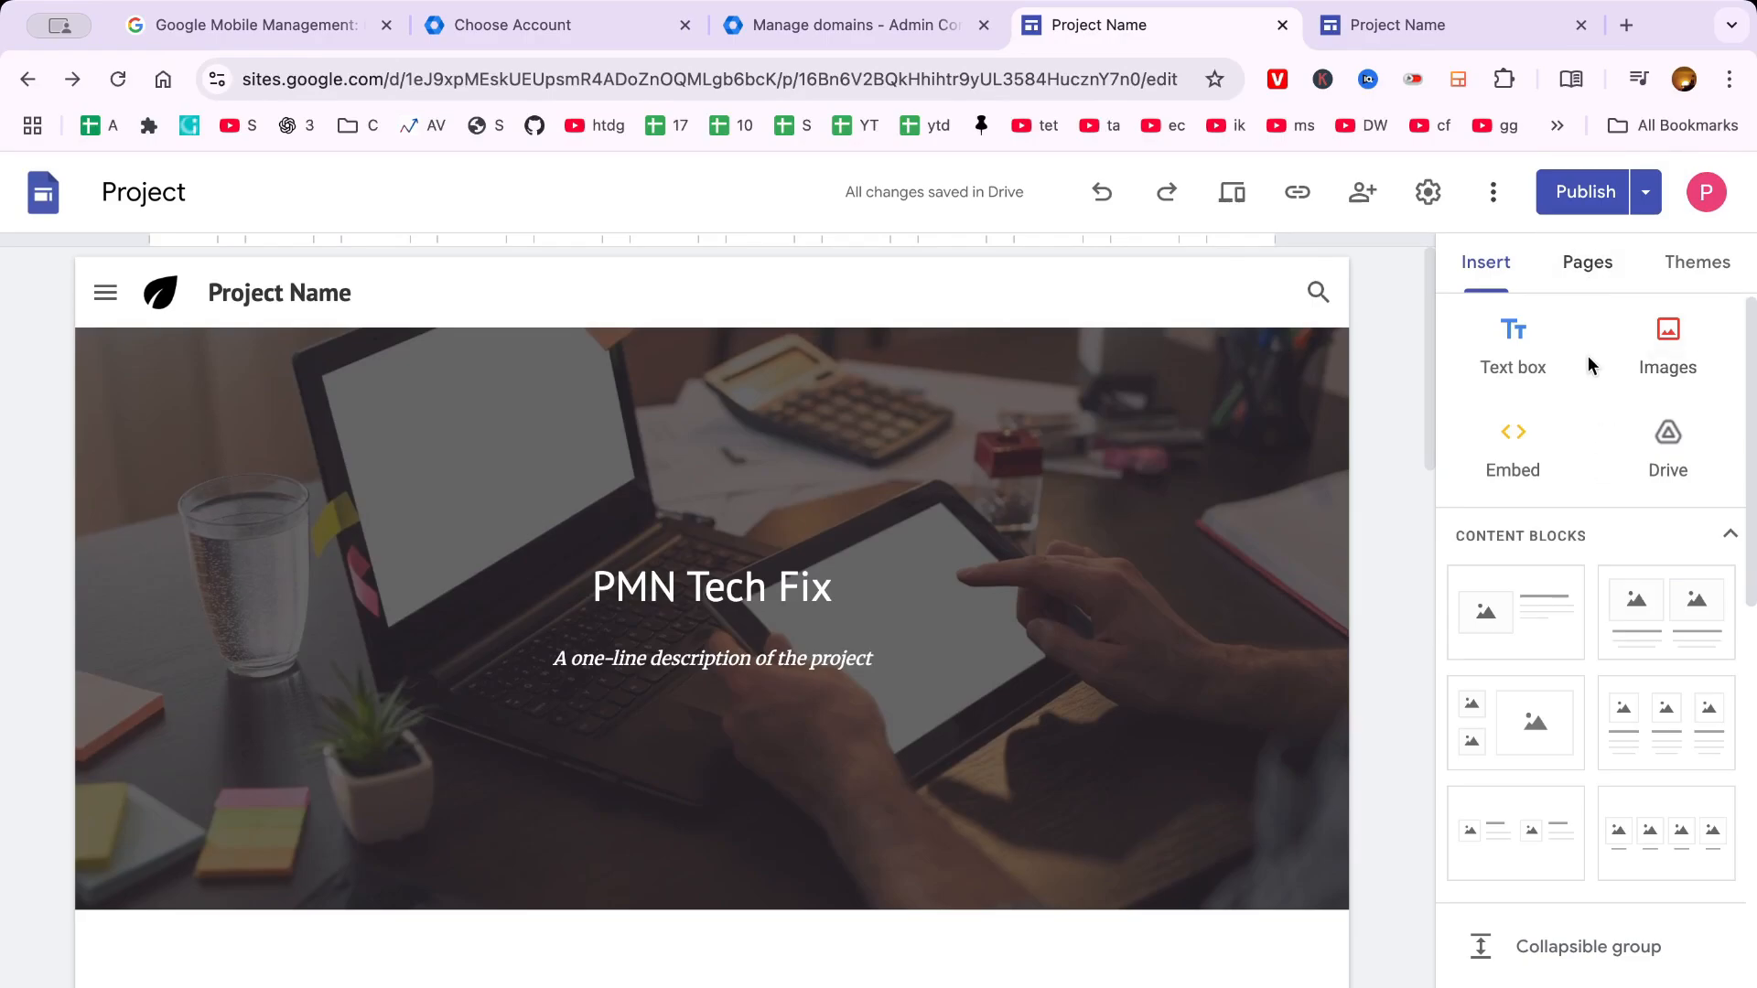
click(1696, 263)
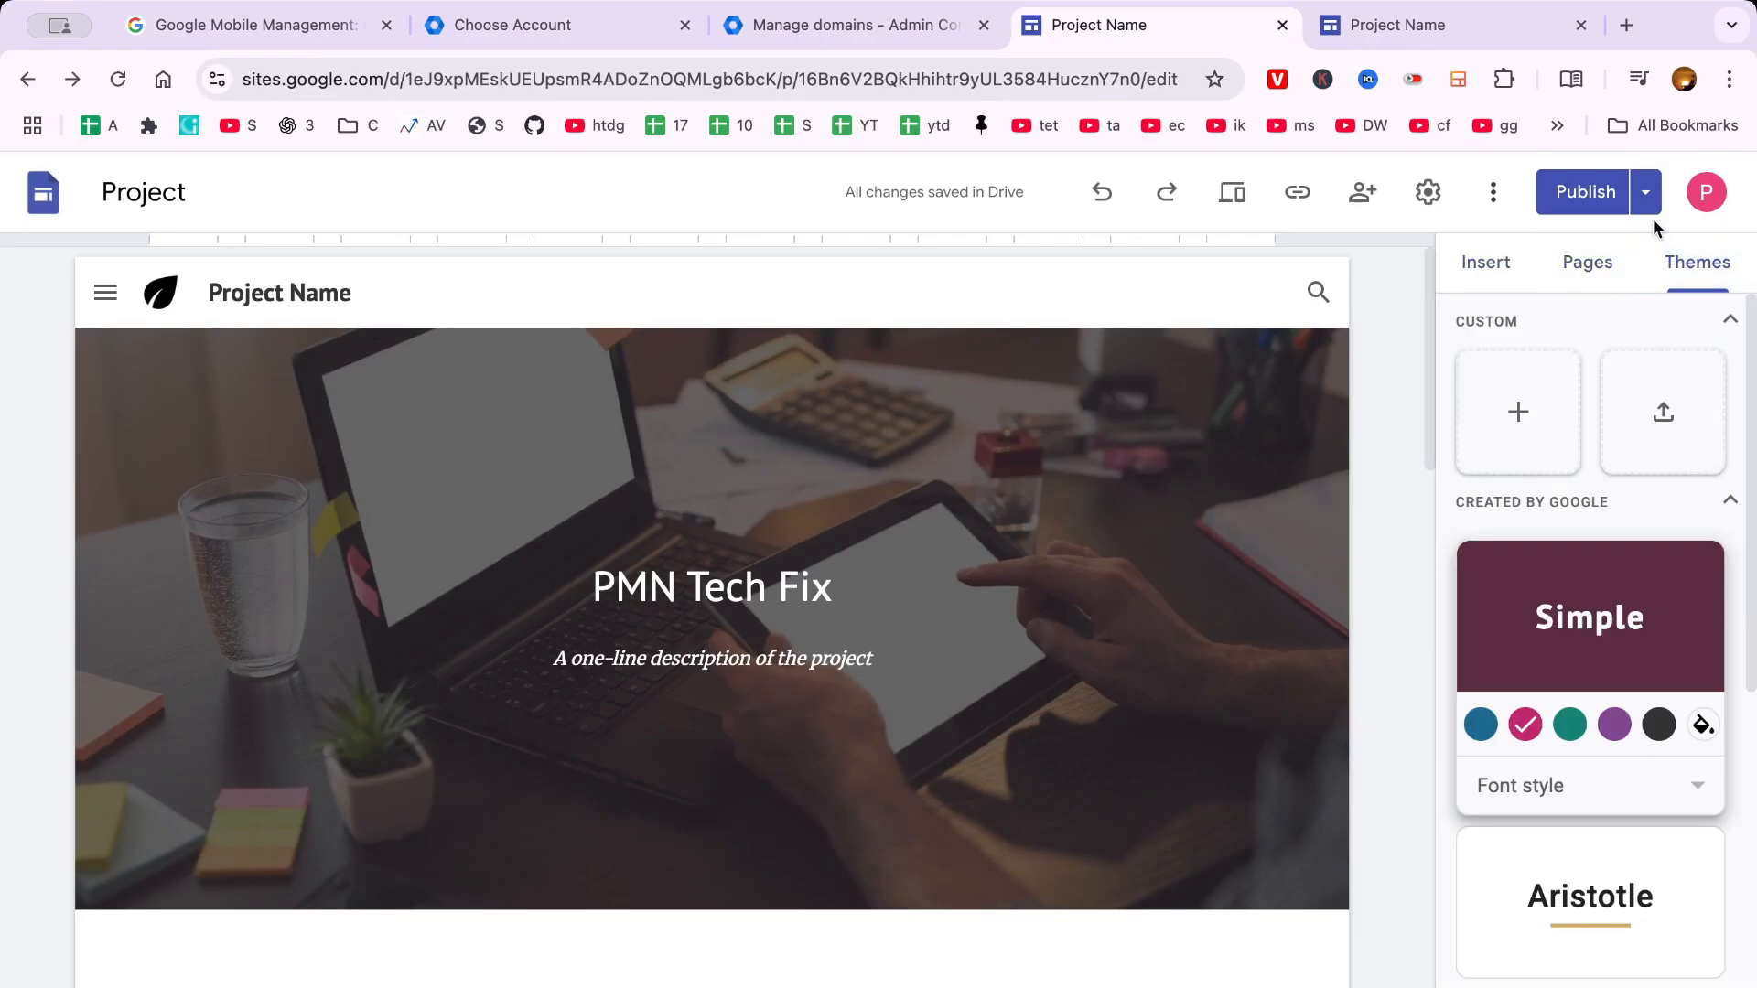
Step: Check the publishing options, settings and account details, then open Review changes and publish
click(1644, 191)
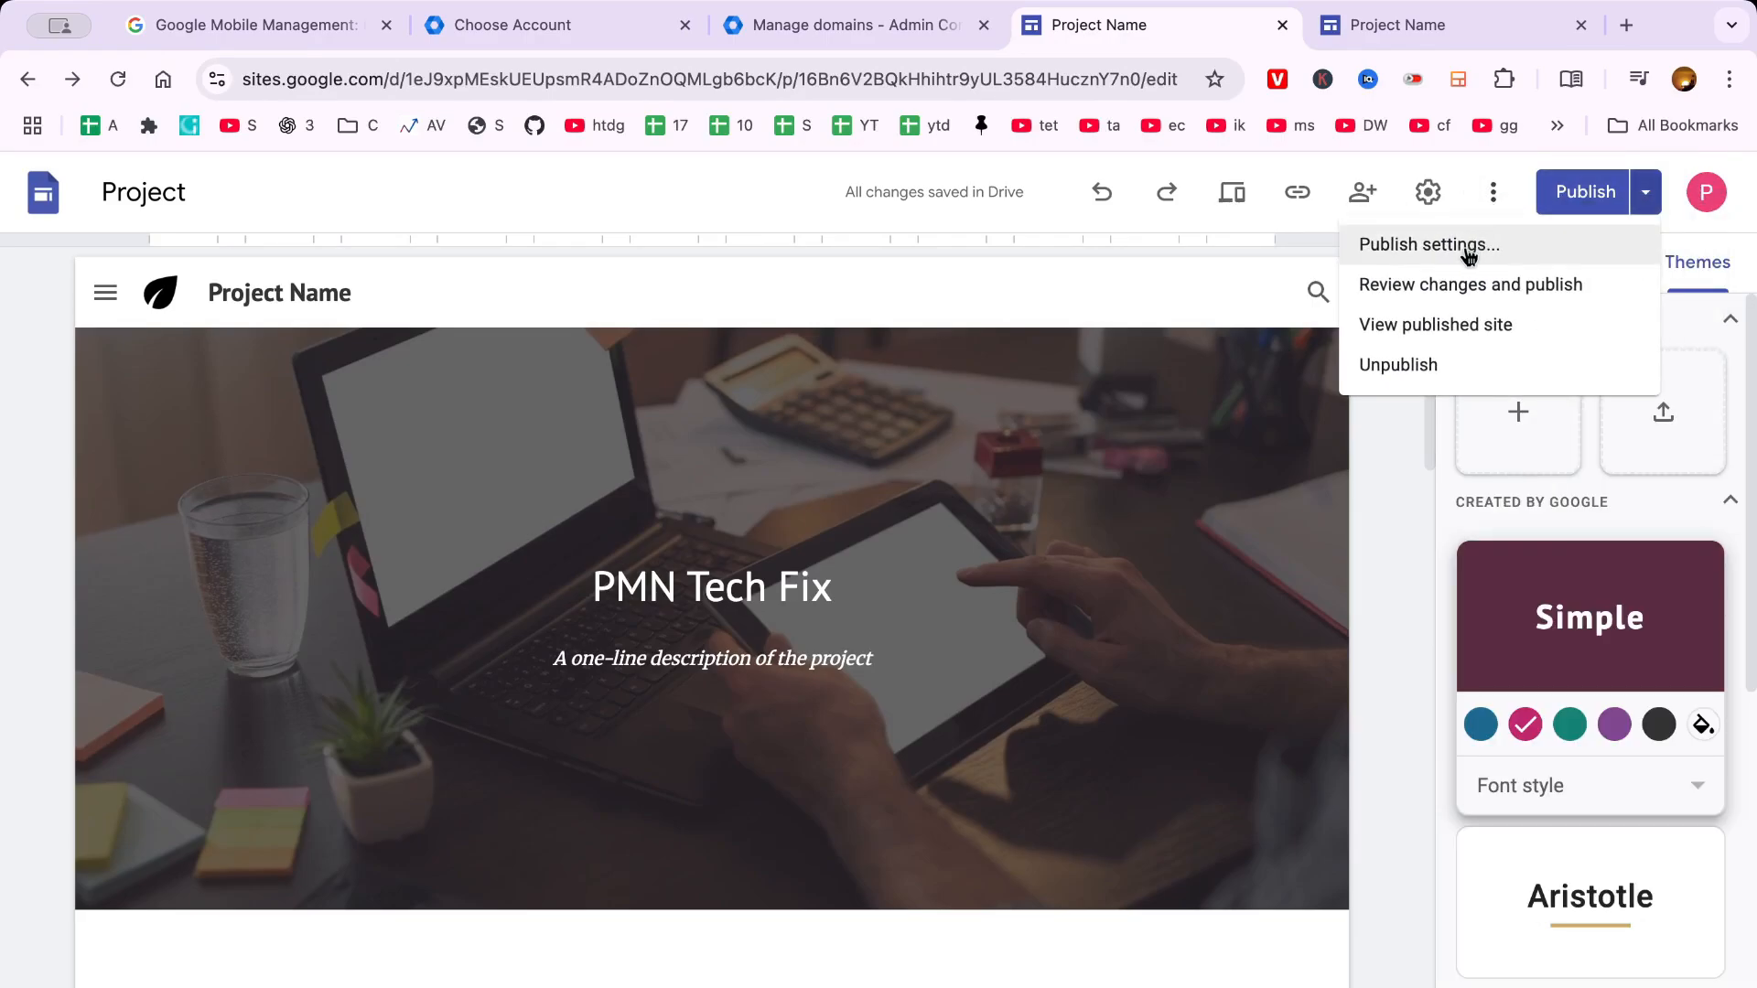
mouse_move(1493, 191)
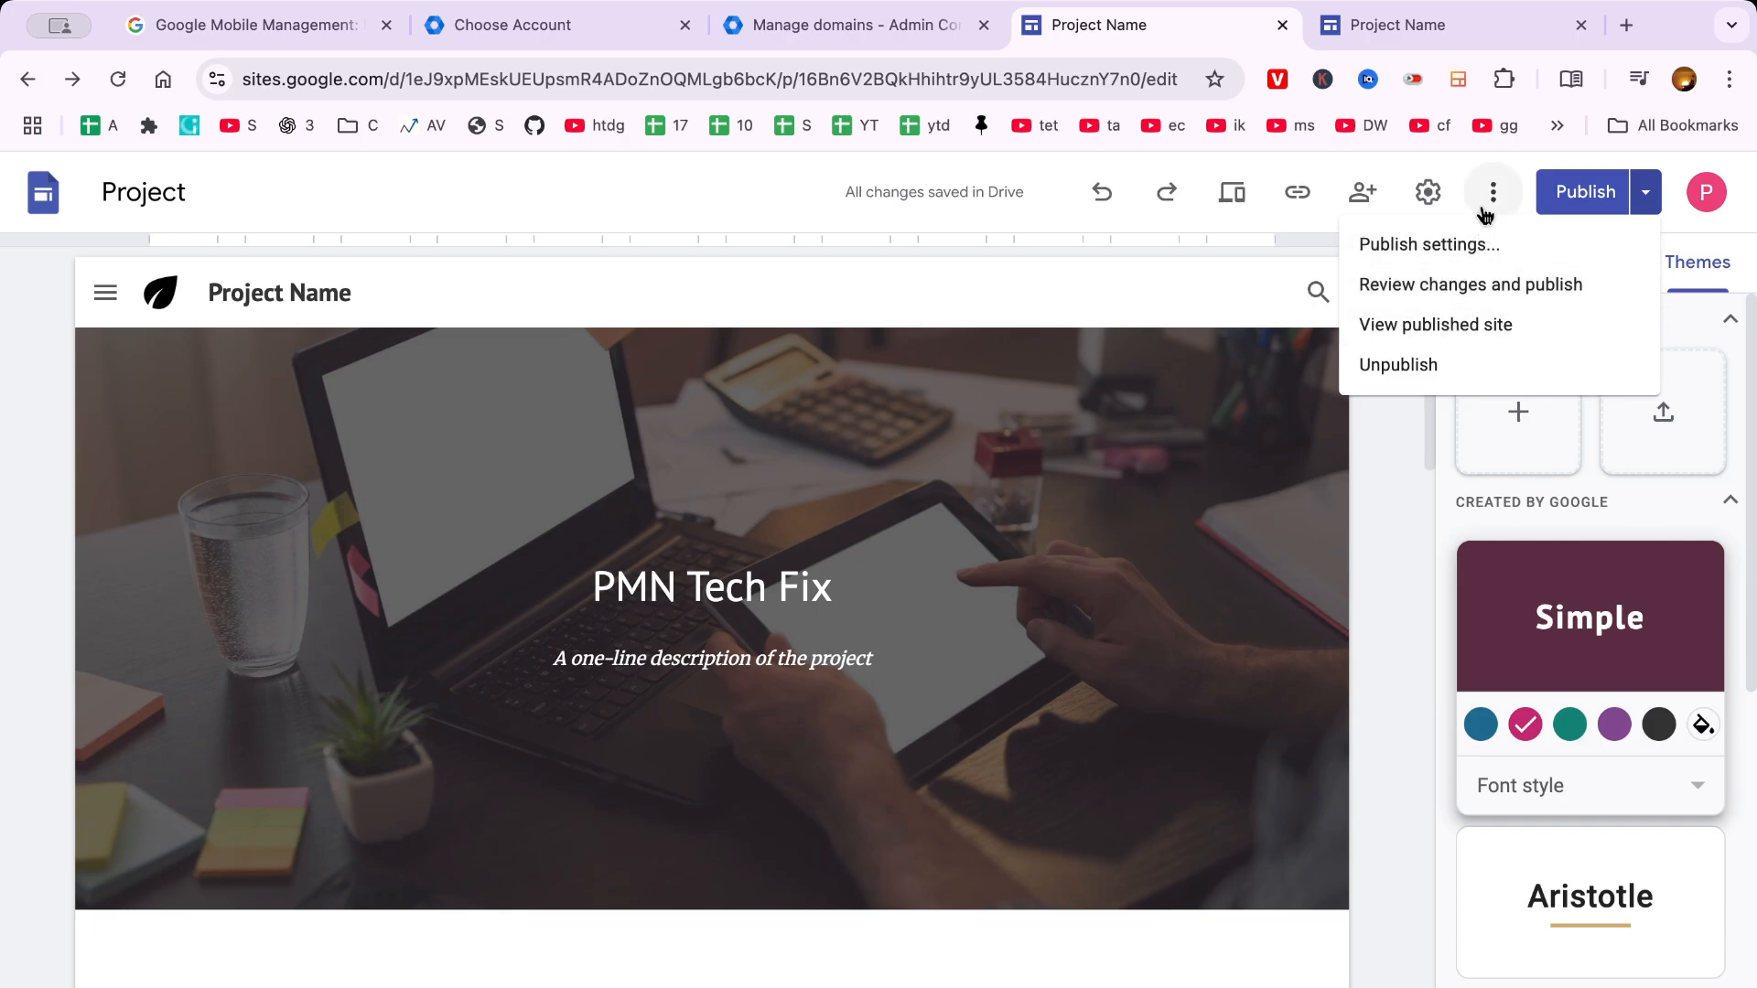
click(1428, 191)
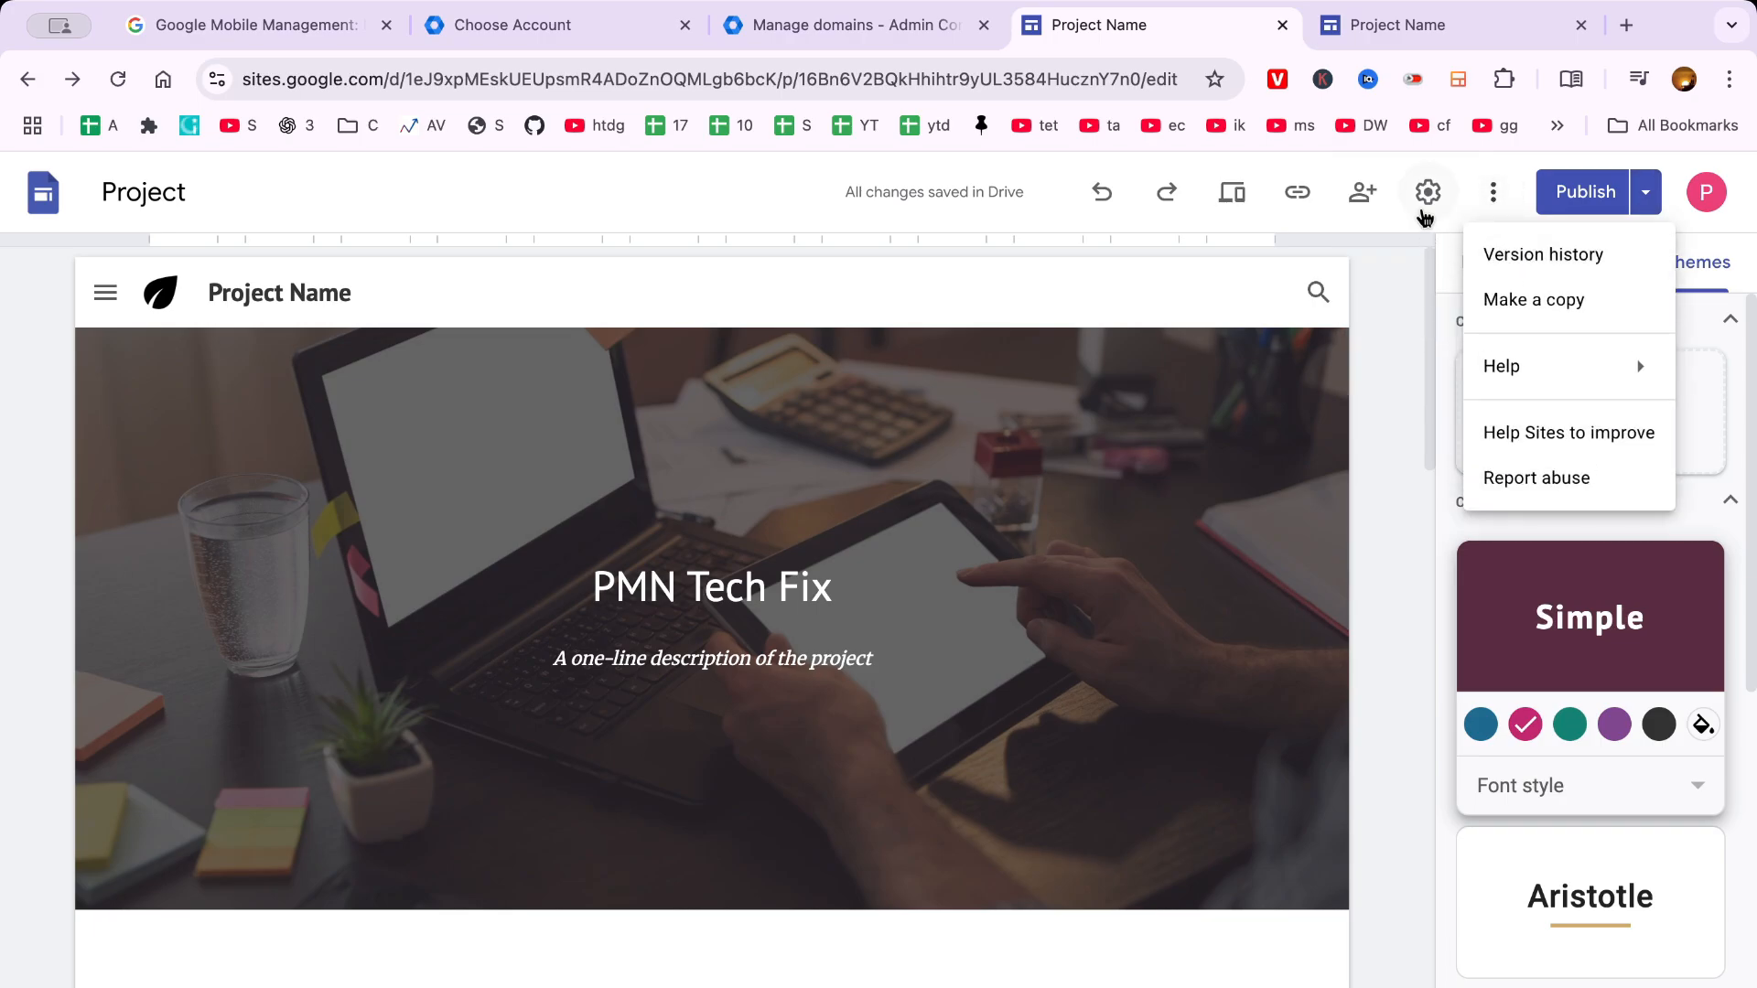
click(1428, 191)
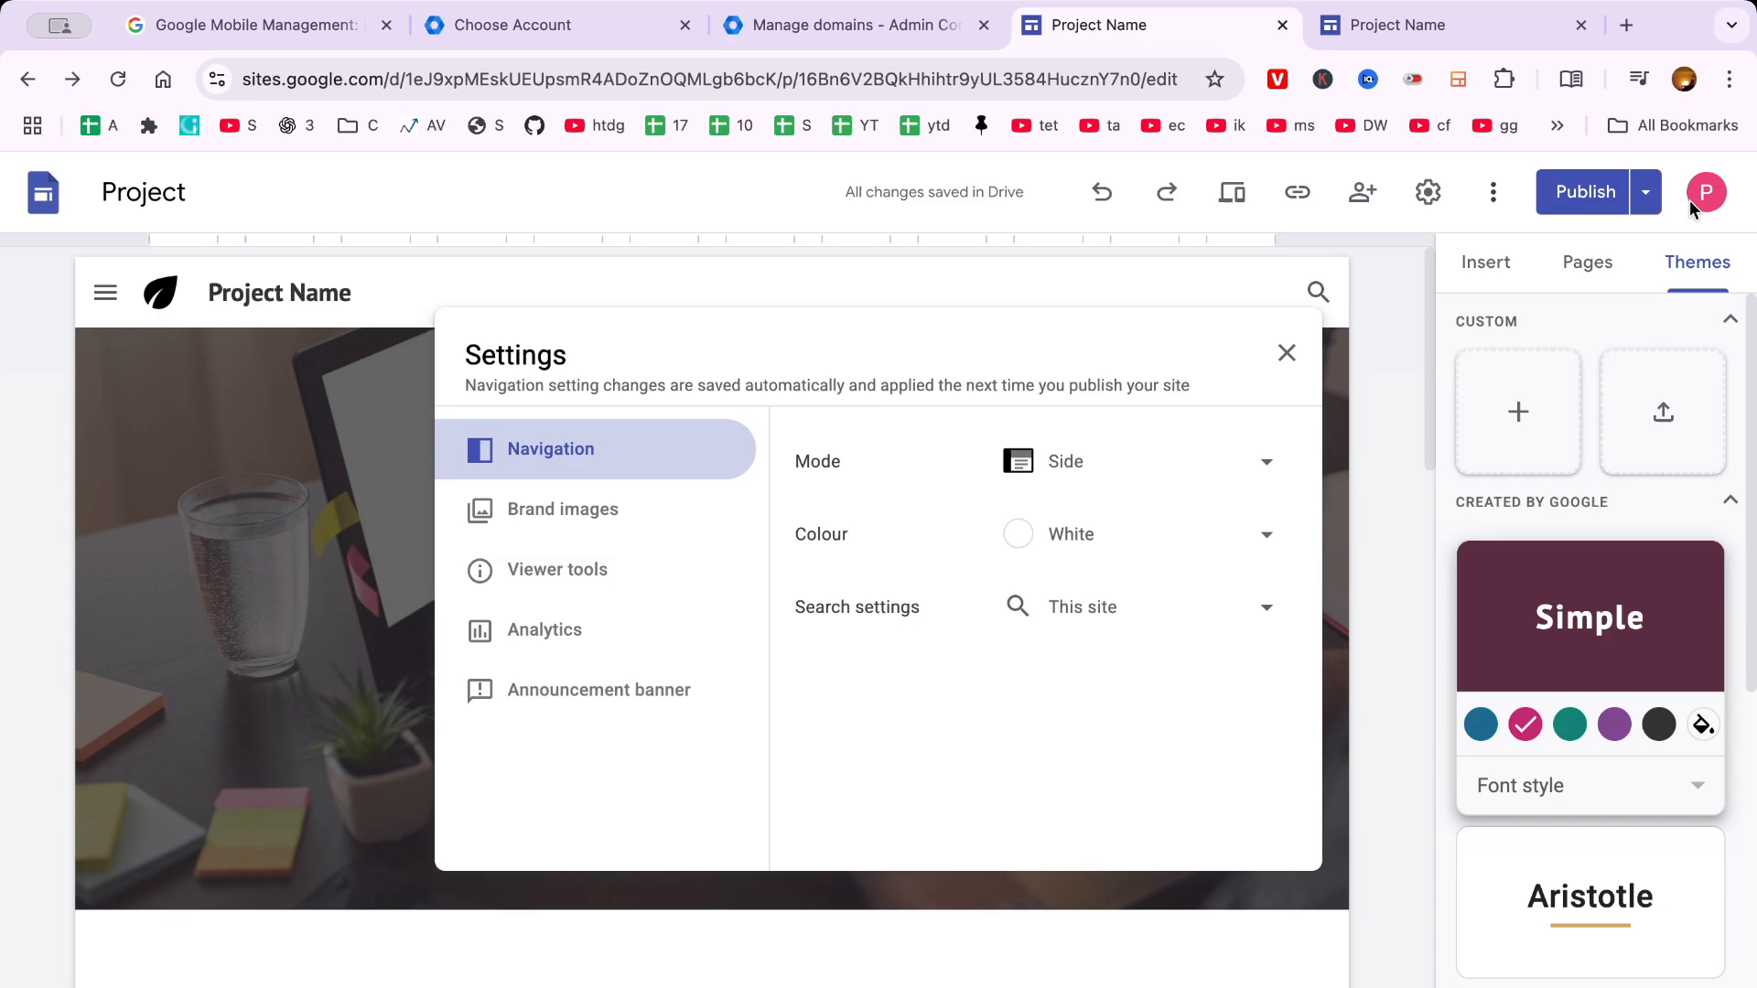
click(1706, 191)
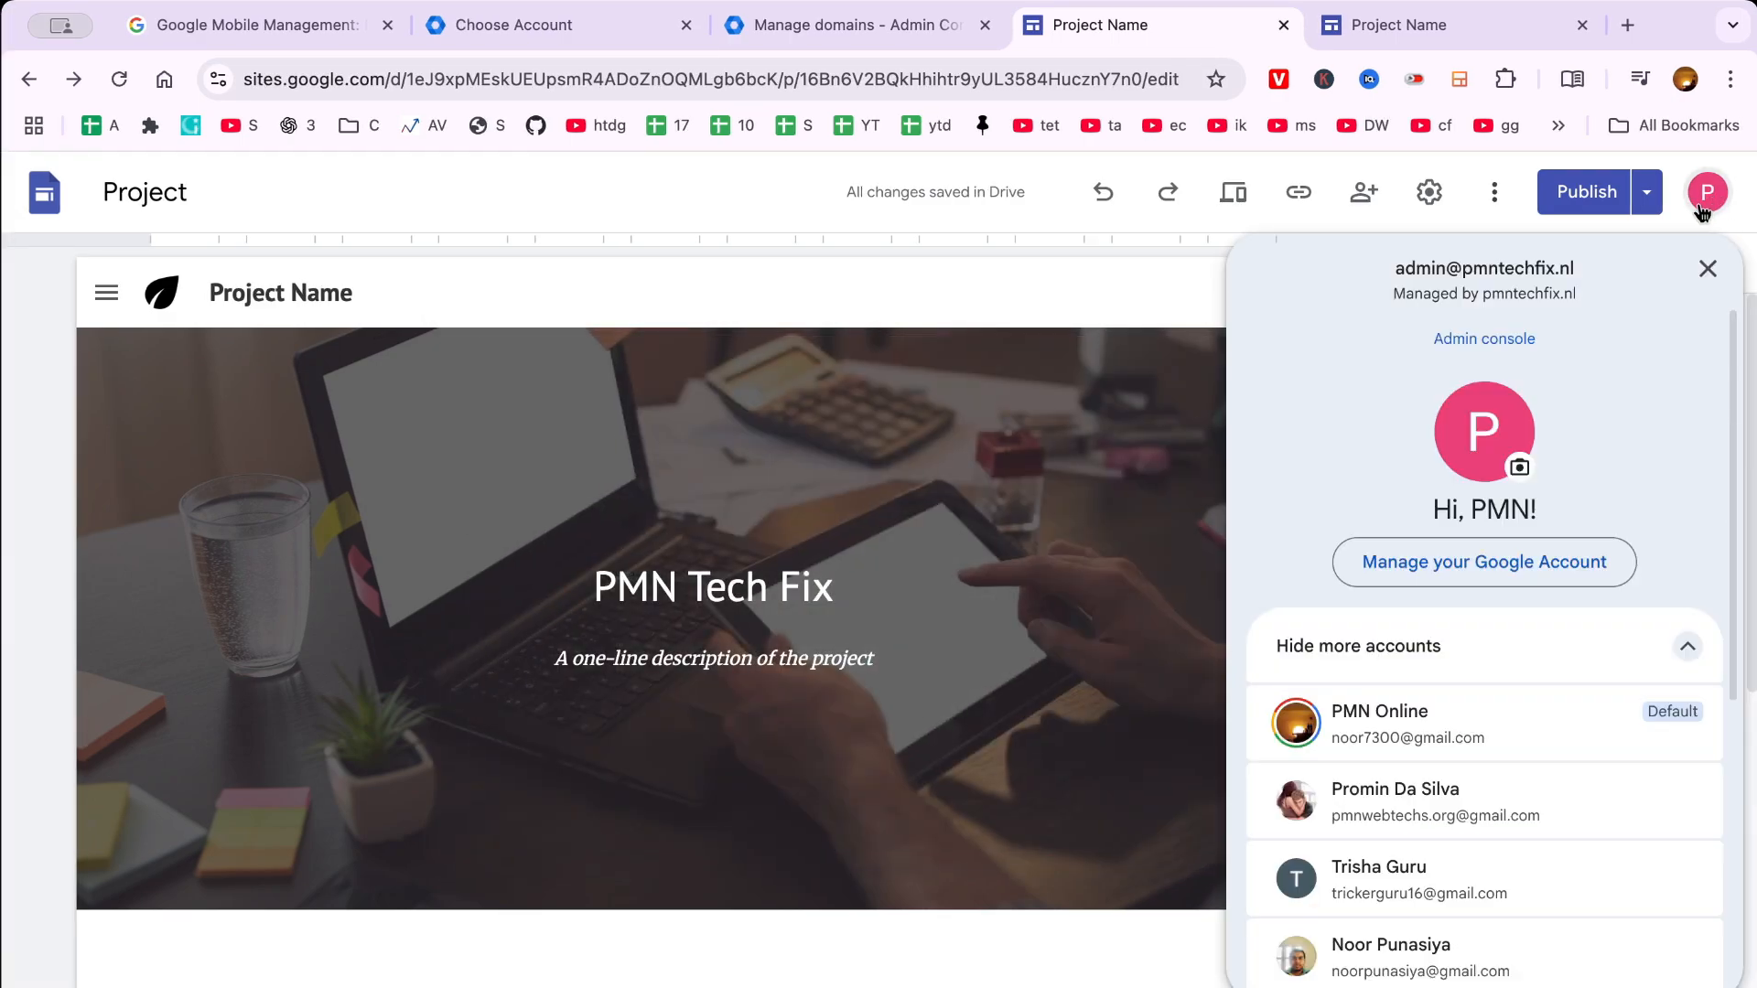
click(1584, 192)
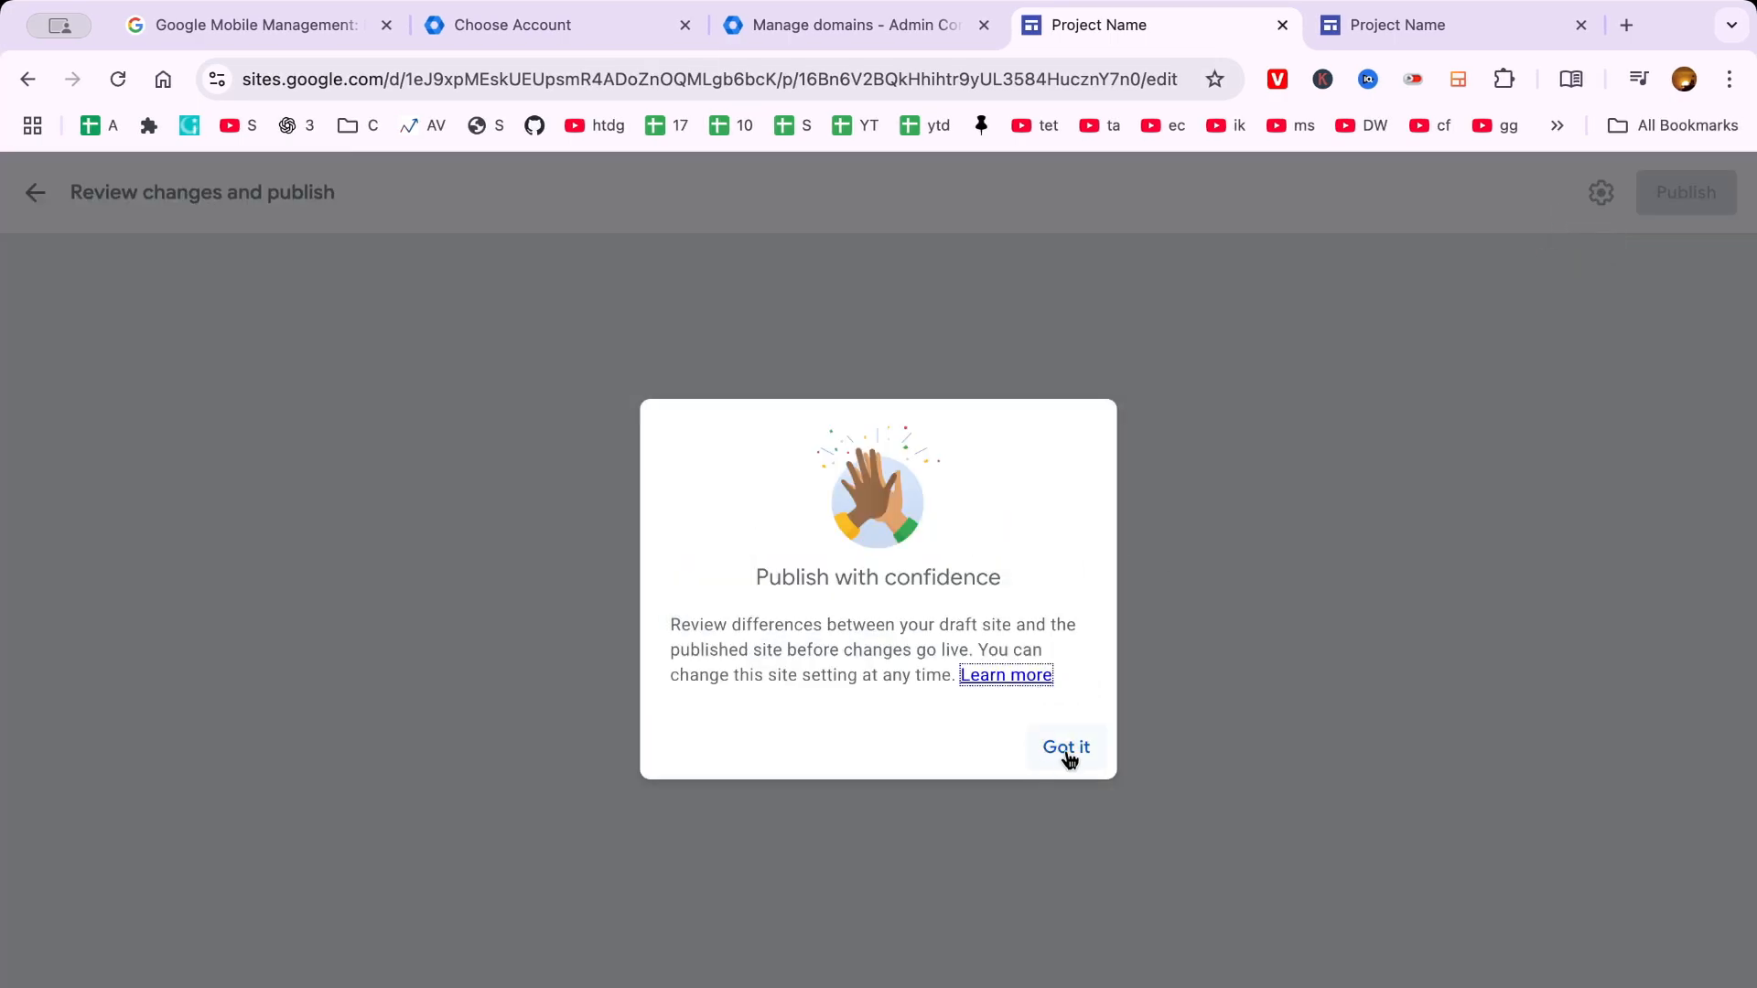
Step: Check publish settings, keeping review-before-publishing on, then browse the live pmntechfix.nl site and return to editing
click(1065, 748)
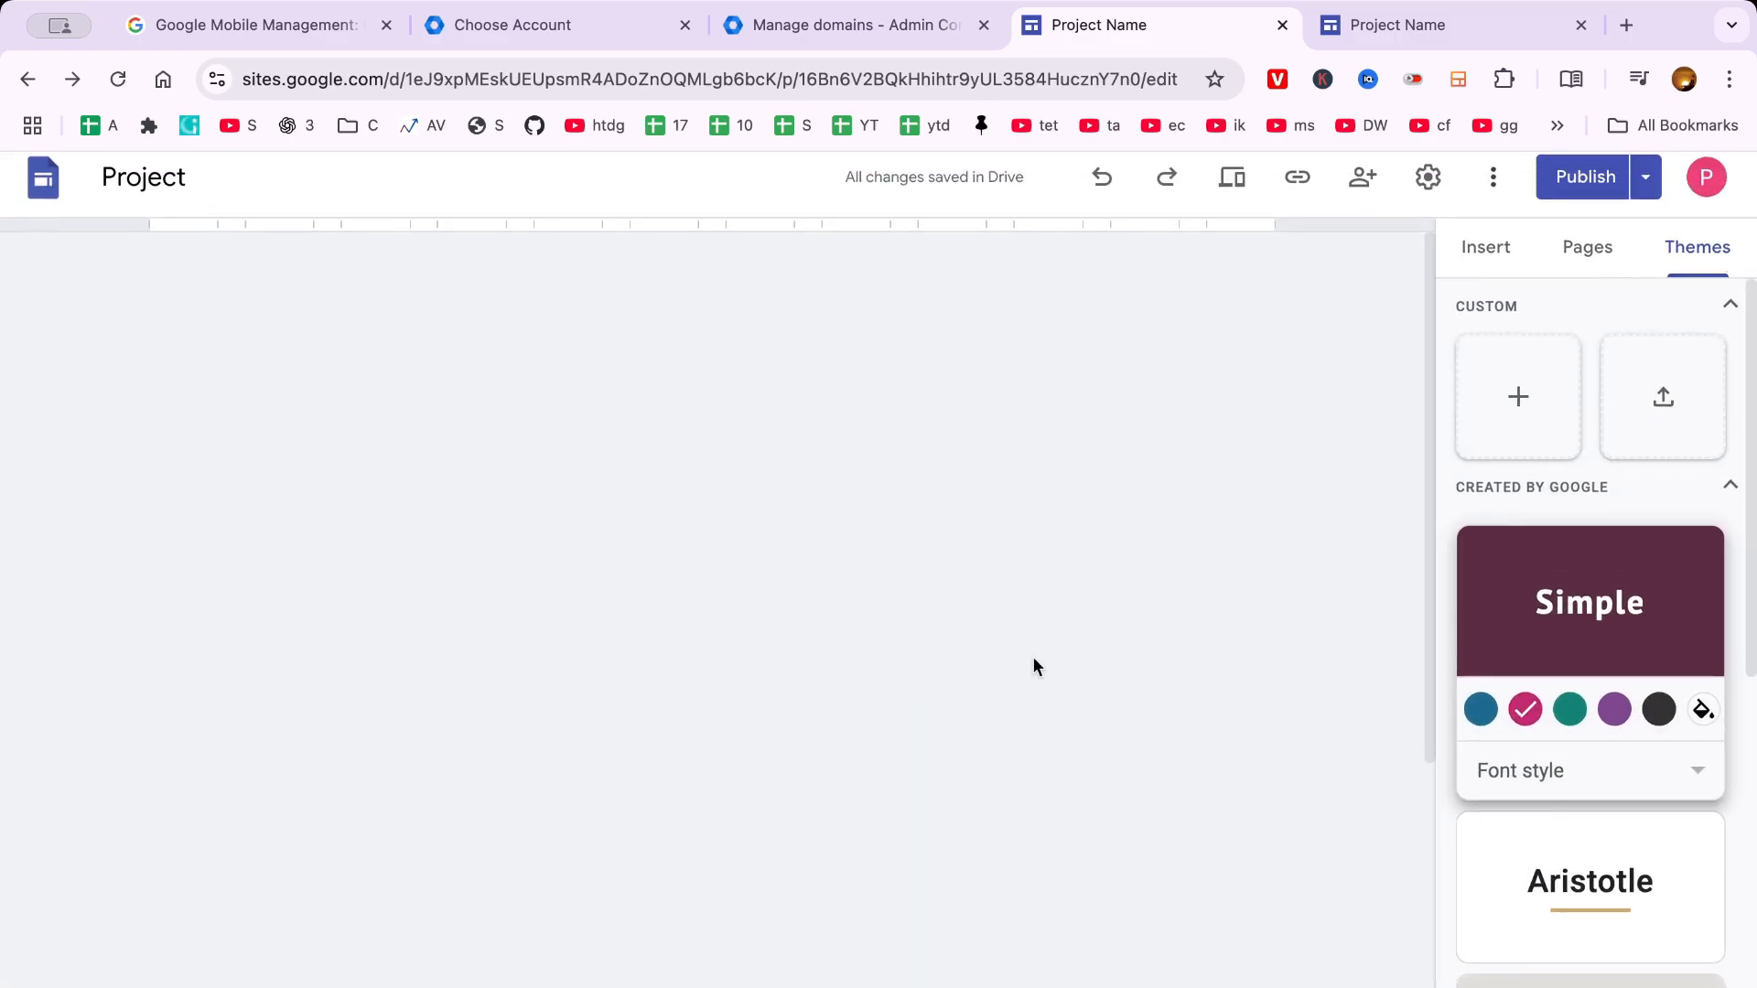
click(1643, 191)
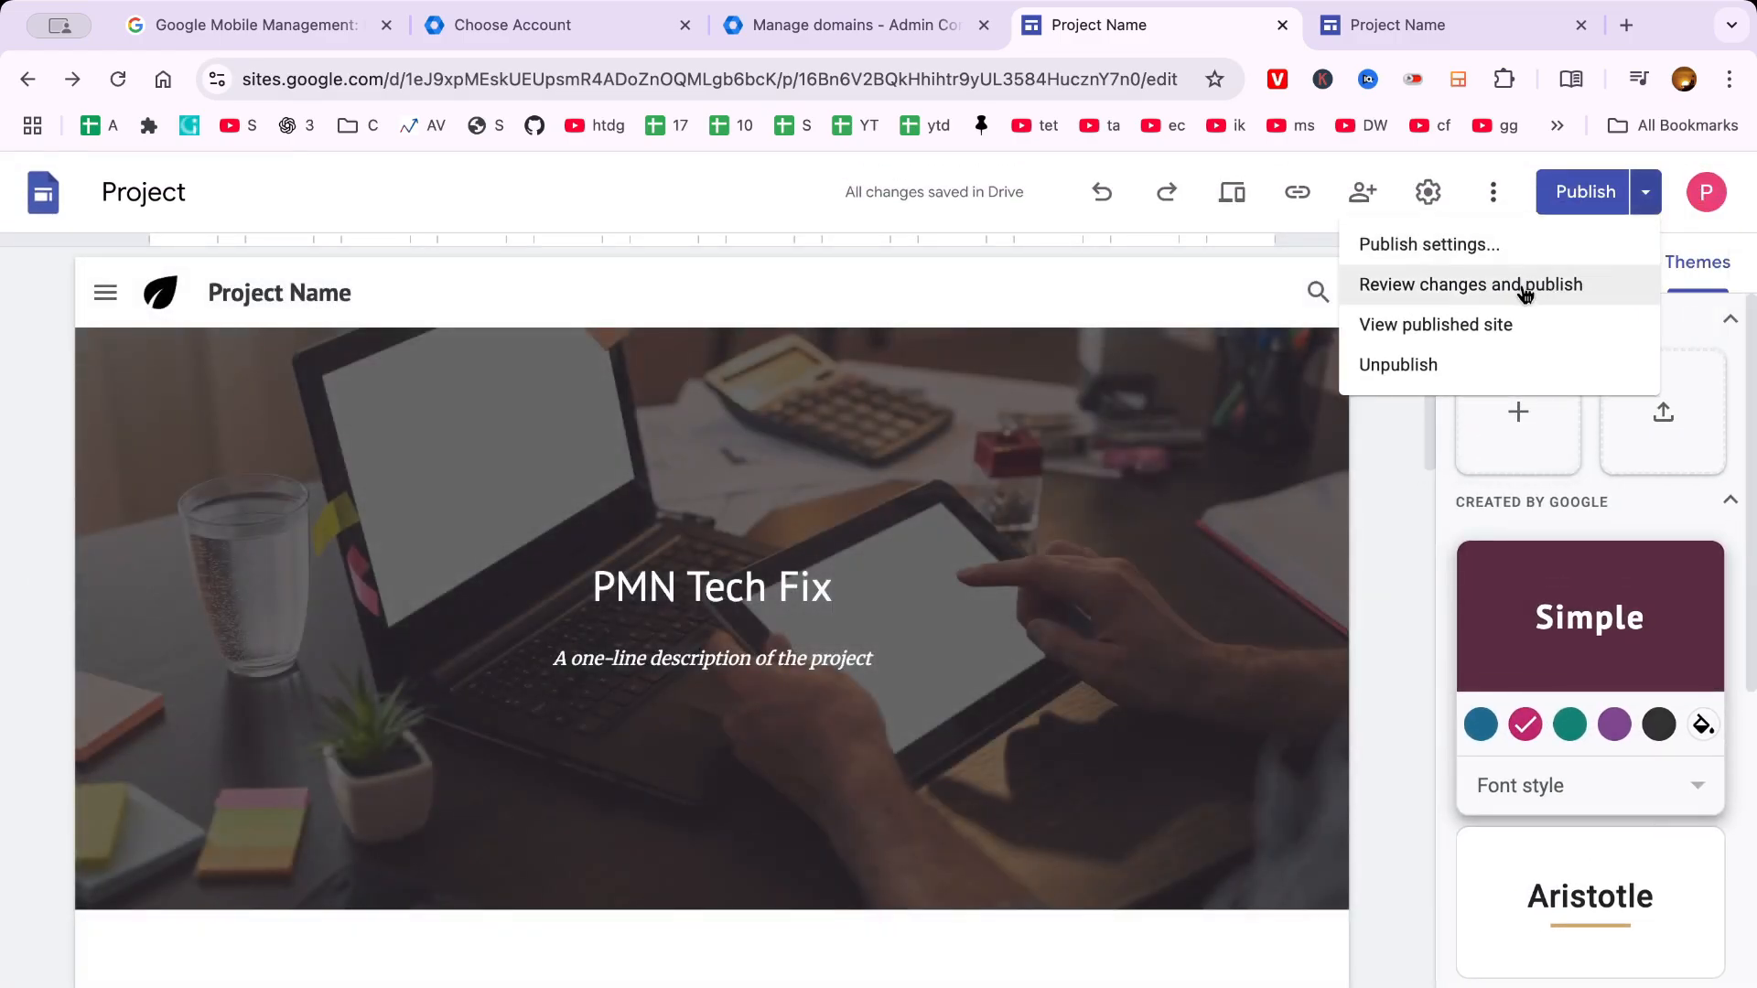
click(1427, 244)
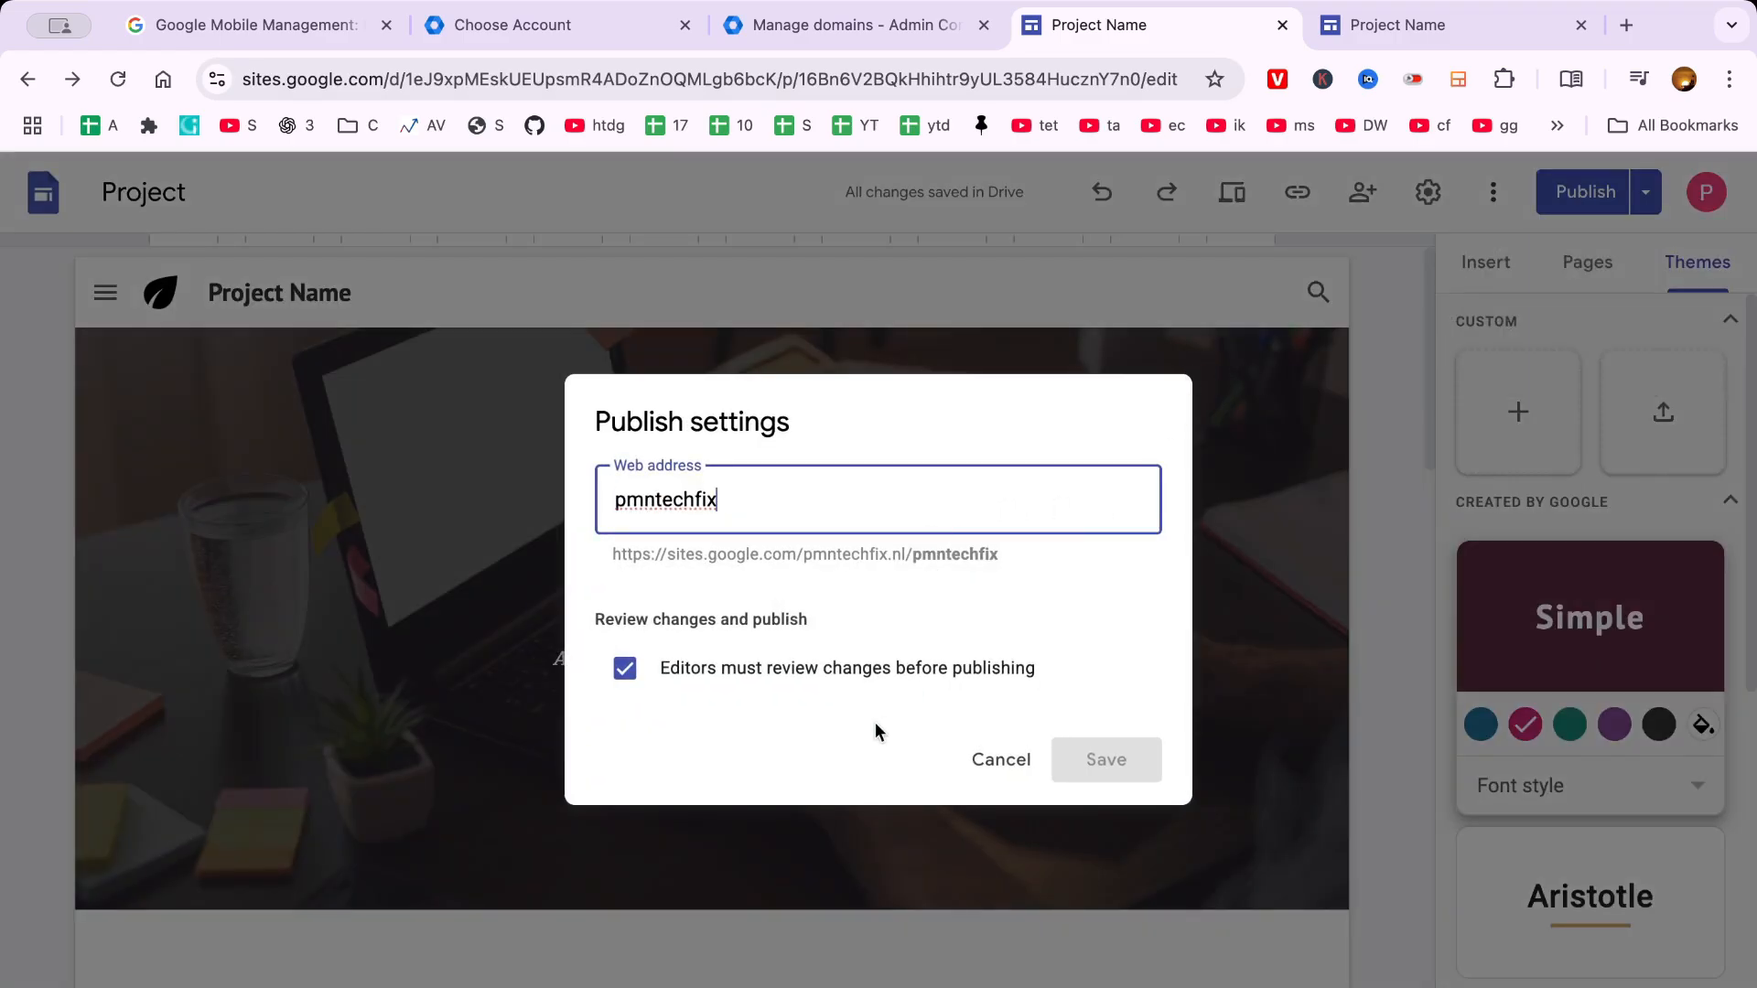
click(624, 668)
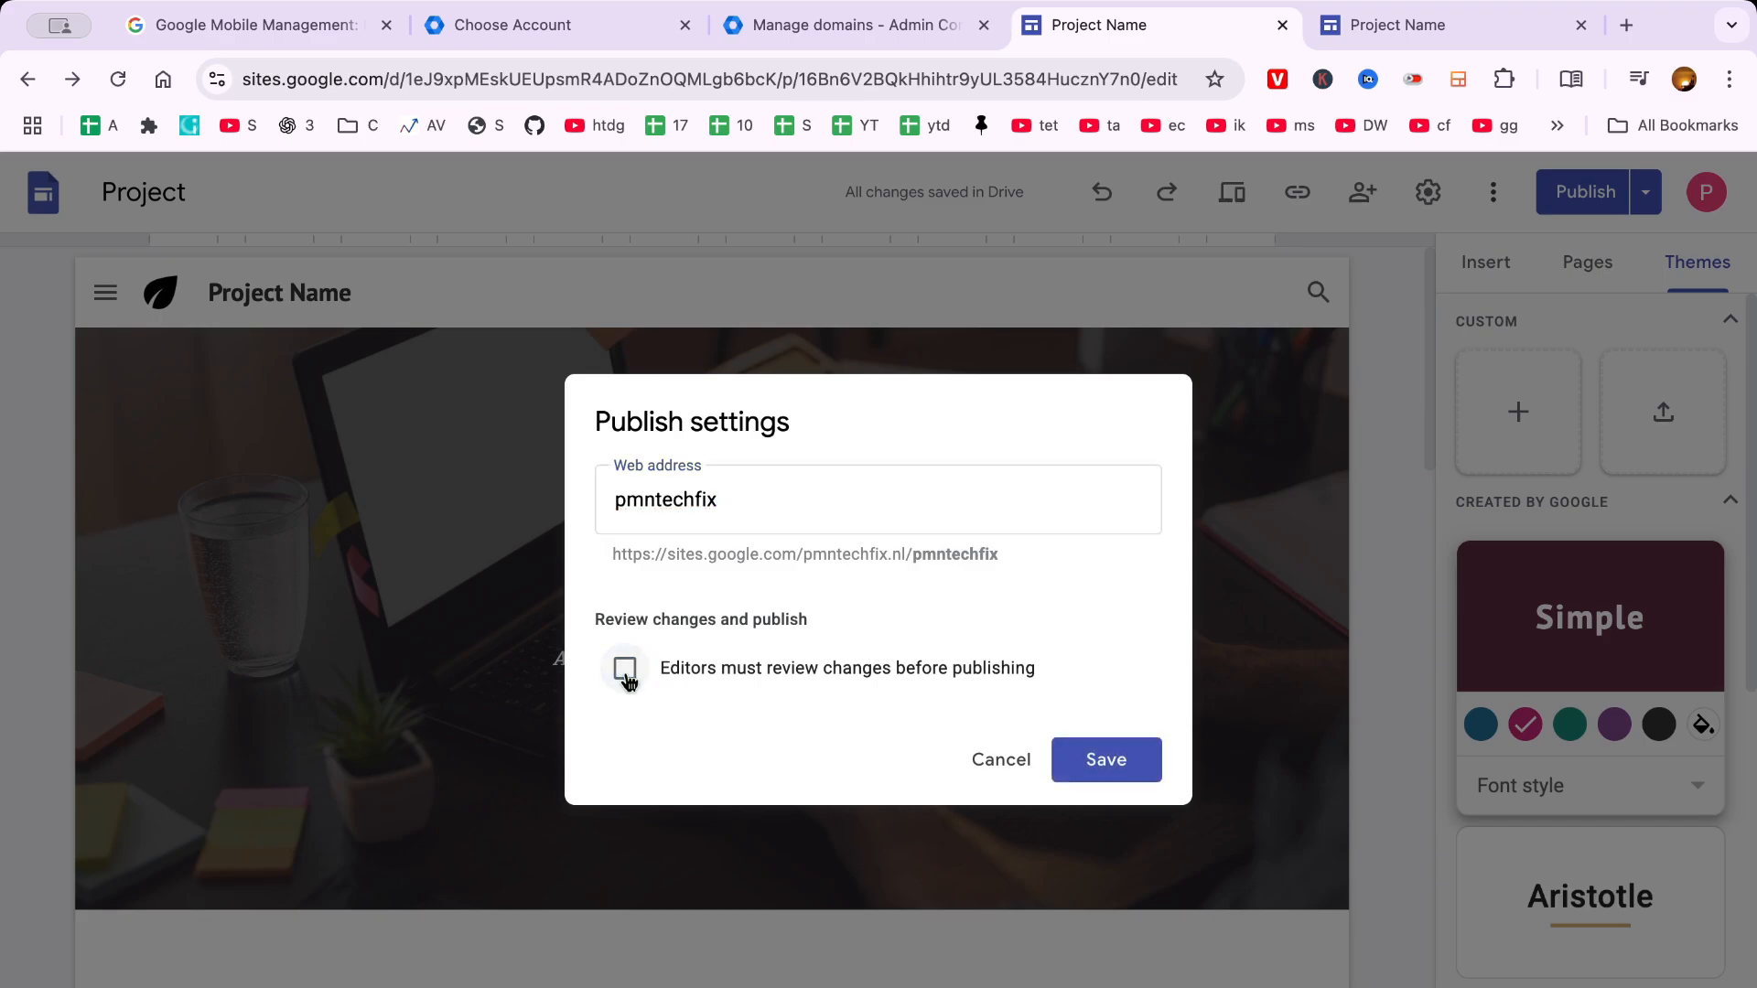
click(626, 668)
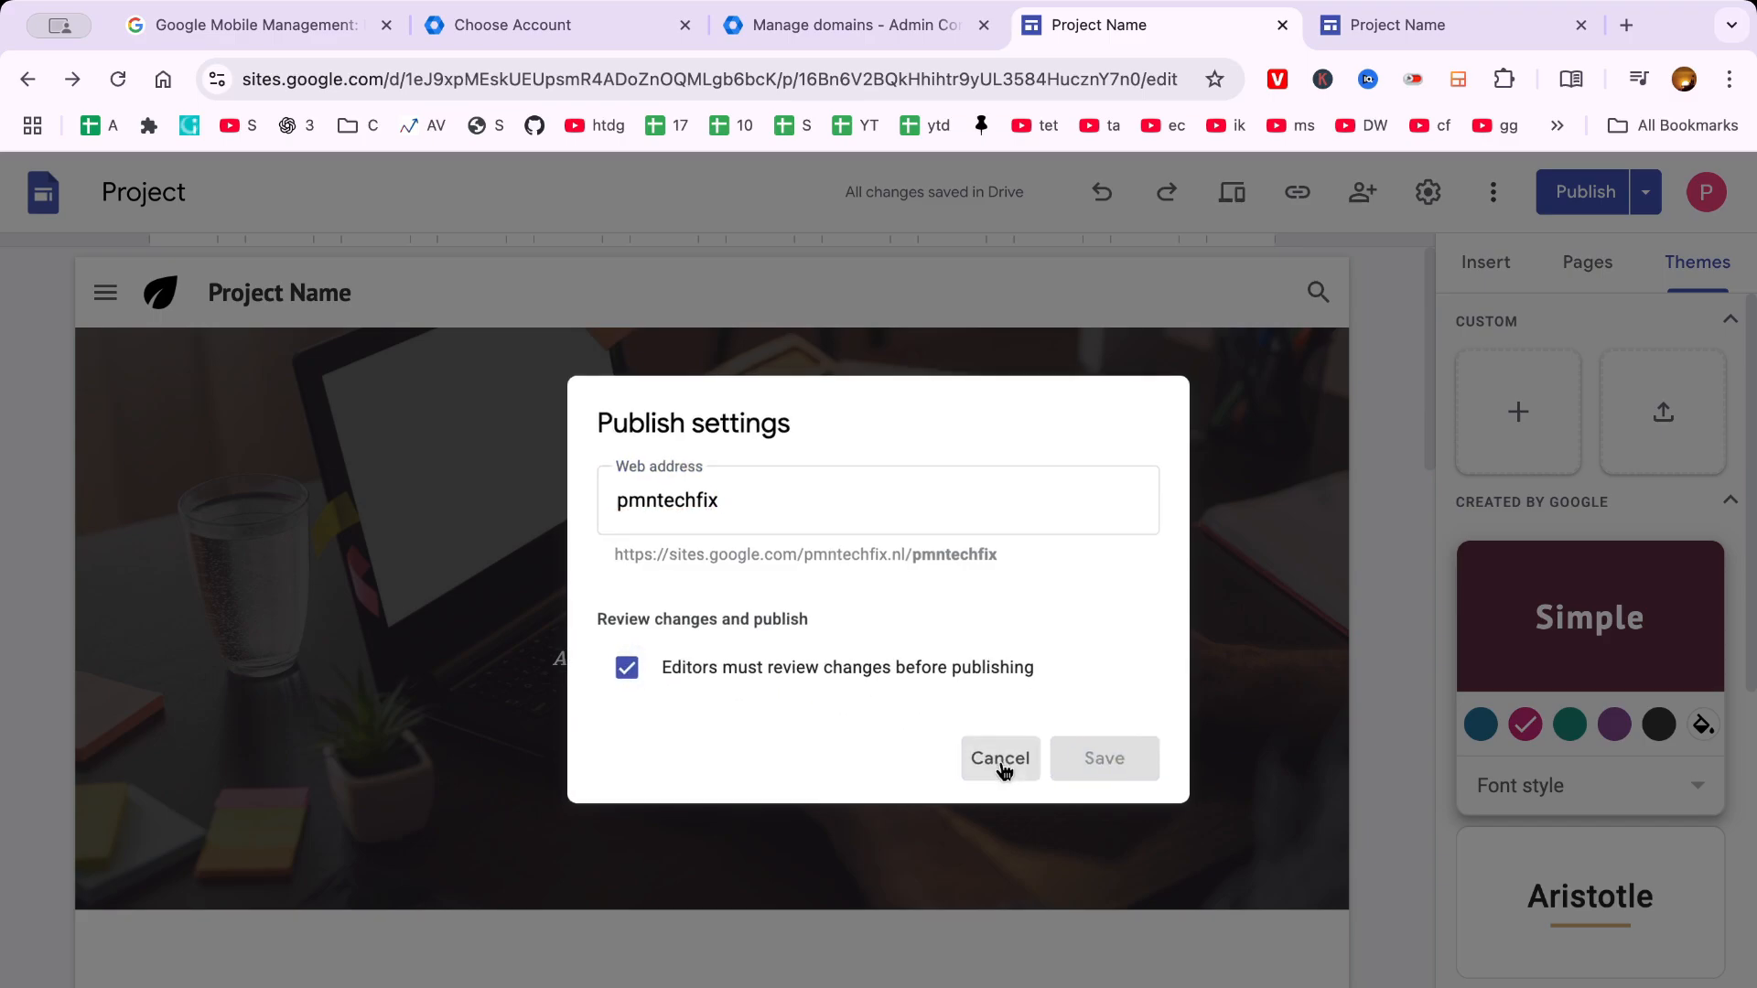
click(999, 759)
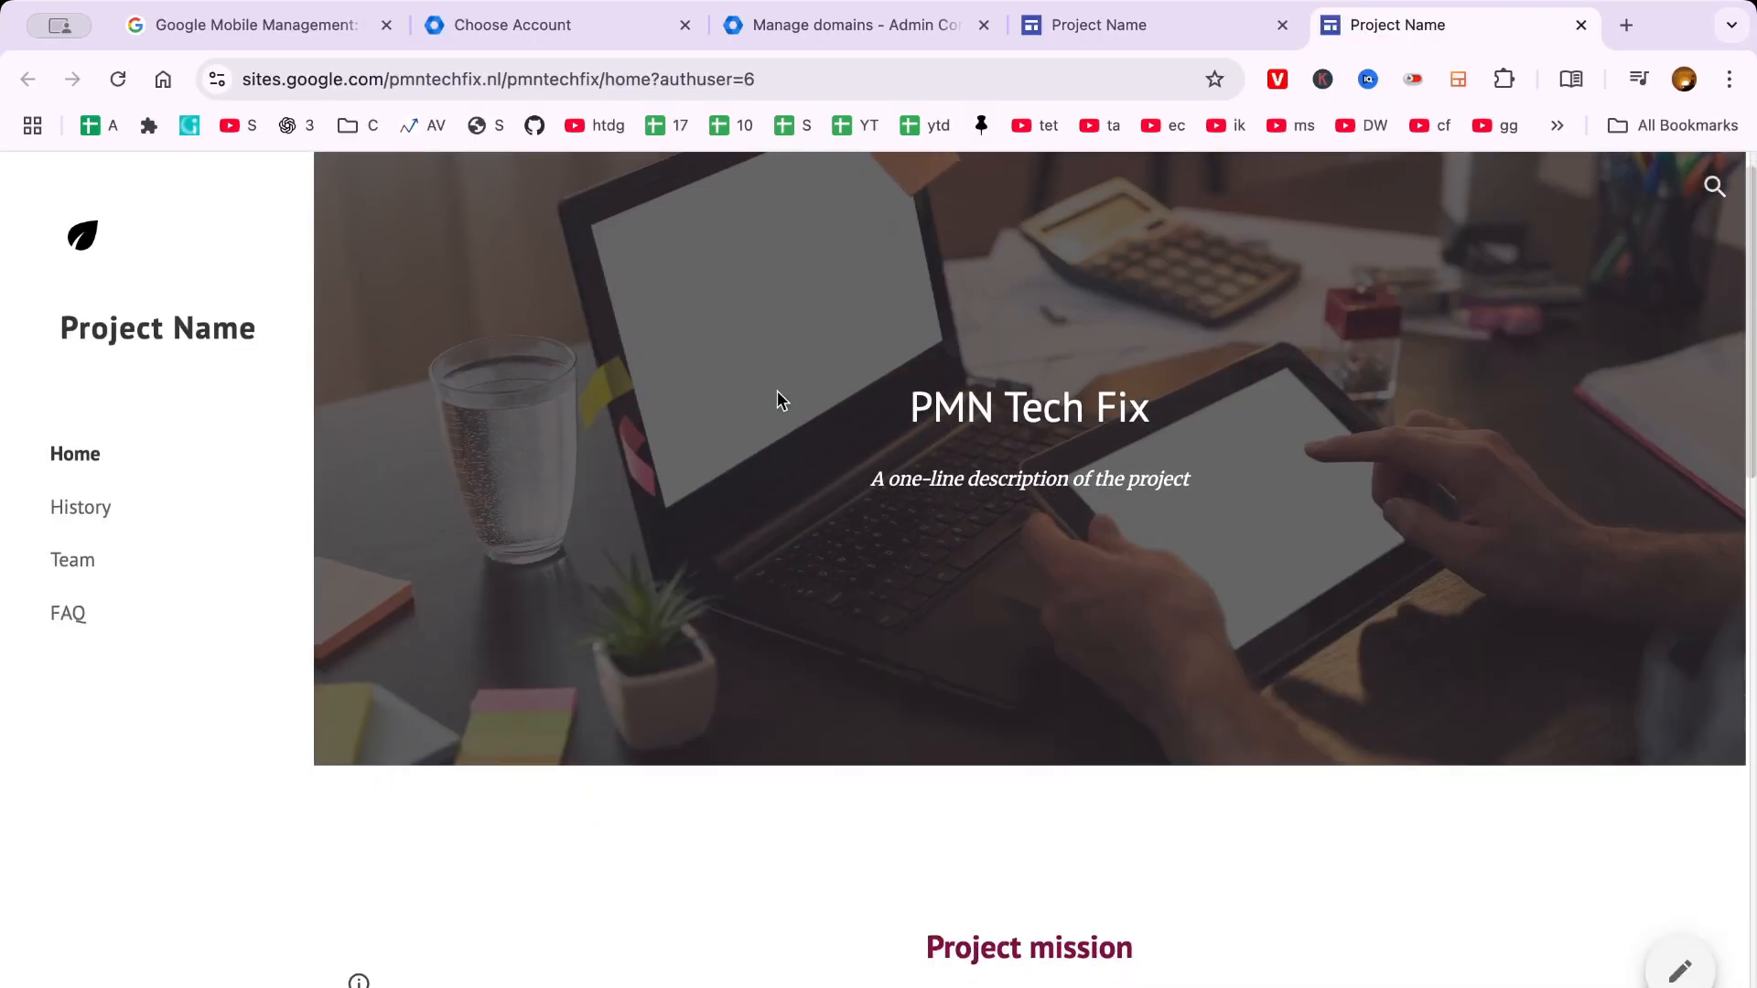
scroll(down, 3)
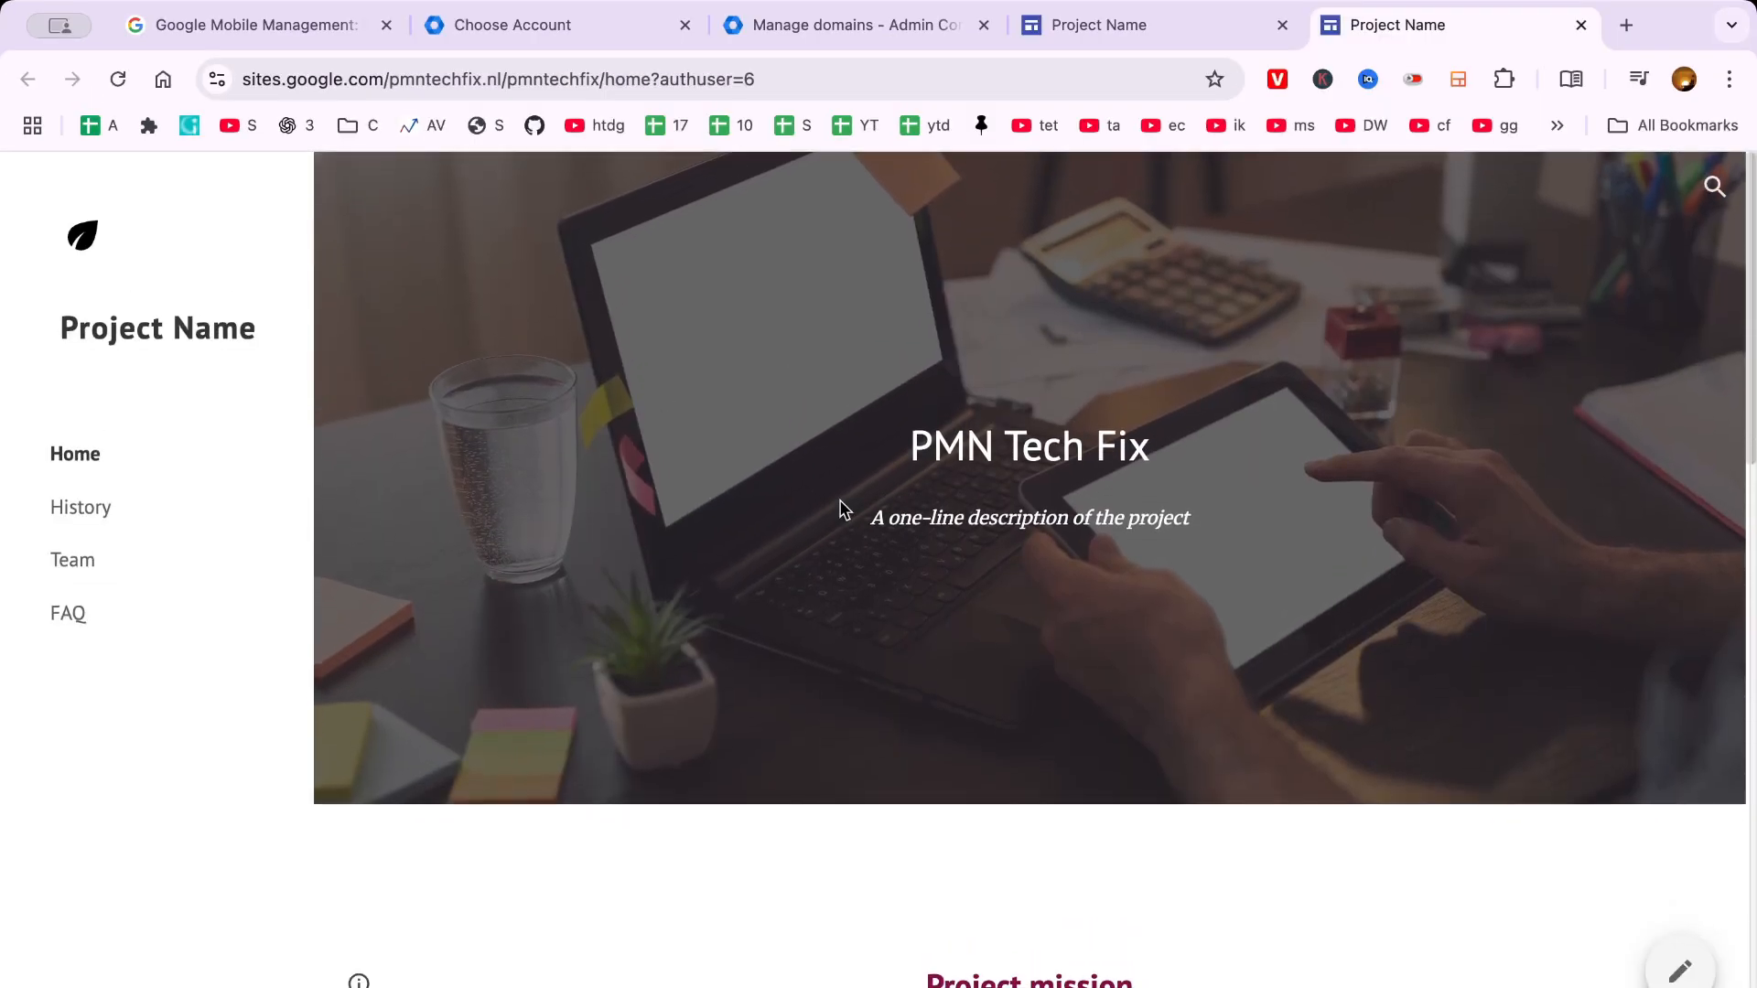
click(1677, 970)
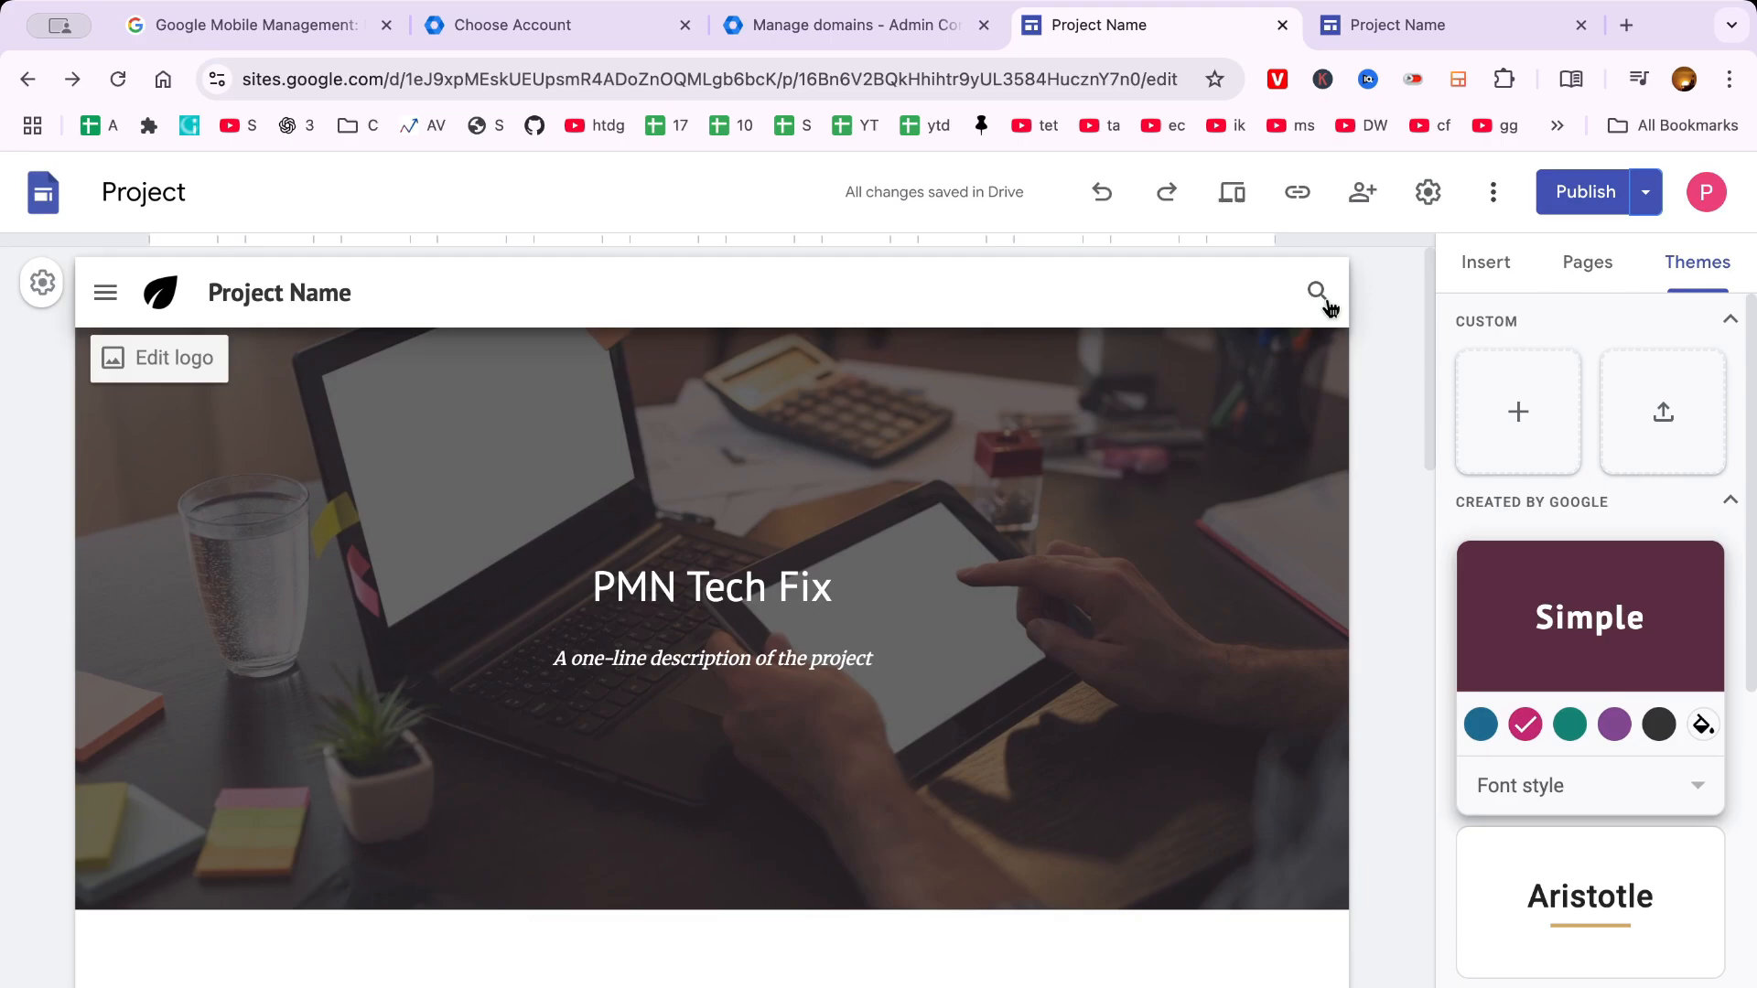
mouse_move(1331, 319)
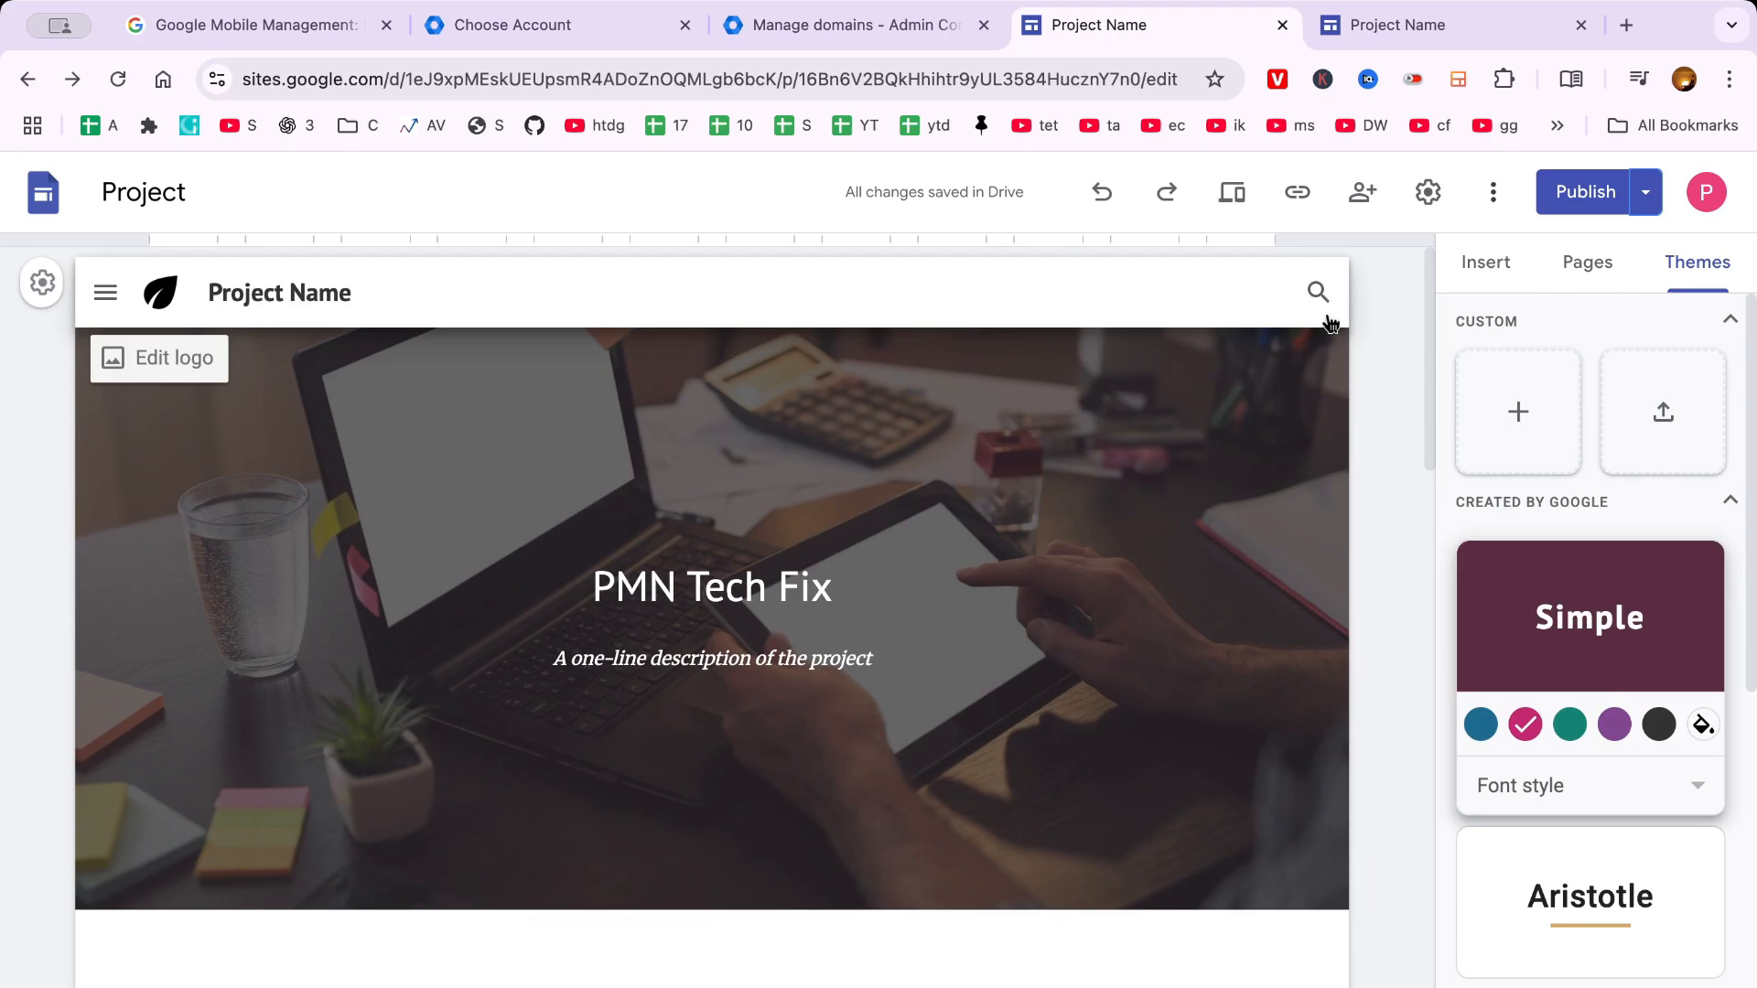
mouse_move(1376, 396)
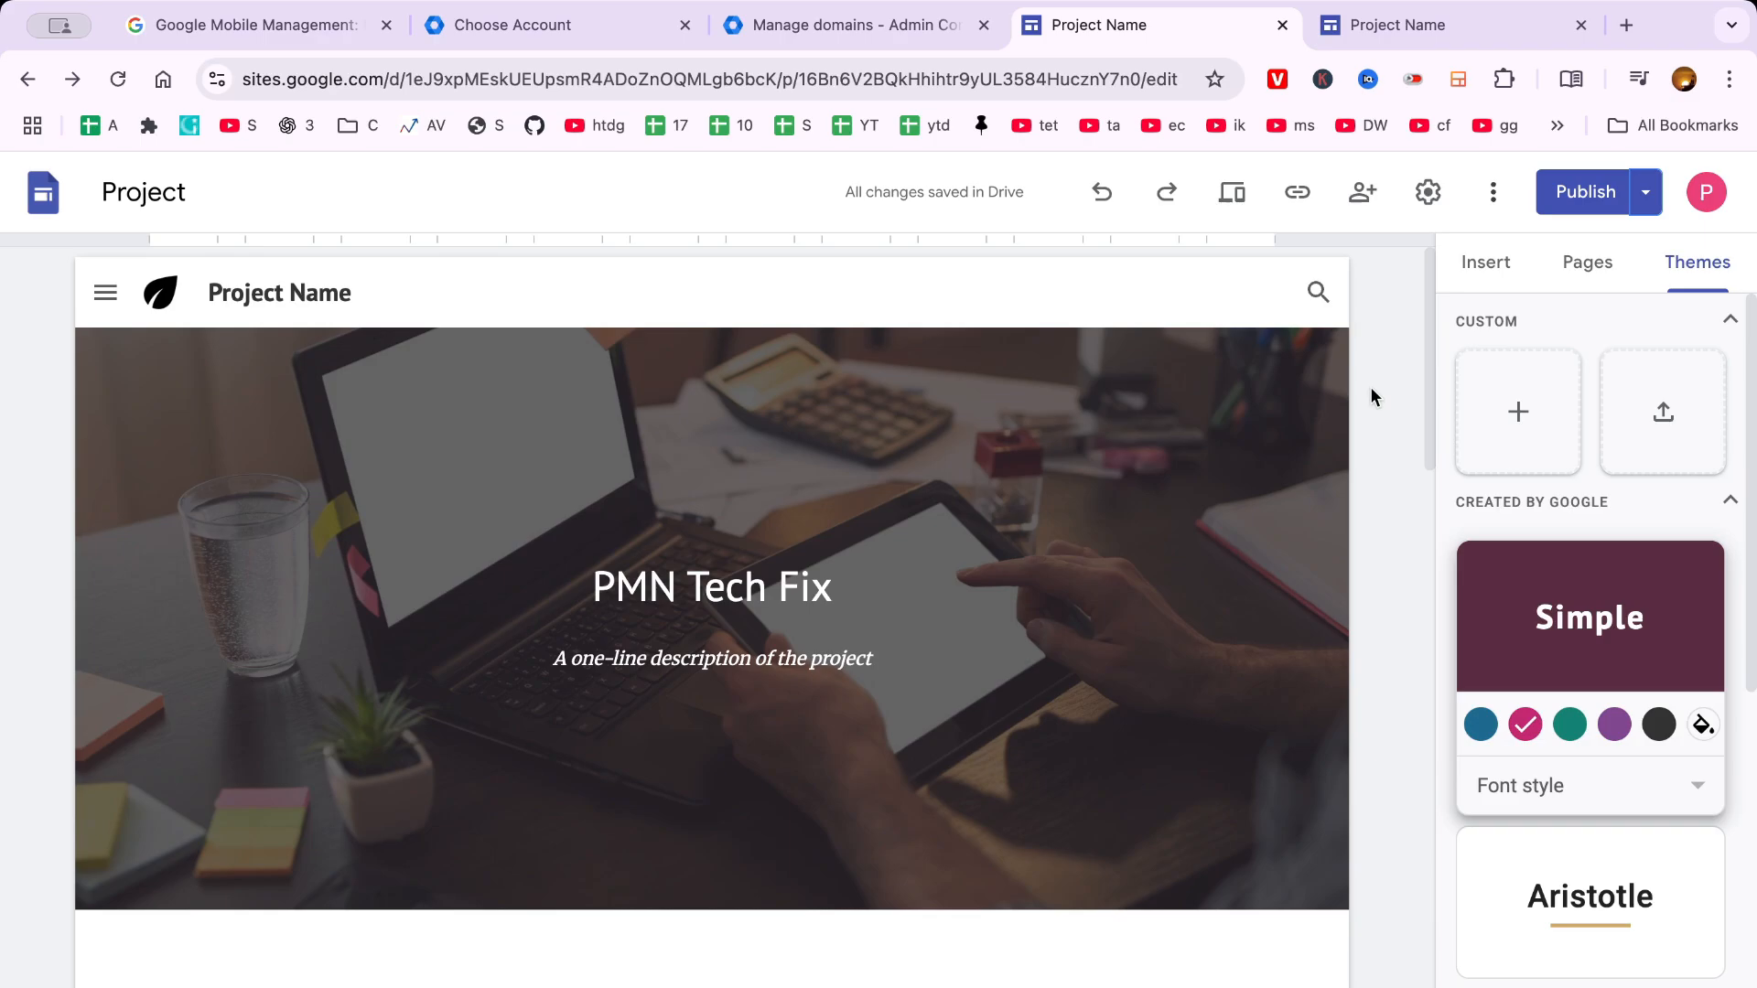